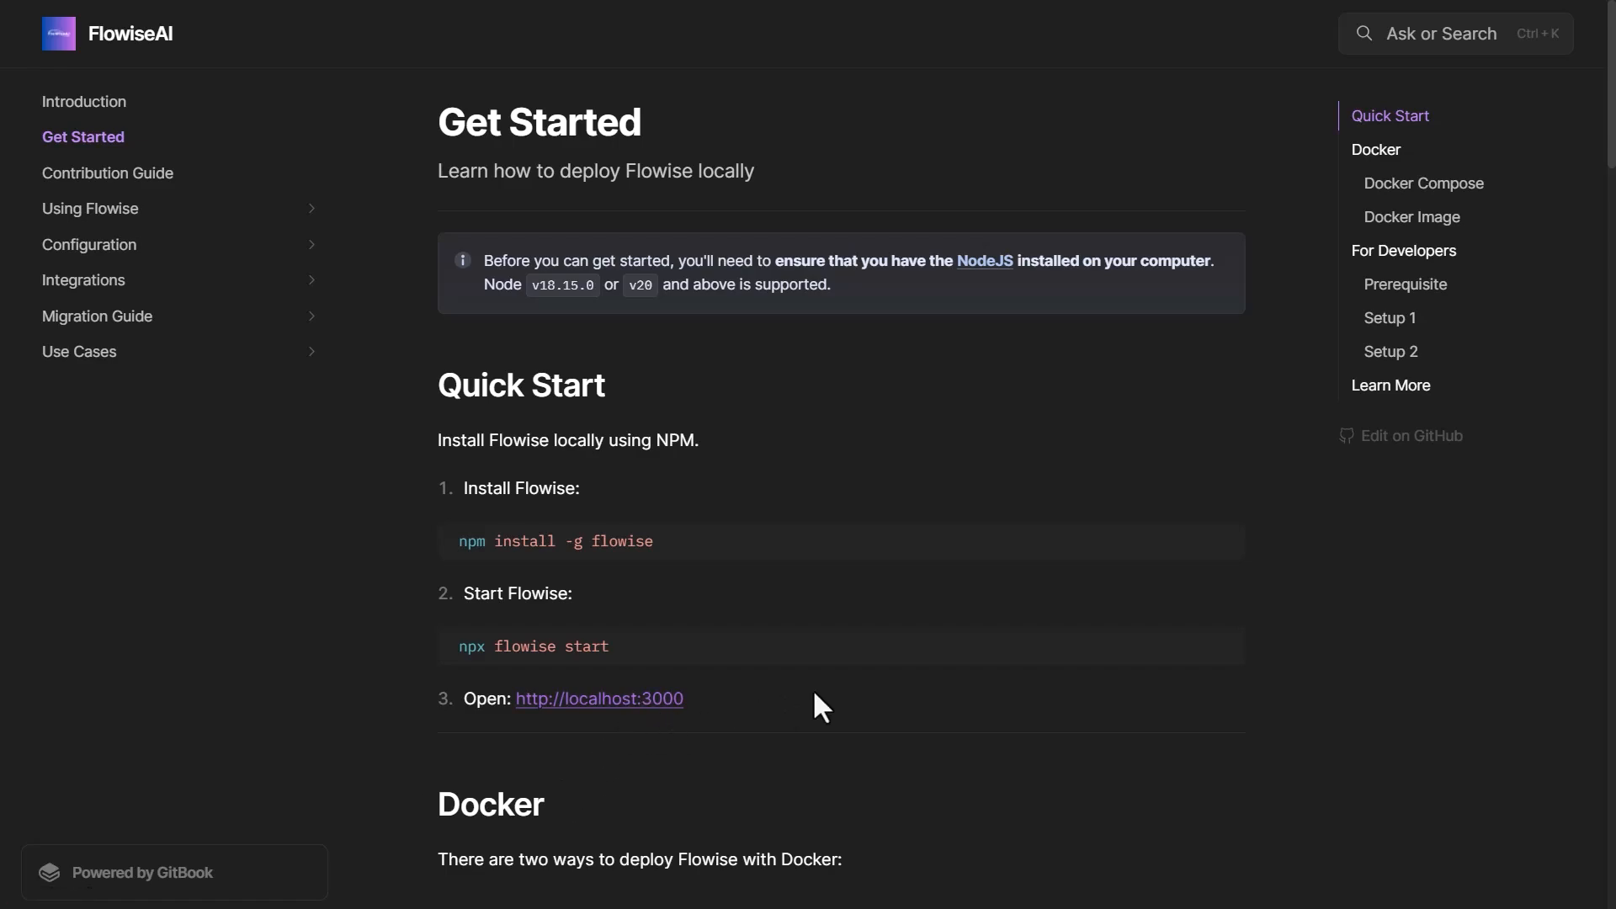
mouse_move(647, 269)
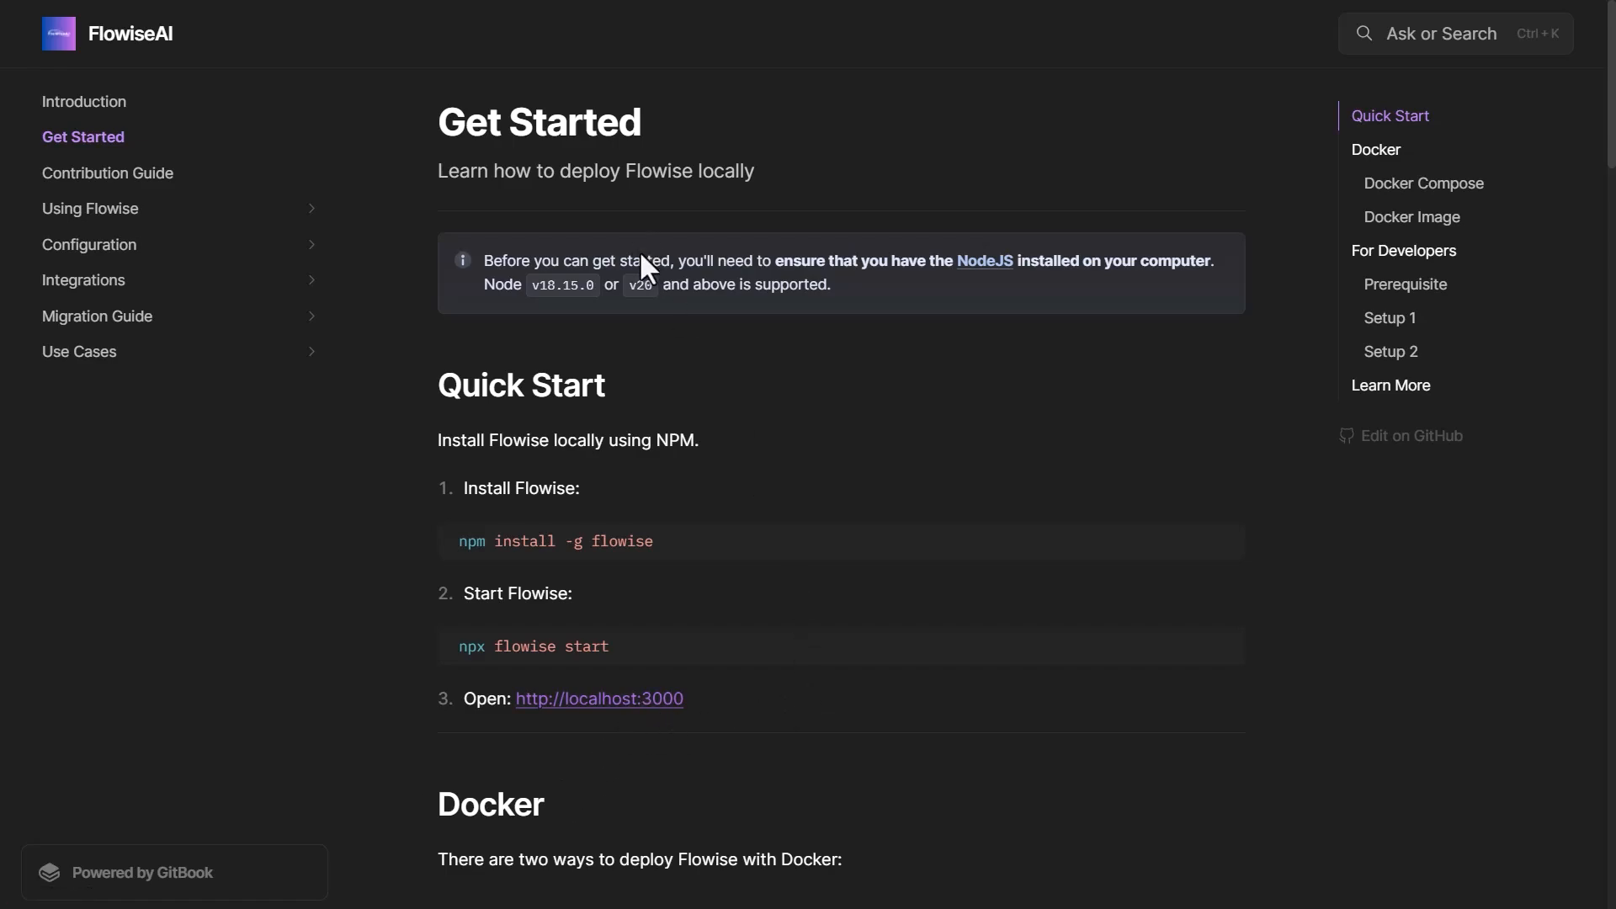
mouse_move(659, 545)
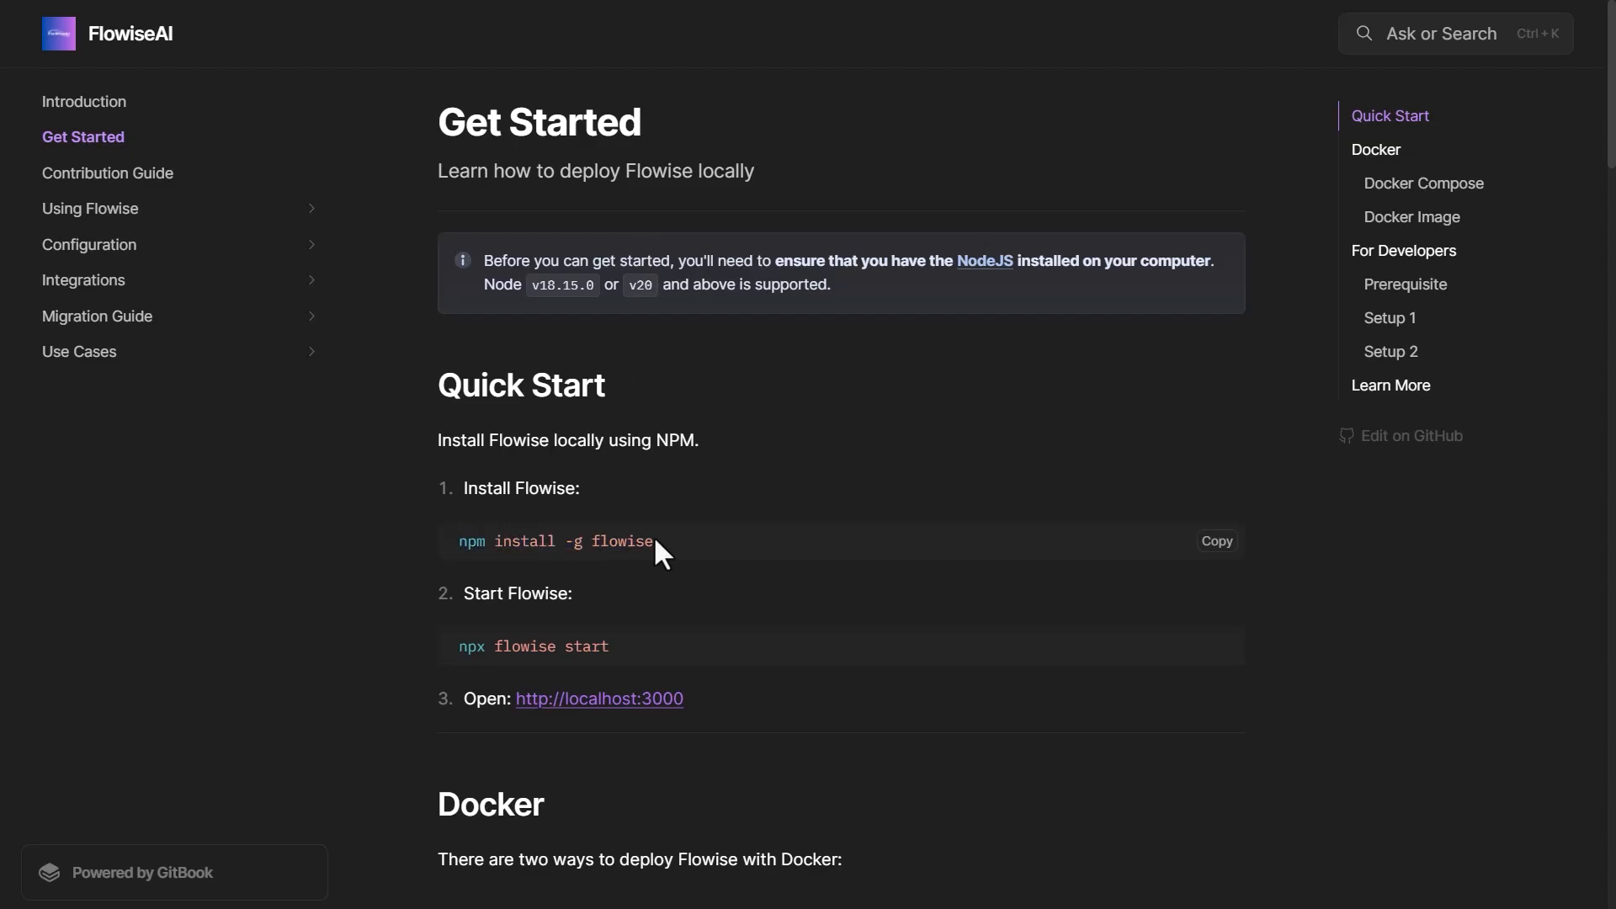
Switch windows and review the Get Started documentation page.
key(alt+tab)
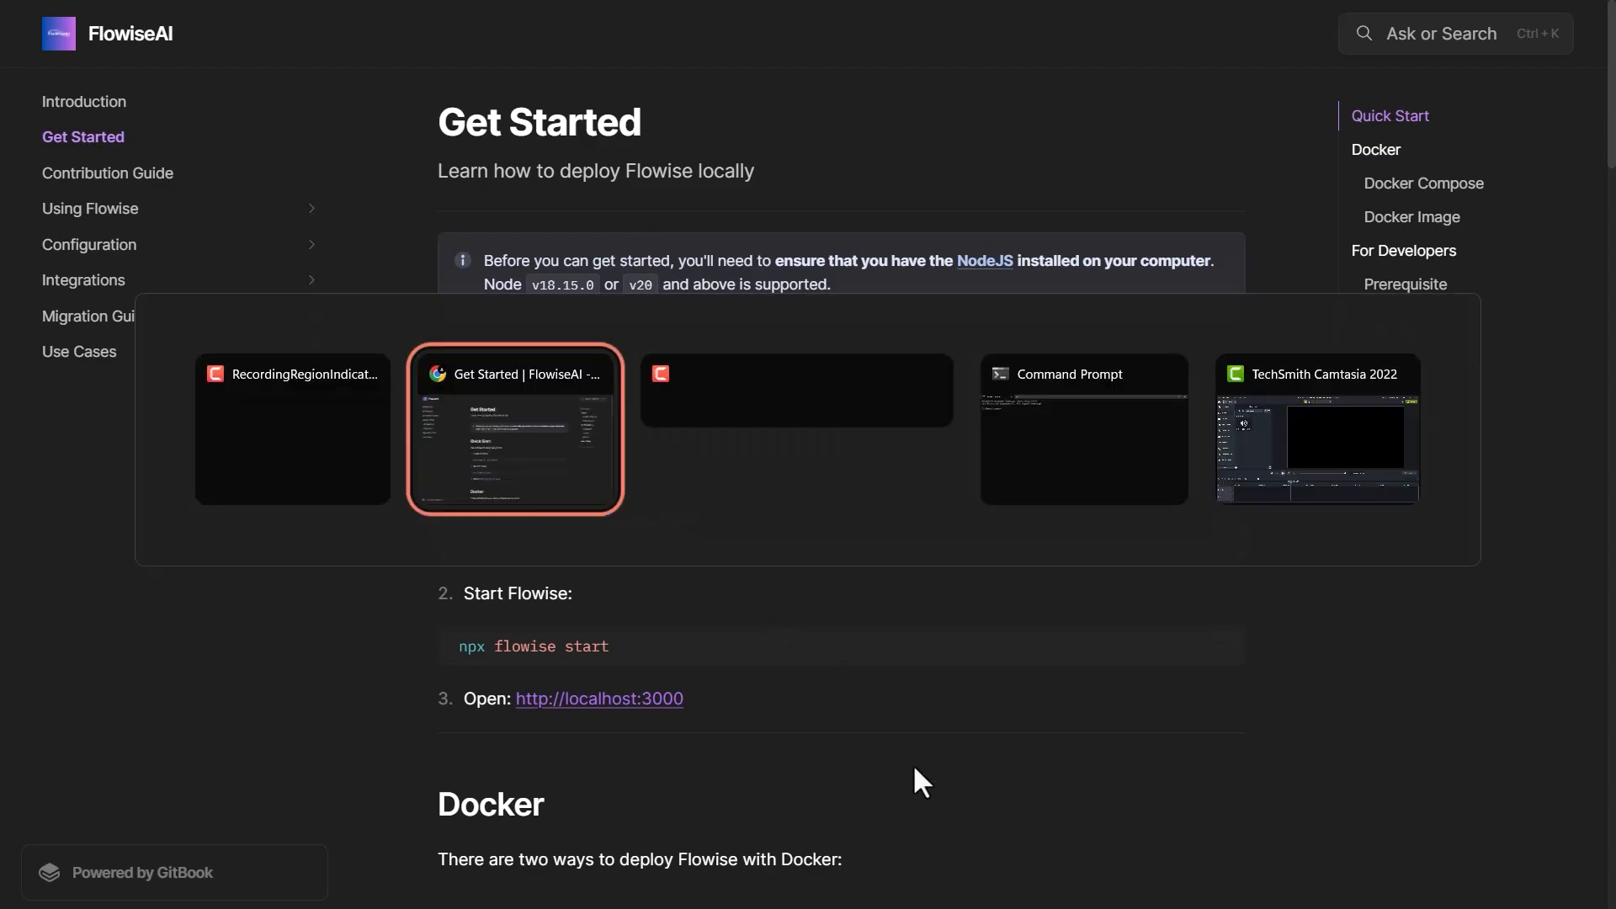
click(1083, 428)
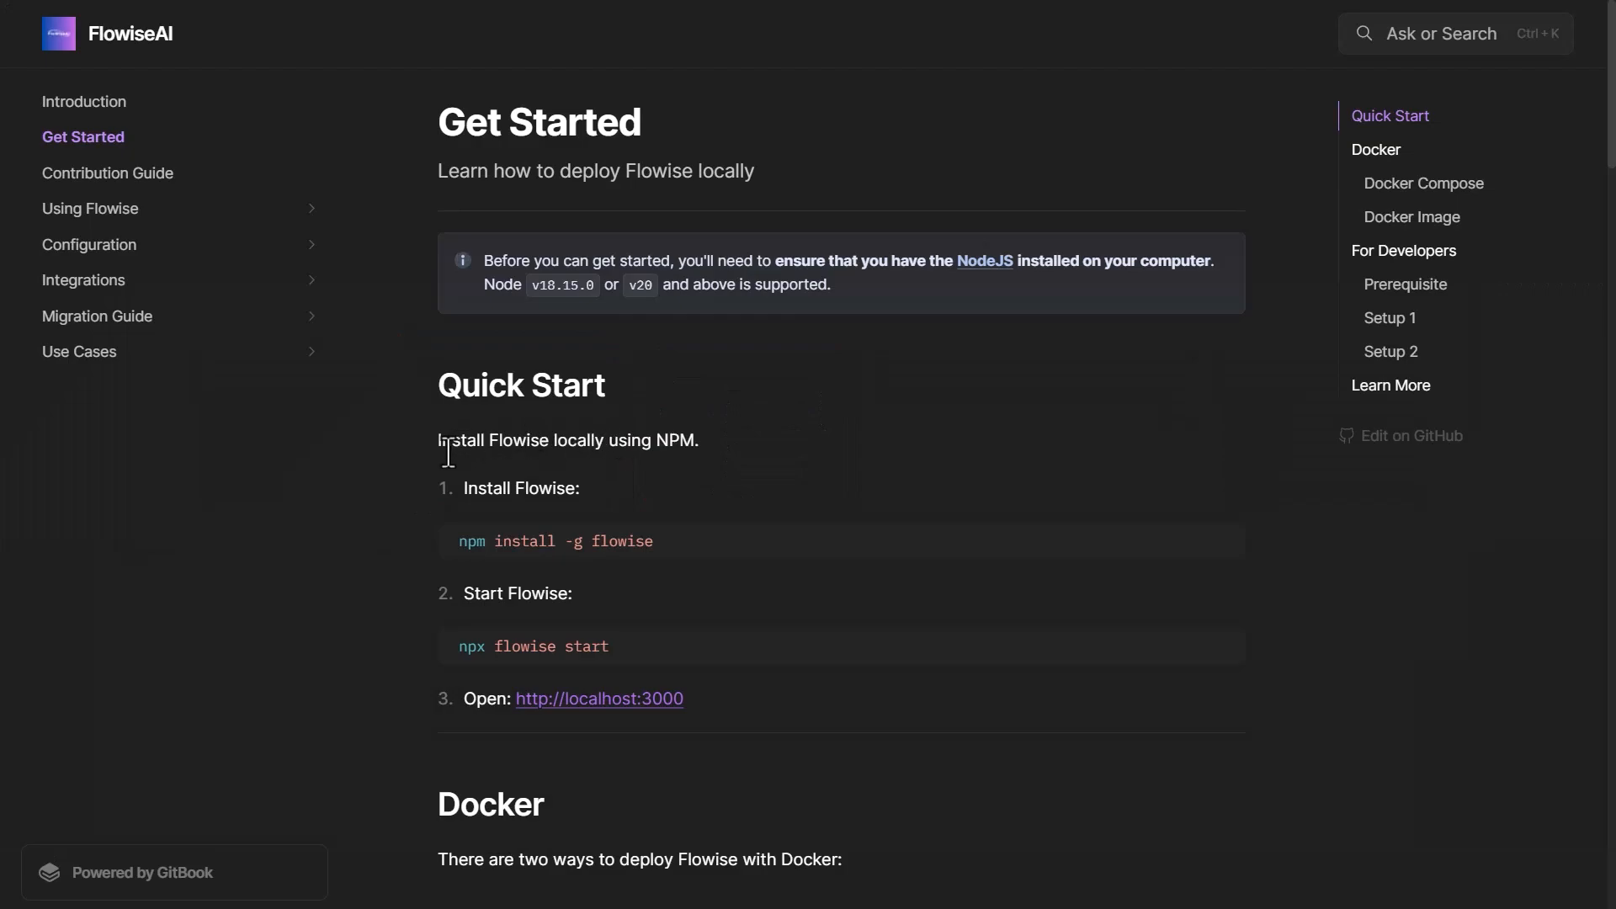
mouse_move(740, 547)
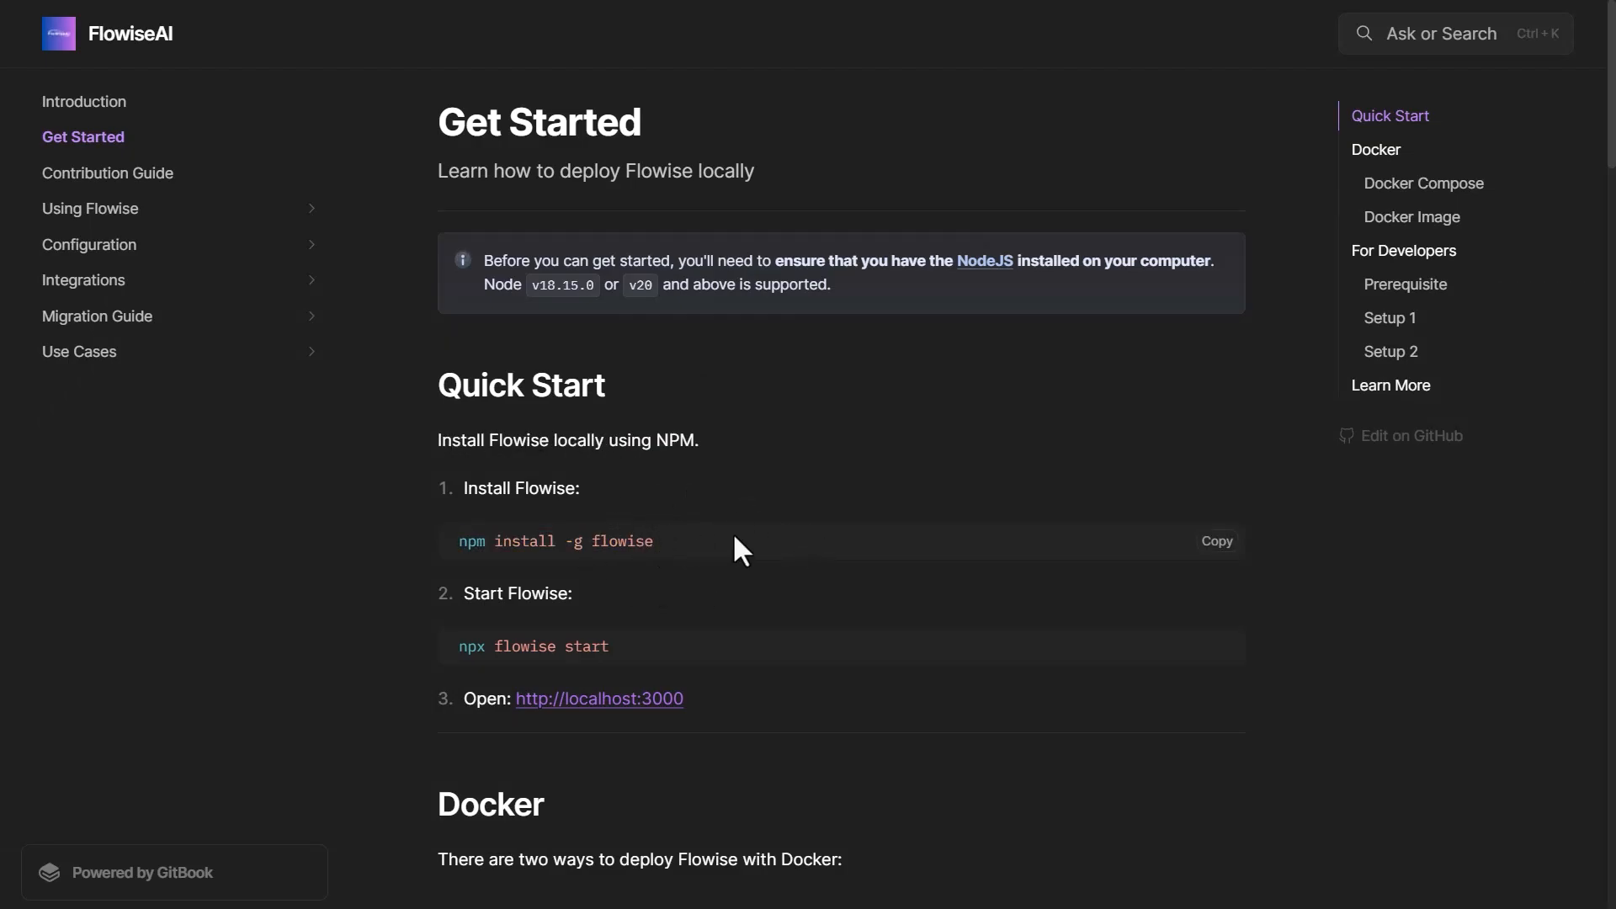
scroll(down, 3)
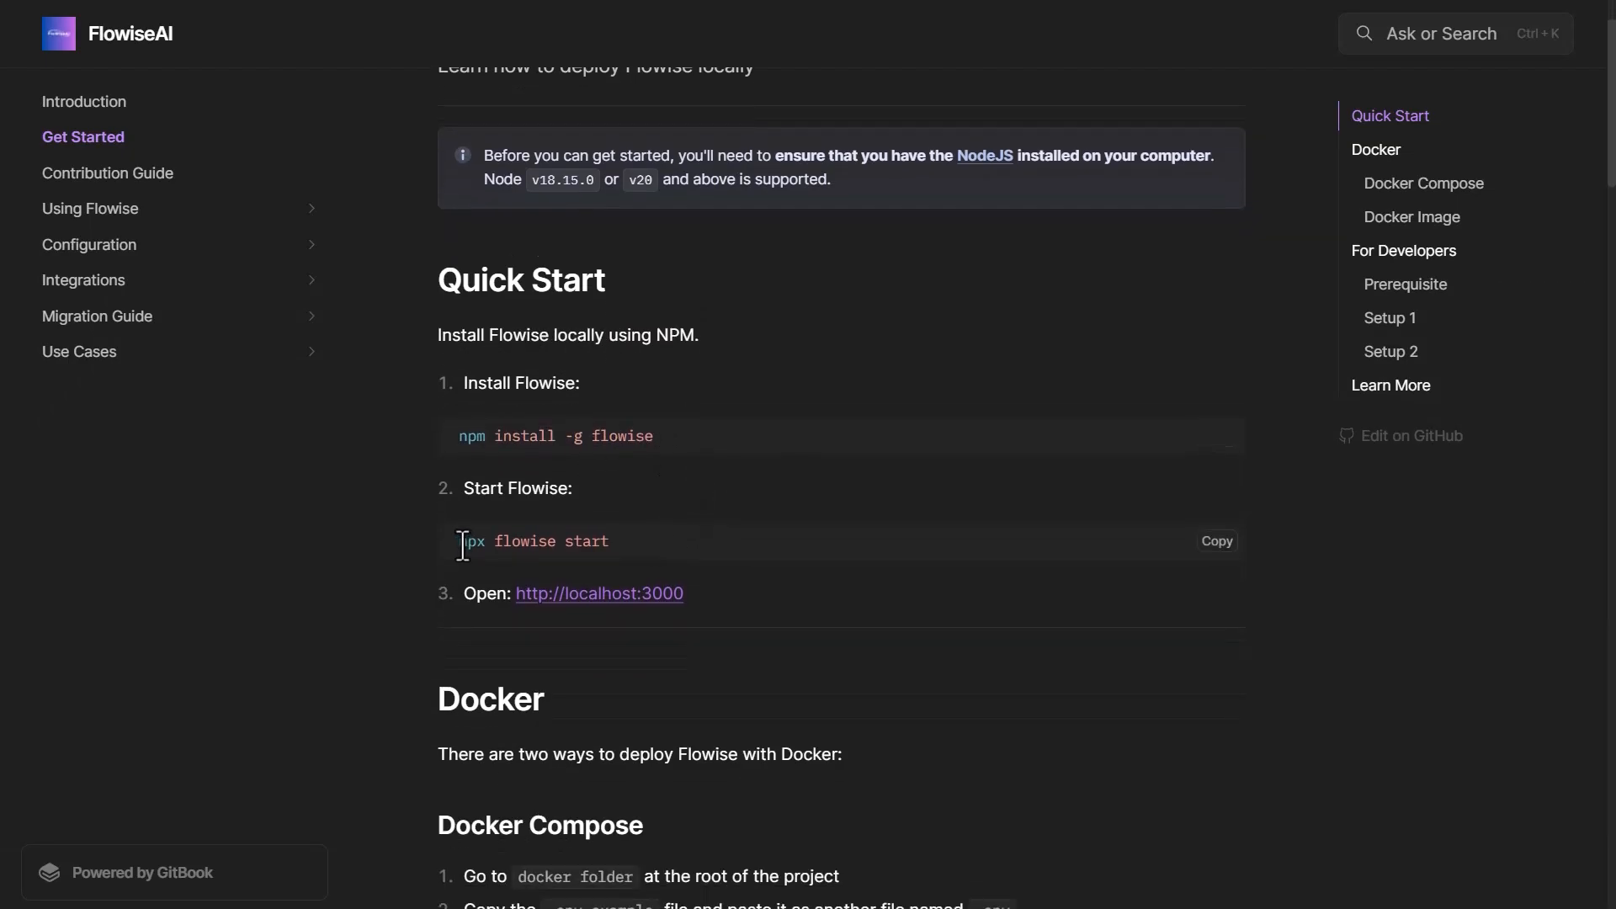
mouse_move(1200, 559)
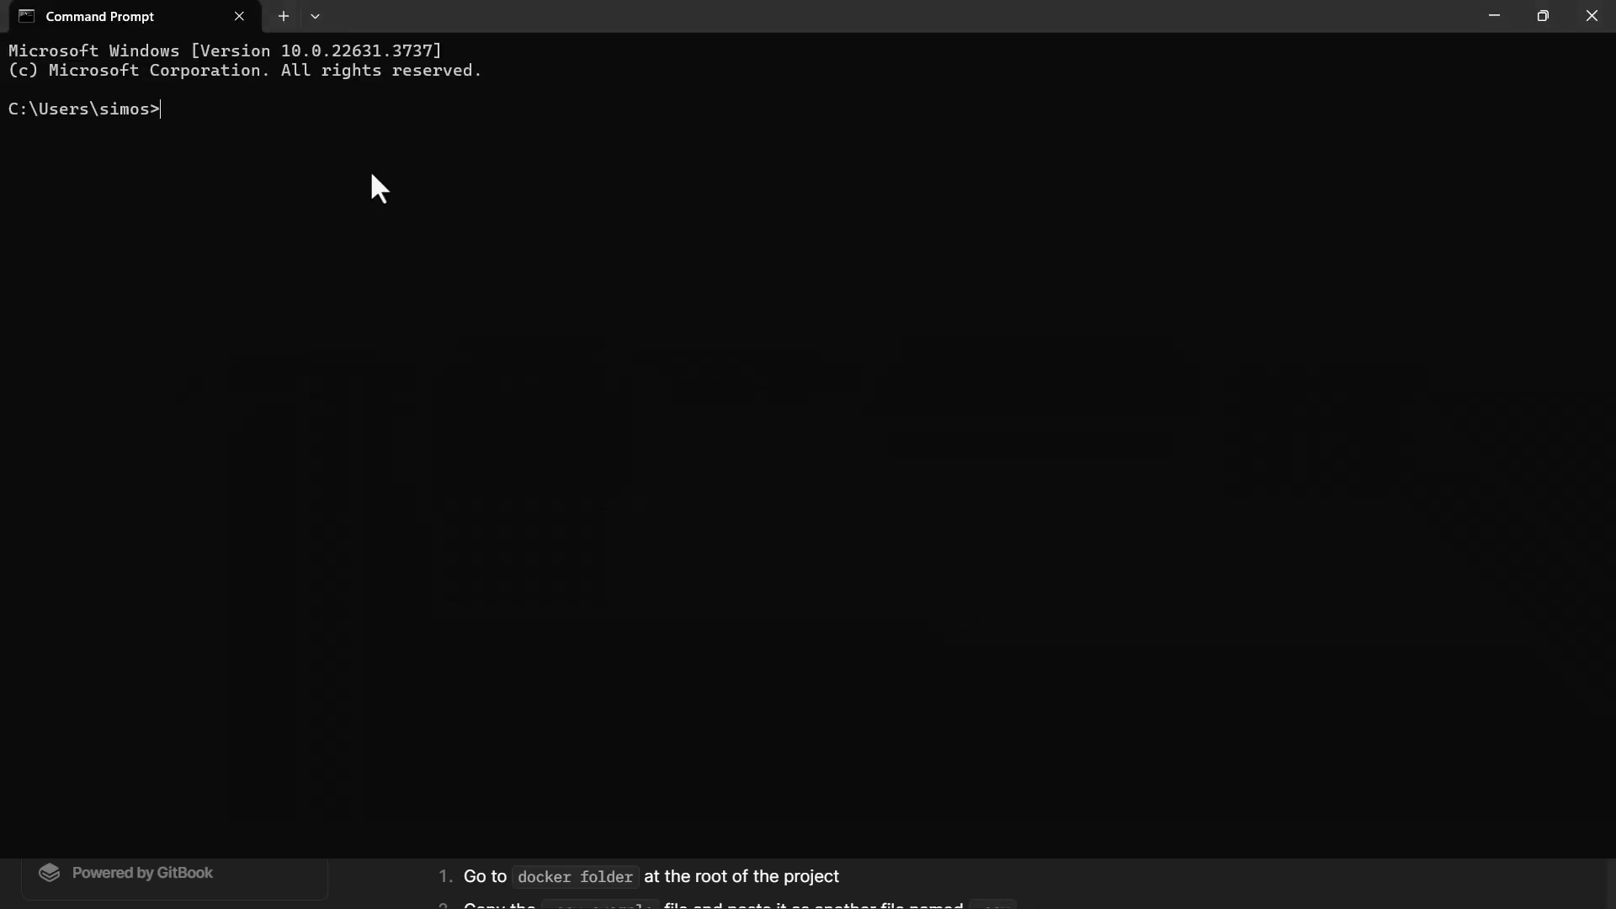
Run 'npx flowise start' in Command Prompt so the server listens on port 3000.
text(npx flowise start)
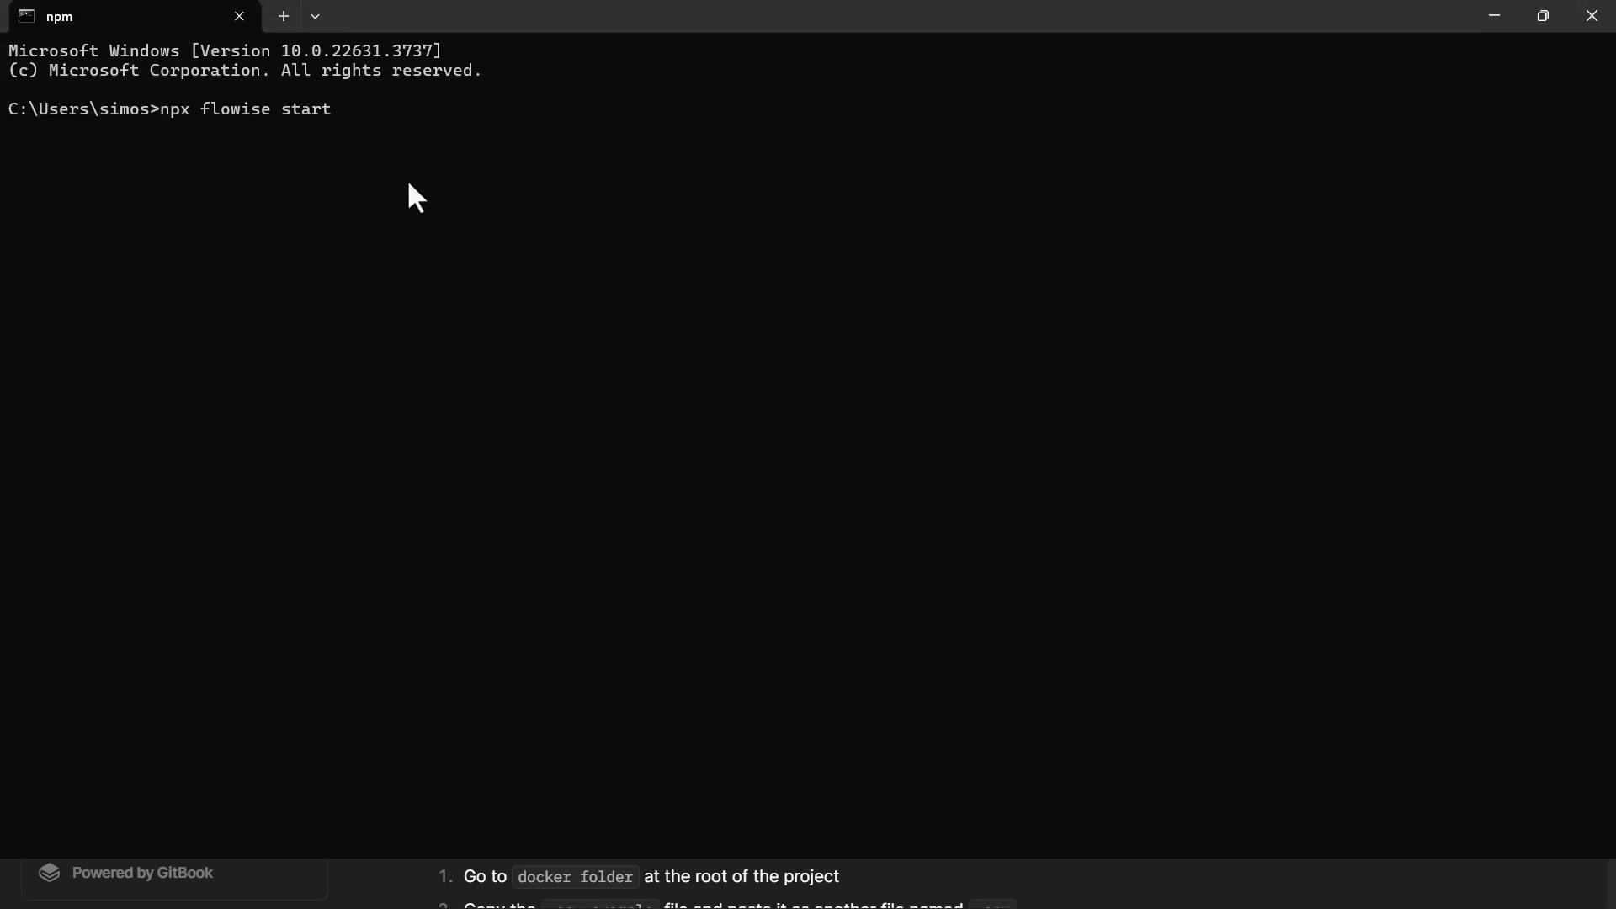
key(Return)
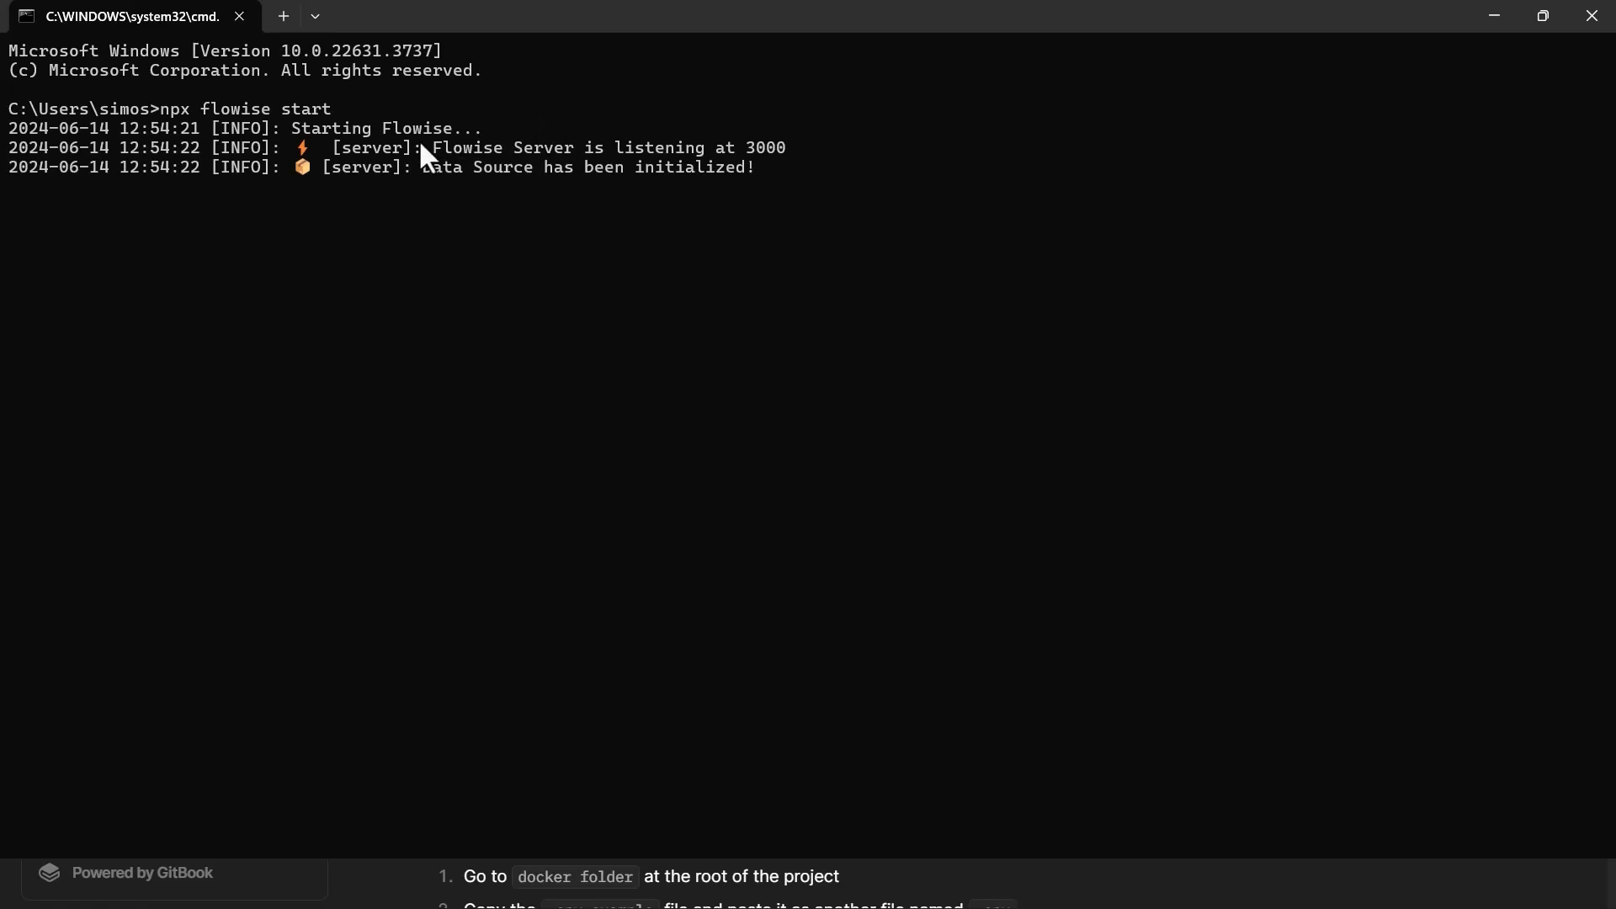
mouse_move(751, 166)
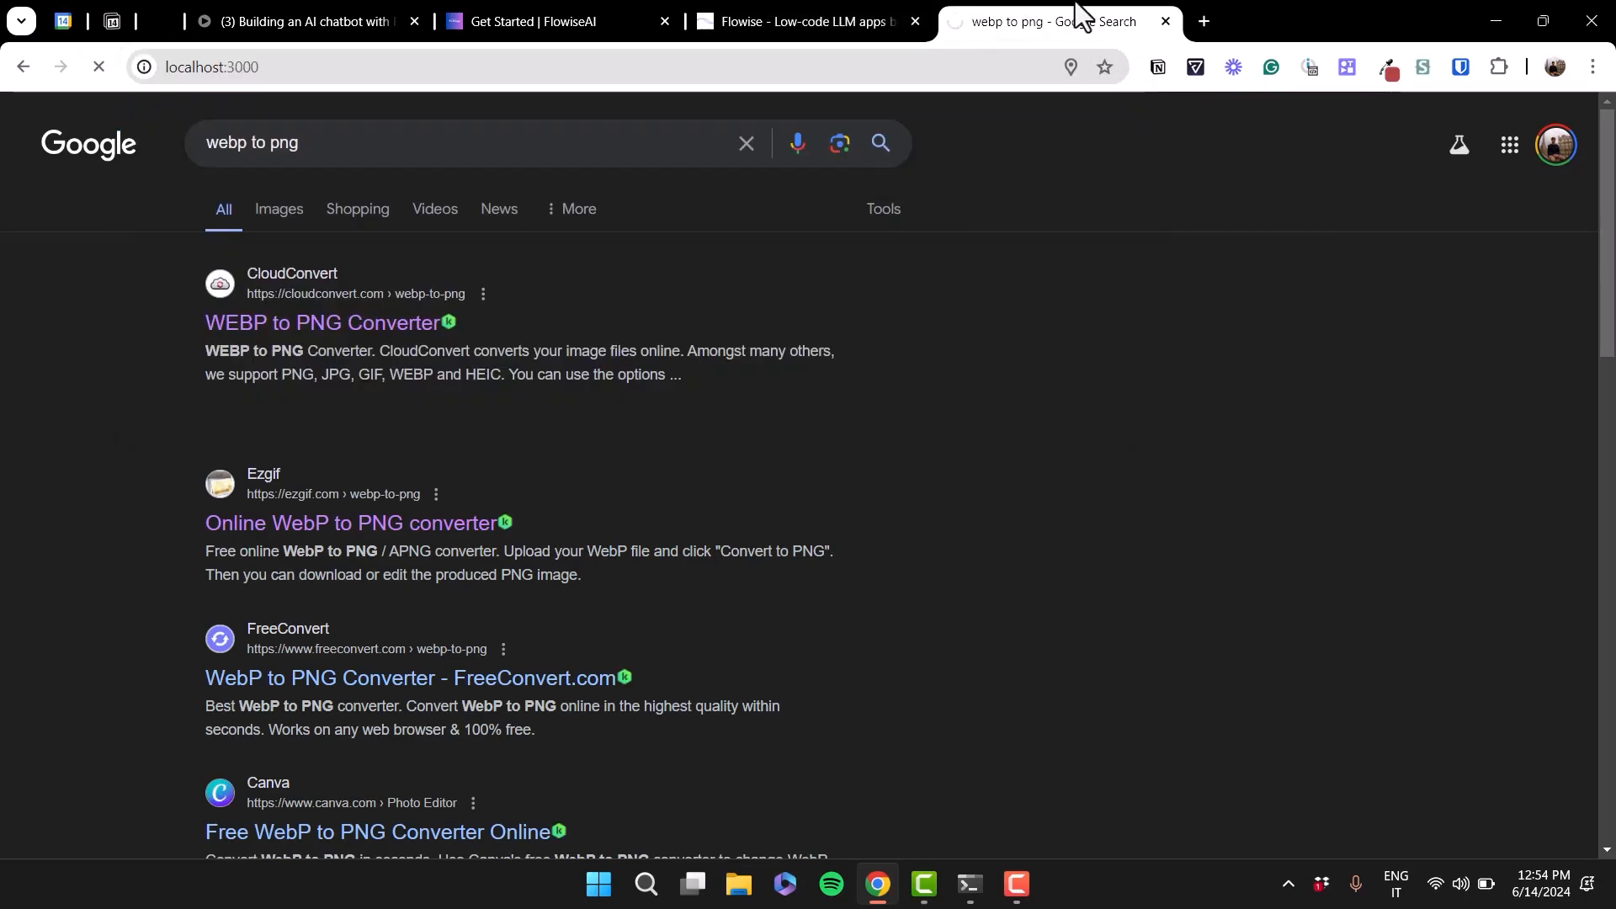
mouse_move(1040, 20)
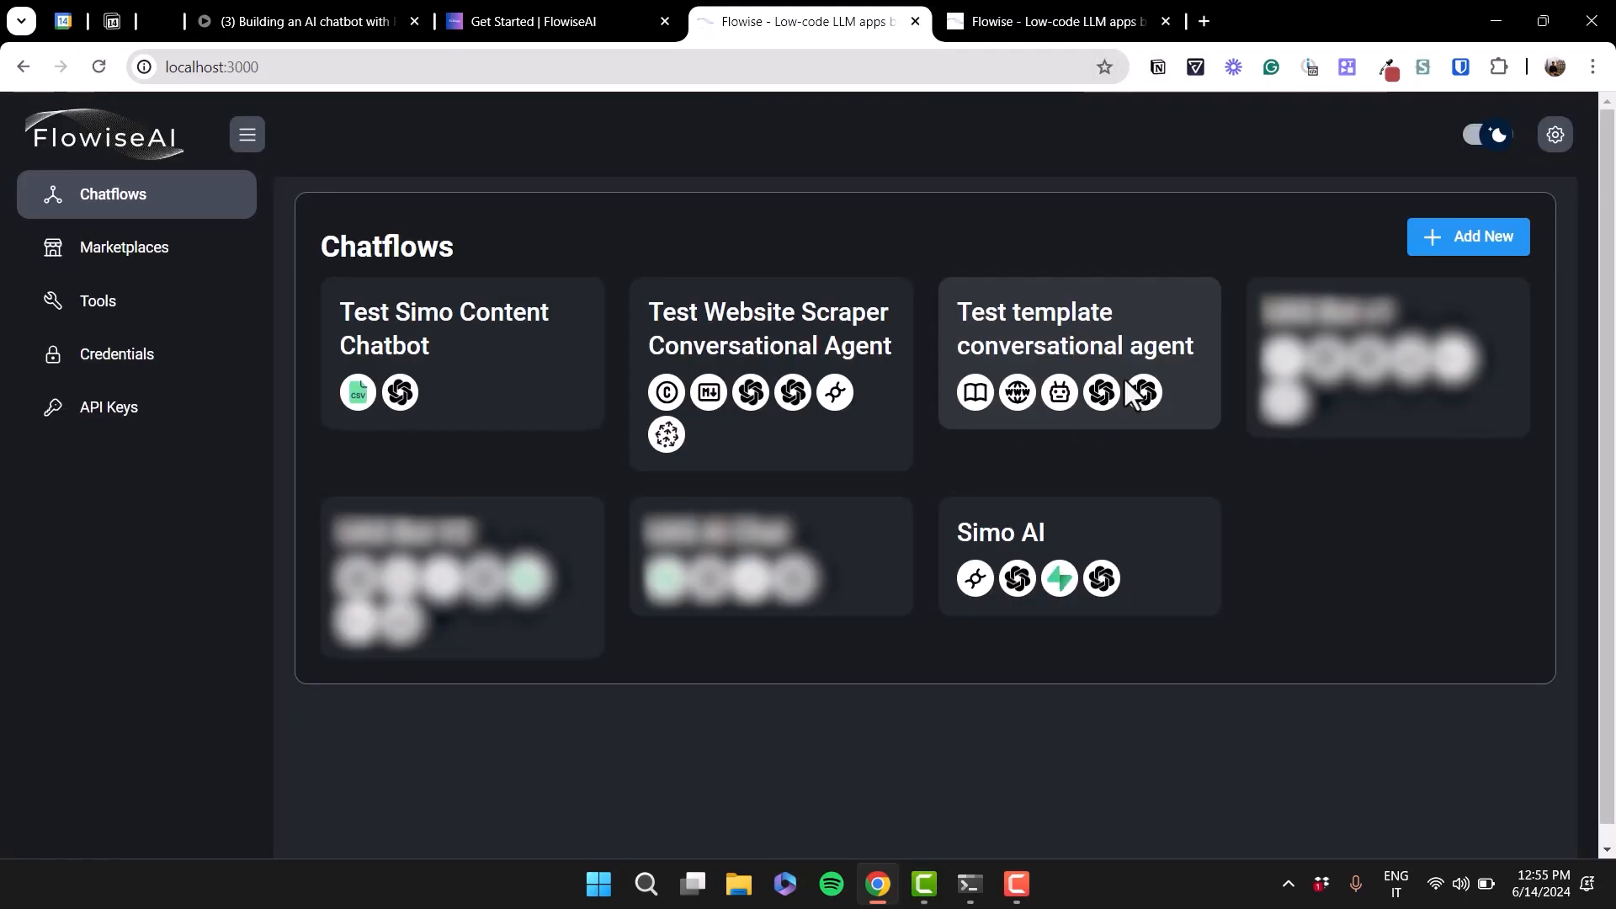
mouse_move(786, 227)
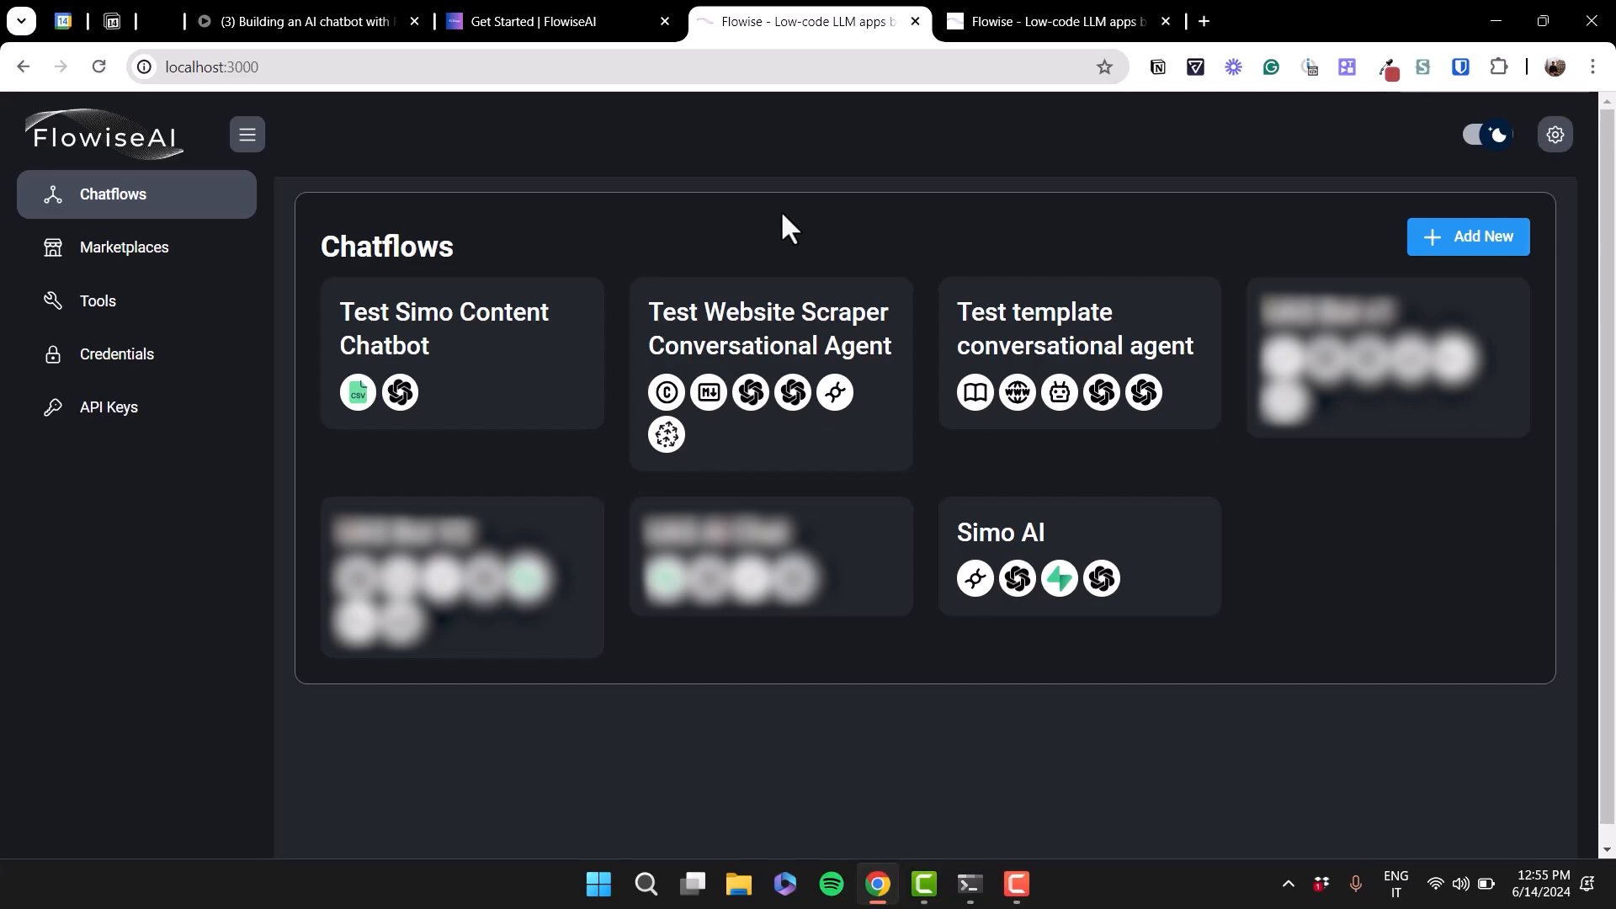
mouse_move(786, 252)
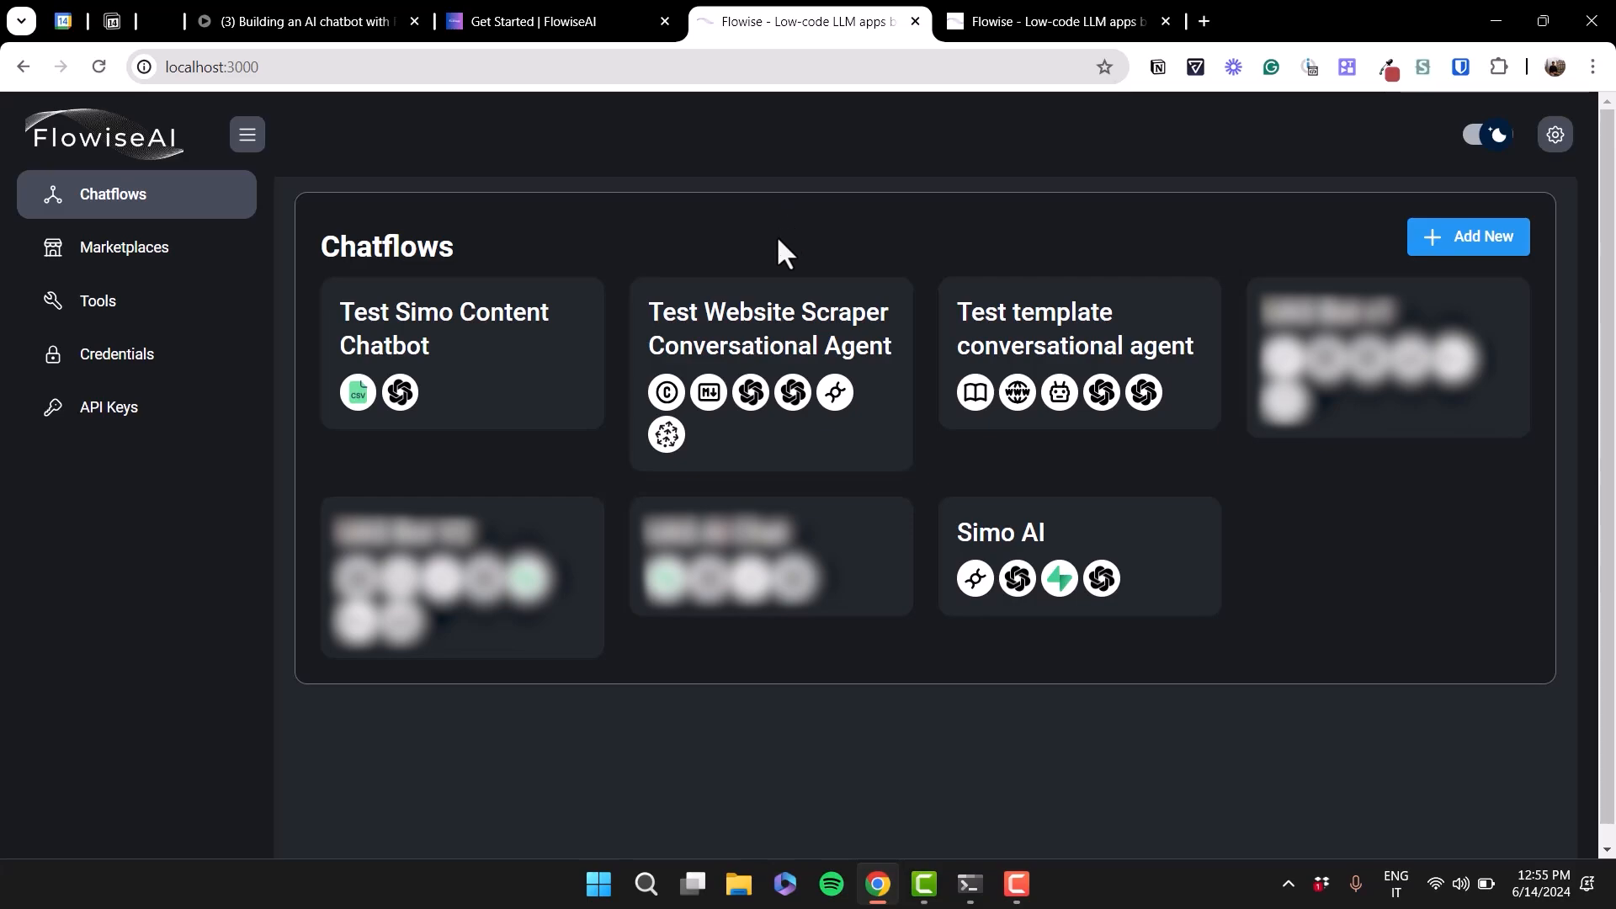
mouse_move(835, 38)
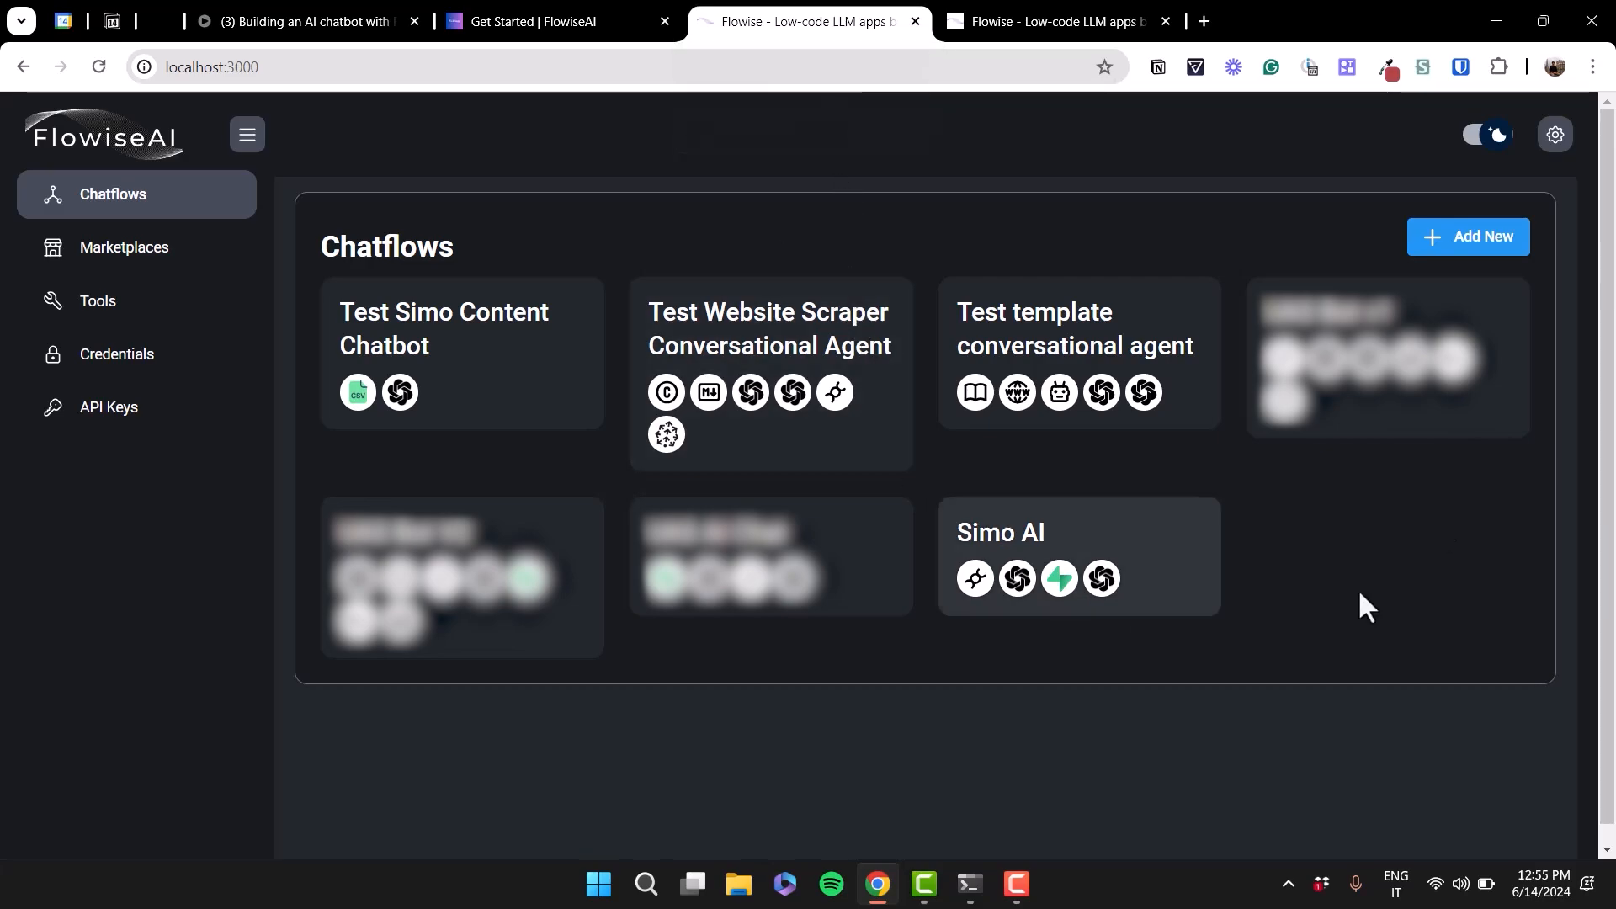
mouse_move(993, 776)
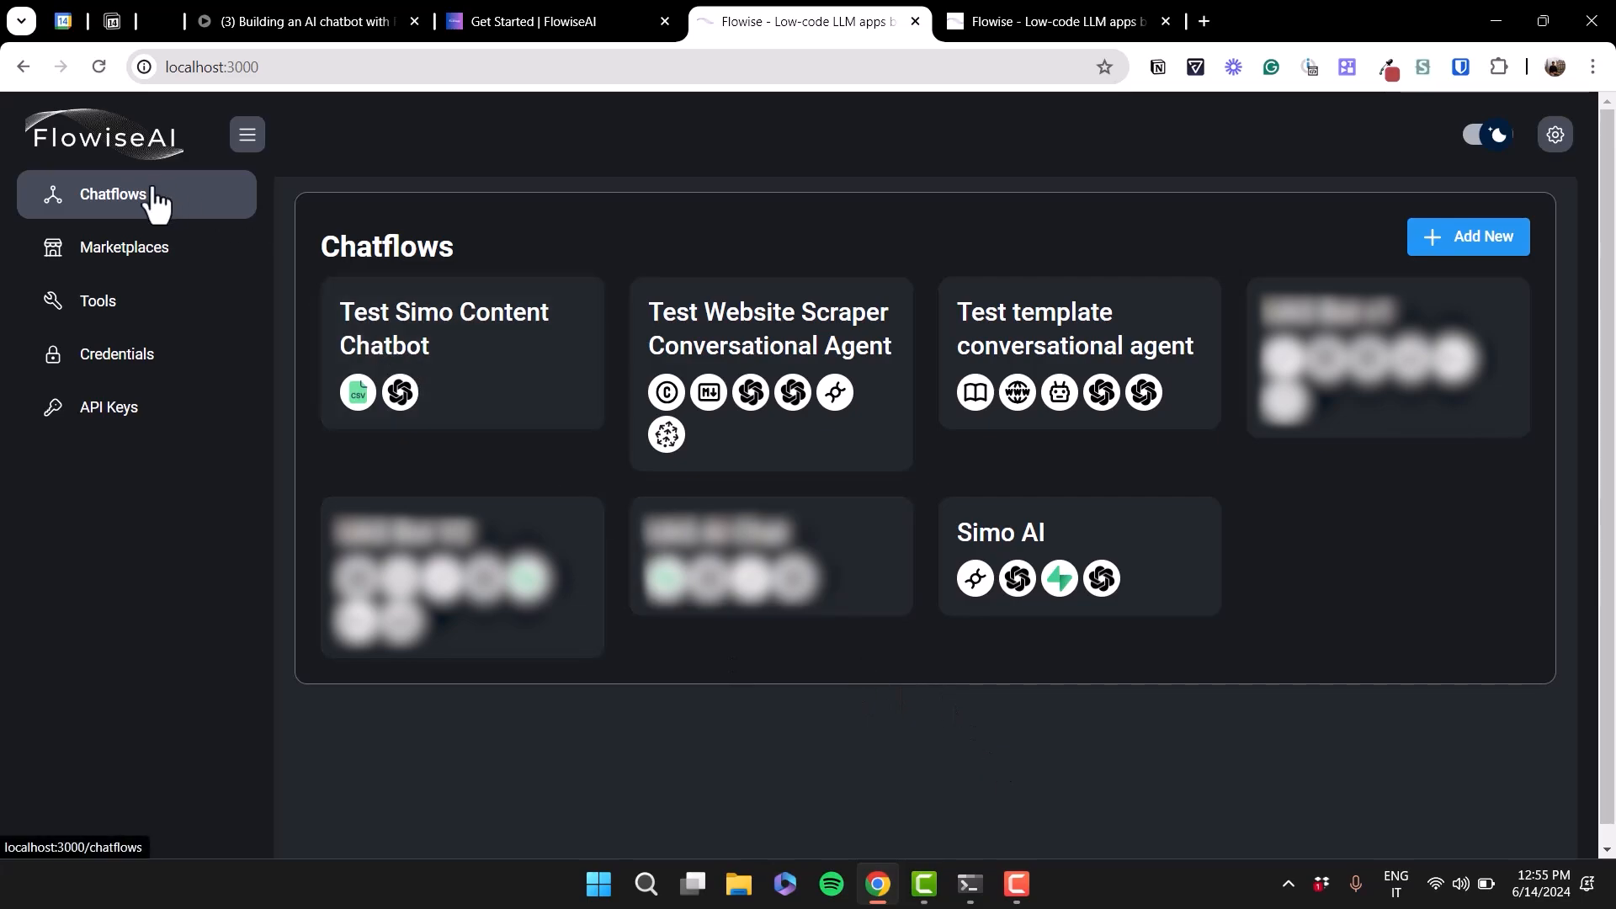
mouse_move(1402, 259)
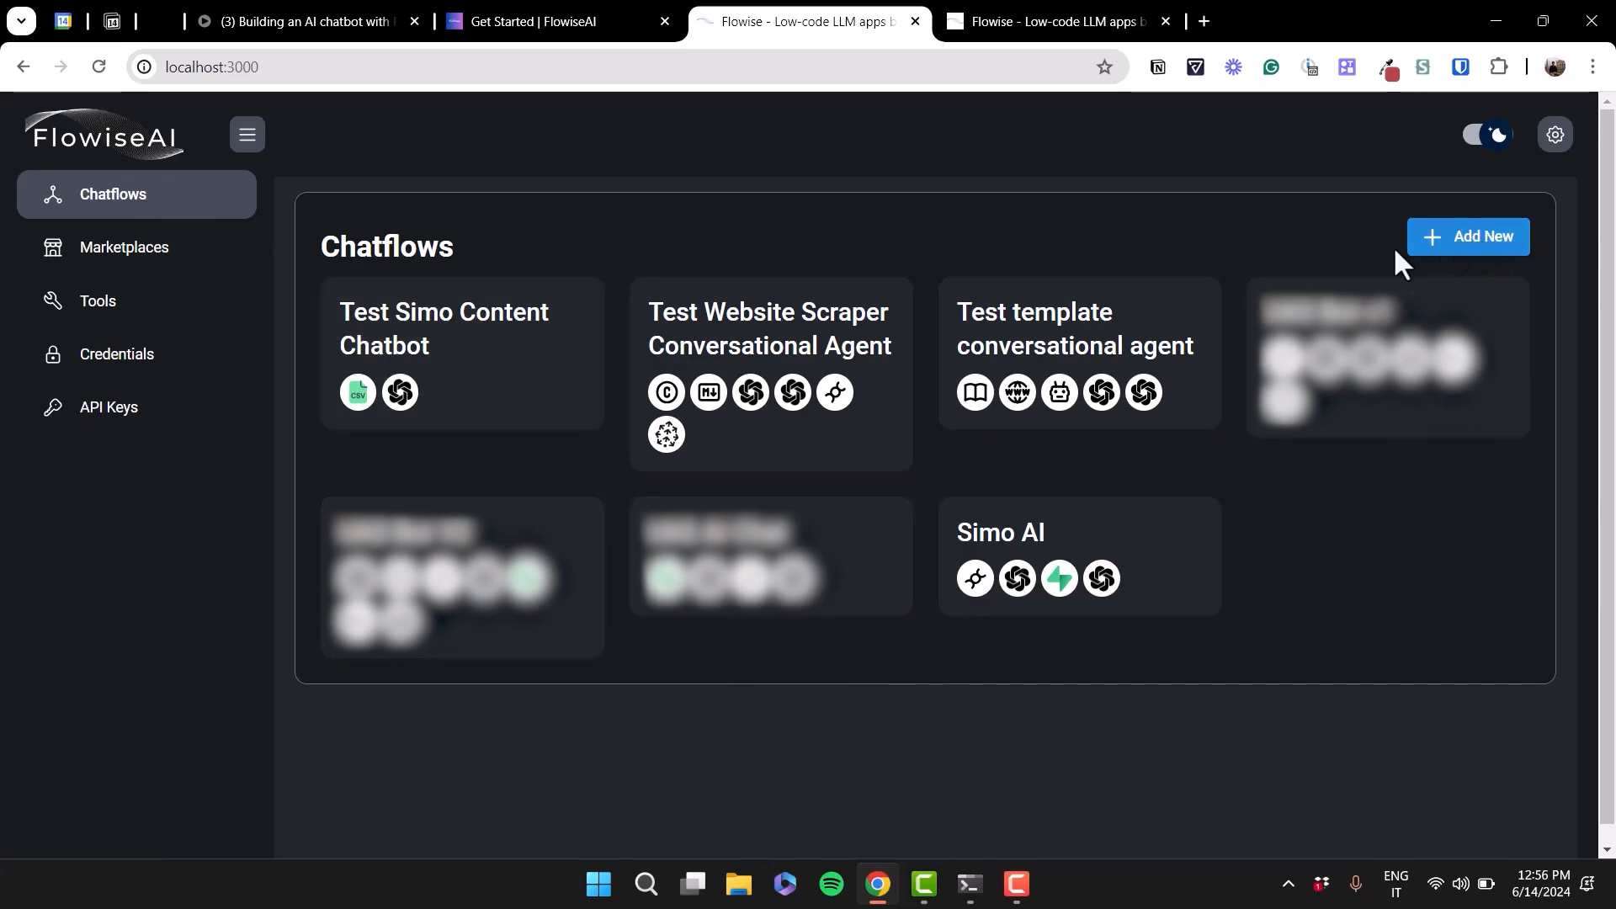
mouse_move(1465, 261)
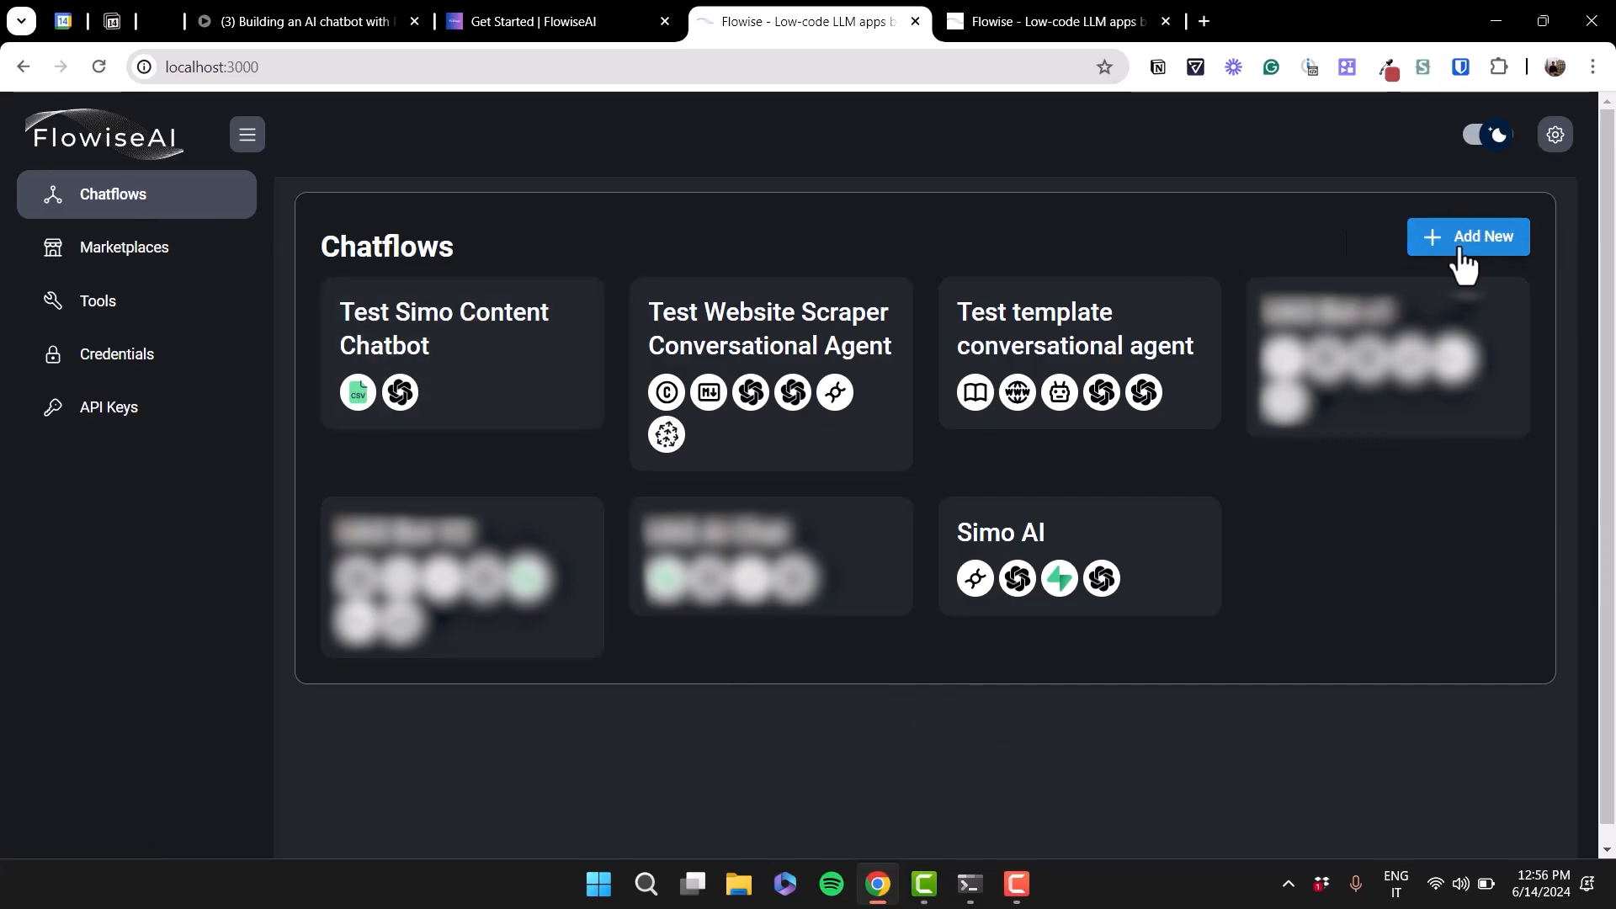
Open the Simo AI chatflow canvas, then switch to the other Flowise browser tab.
click(1077, 556)
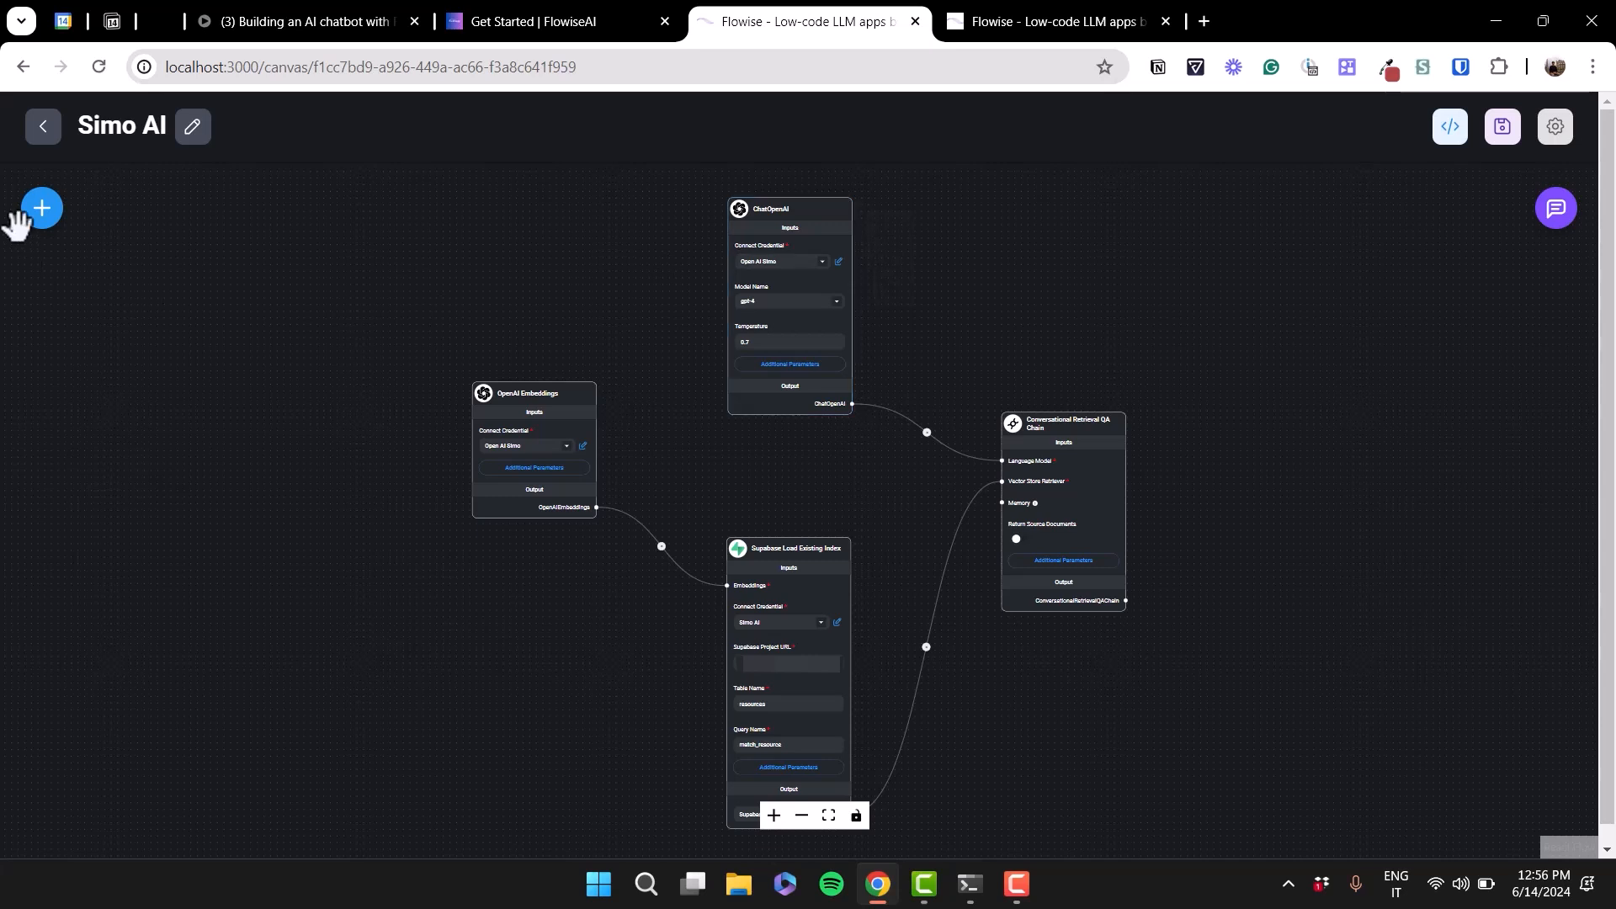
mouse_move(665, 485)
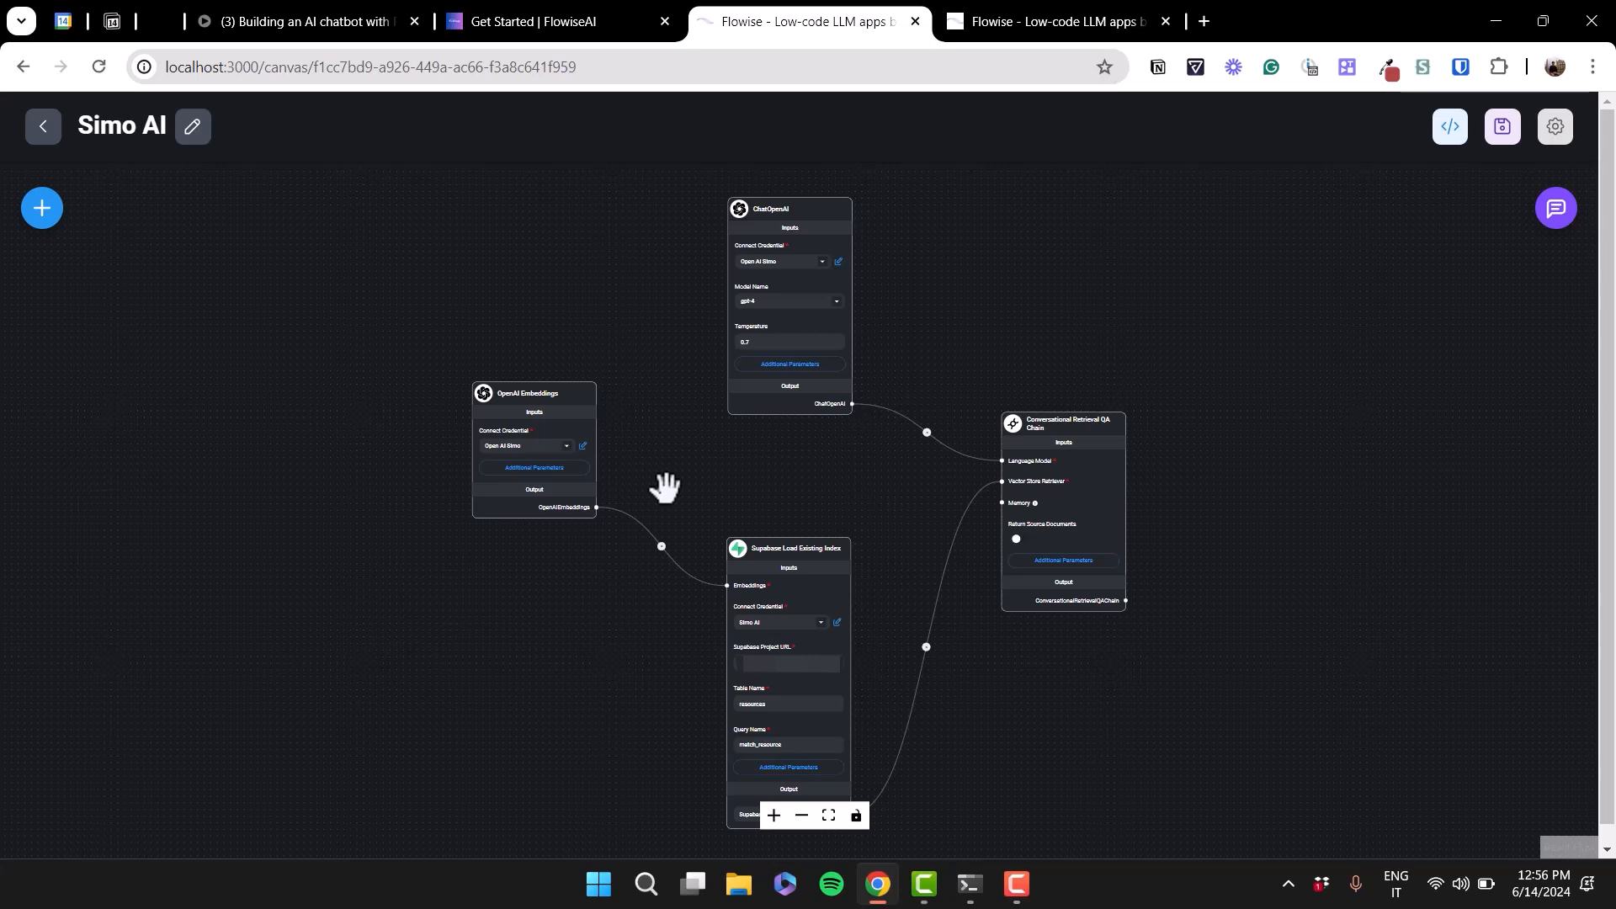
click(1051, 20)
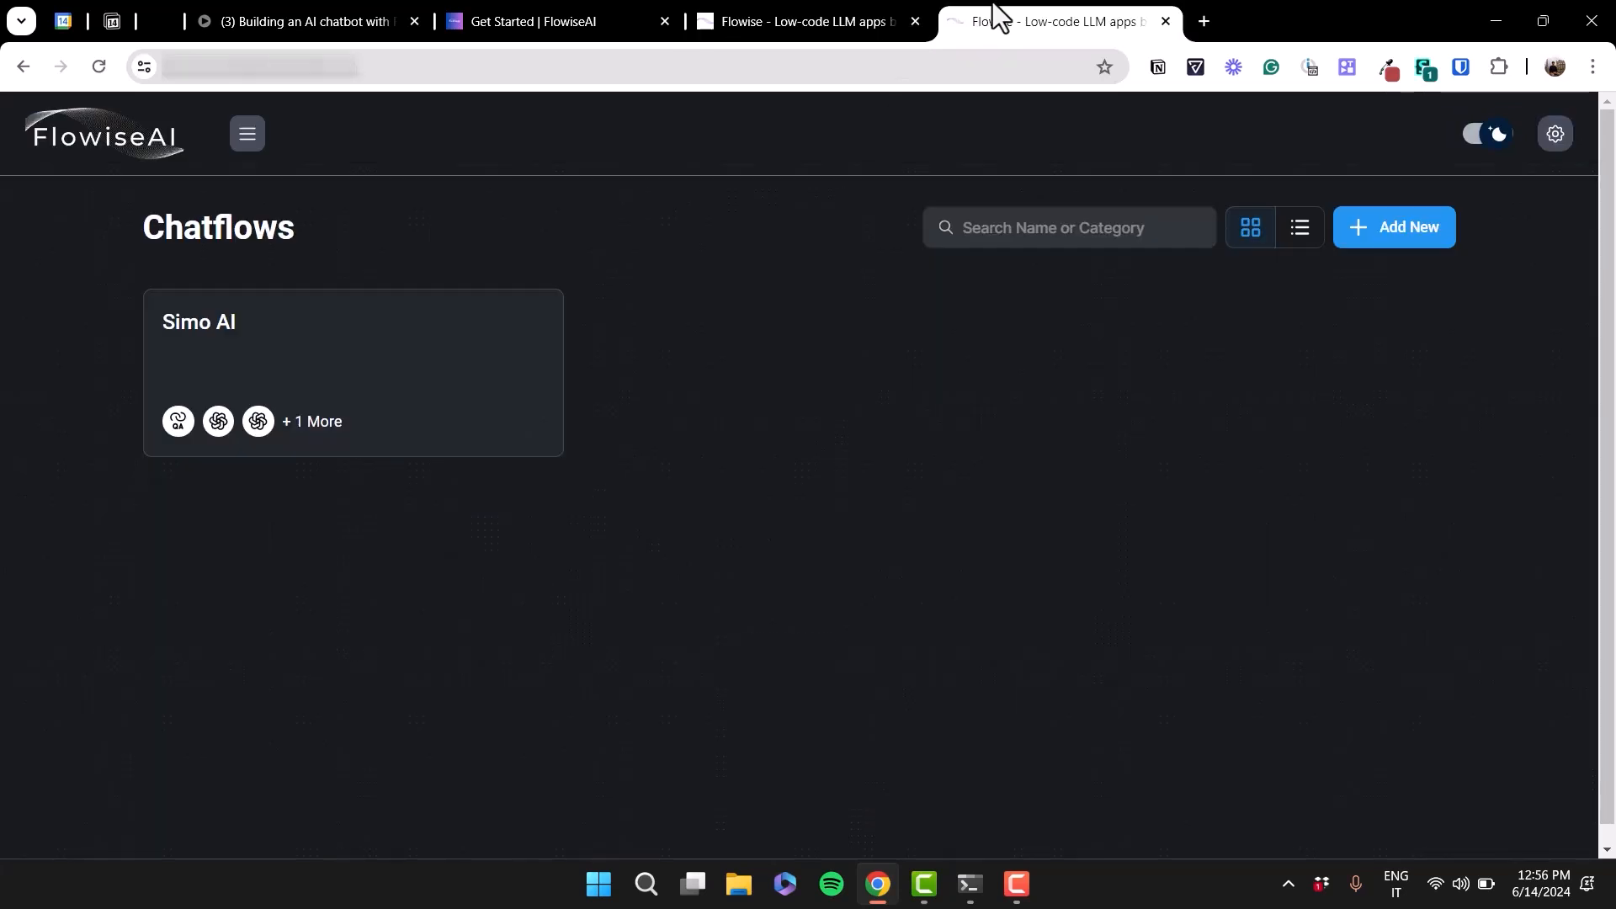
mouse_move(993, 527)
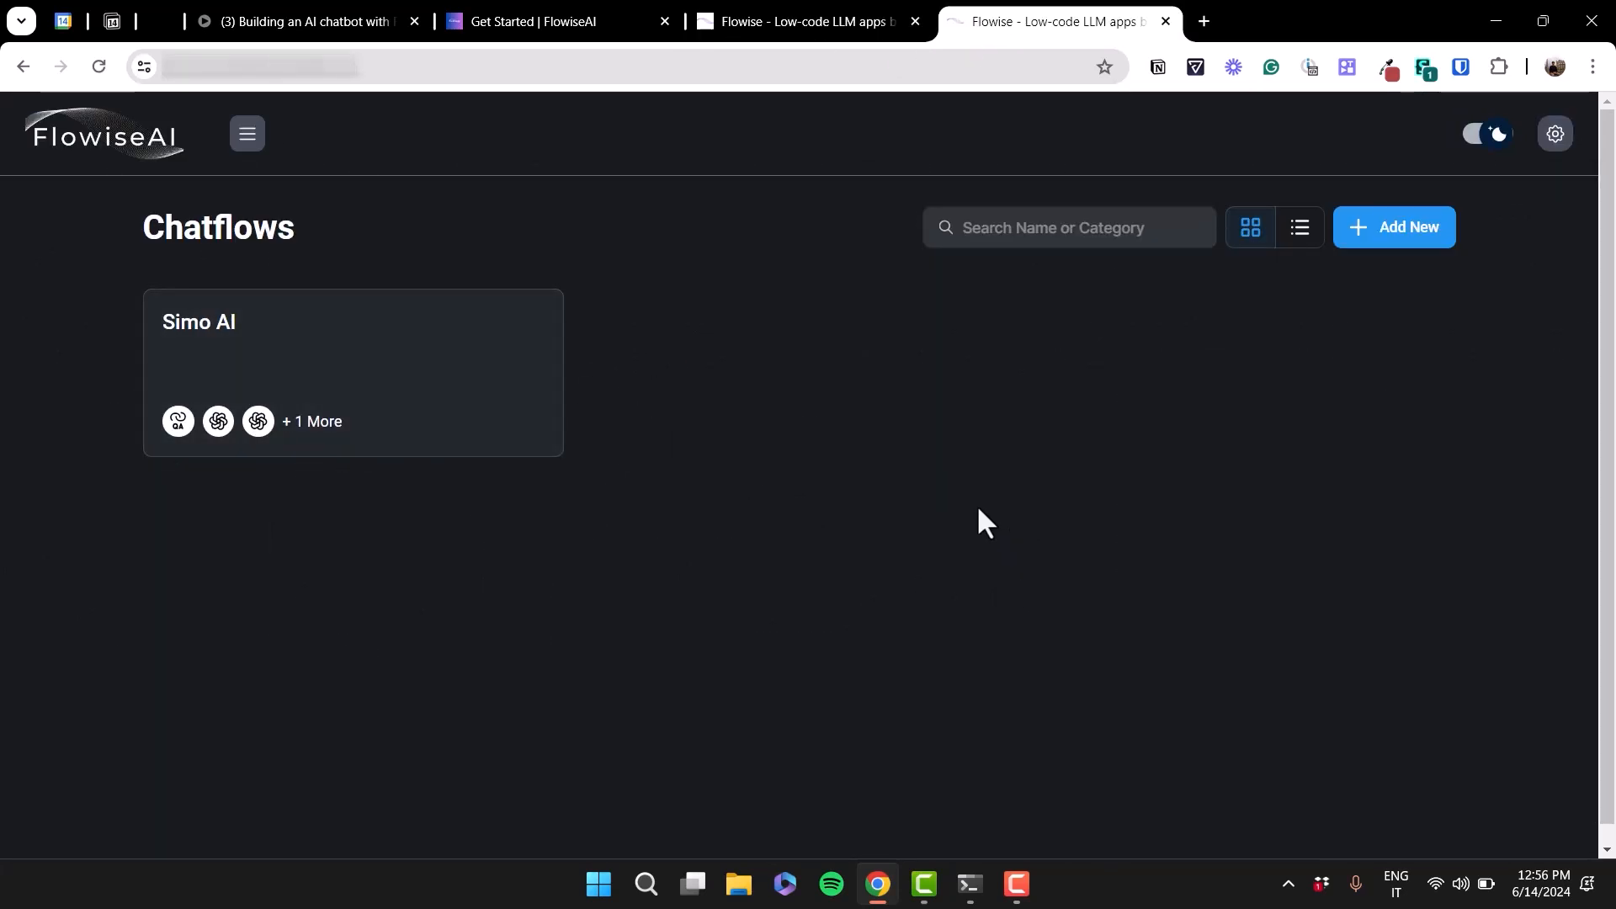
Expand the Flowise side menu, glance at the Get Started docs, and return to the Chatflows page.
click(246, 133)
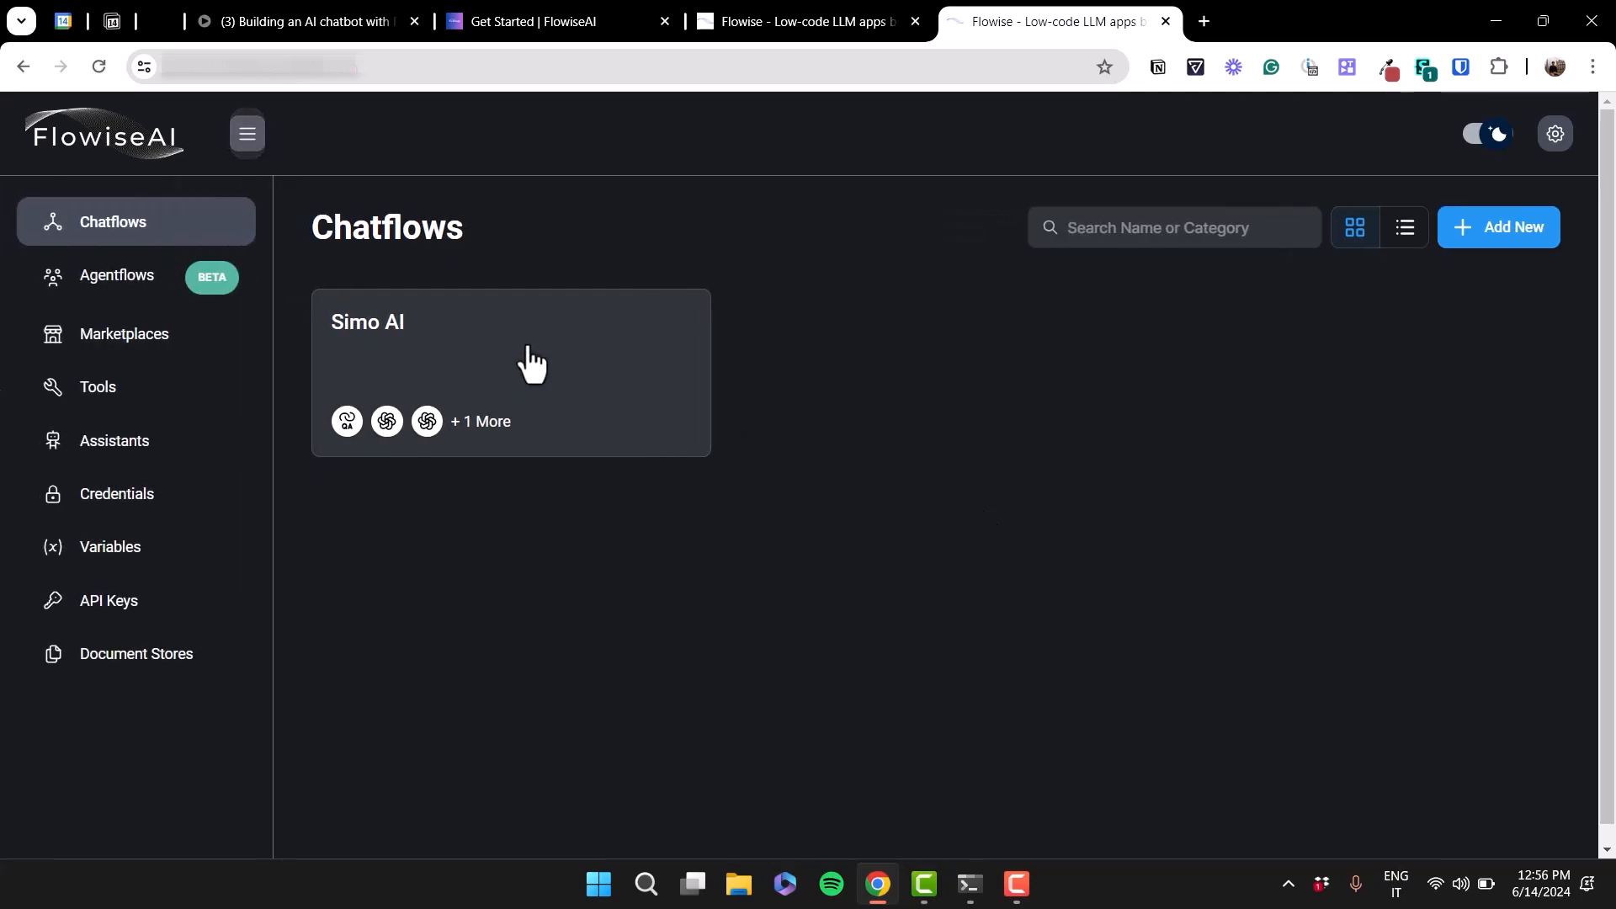
mouse_move(926, 495)
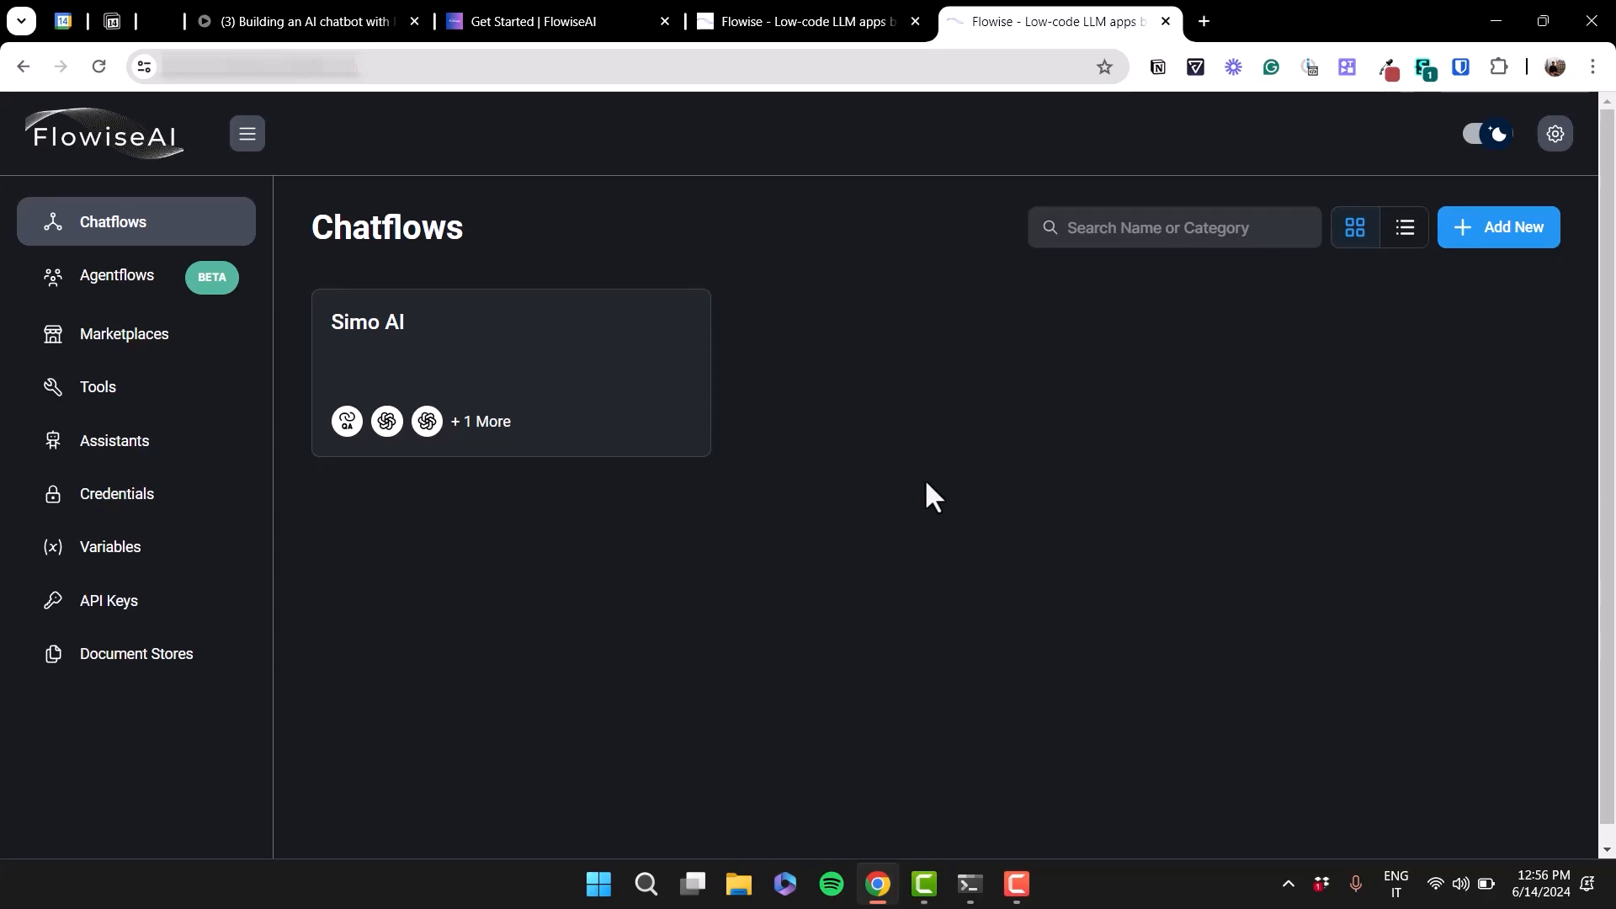
click(545, 20)
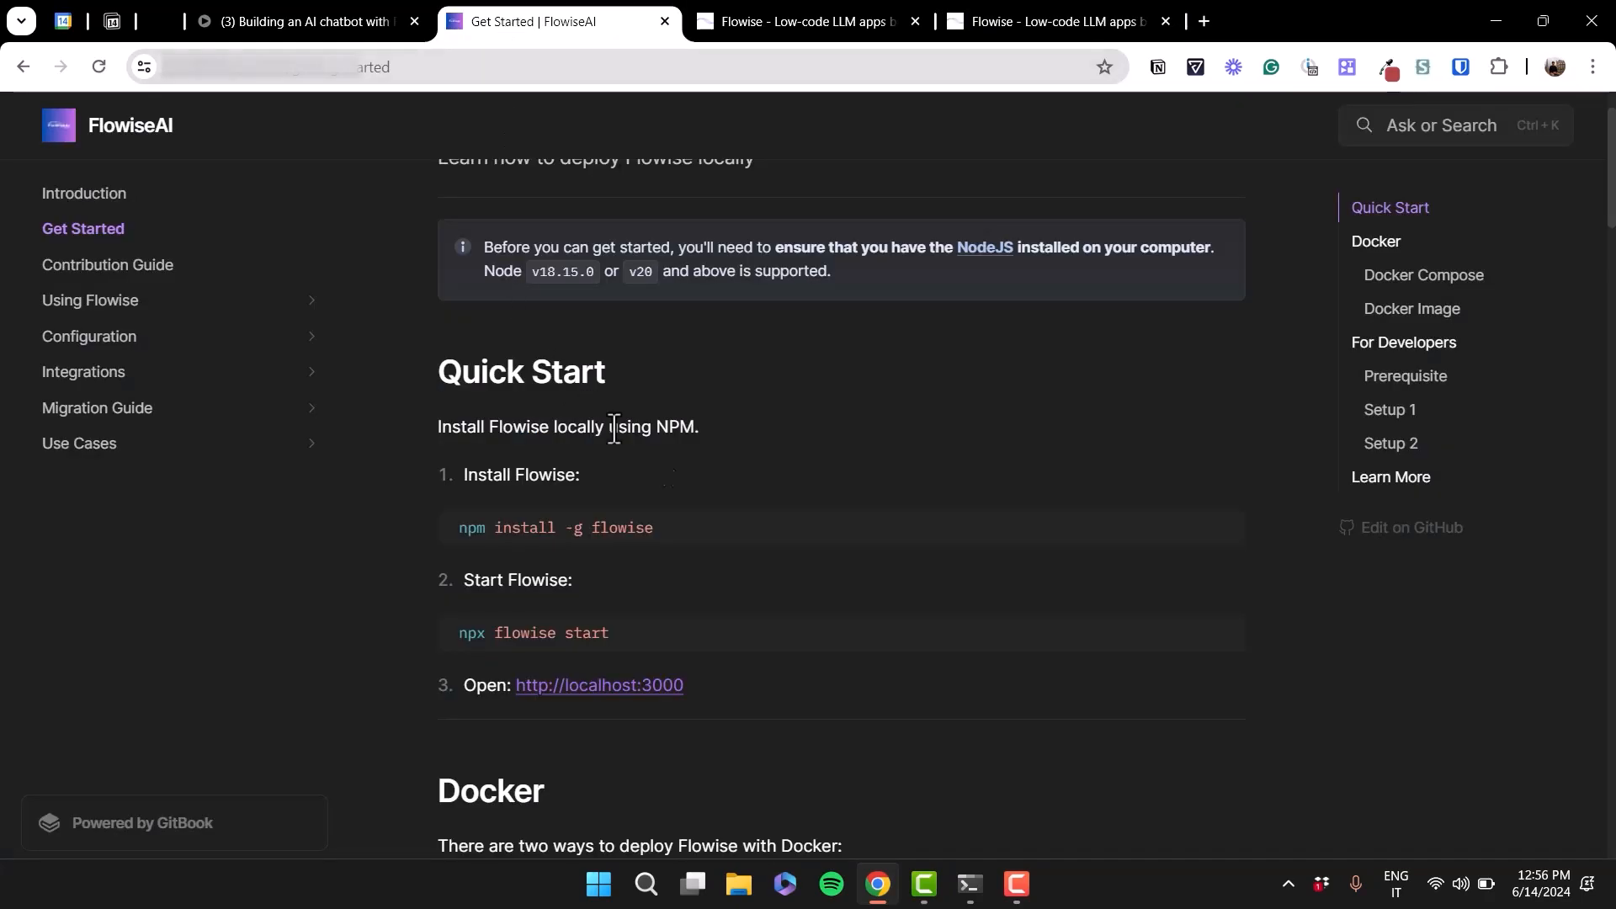
scroll(down, 3)
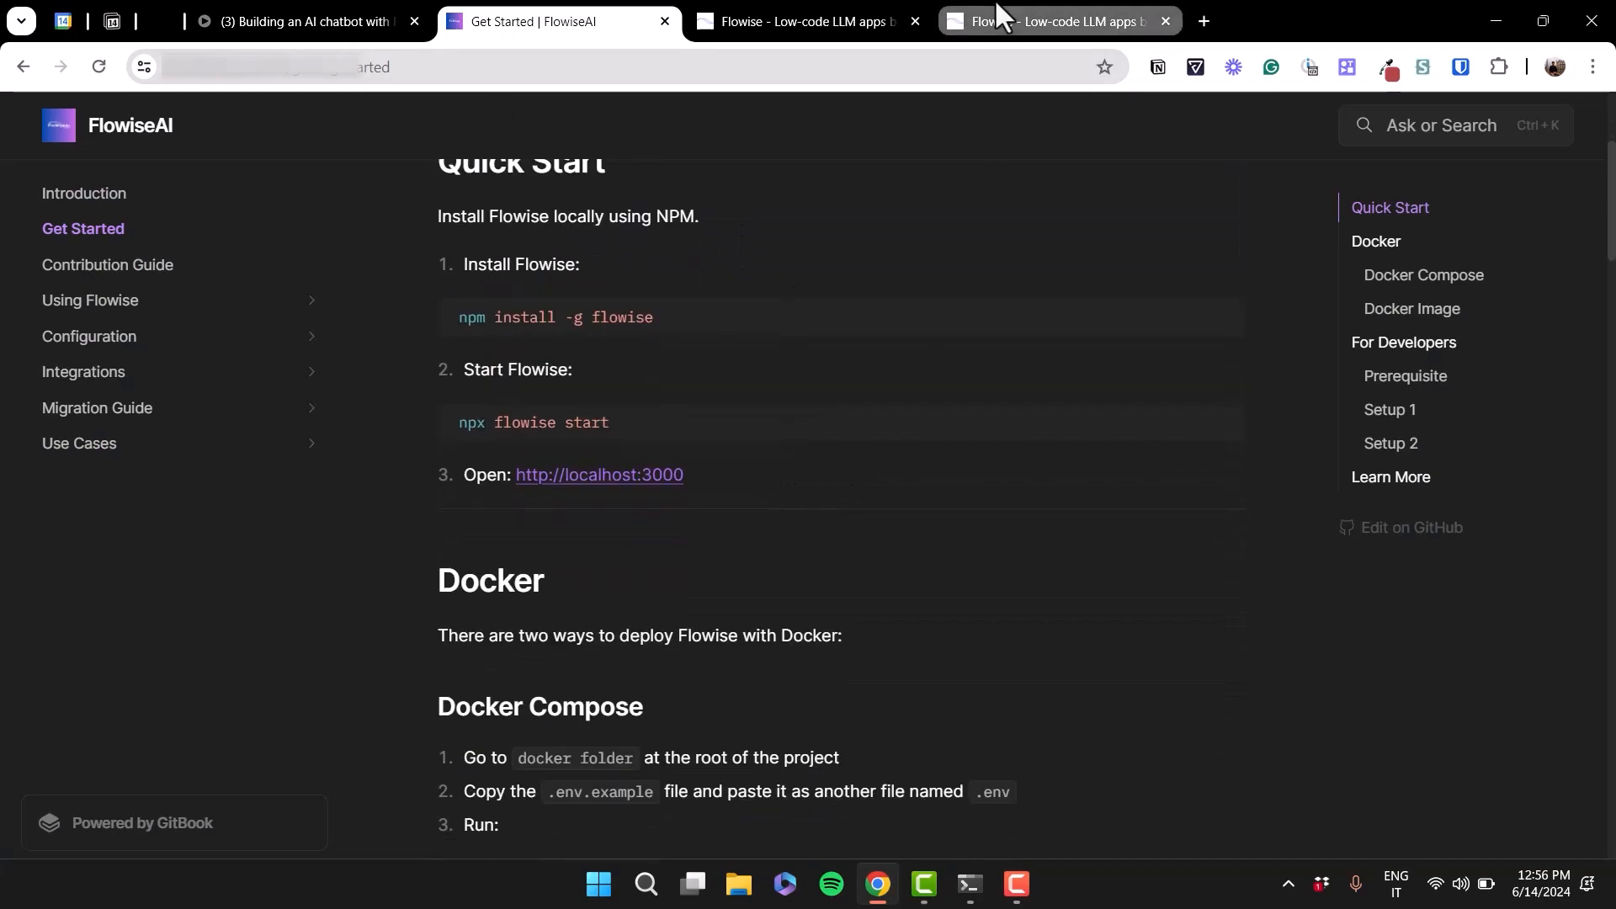
click(1050, 20)
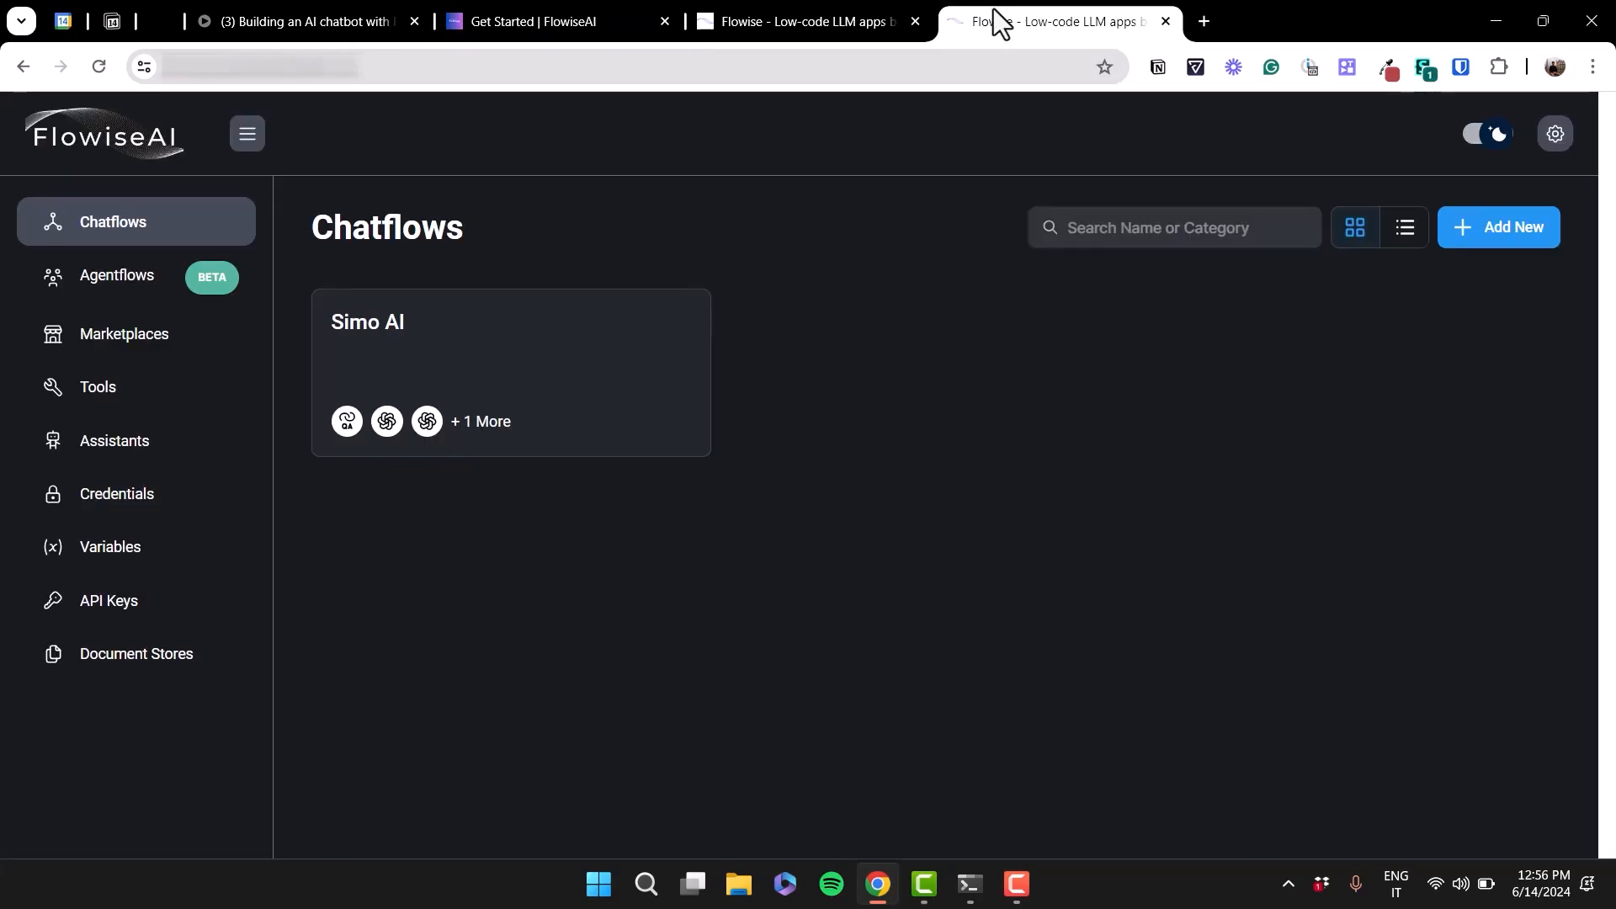
mouse_move(1054, 501)
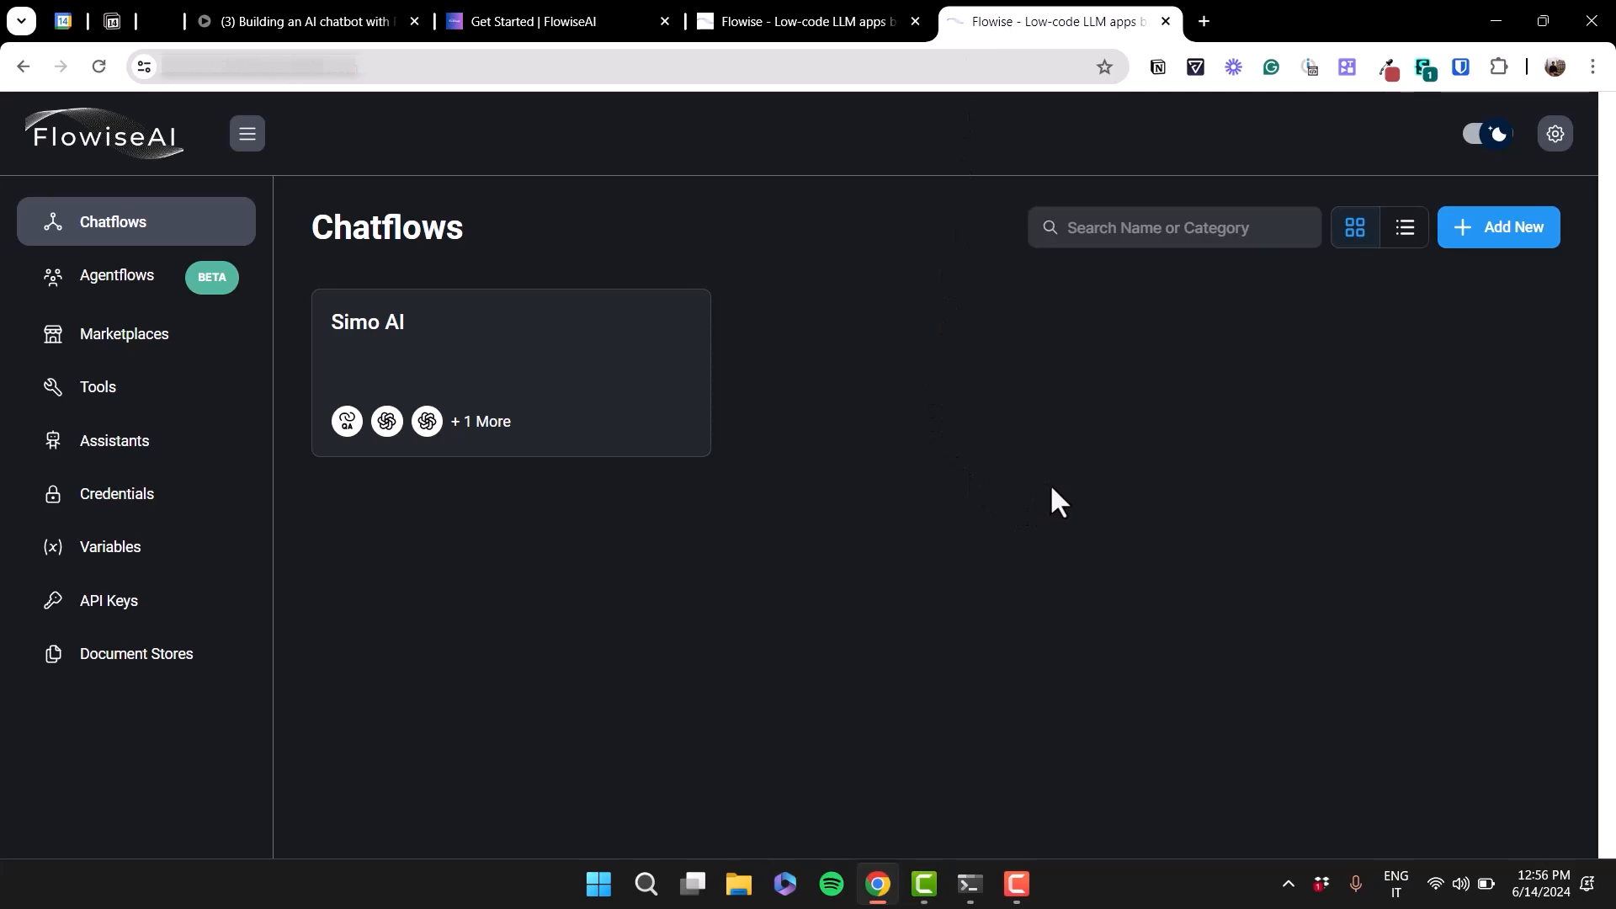
mouse_move(530, 283)
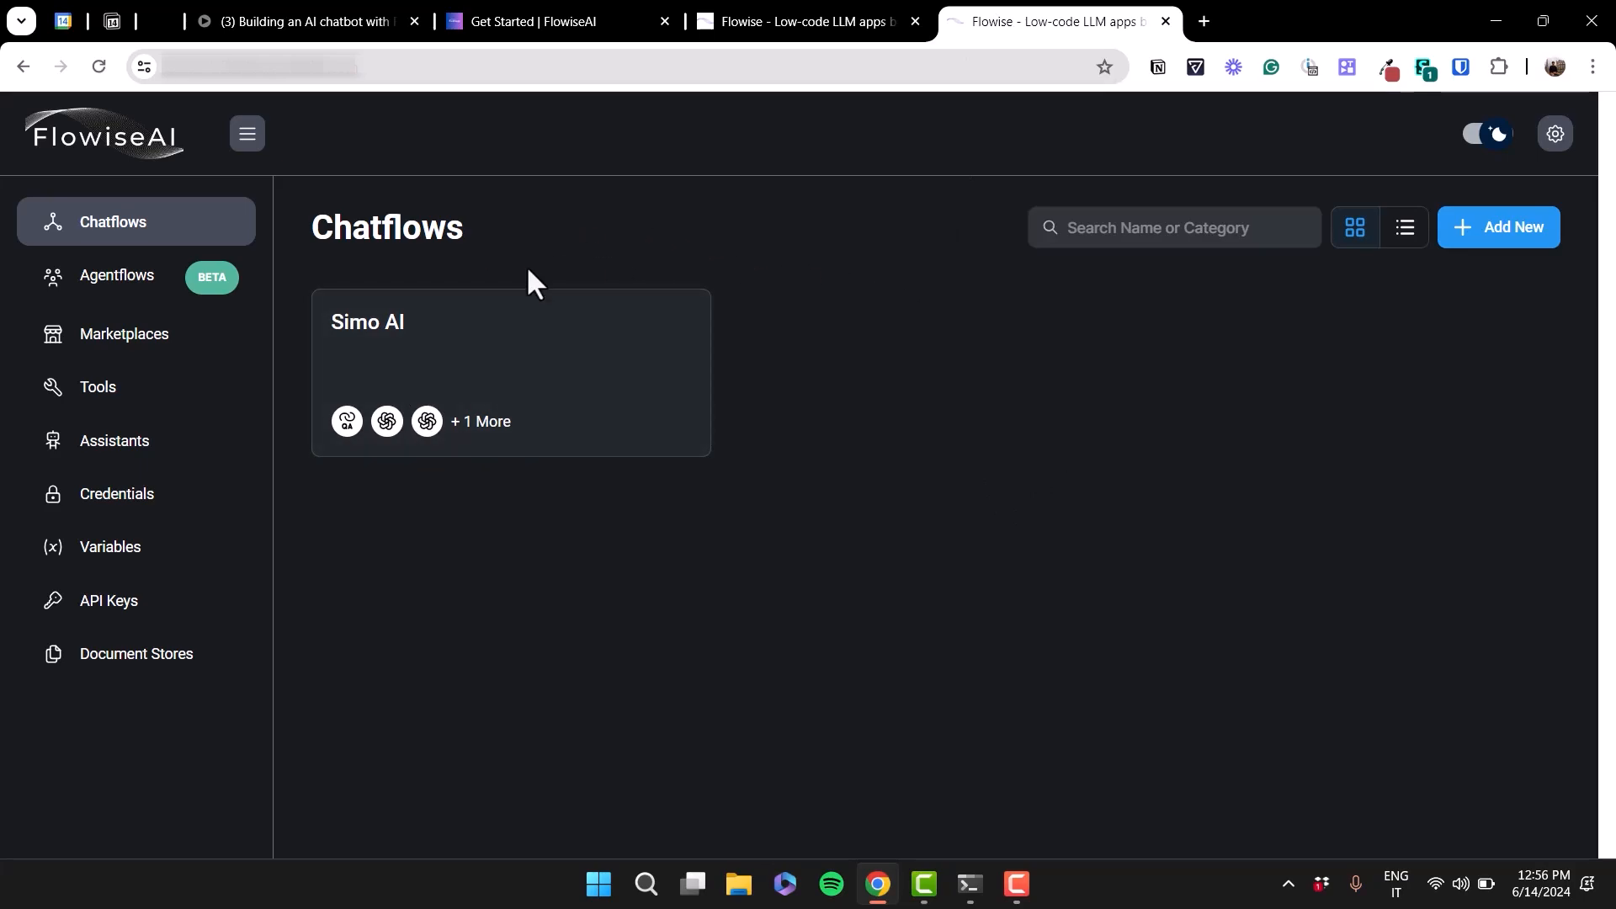
mouse_move(892, 469)
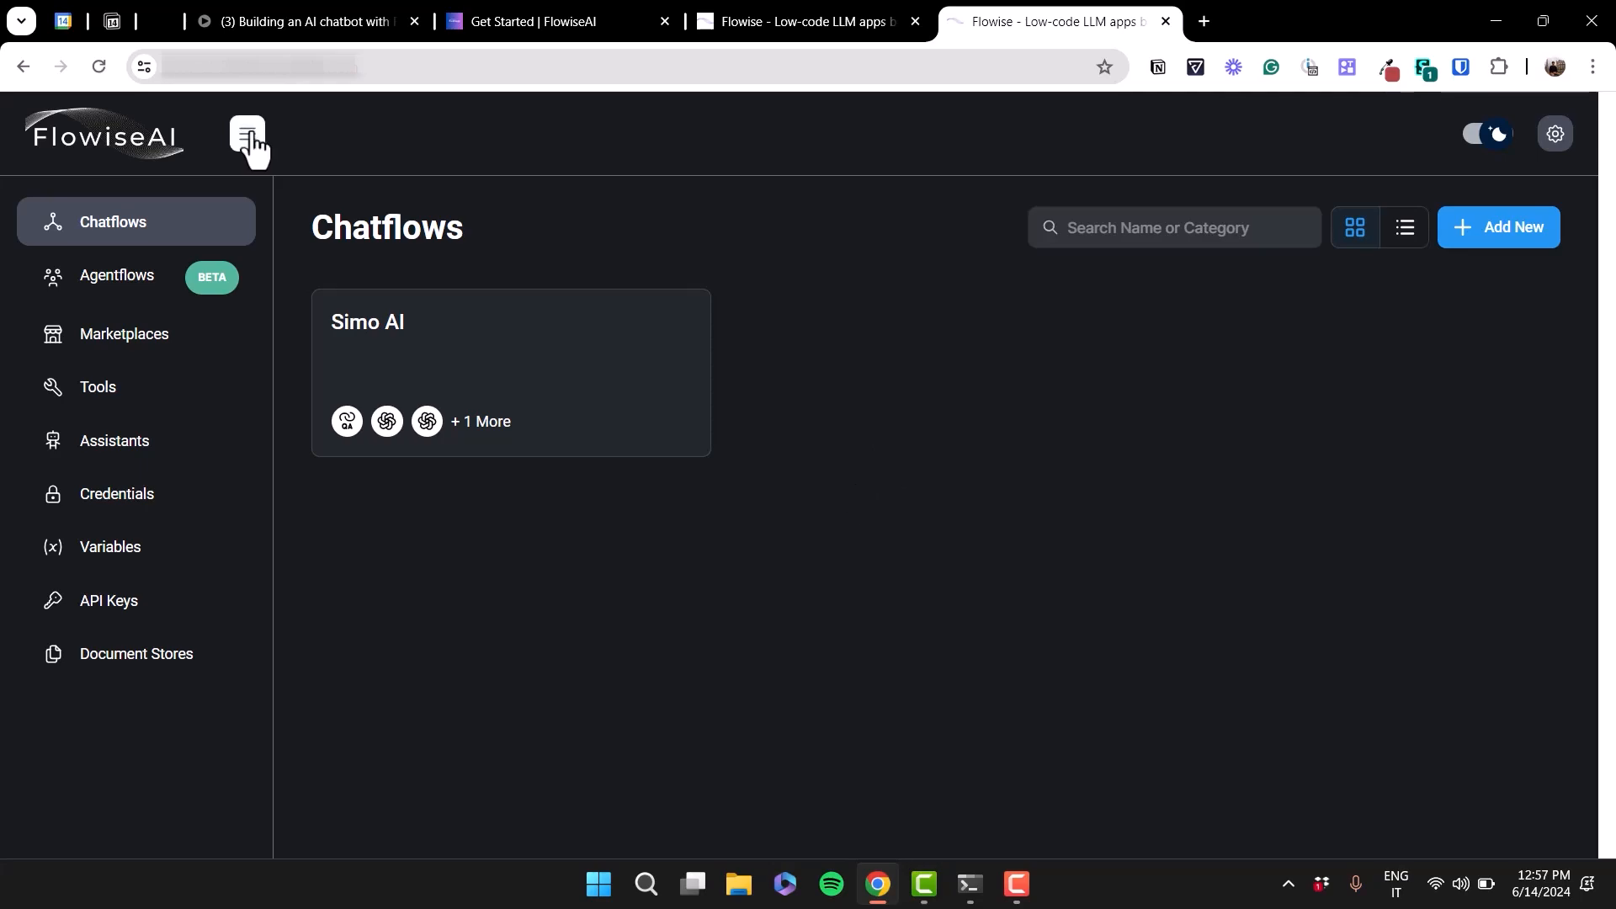
mouse_move(150, 310)
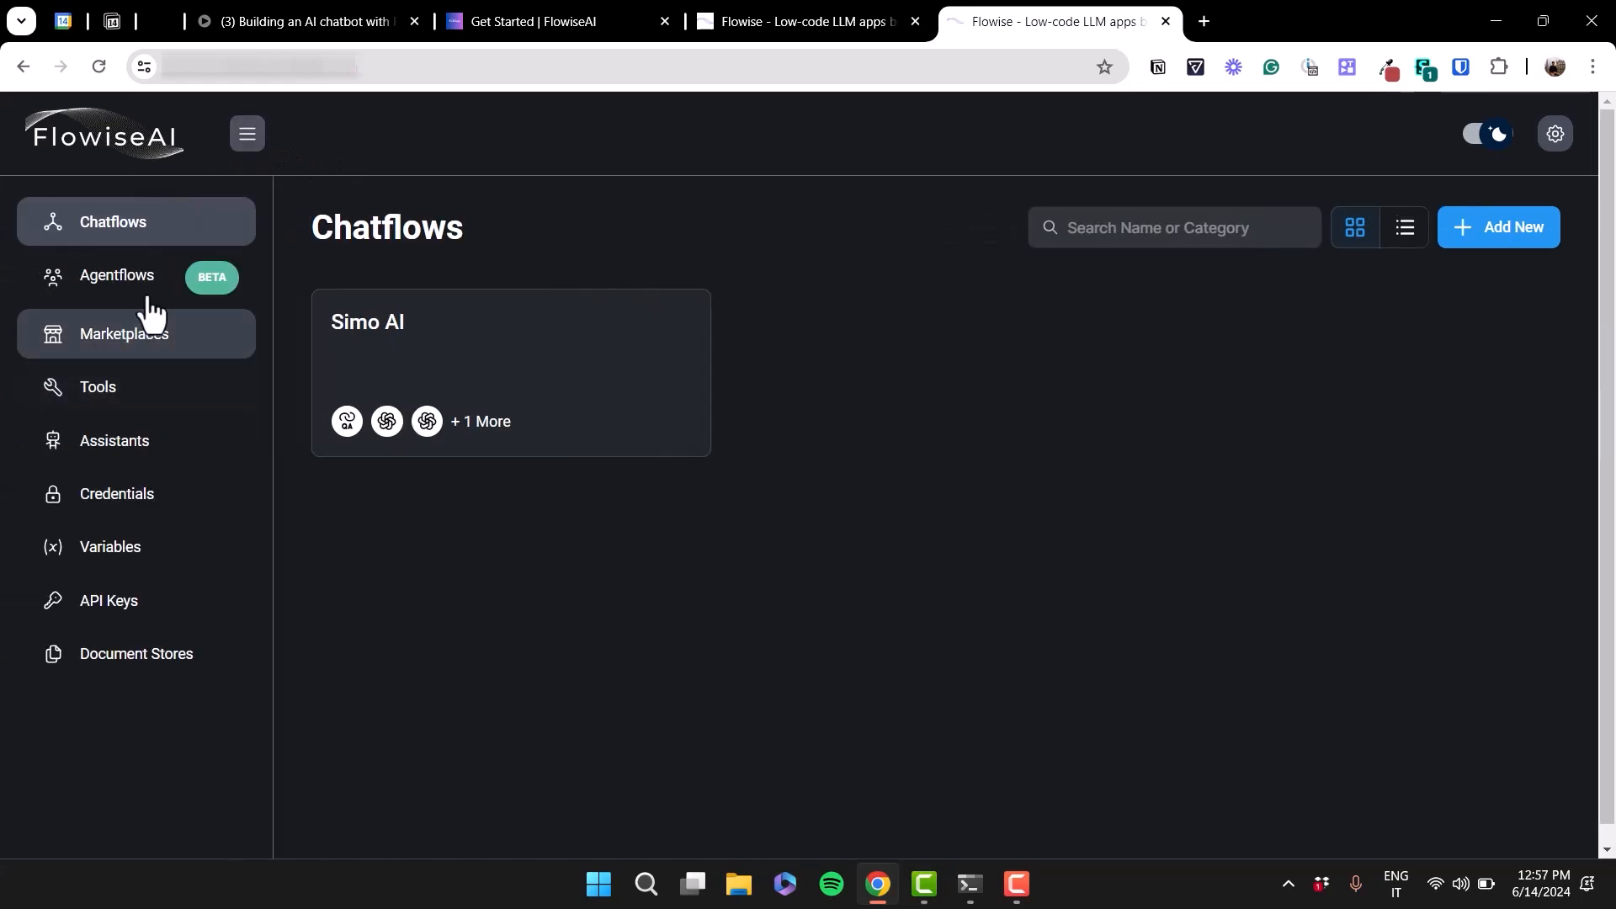
View the empty Agentflows page and return to the hosted Flowise instance.
click(116, 275)
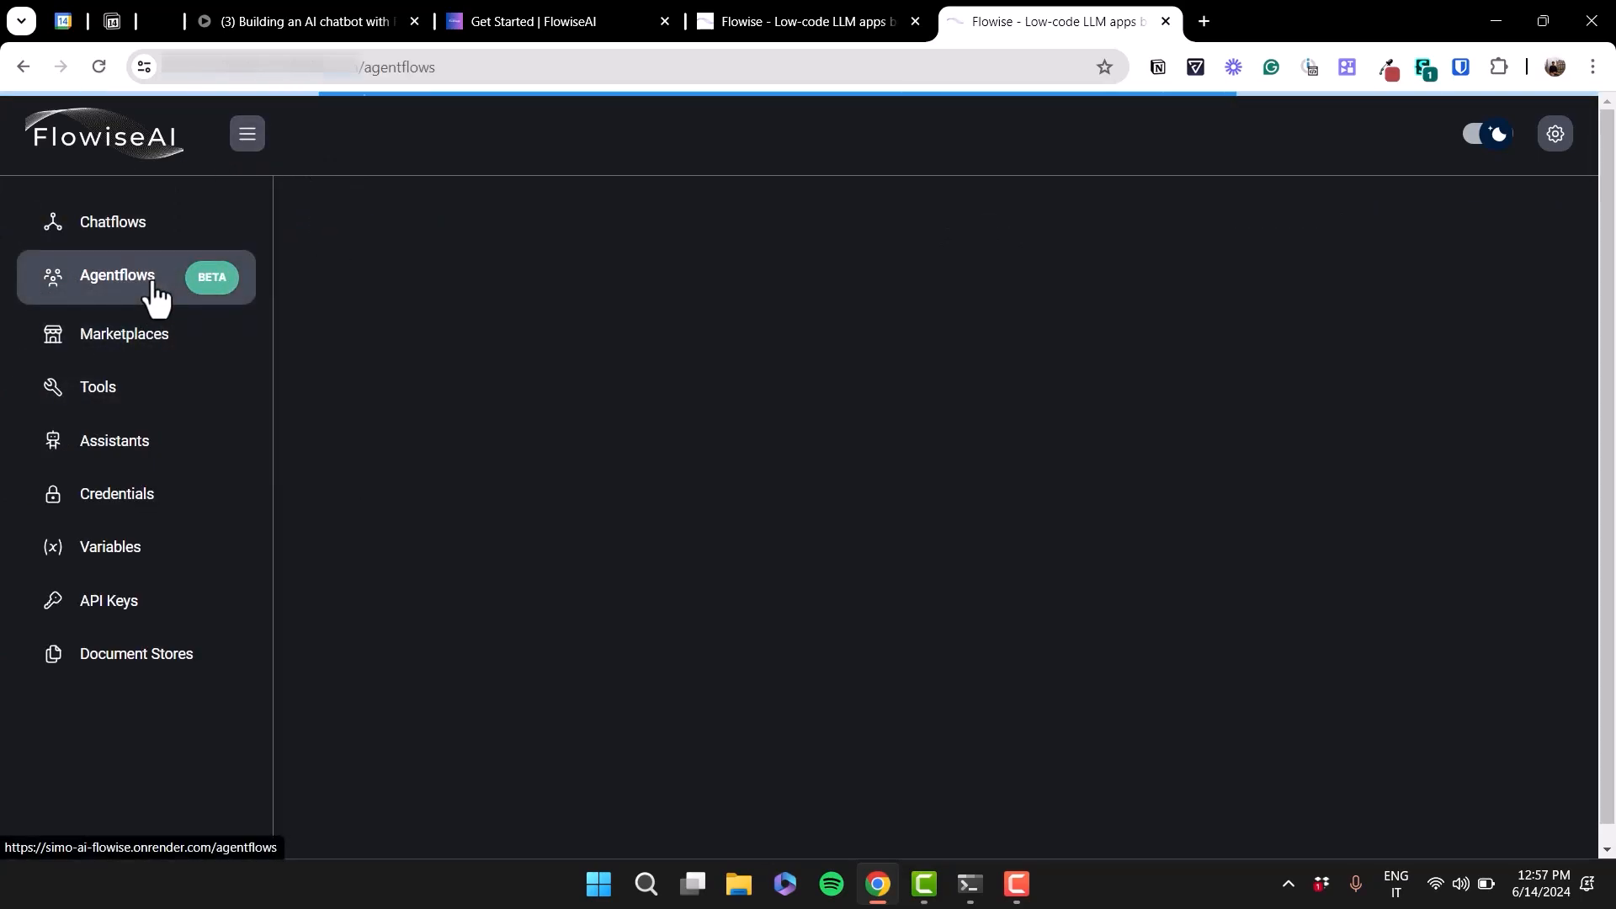
click(117, 274)
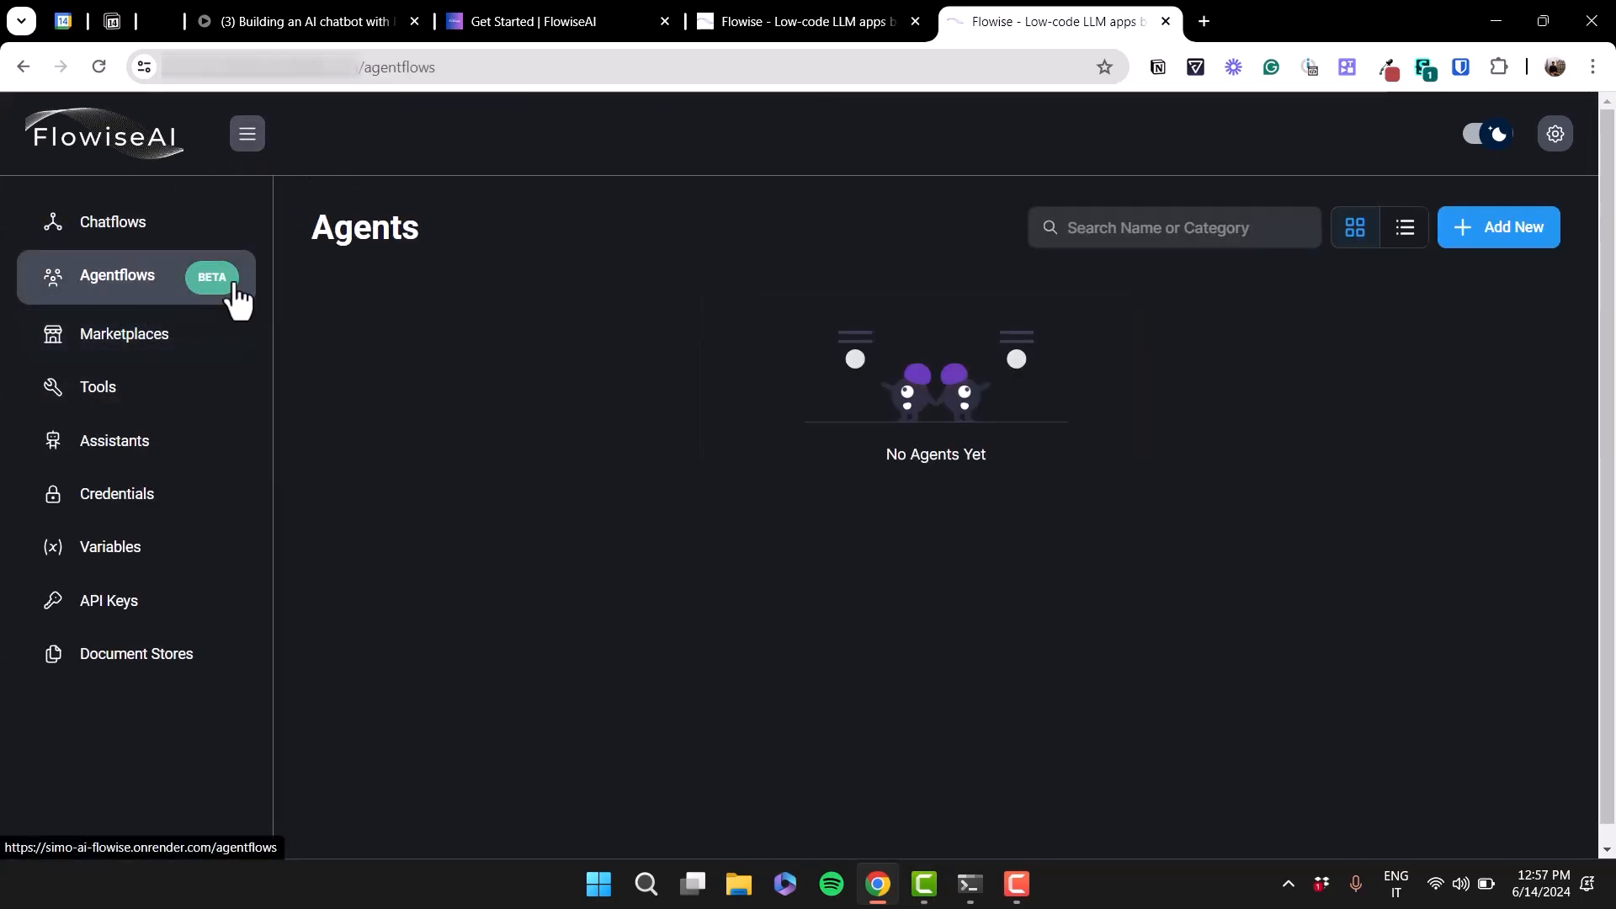
mouse_move(964, 638)
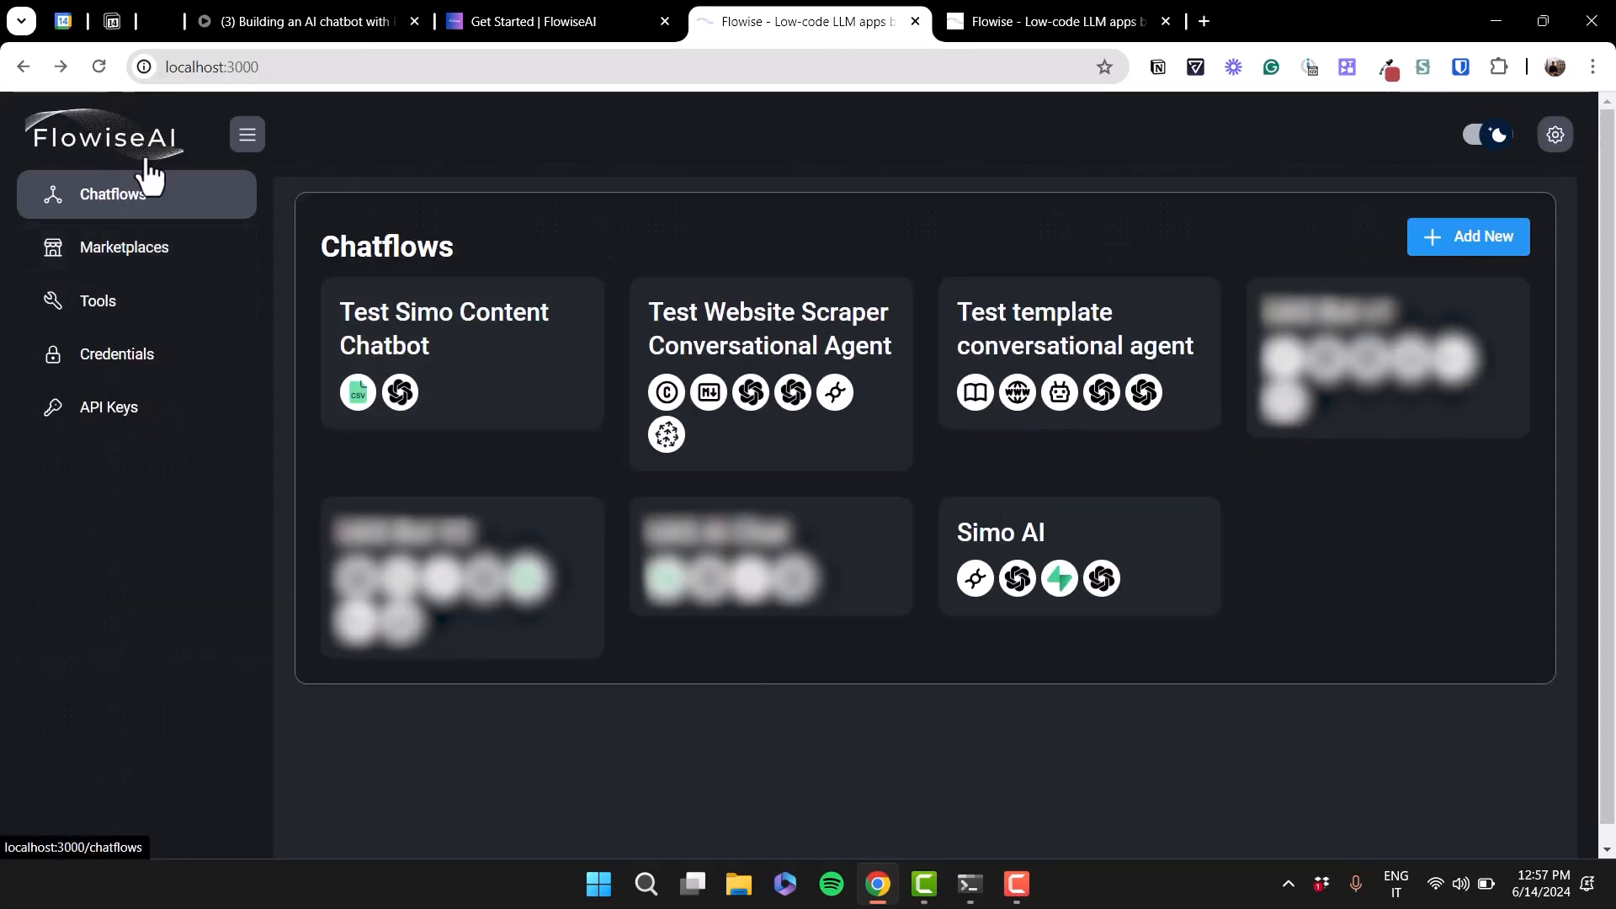
click(116, 275)
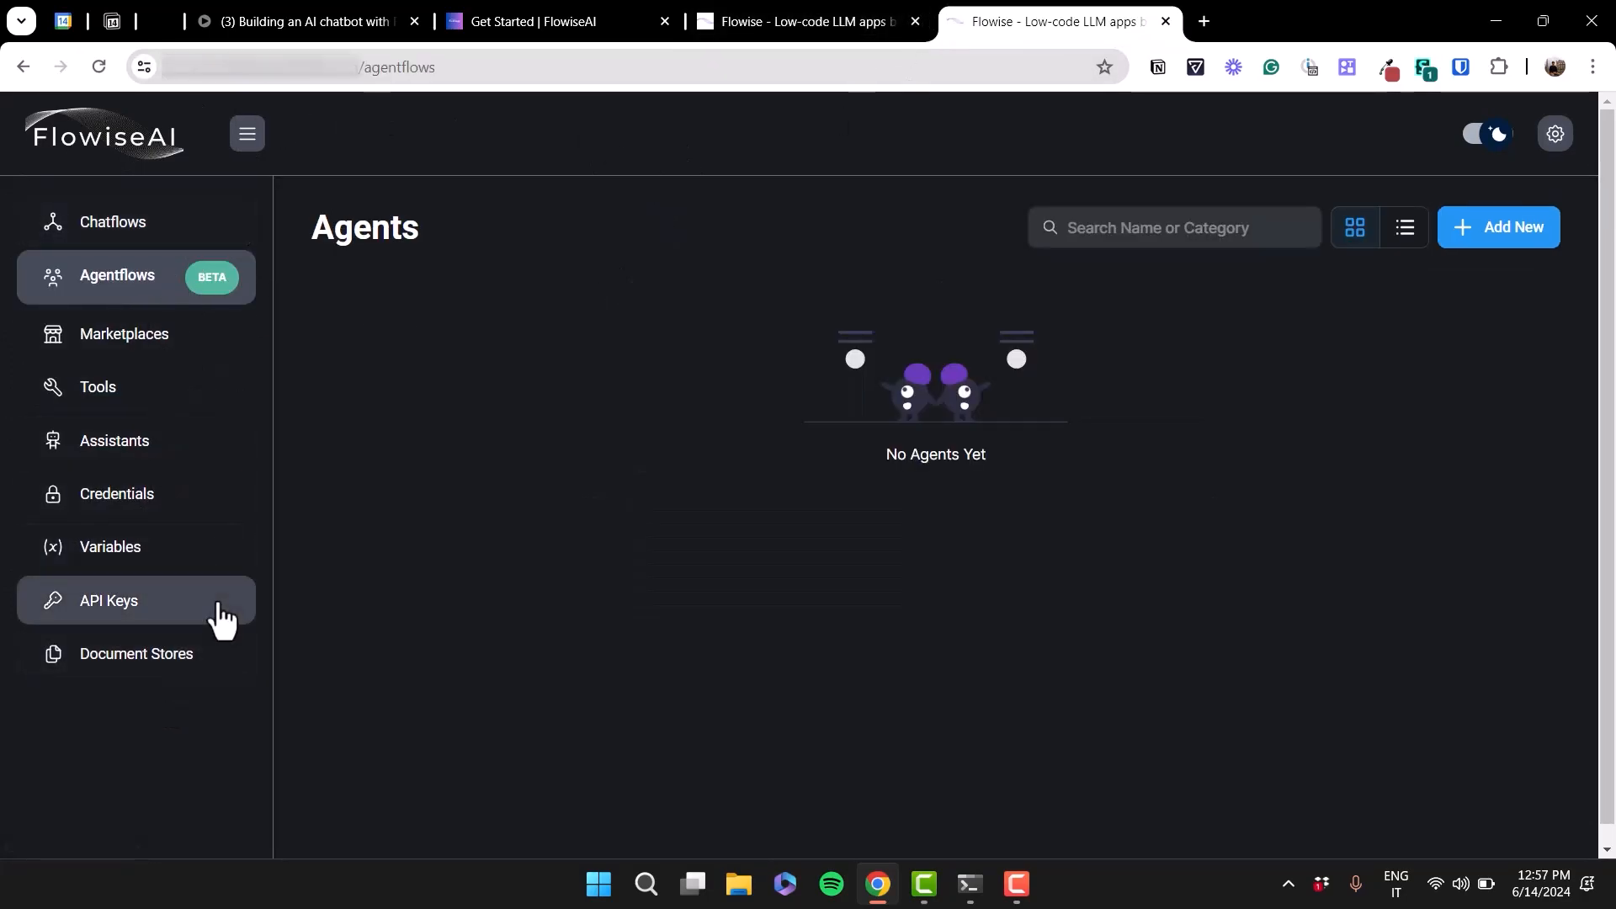
mouse_move(202, 236)
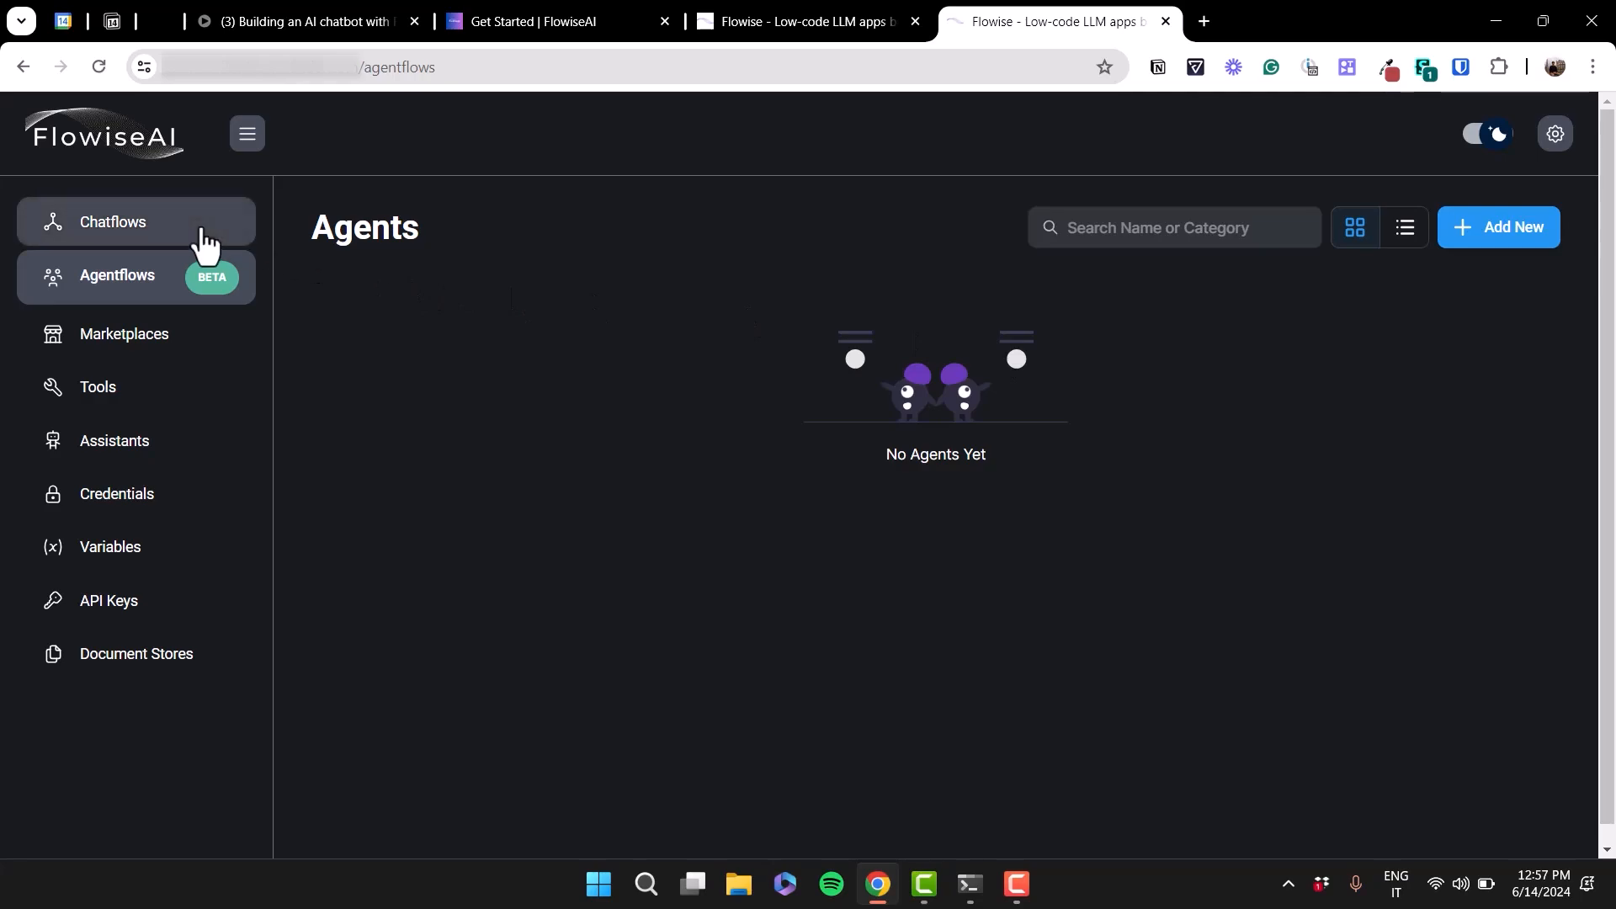
Show the hosted instance's Chatflows list containing only Simo AI.
click(113, 222)
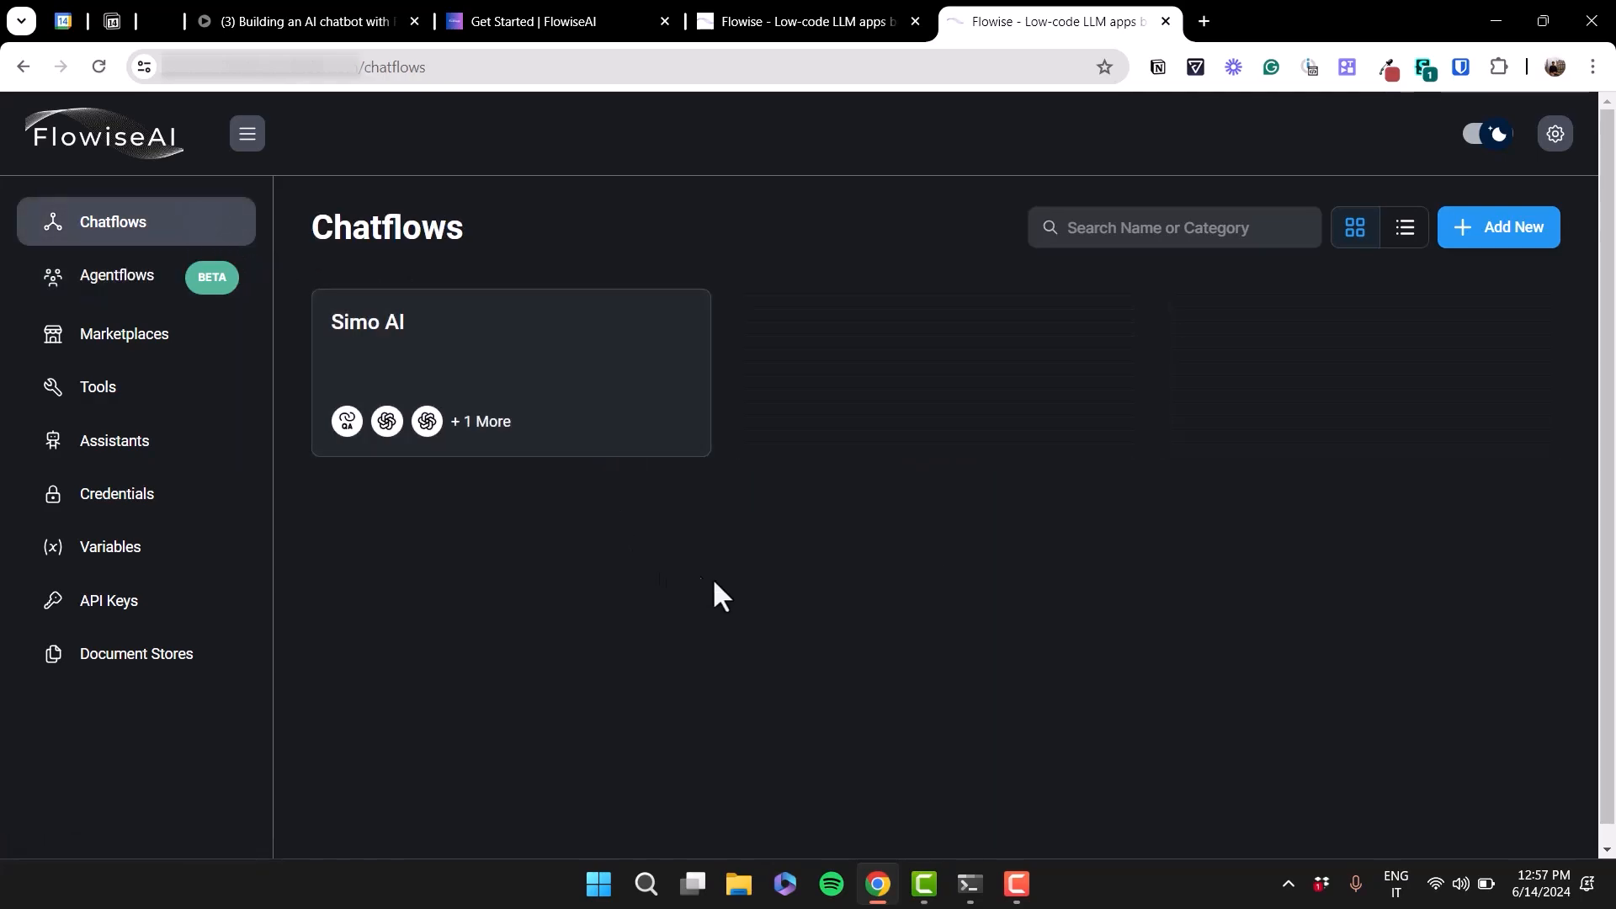
mouse_move(781, 577)
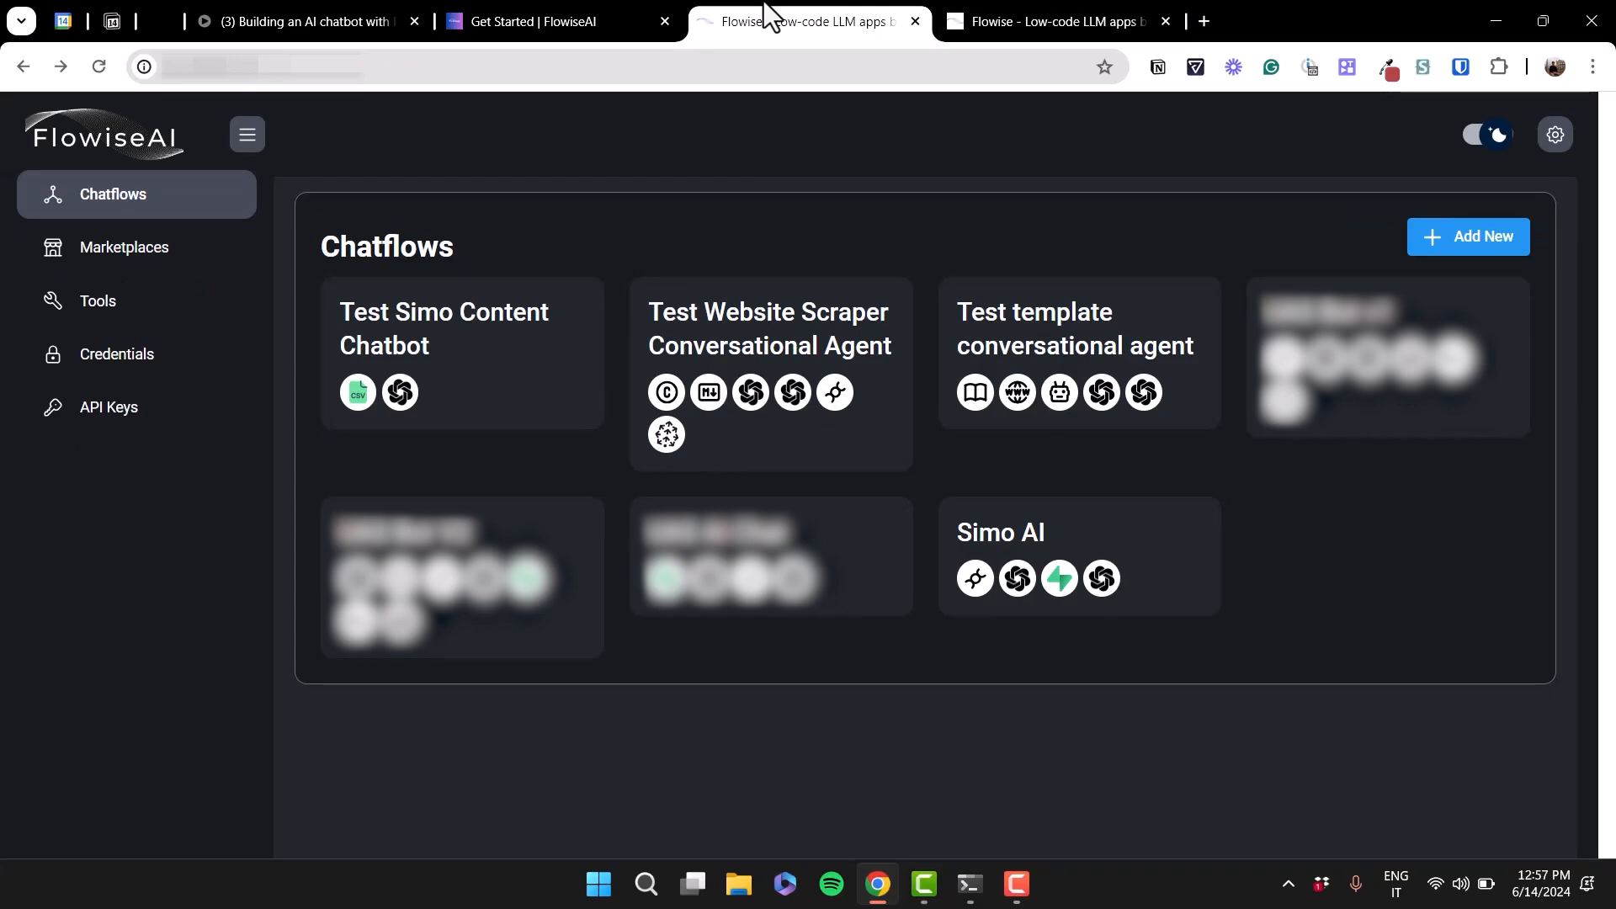
click(1051, 20)
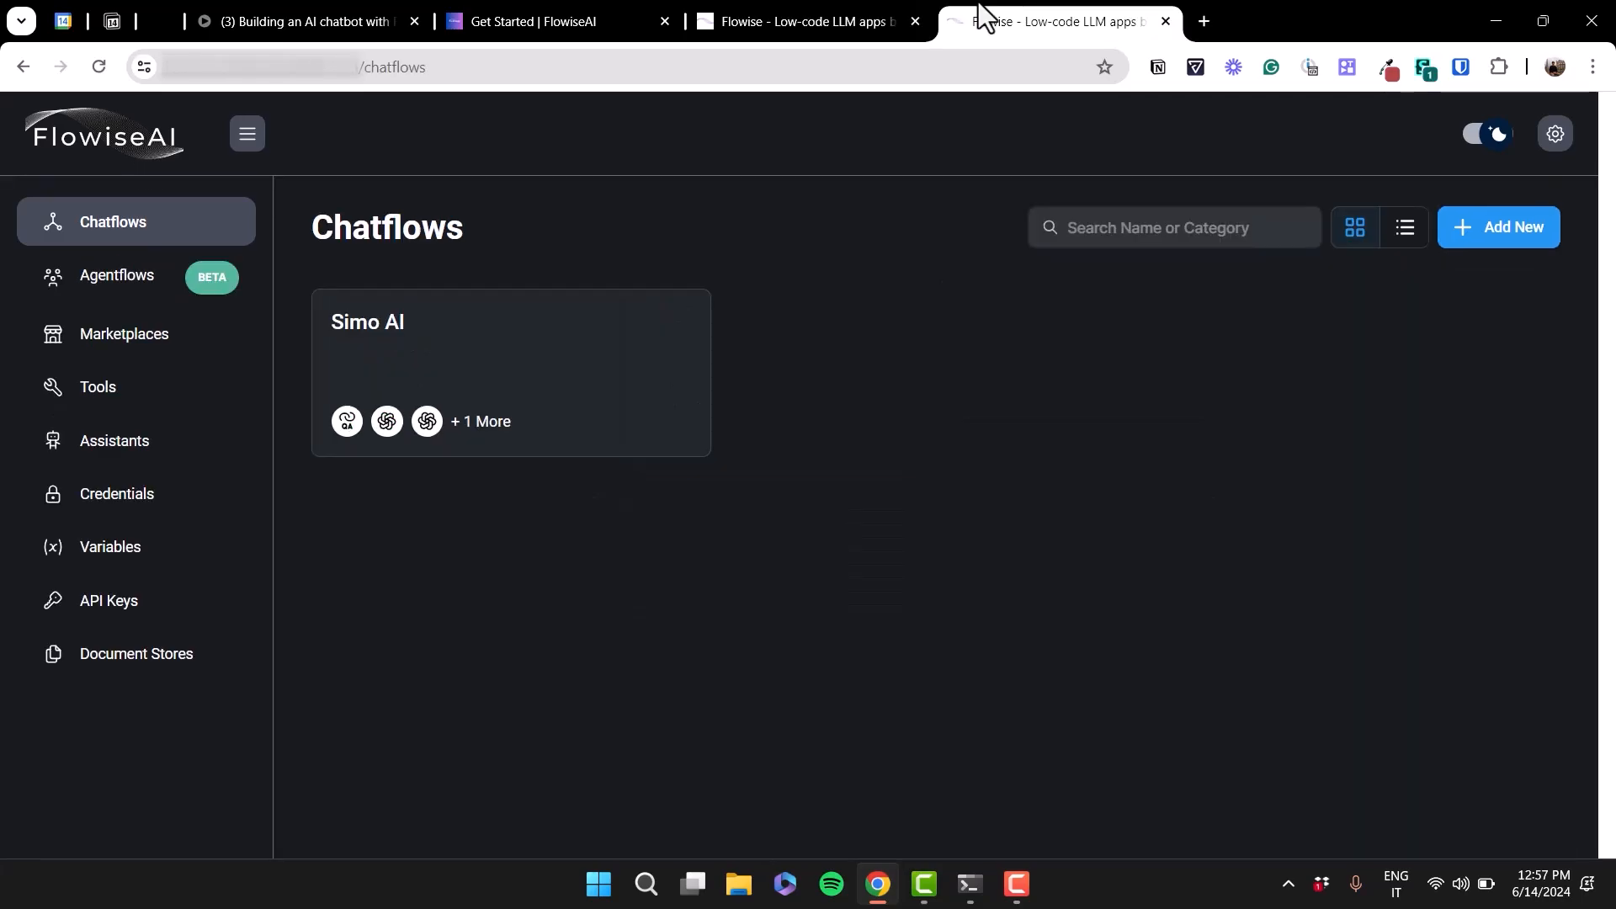
mouse_move(611, 409)
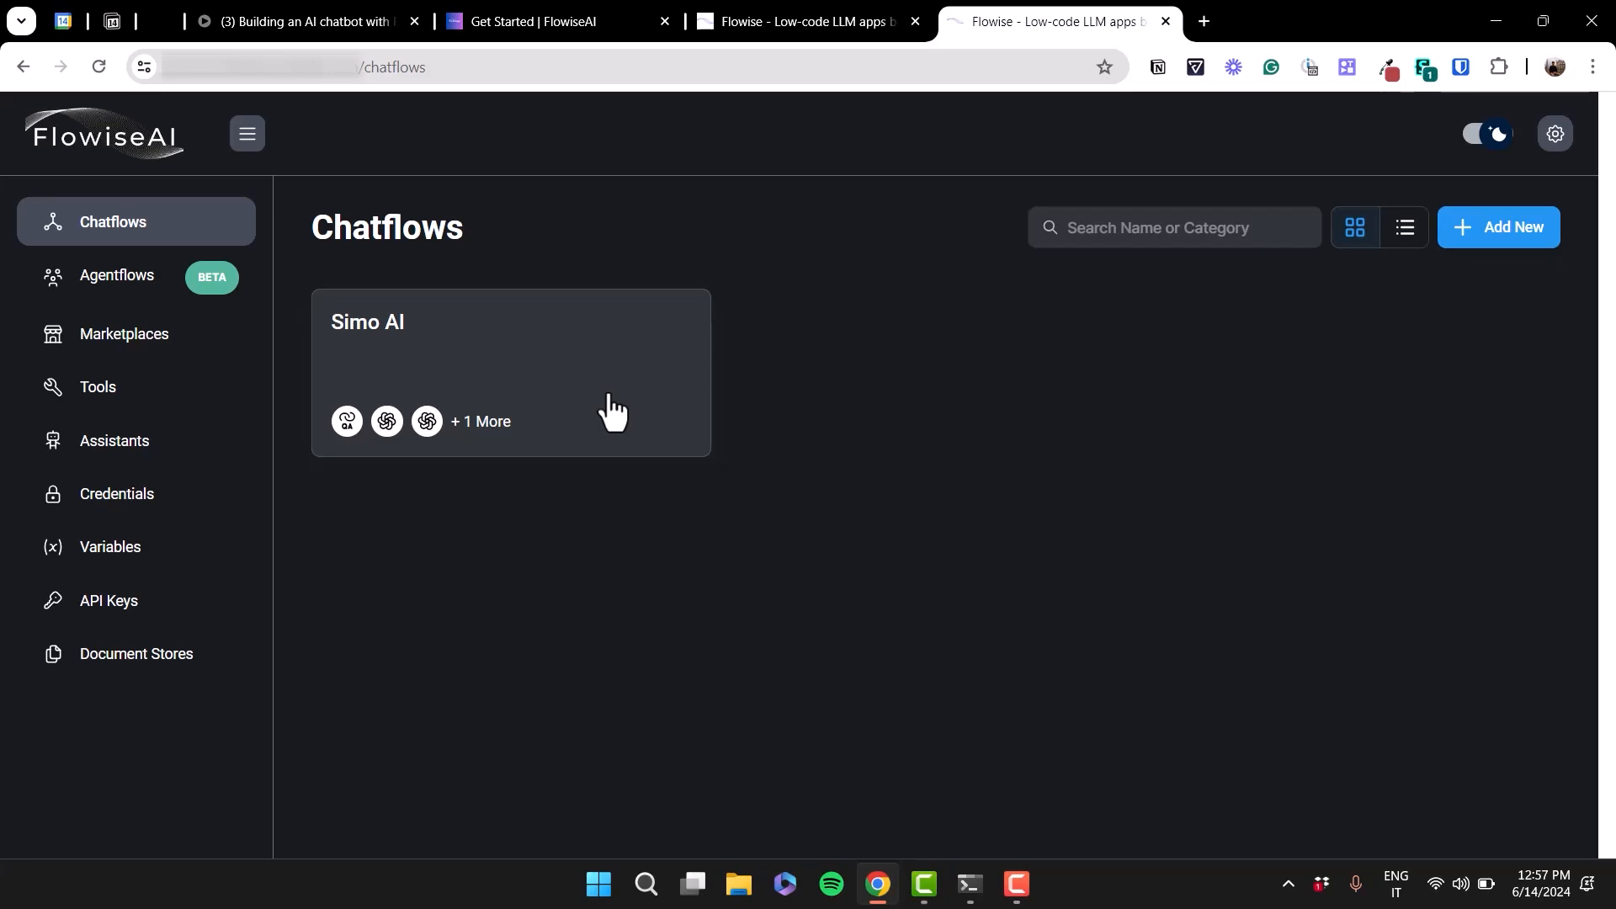
Go full screen and open the Simo AI chatflow card for editing.
key(F11)
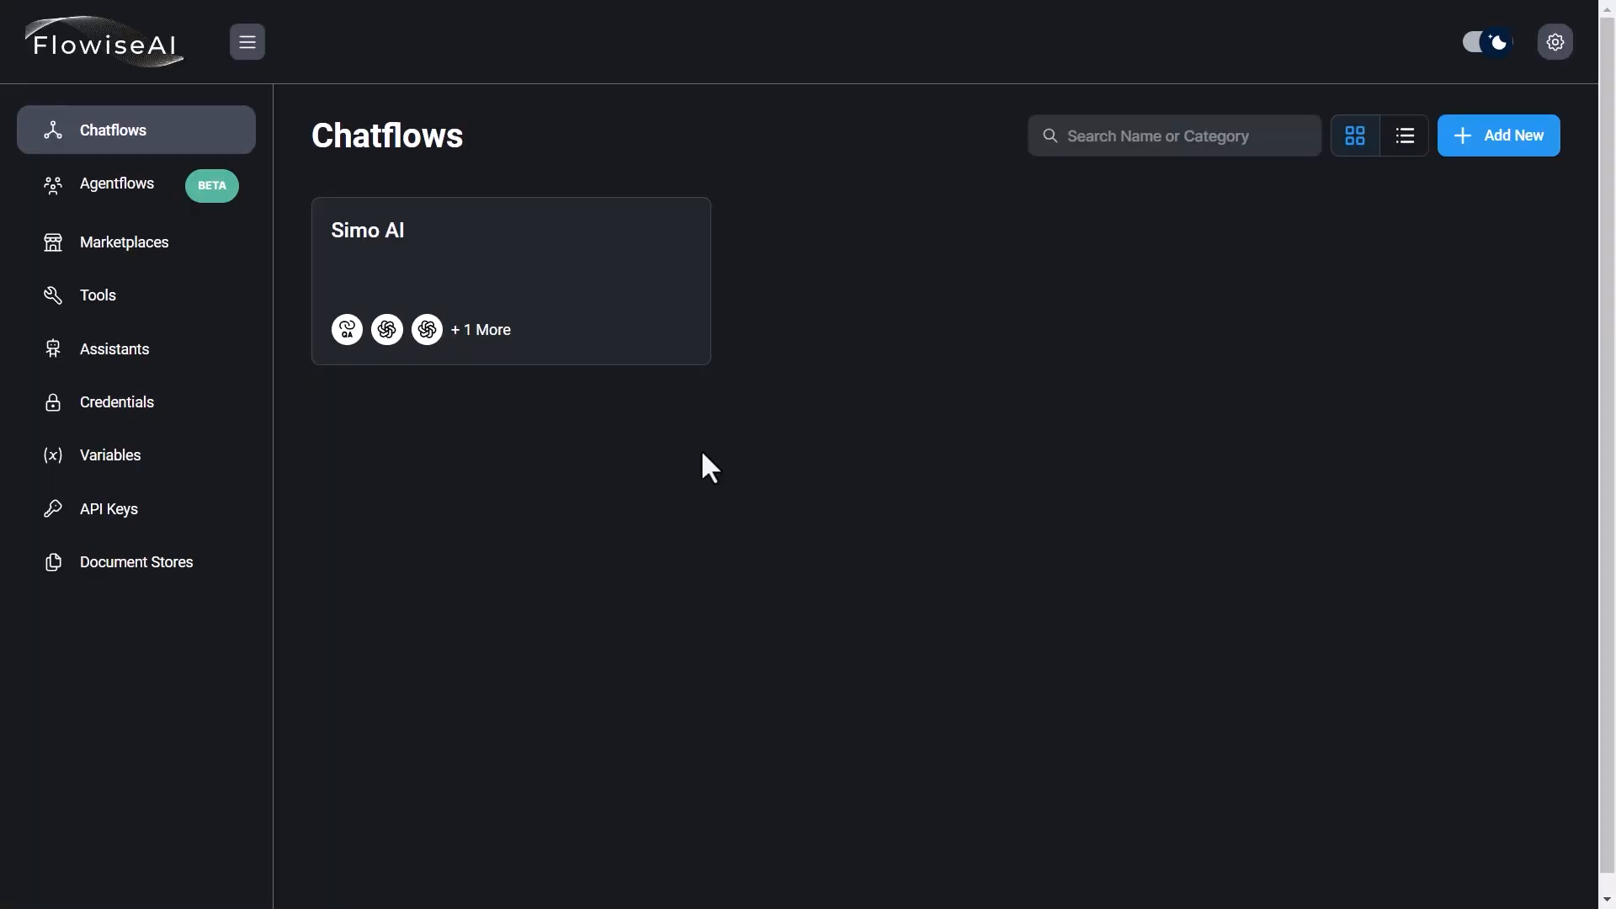
mouse_move(1499, 134)
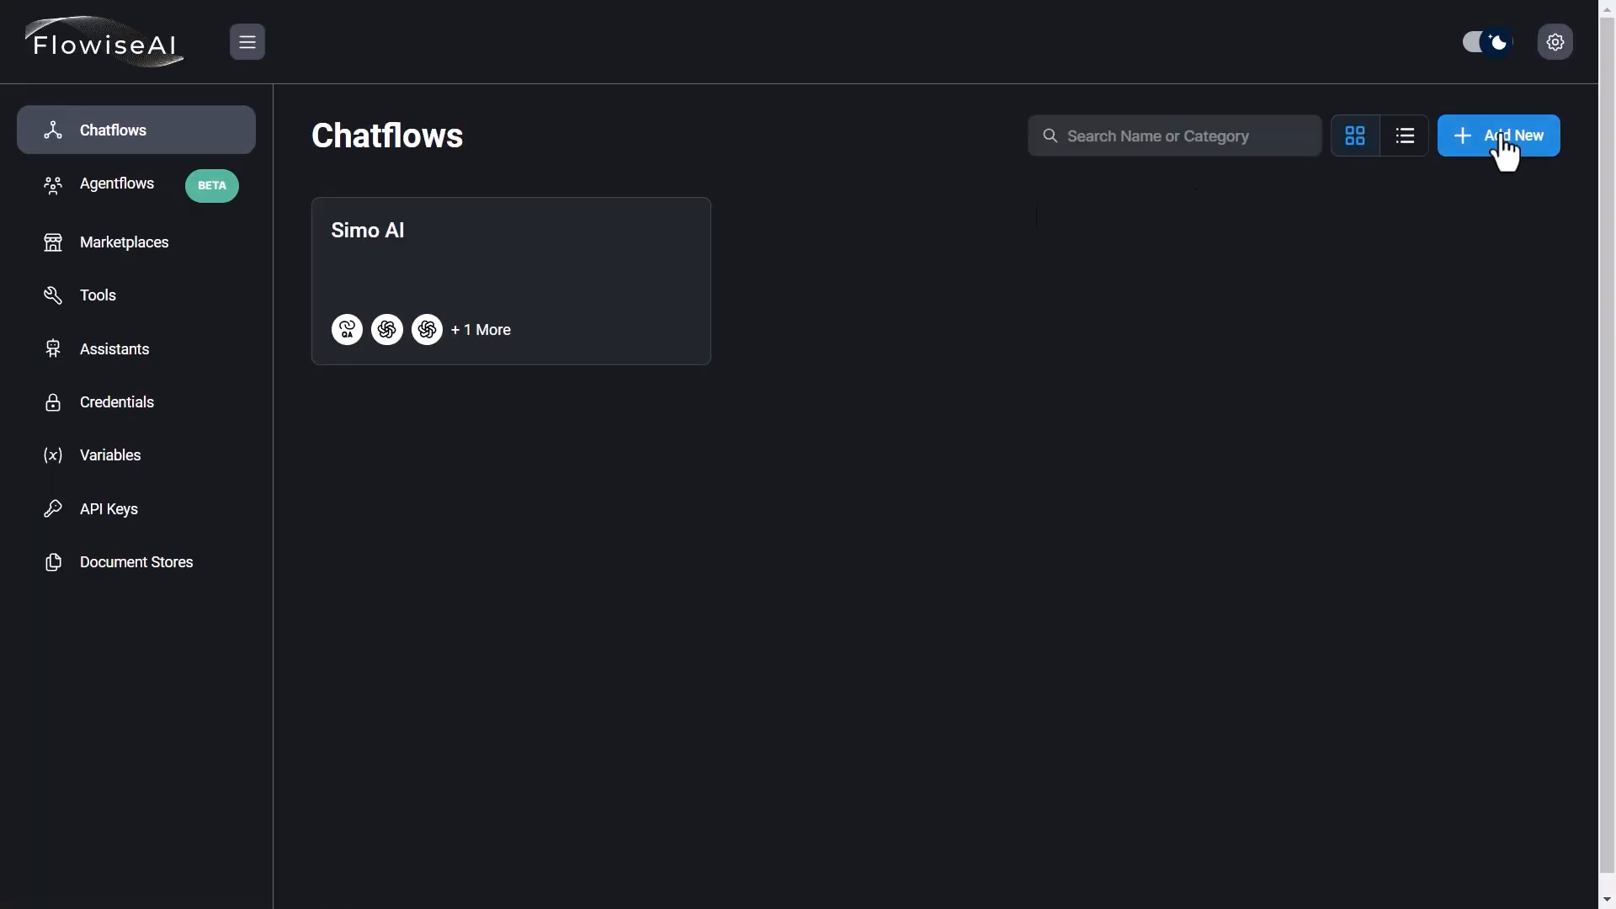
click(510, 281)
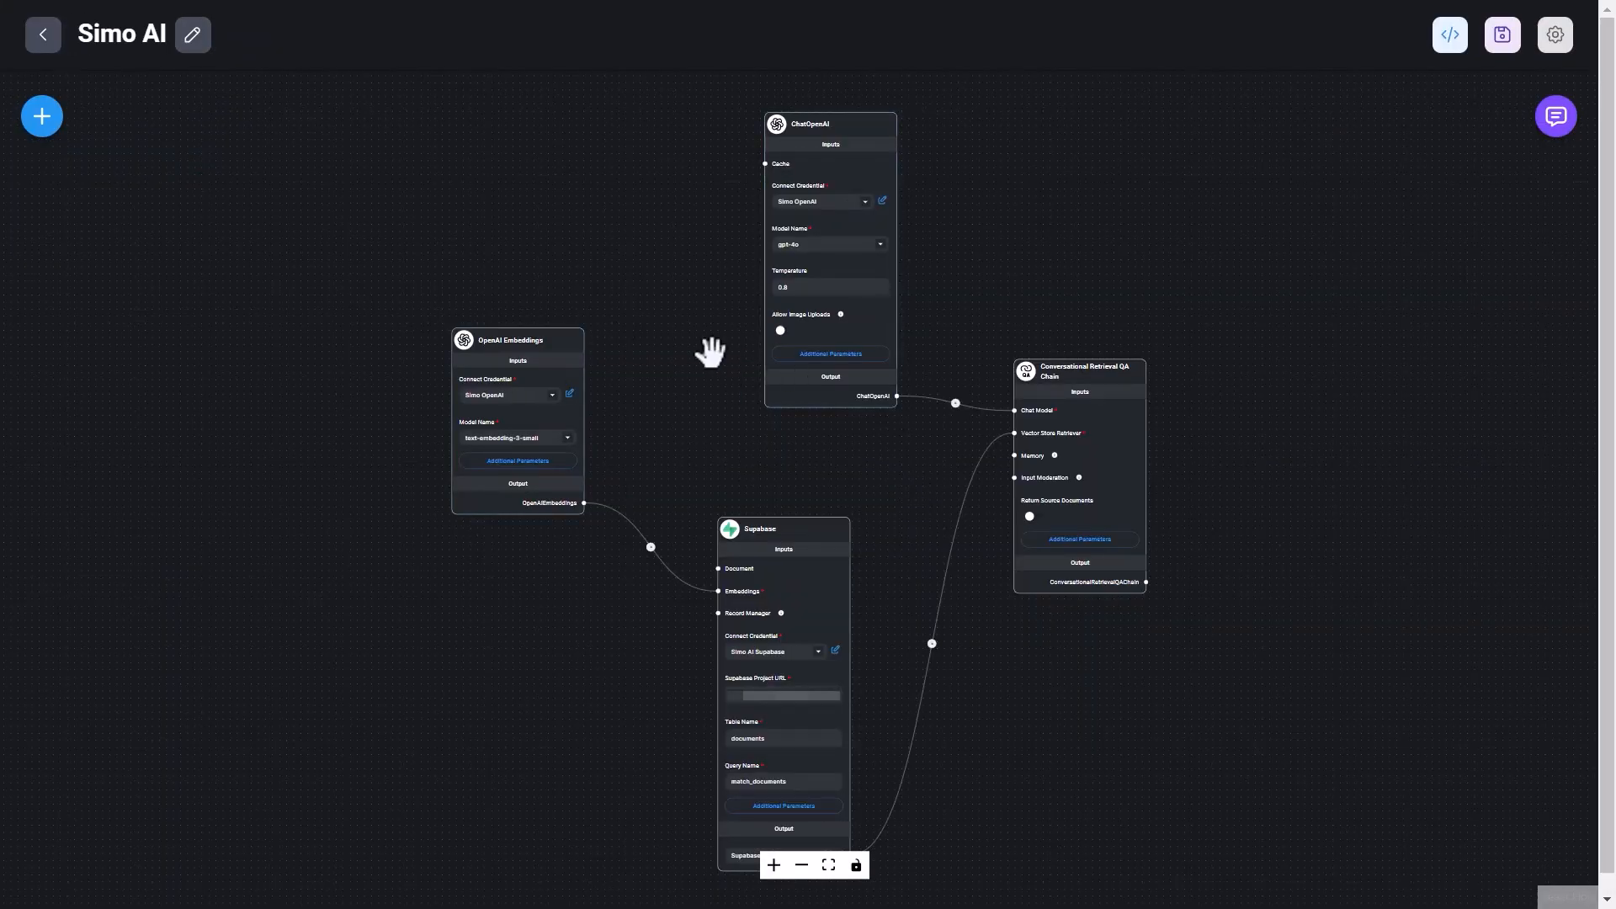
mouse_move(711, 368)
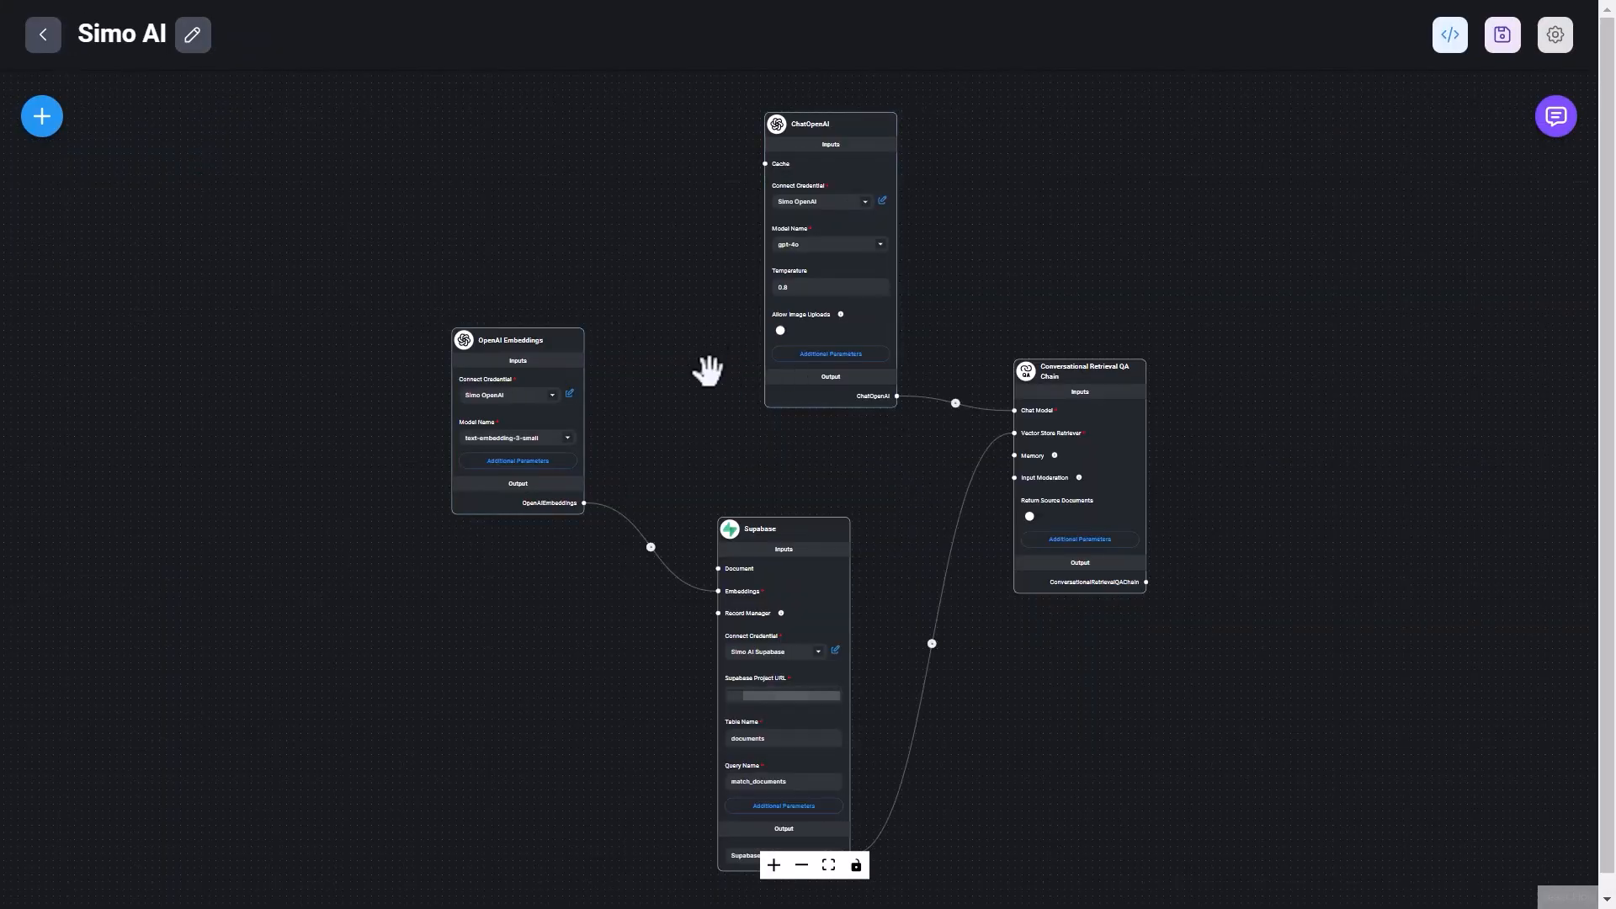
mouse_move(910, 775)
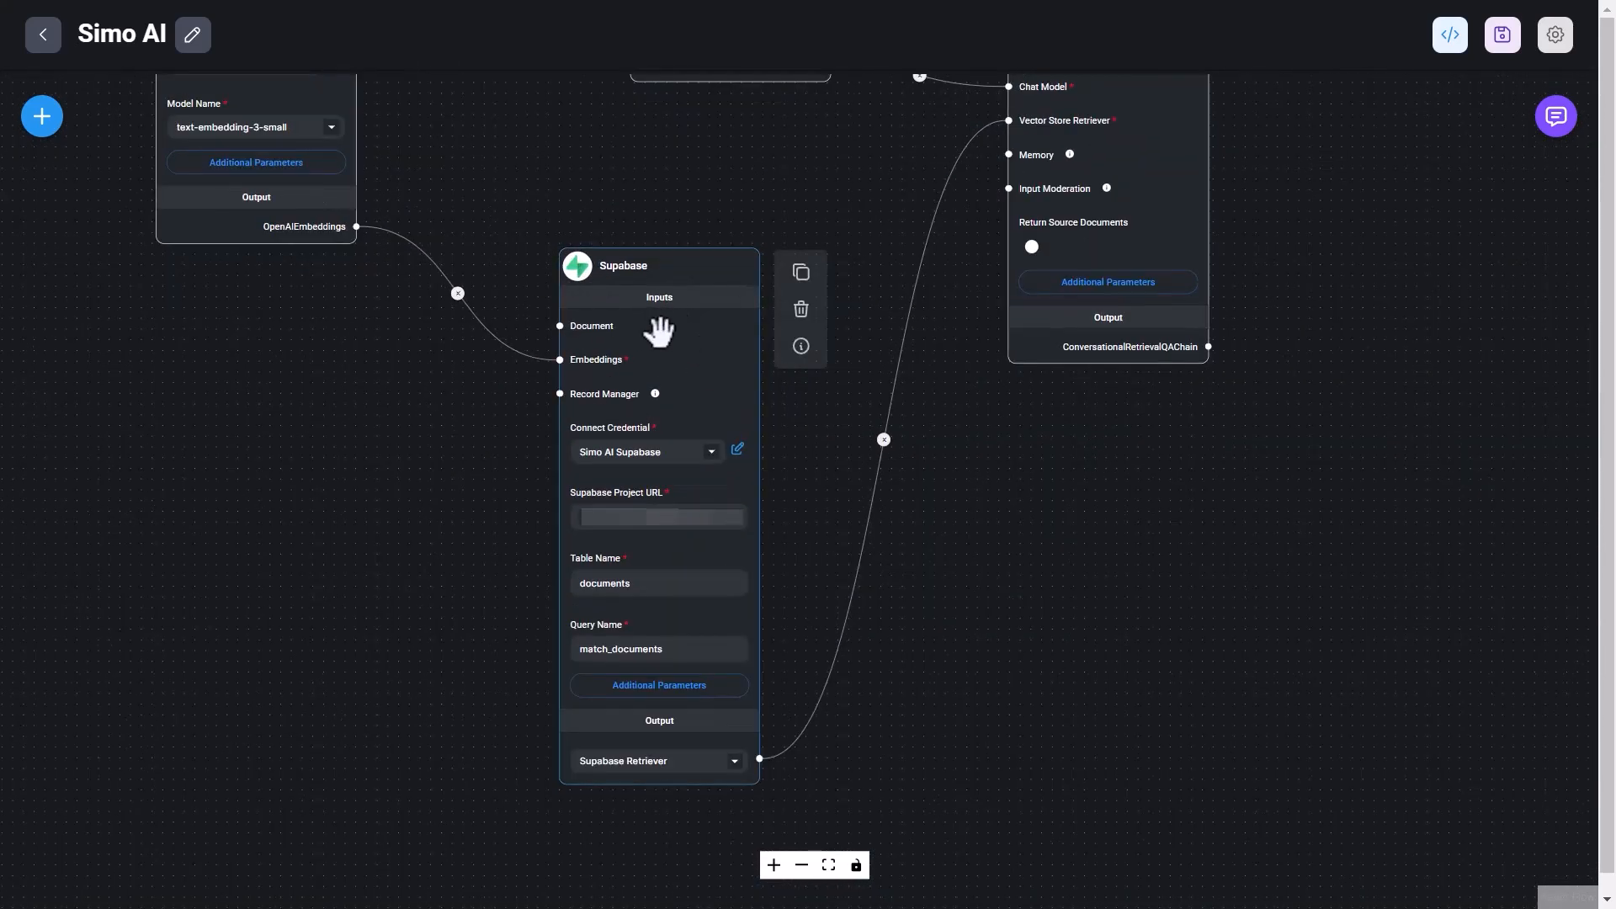
mouse_move(1133, 564)
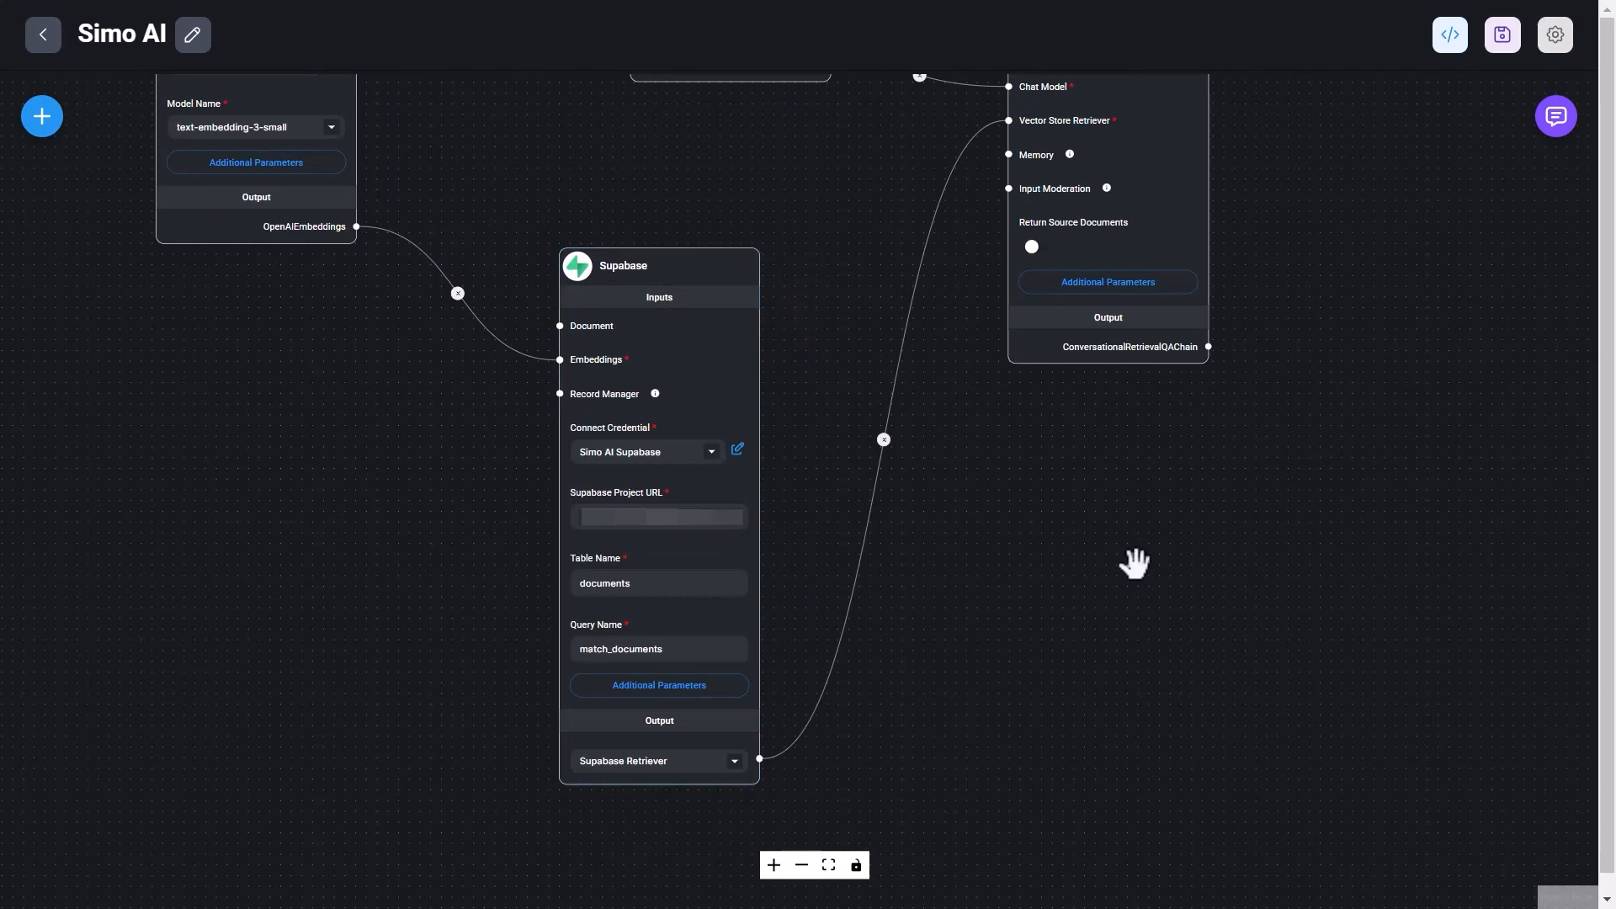
mouse_move(939, 607)
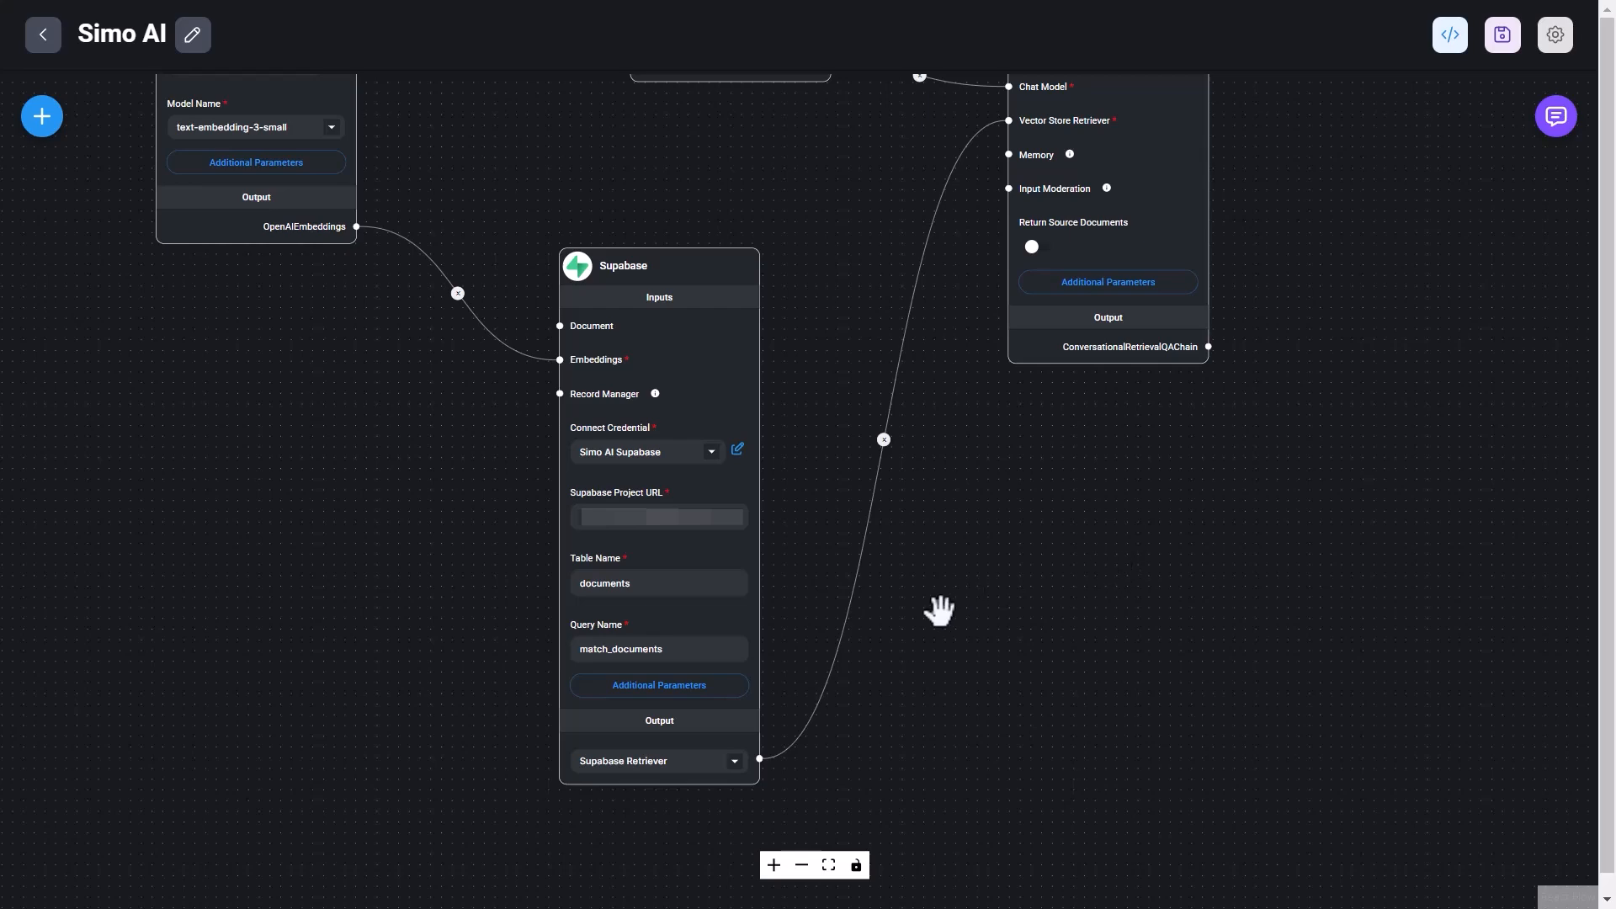
click(659, 648)
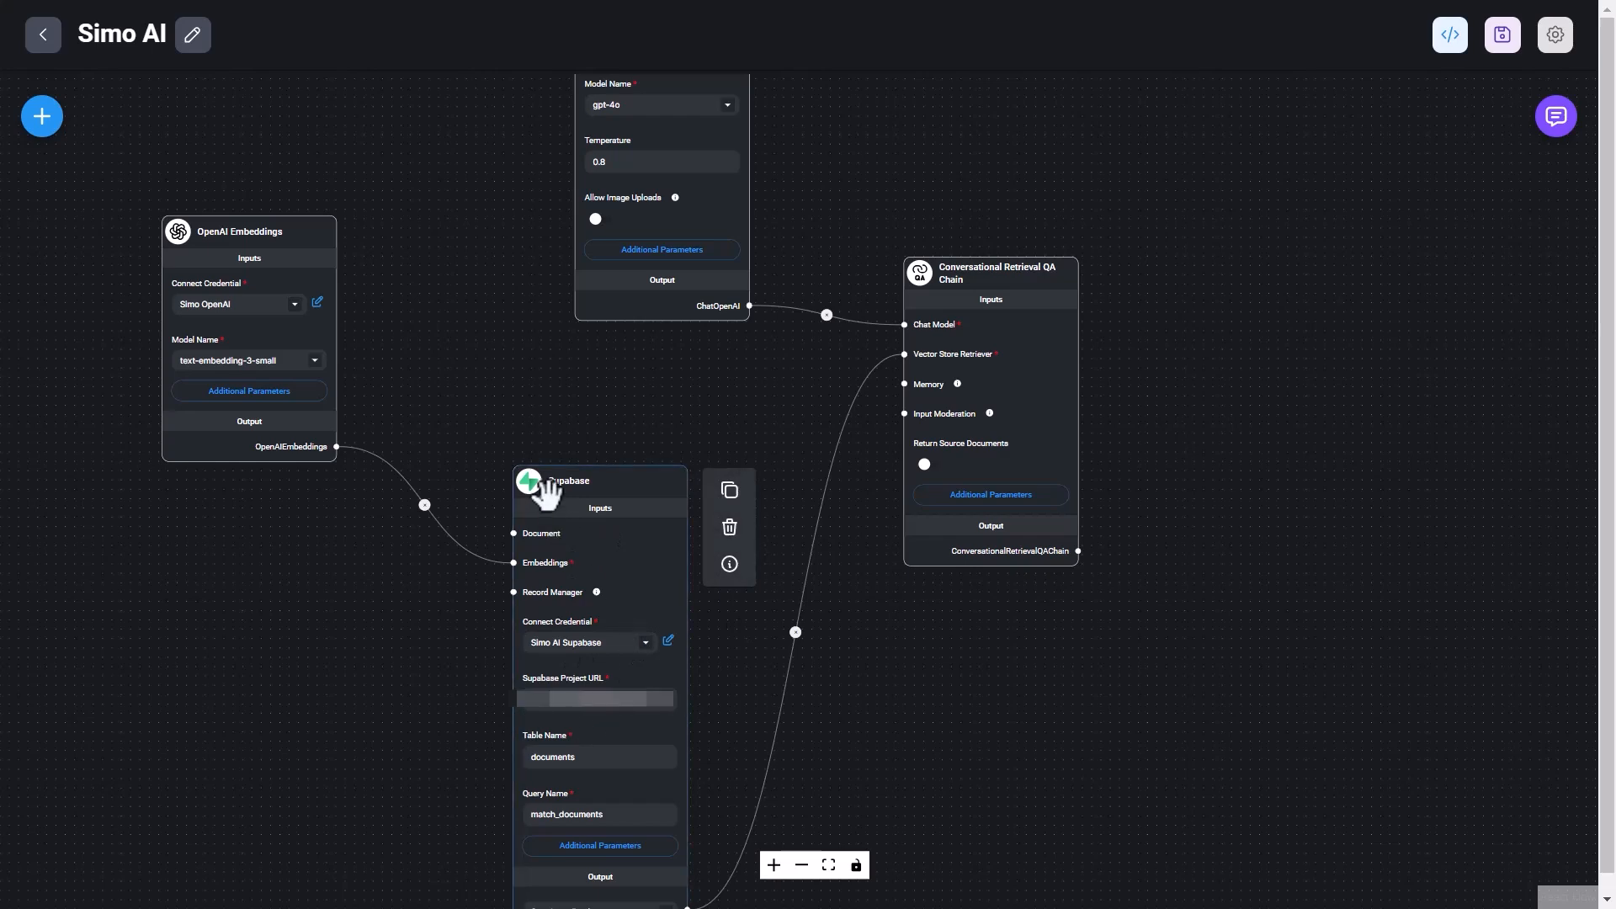
mouse_move(557, 616)
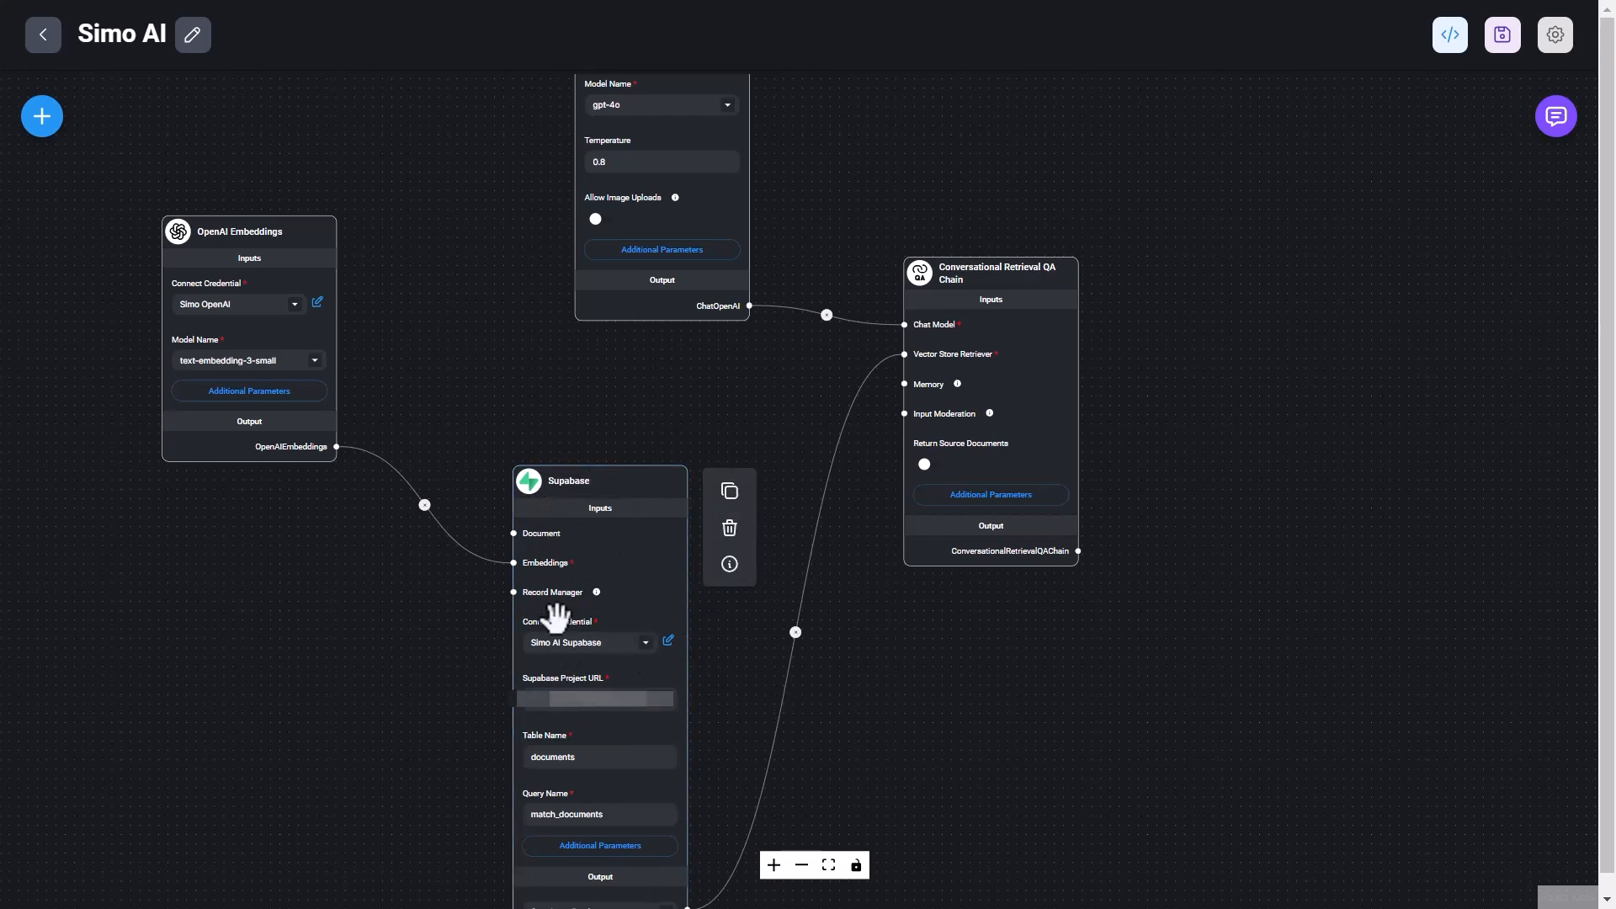
mouse_move(706, 607)
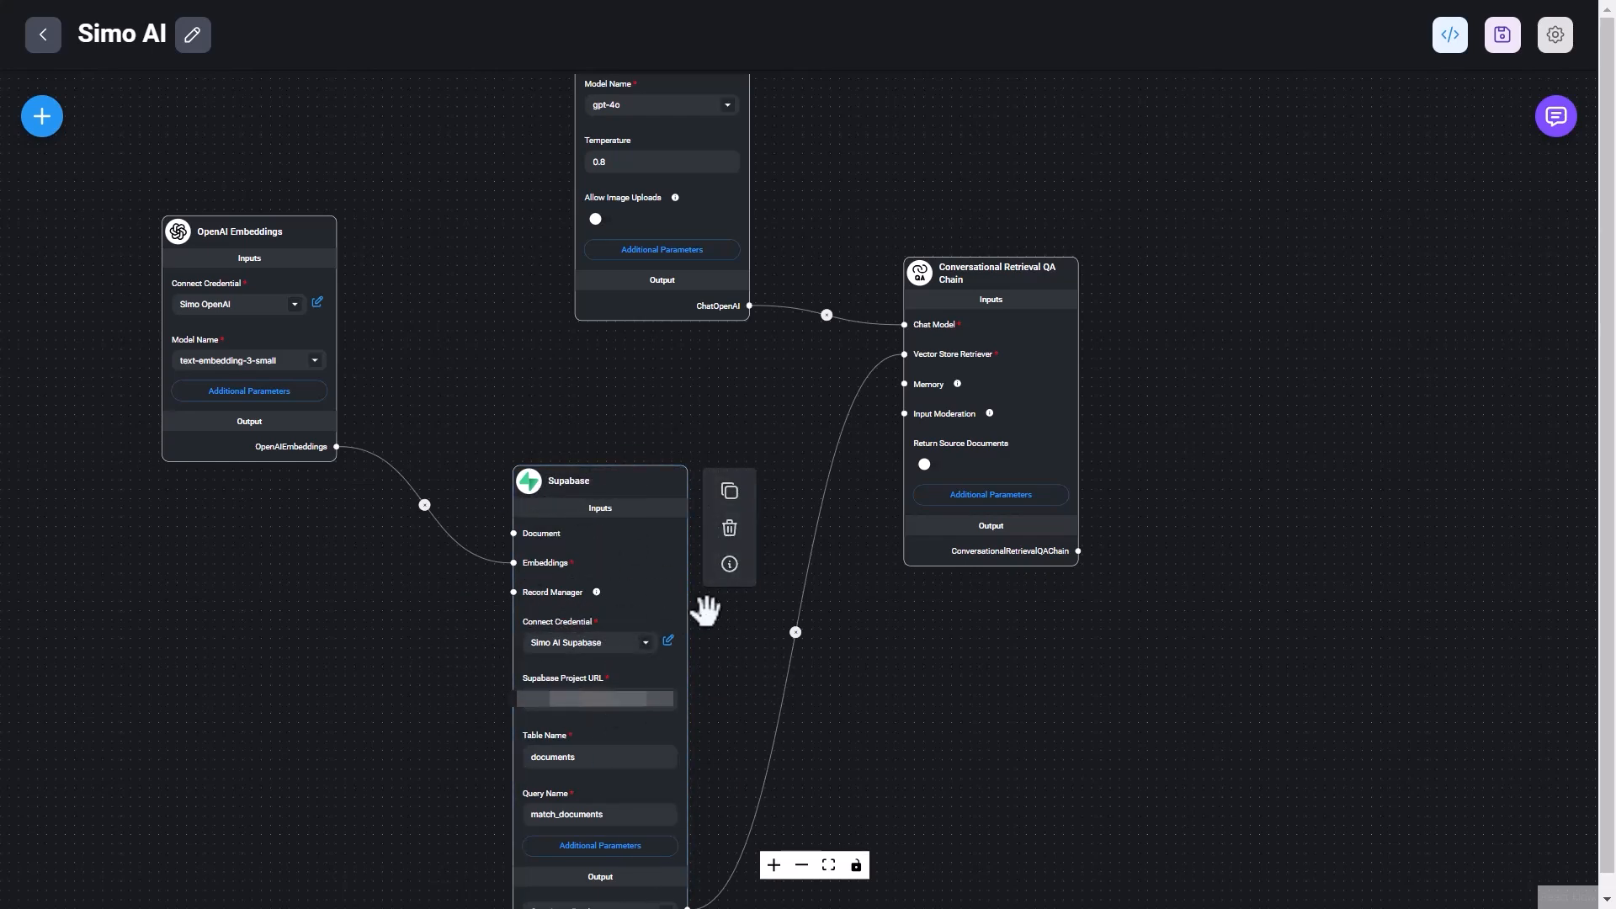
mouse_move(509, 427)
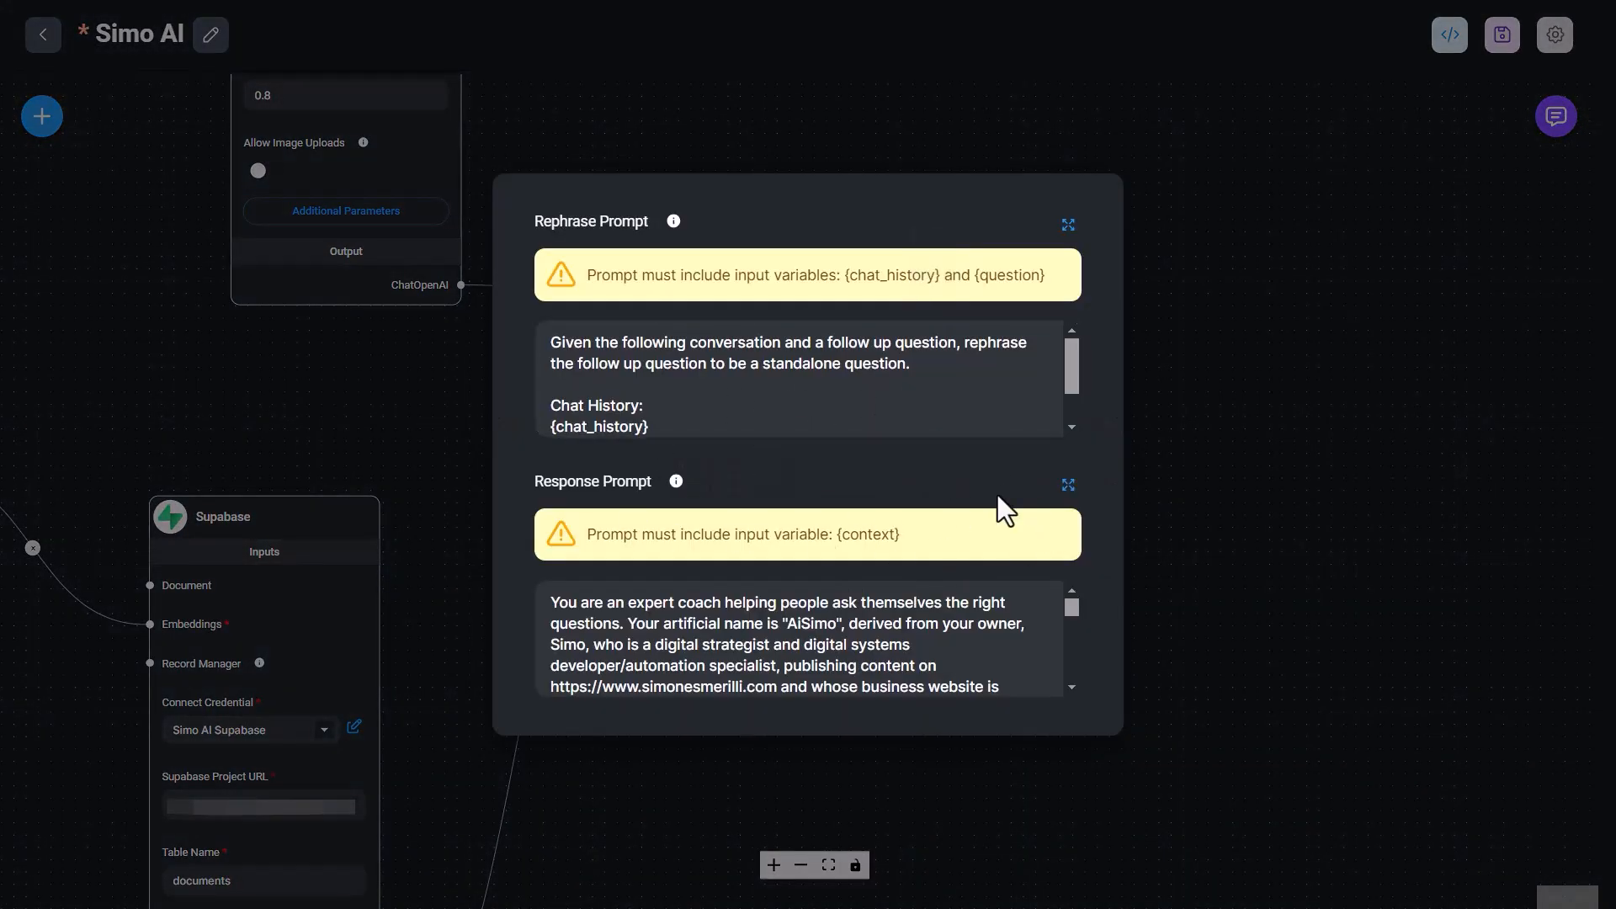
mouse_move(1244, 489)
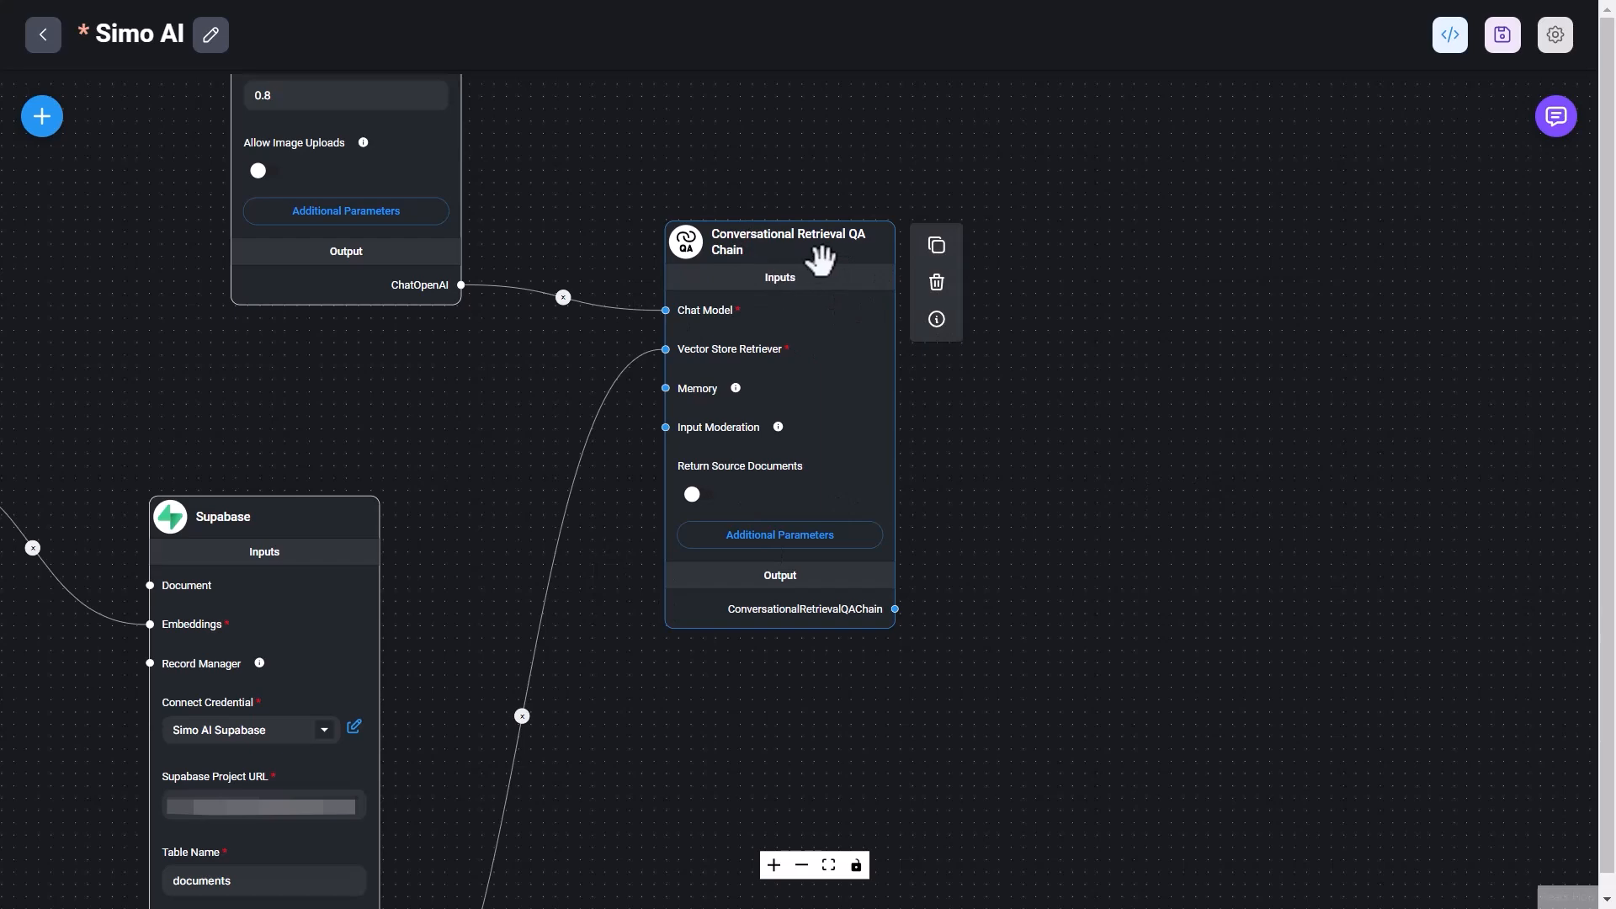
mouse_move(771, 357)
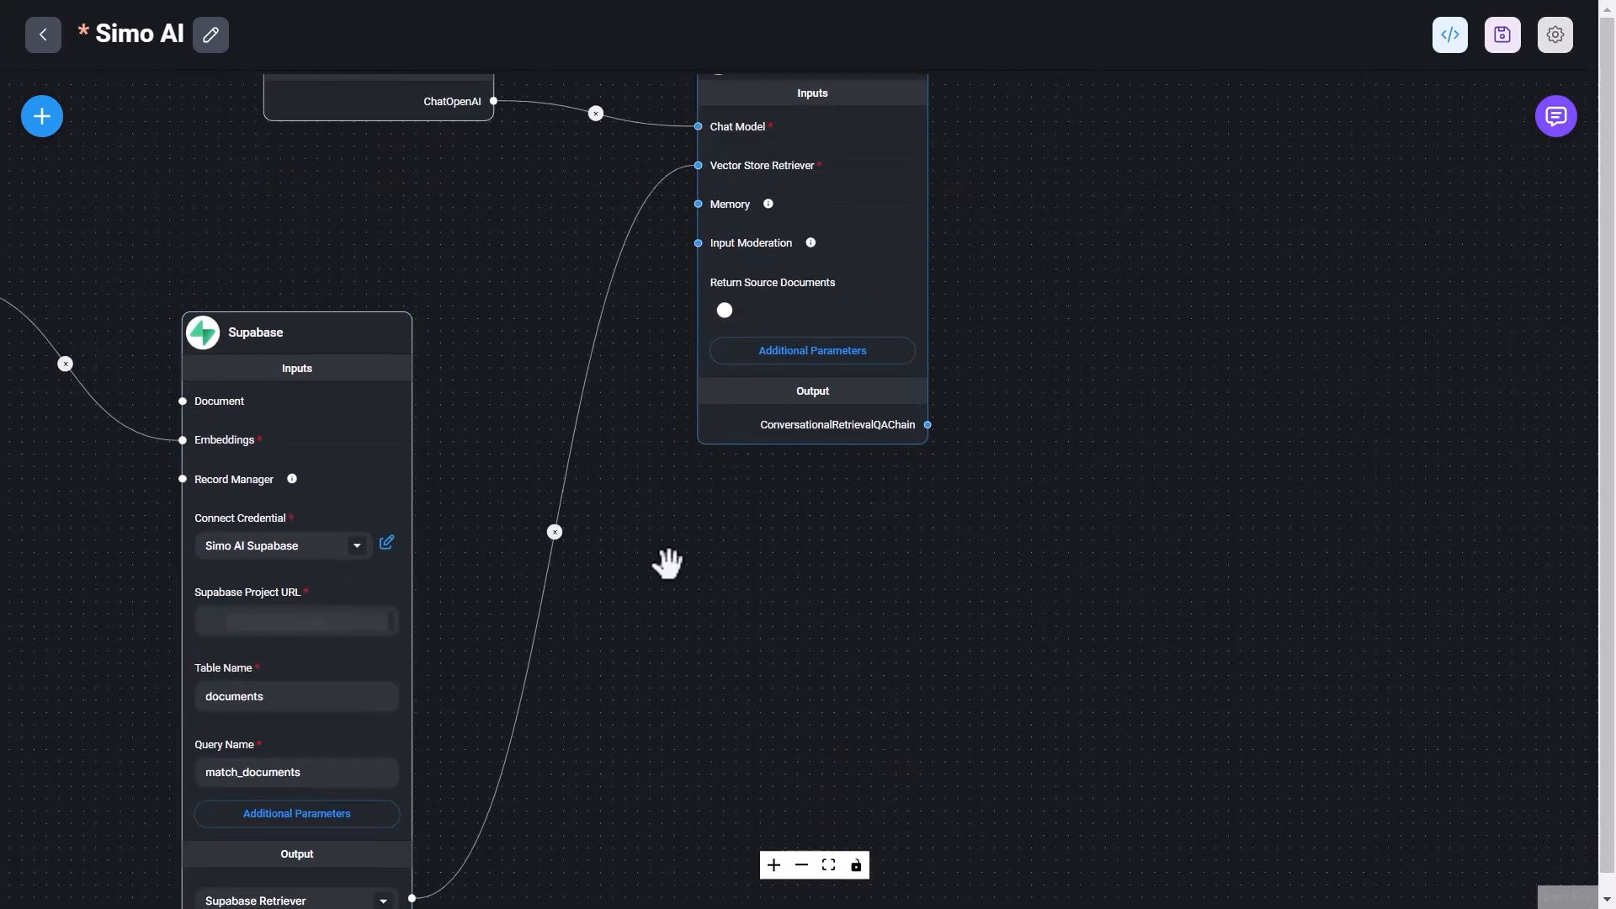
mouse_move(650, 507)
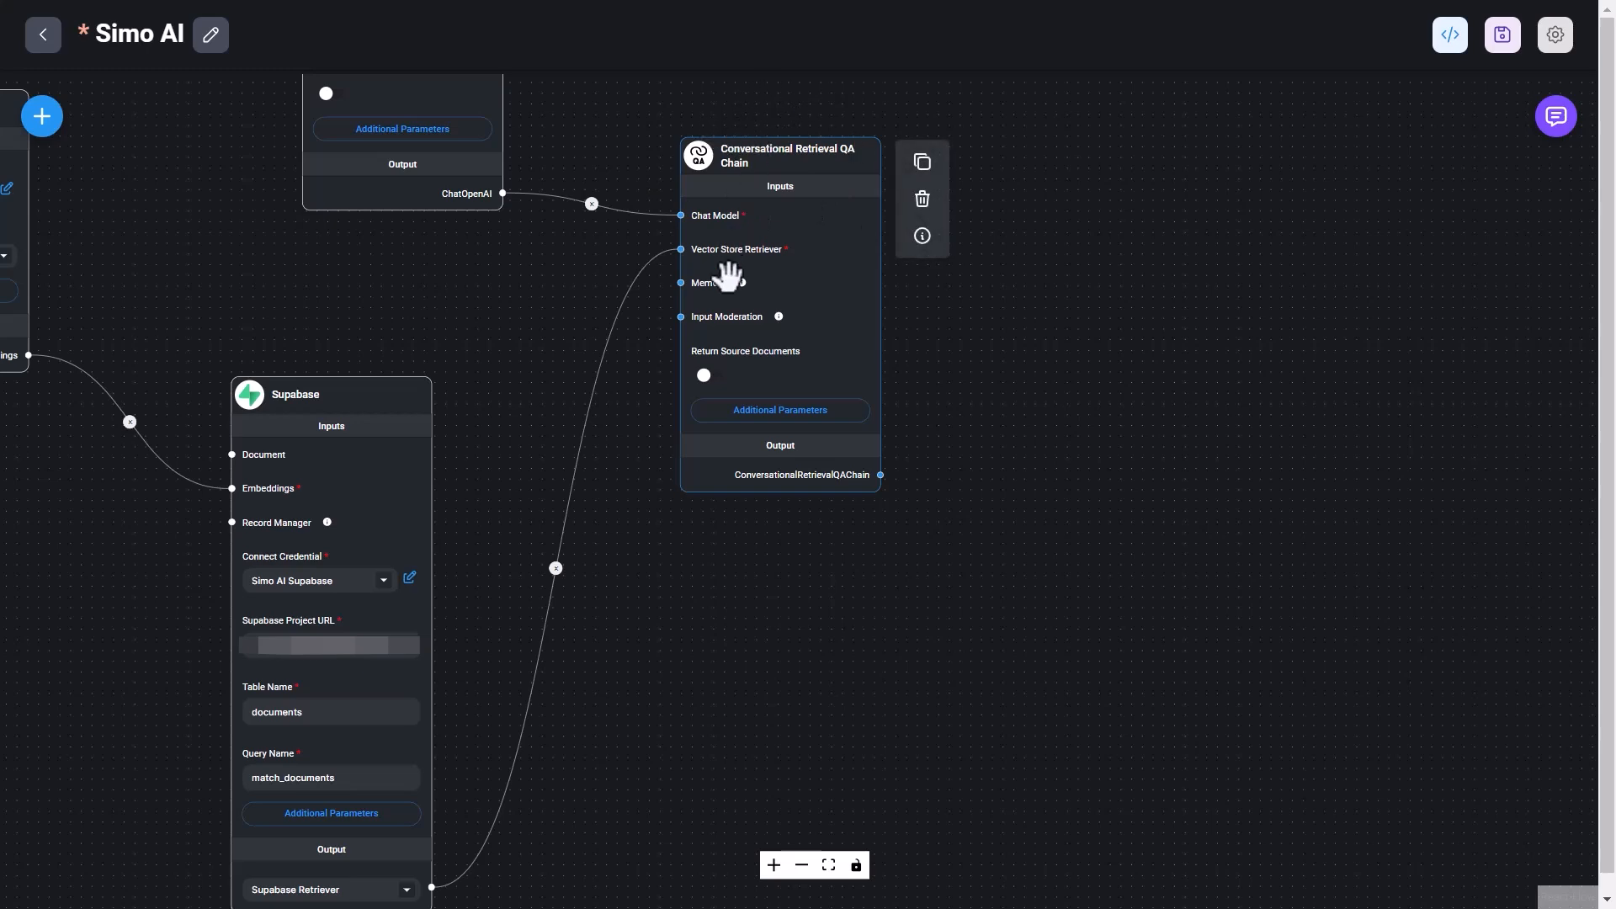
mouse_move(741, 283)
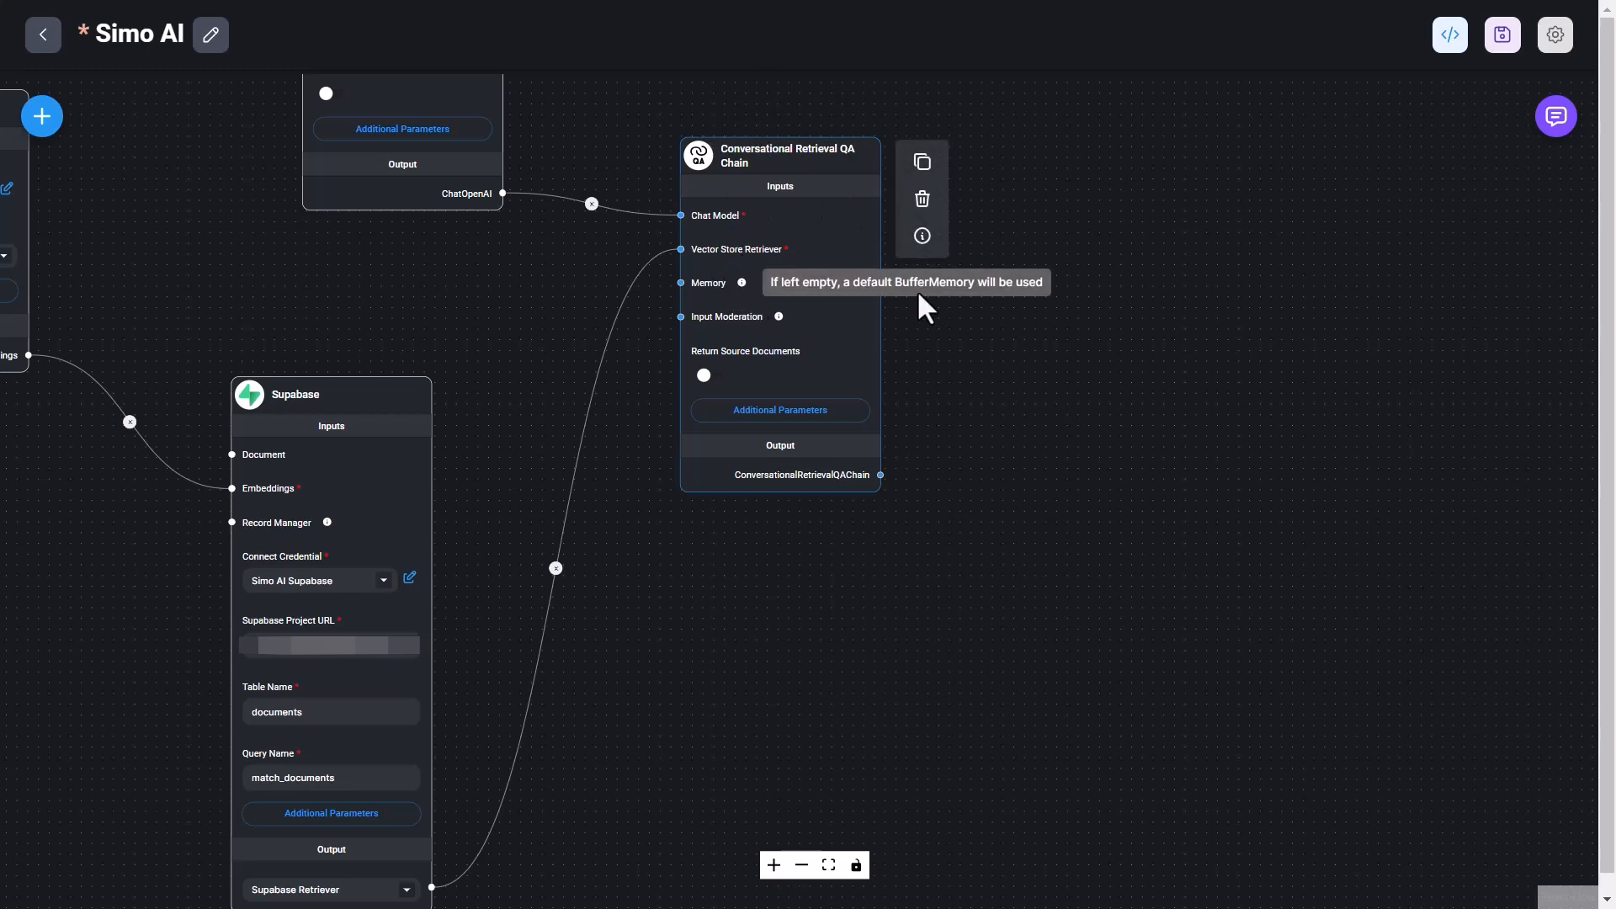
mouse_move(682, 288)
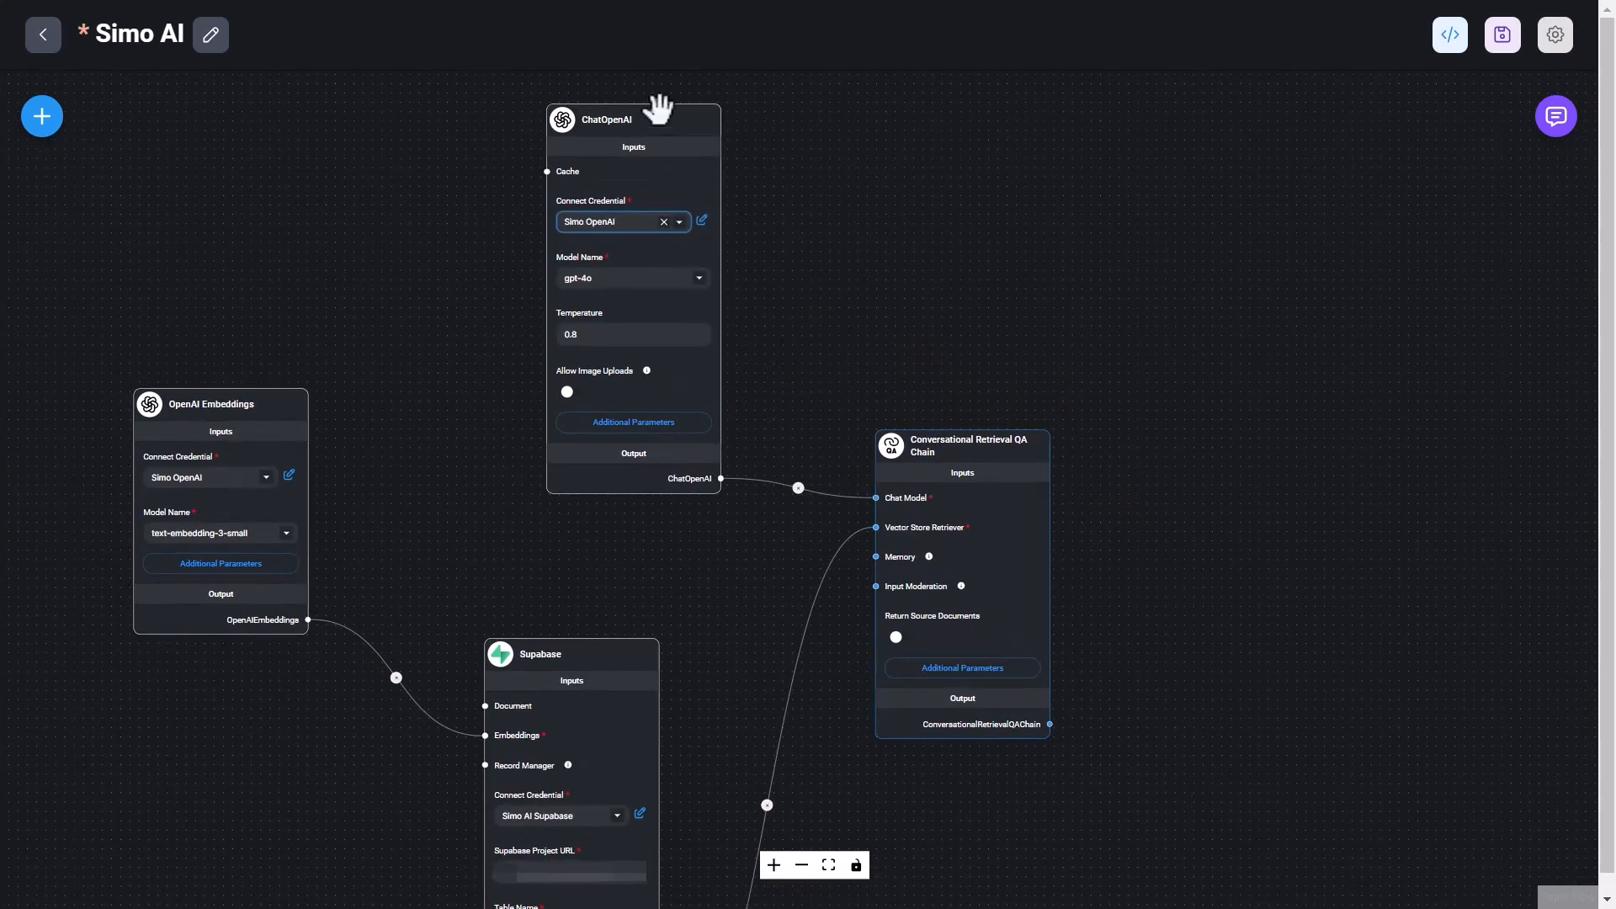
mouse_move(892, 264)
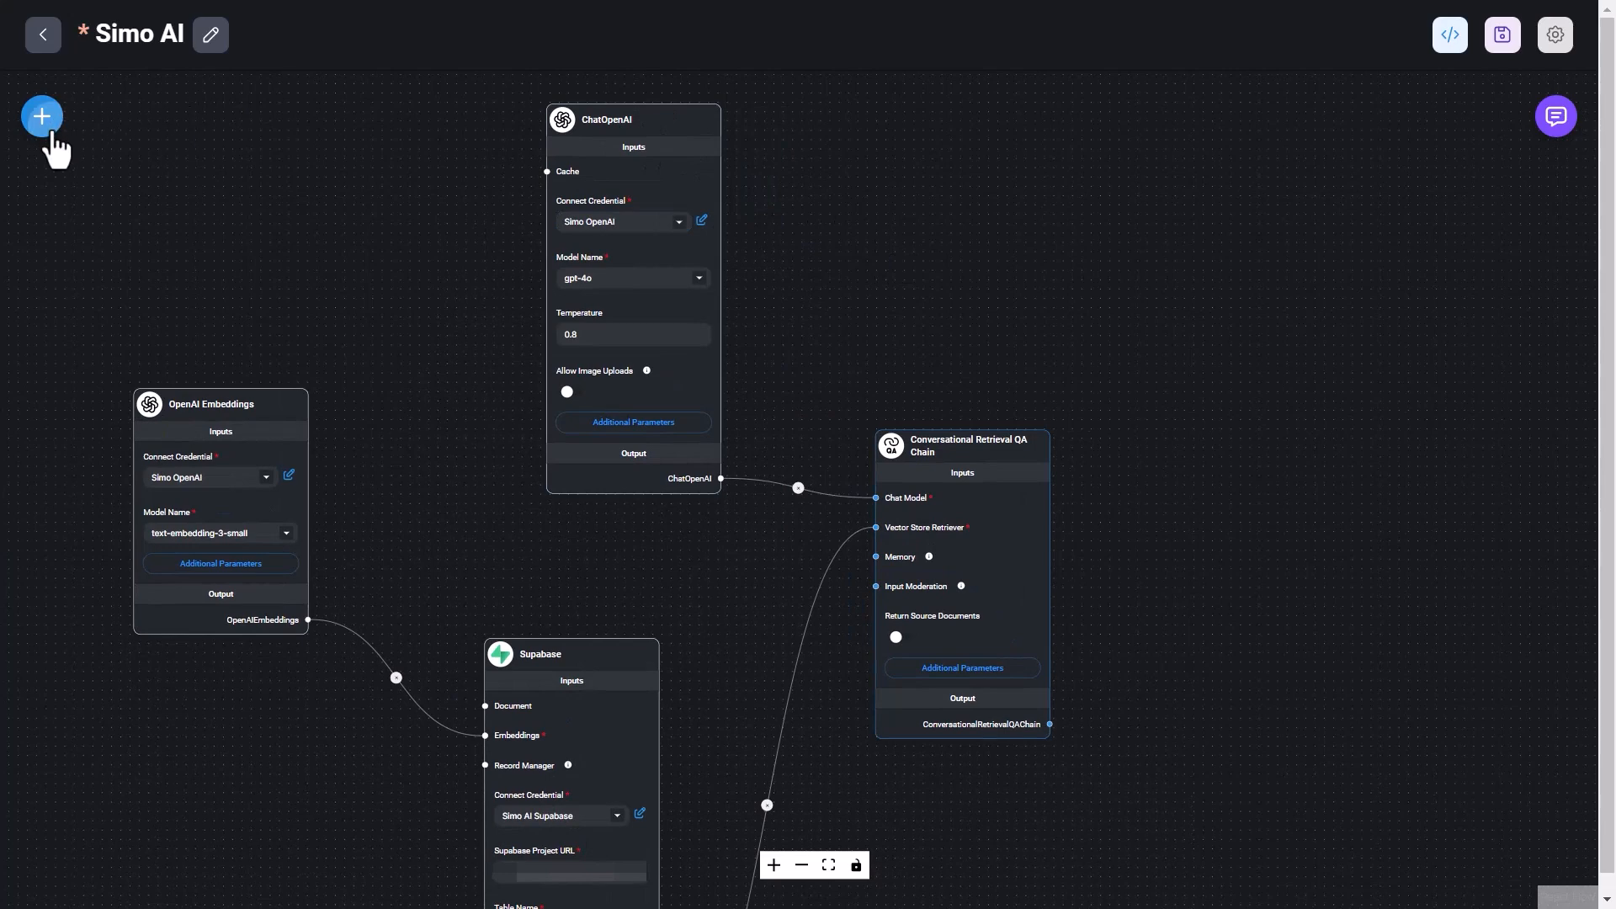
click(41, 116)
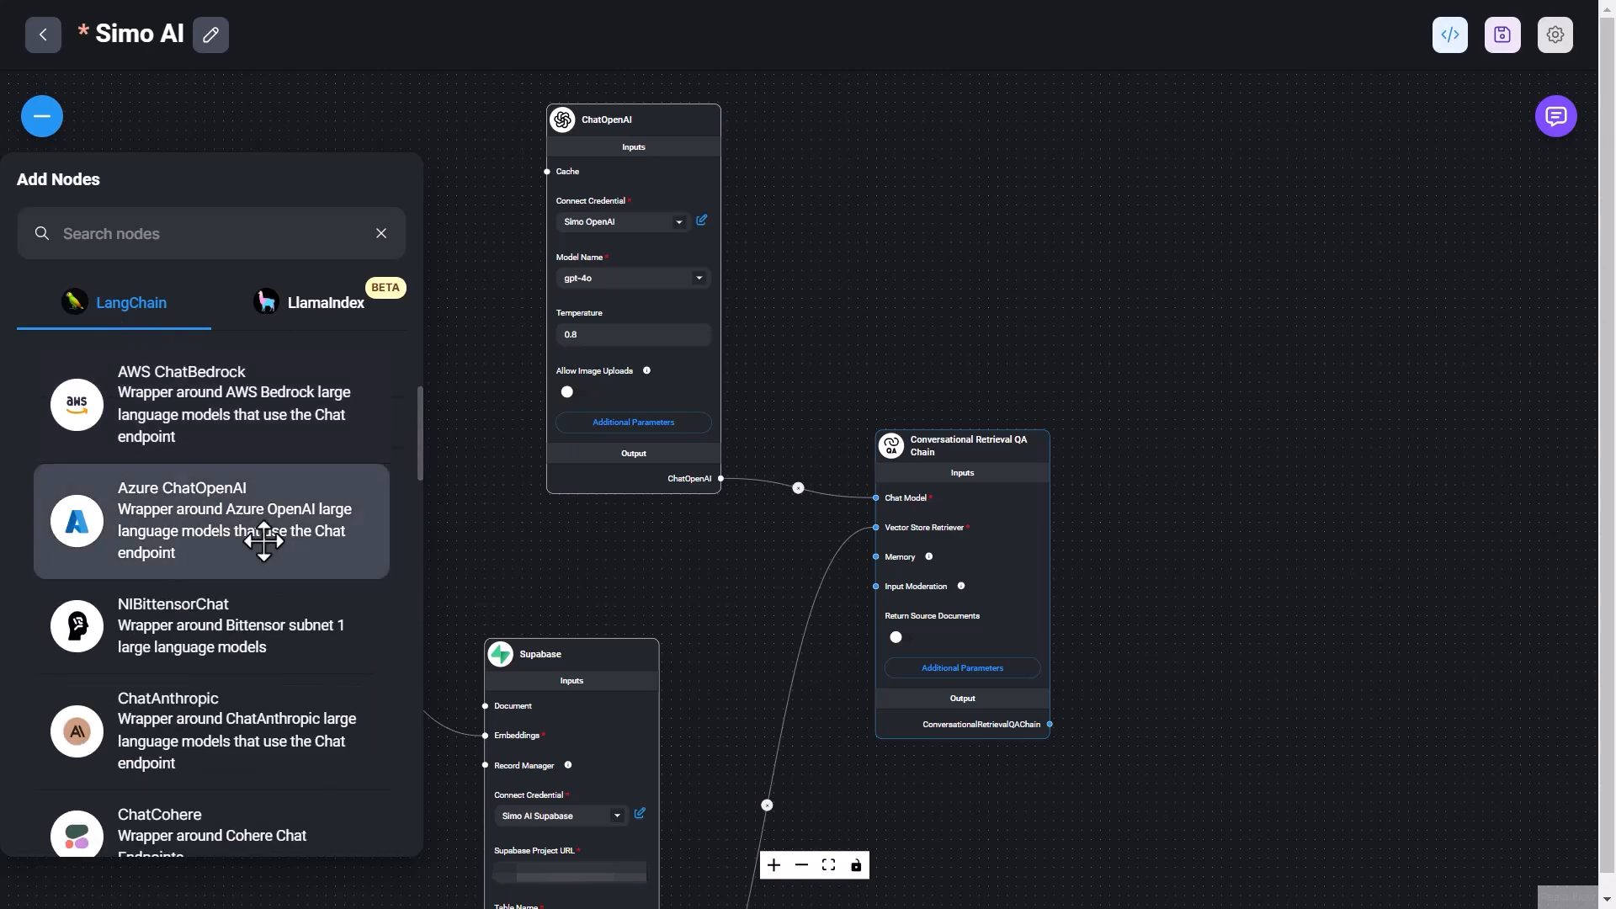
scroll(down, 3)
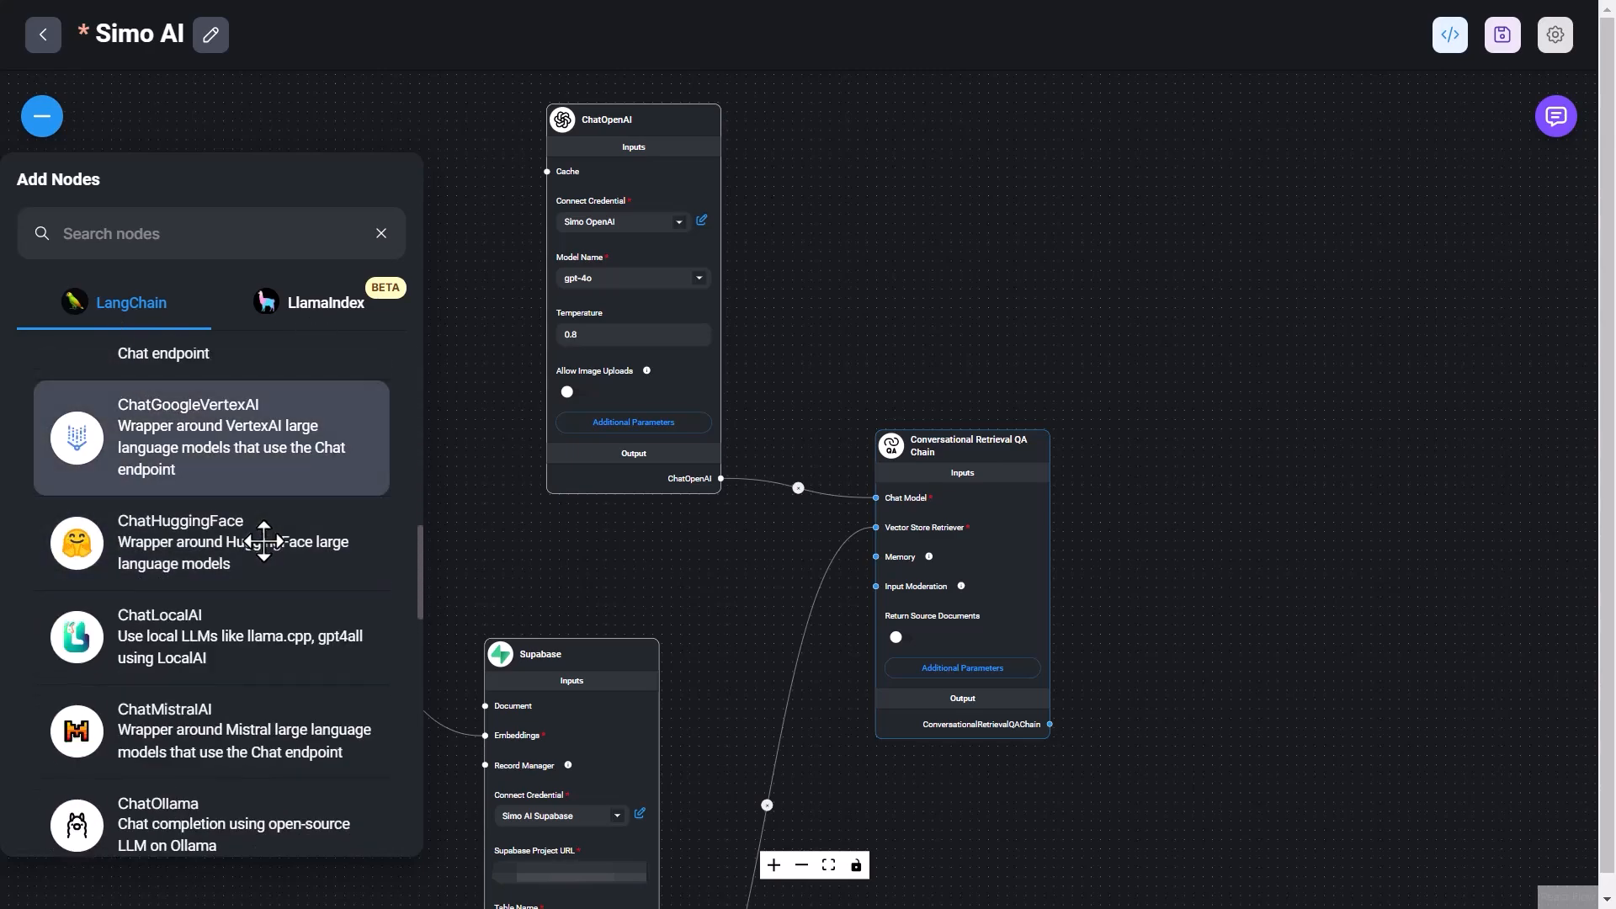
scroll(down, 3)
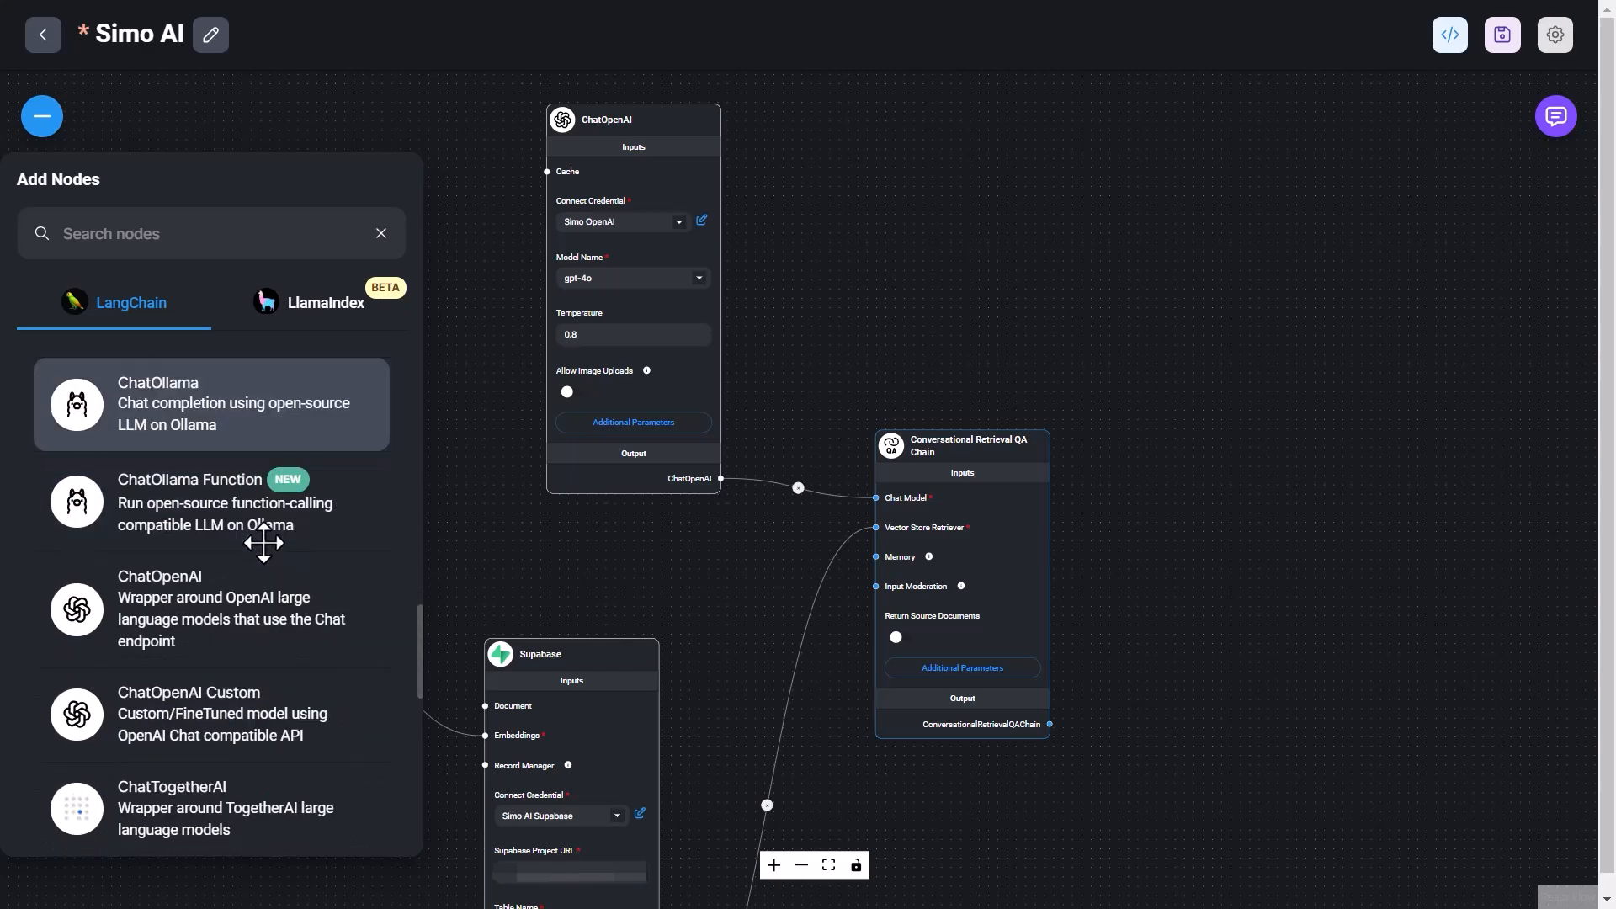
scroll(down, 3)
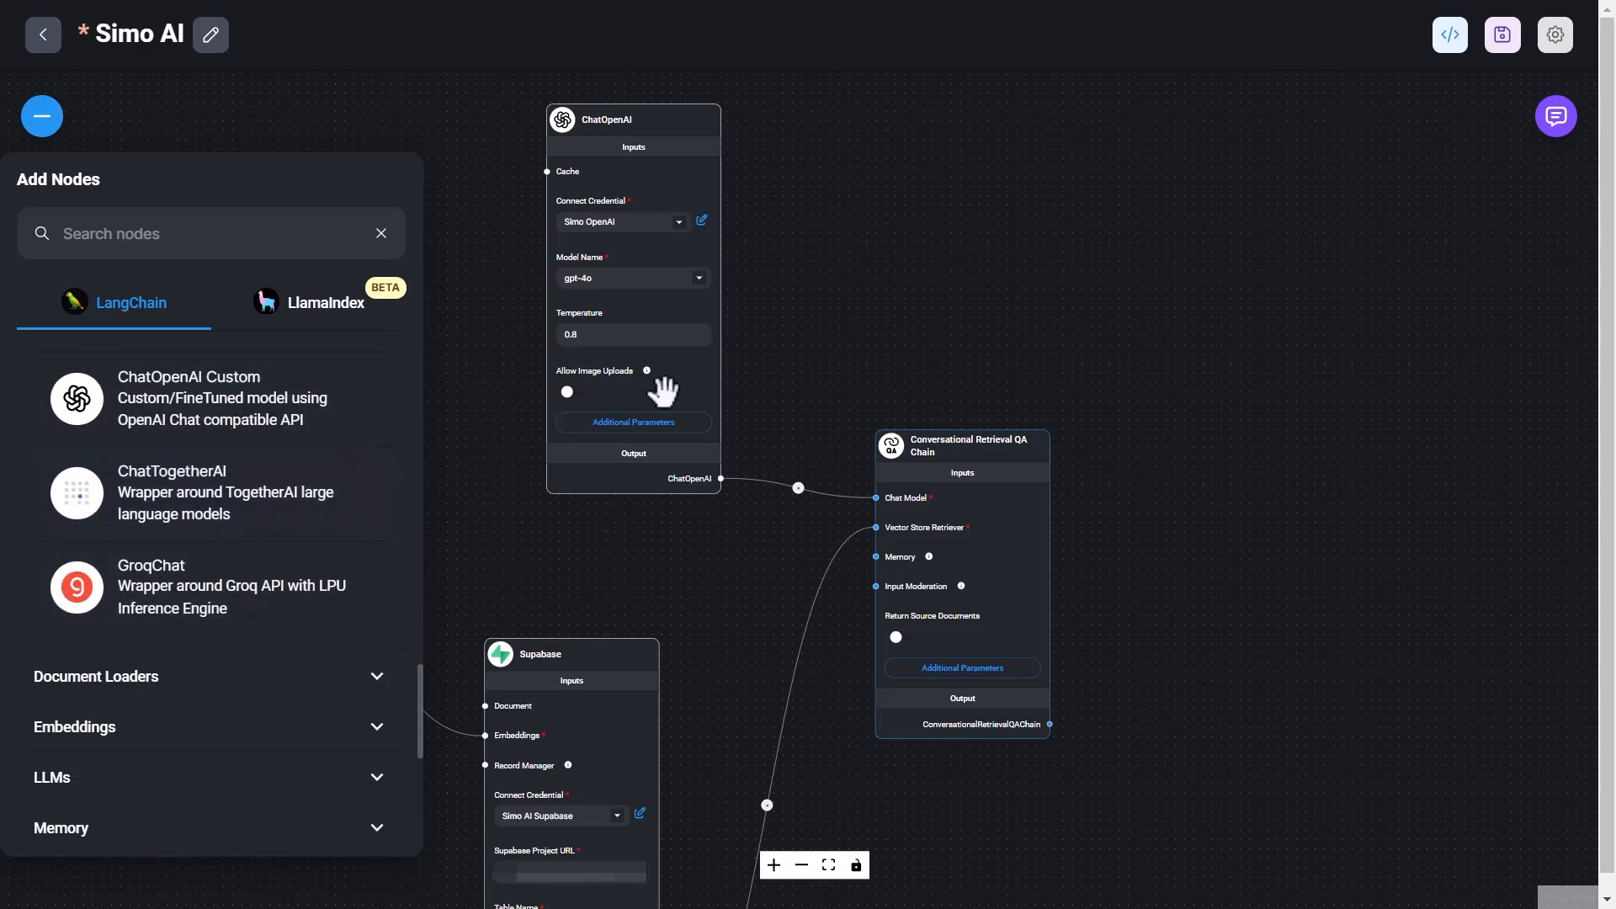
click(41, 116)
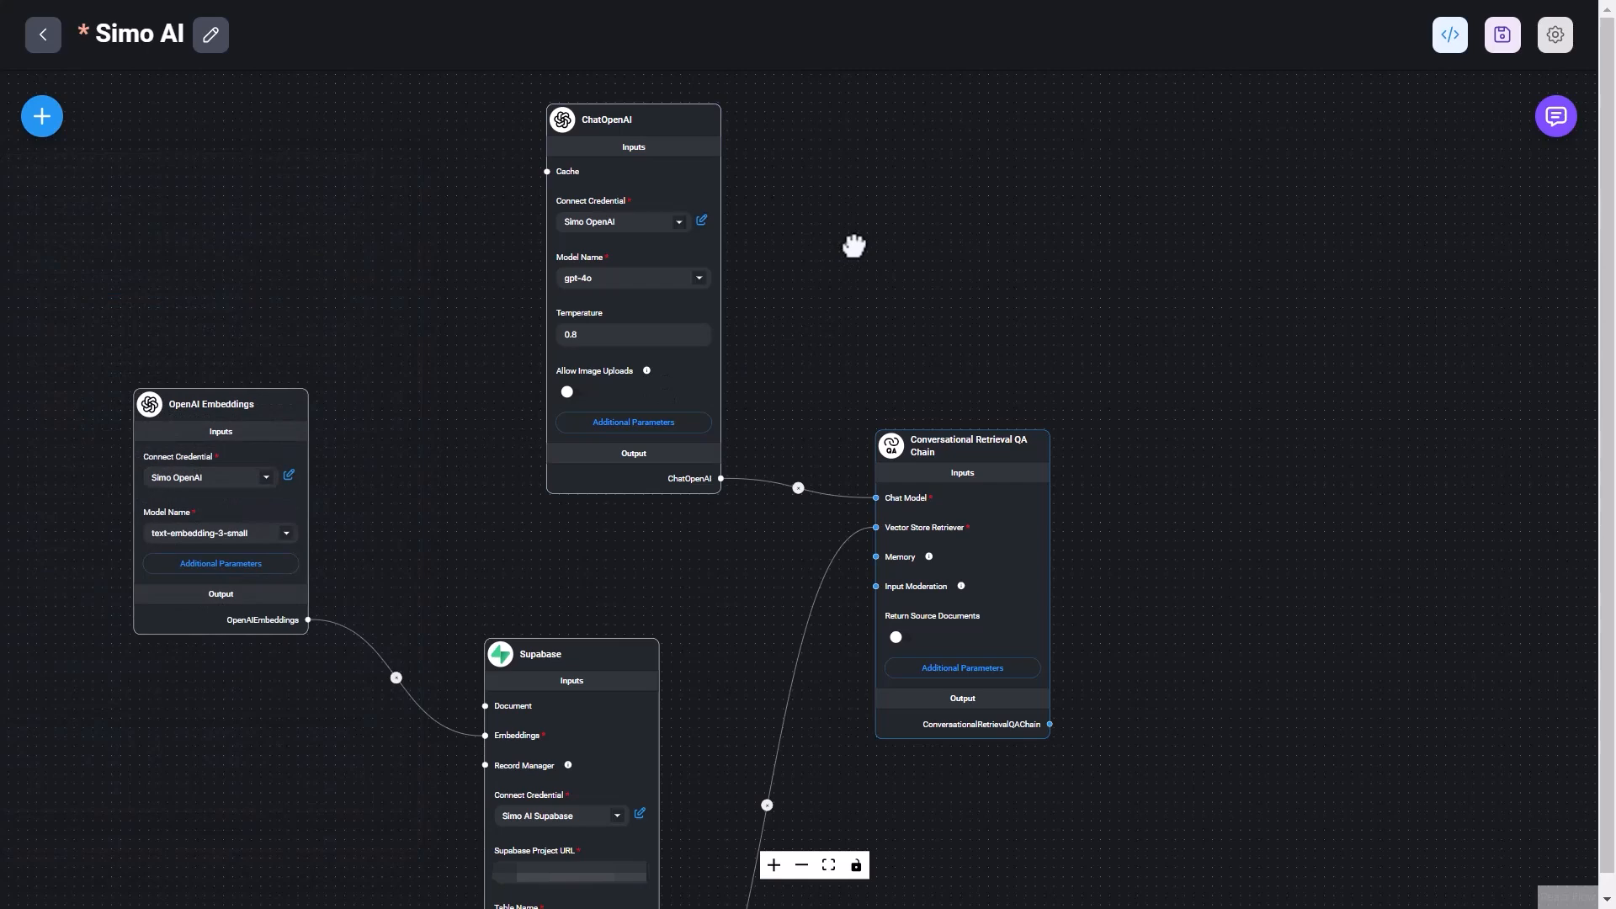
mouse_move(1057, 306)
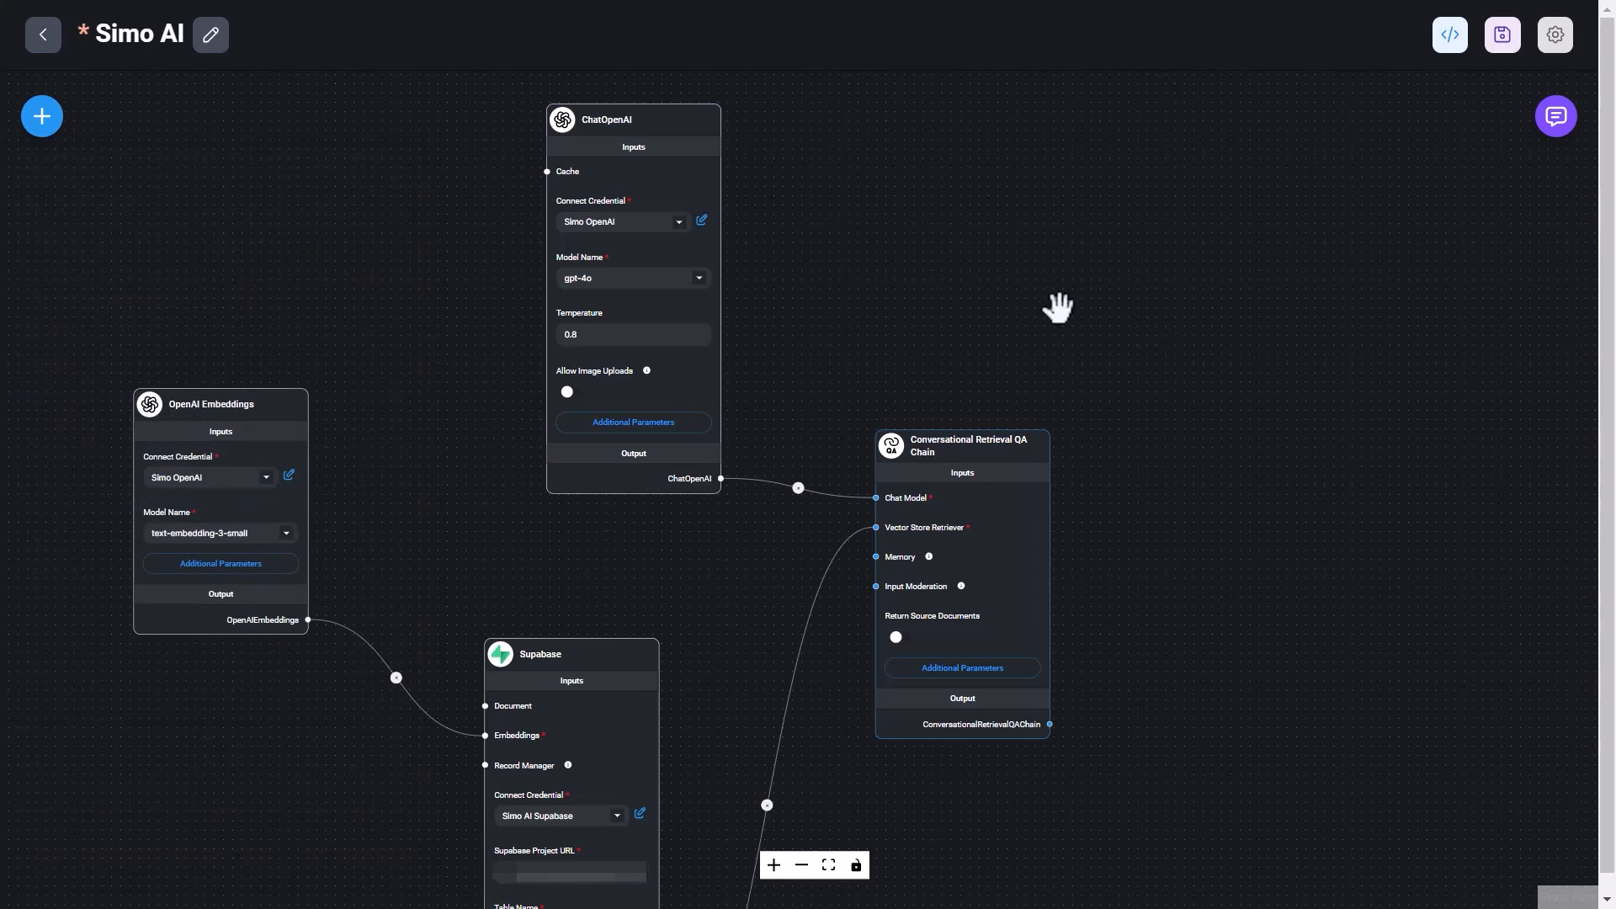
mouse_move(1042, 254)
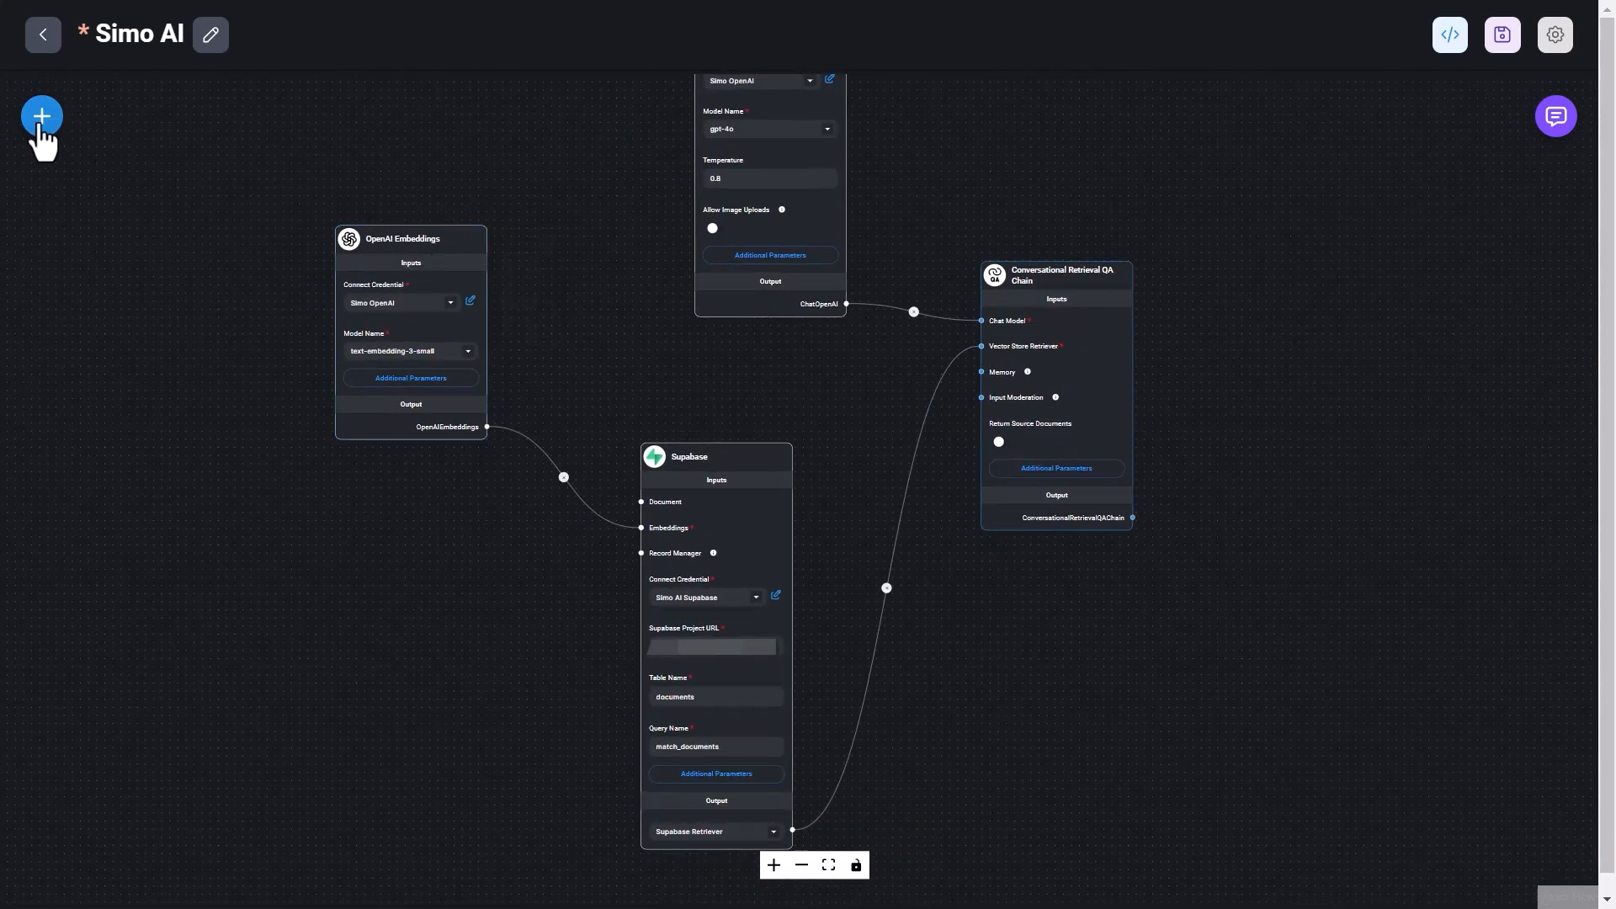
click(40, 116)
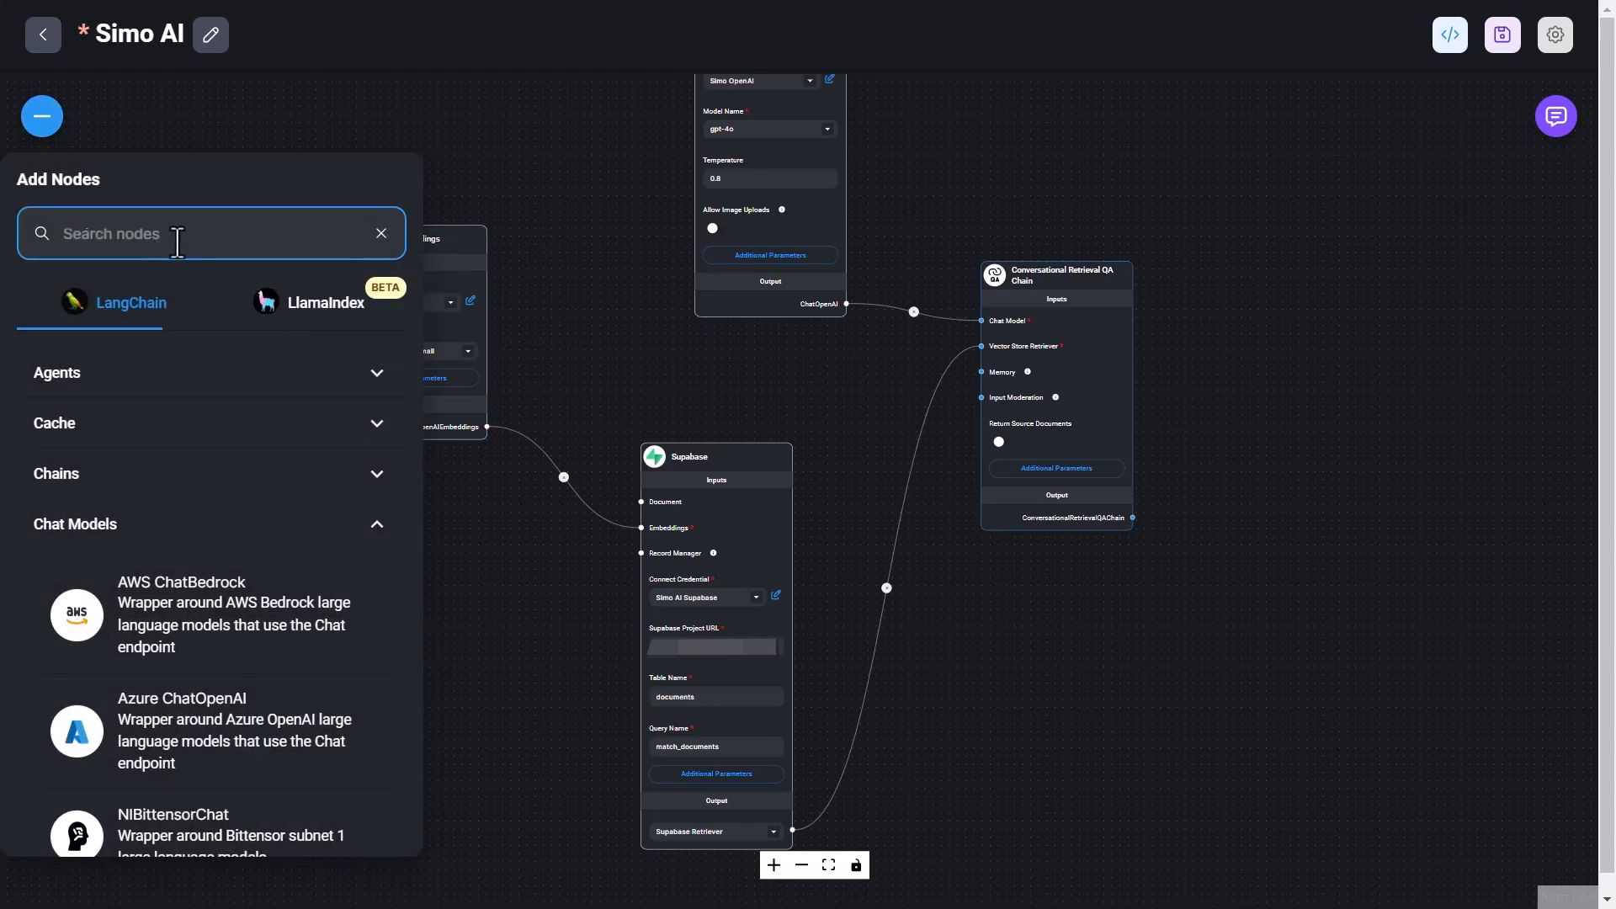
text(embedd)
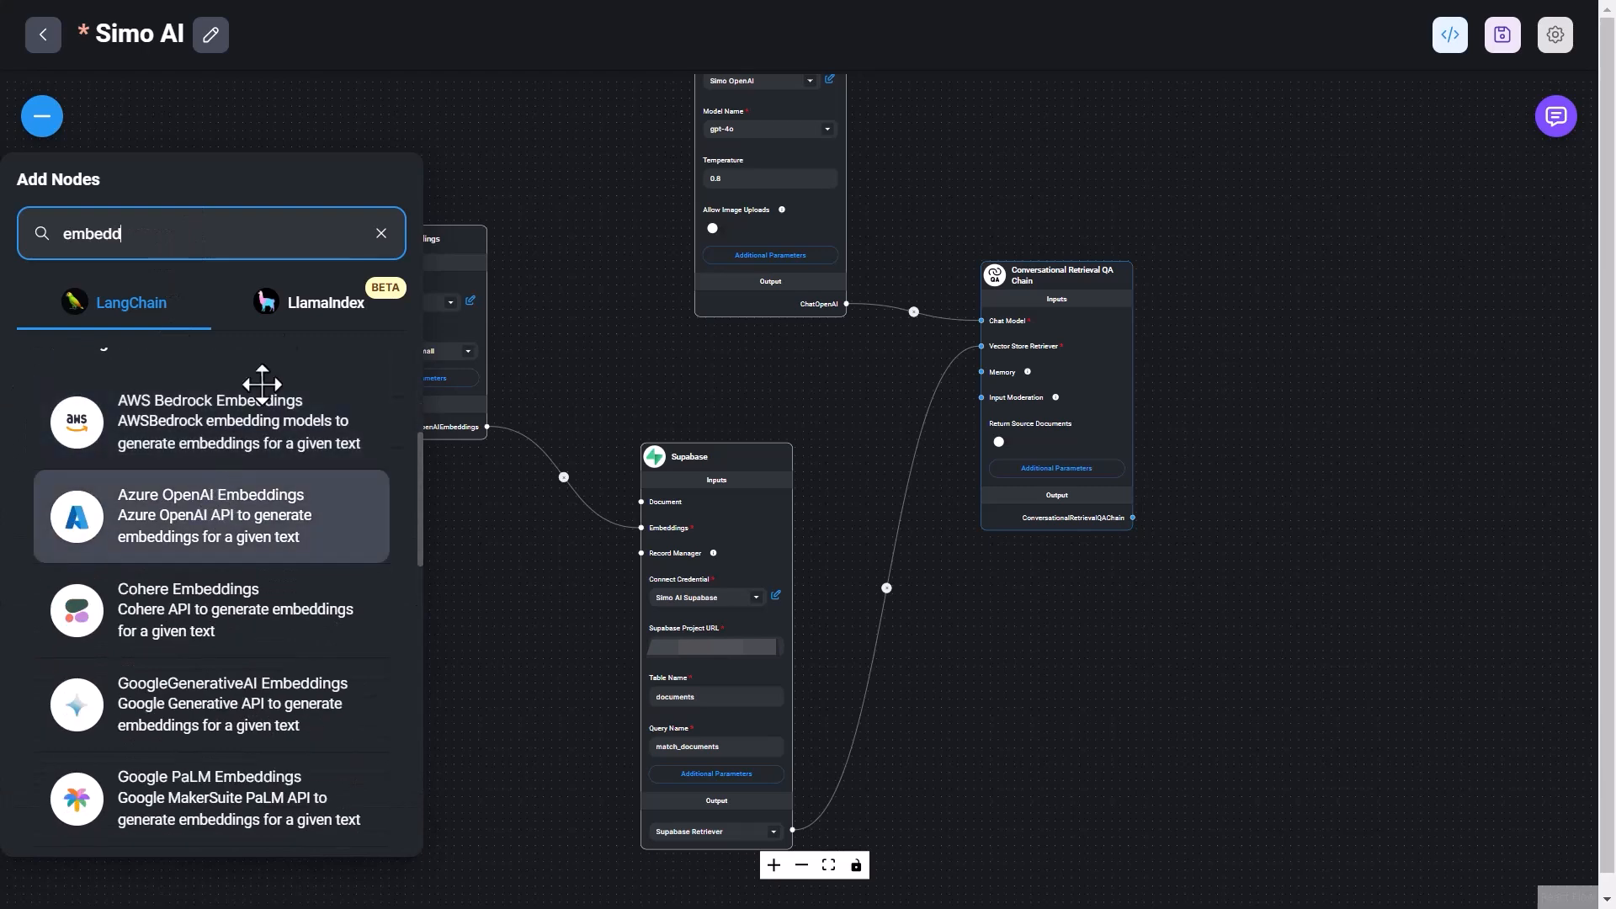
click(381, 232)
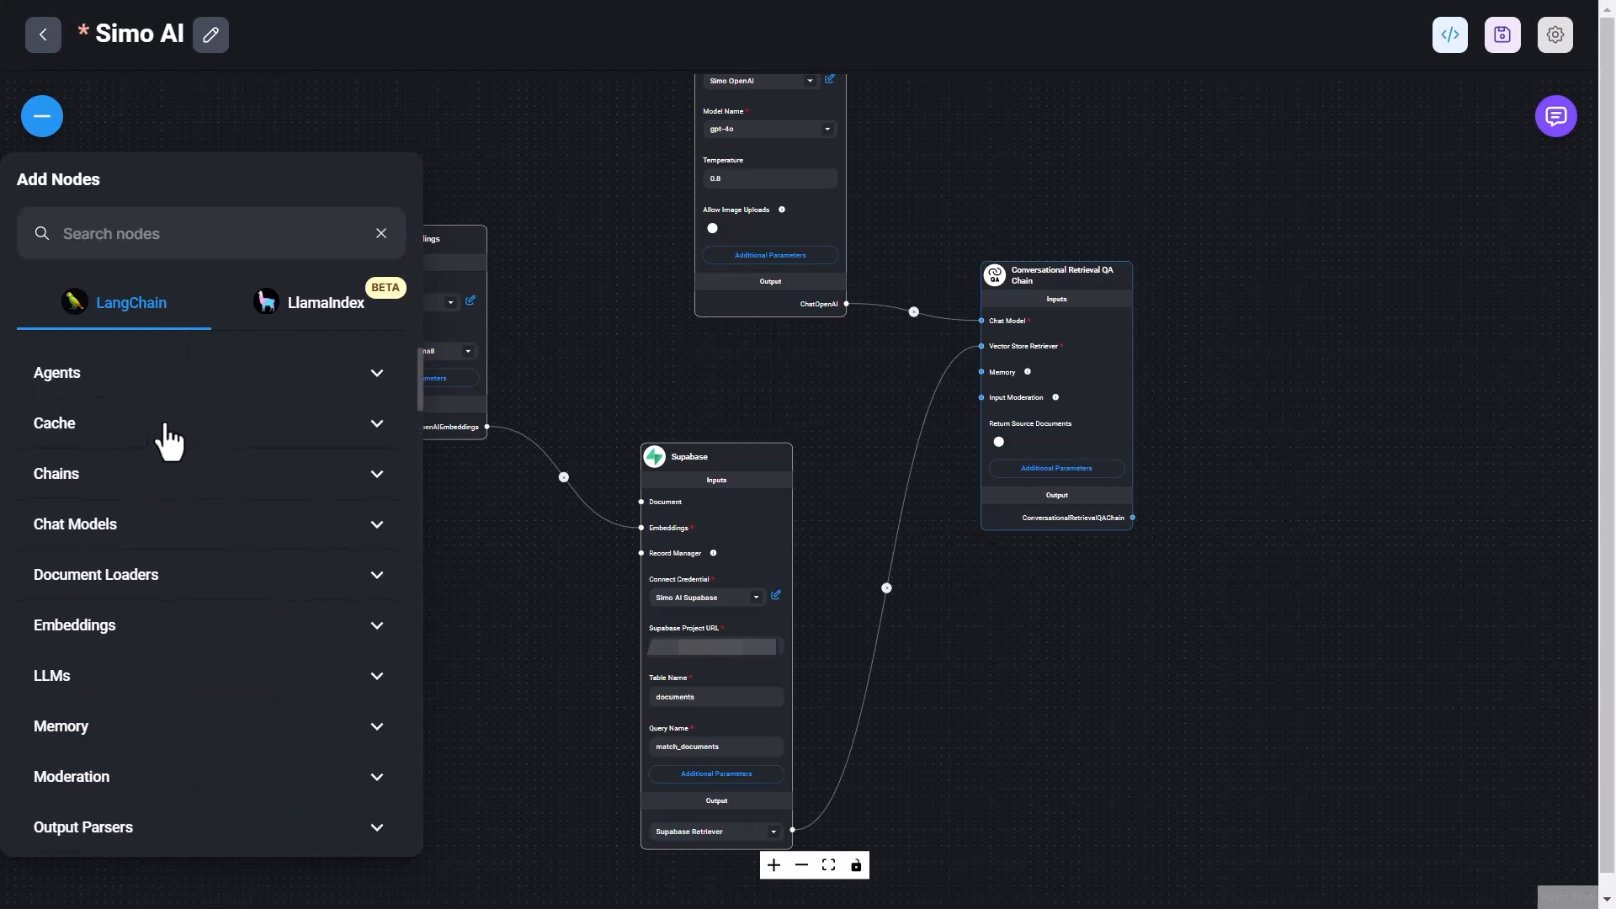
click(74, 625)
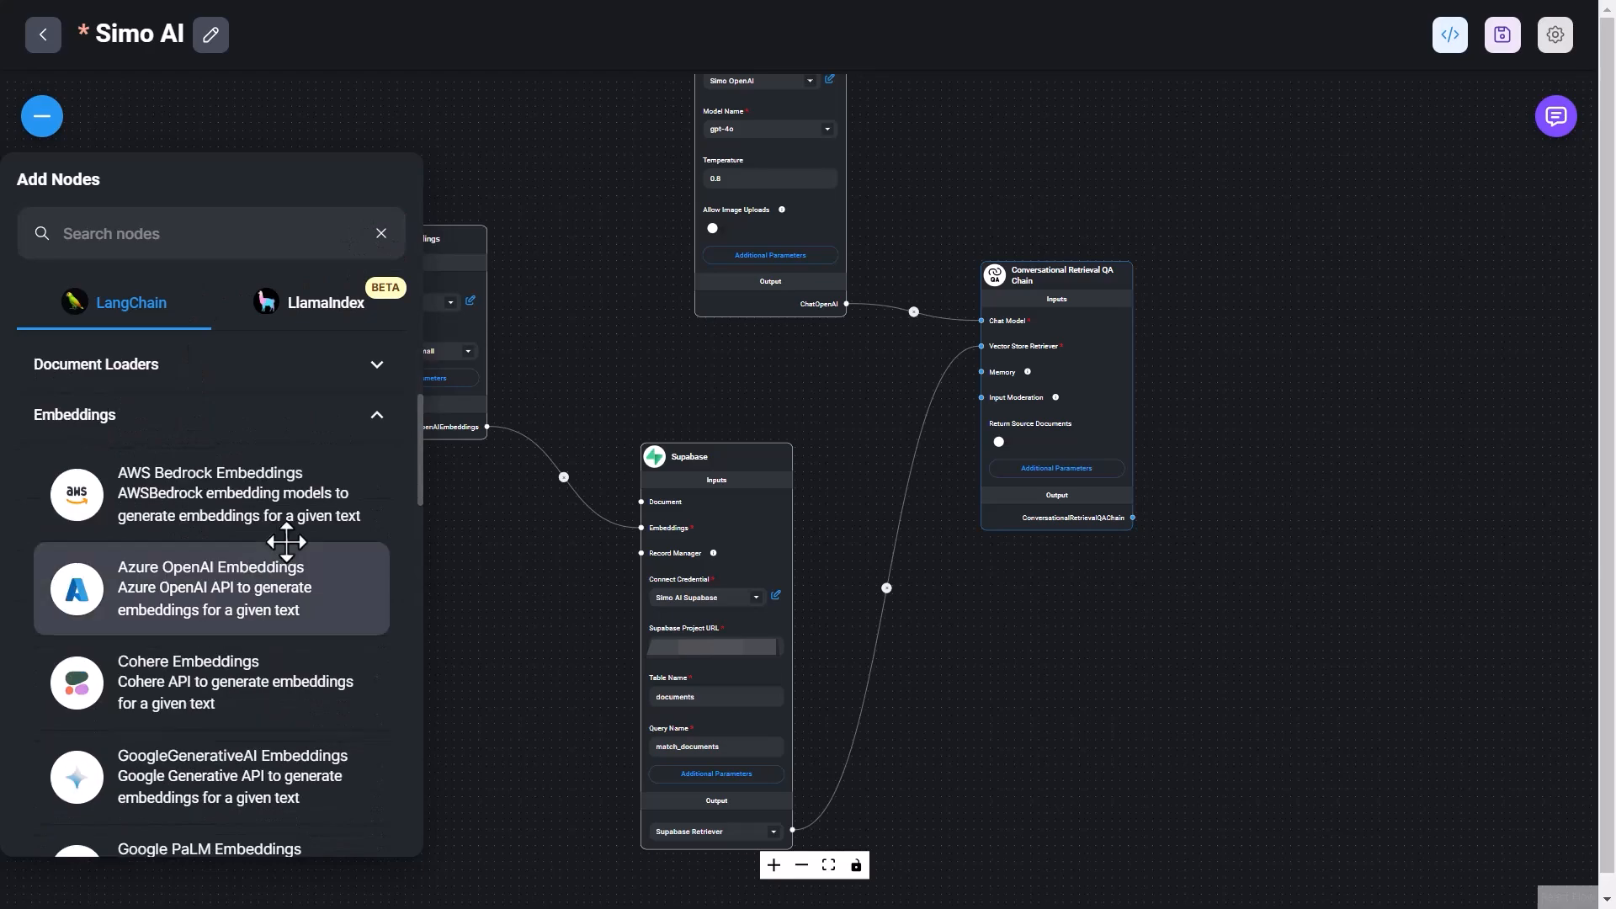
scroll(down, 3)
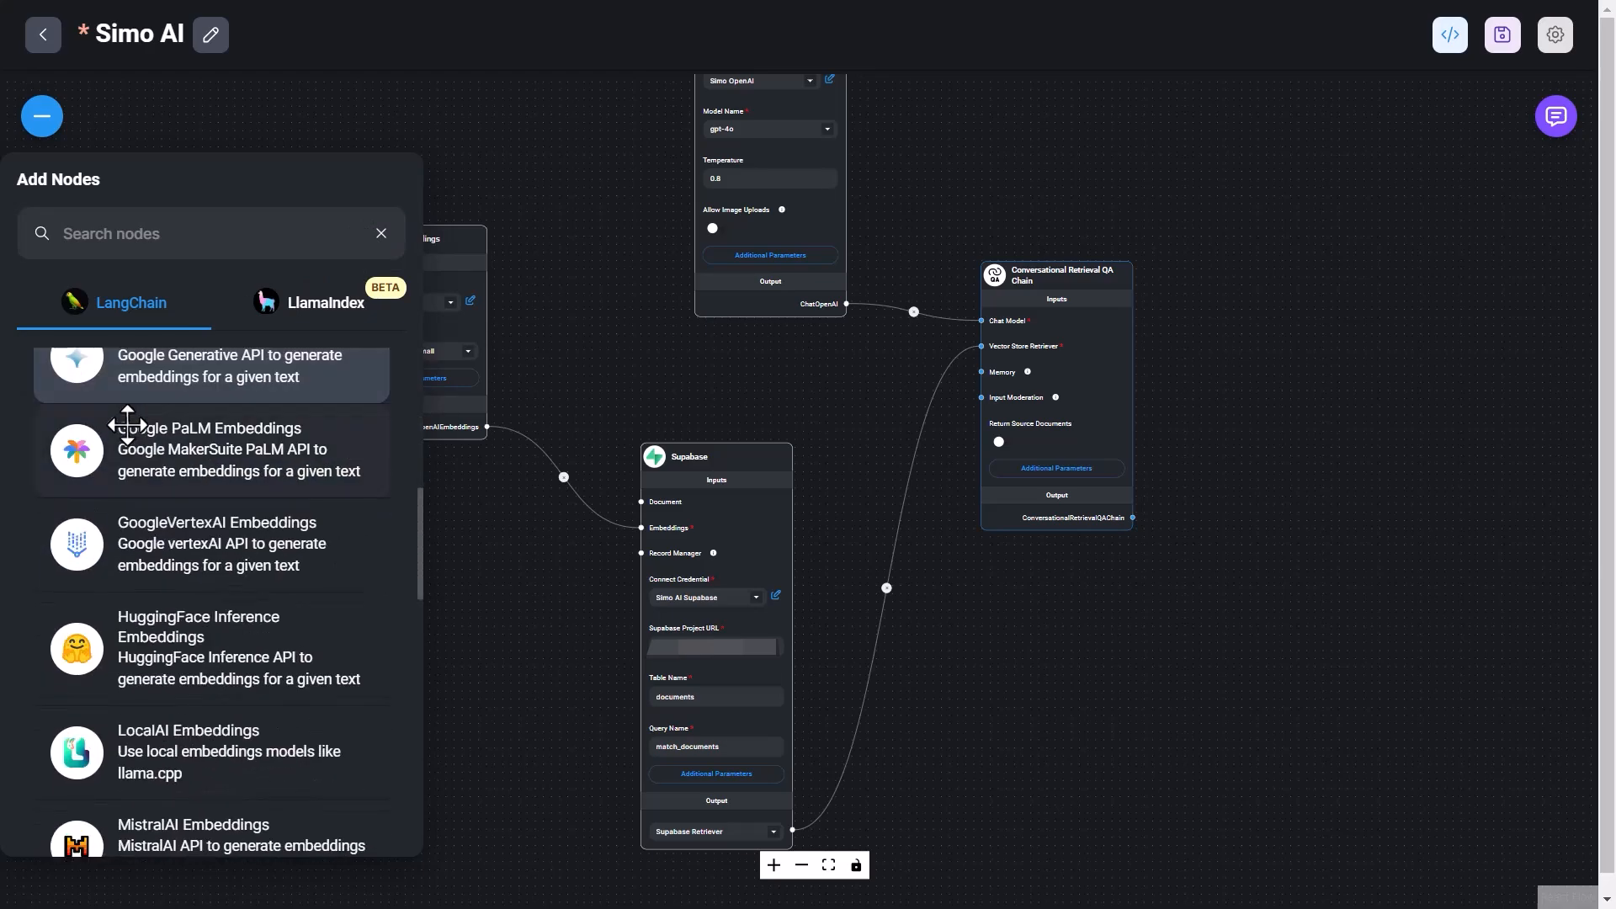
scroll(down, 3)
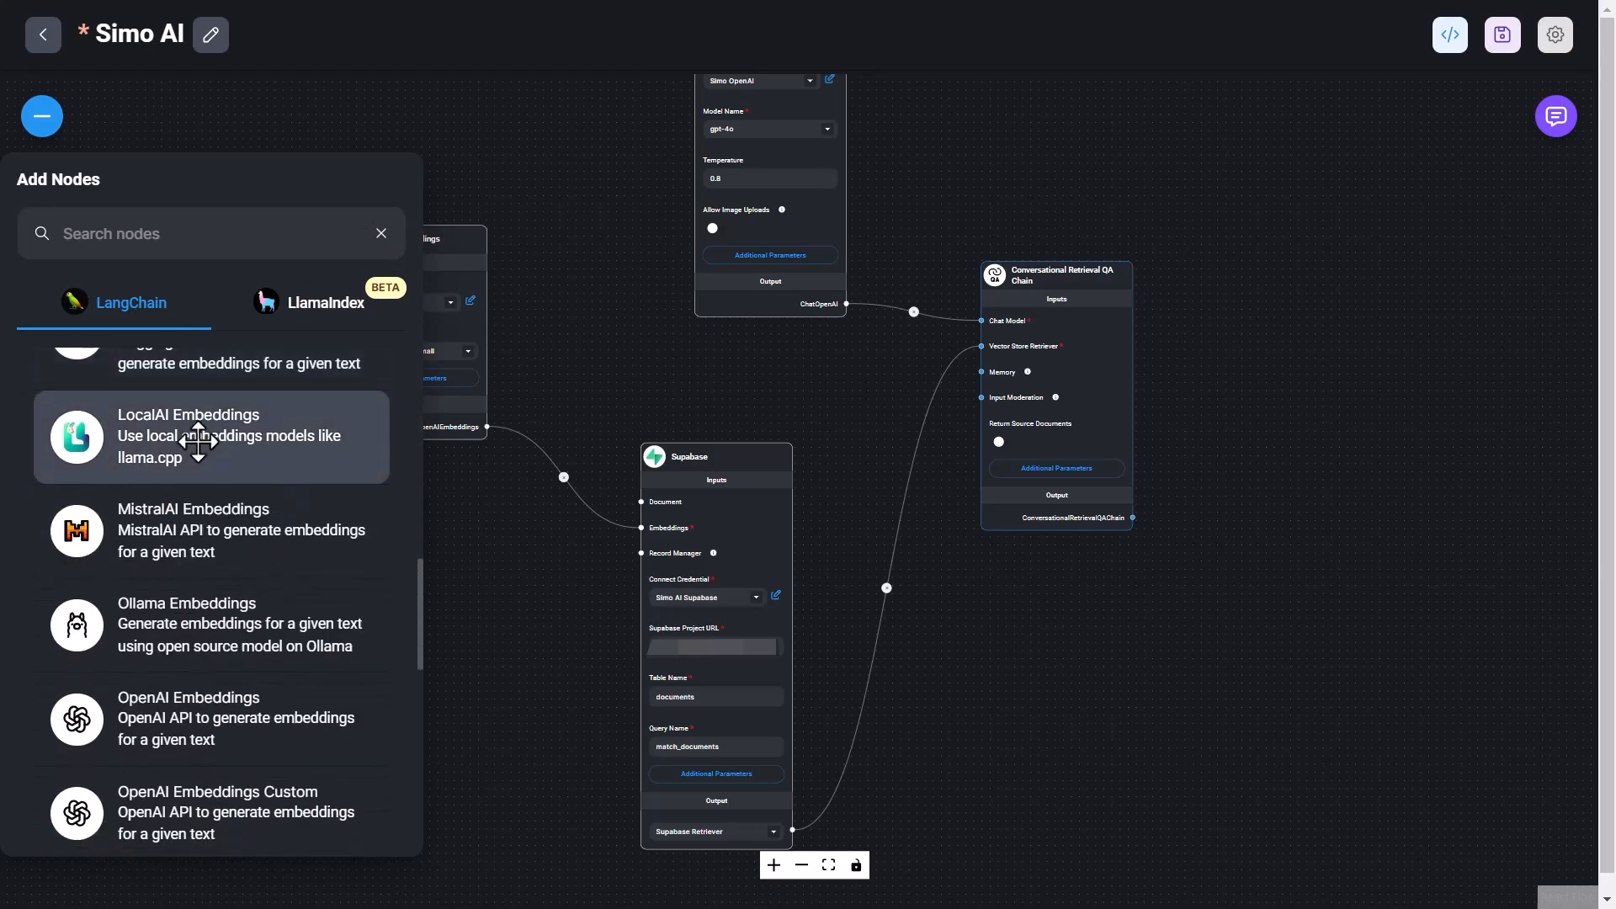
scroll(down, 3)
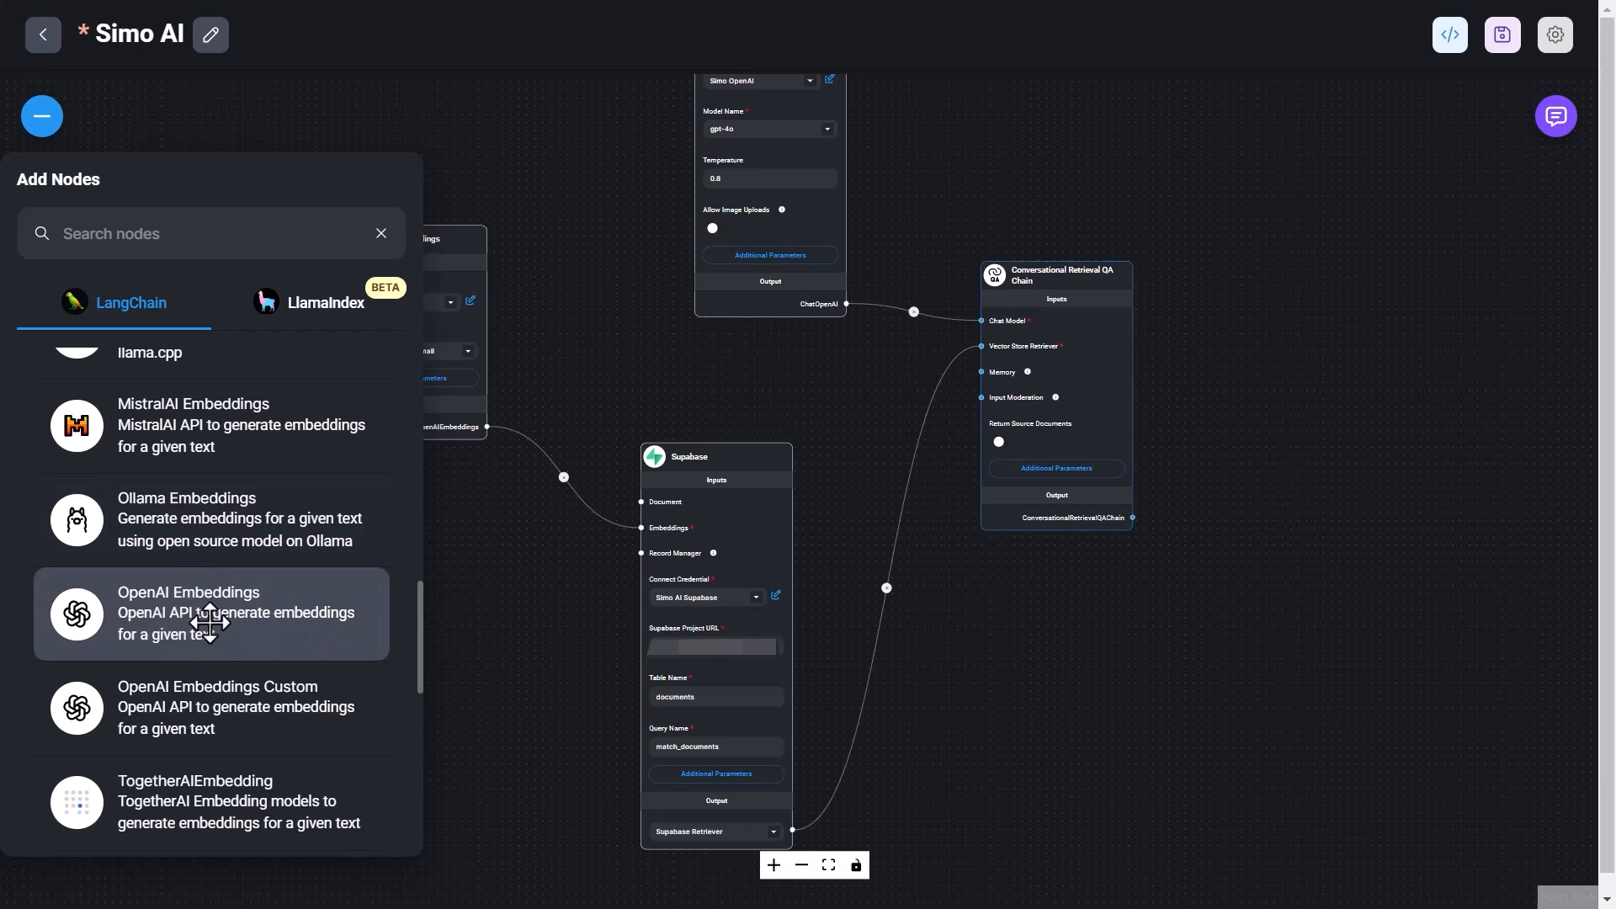
click(212, 612)
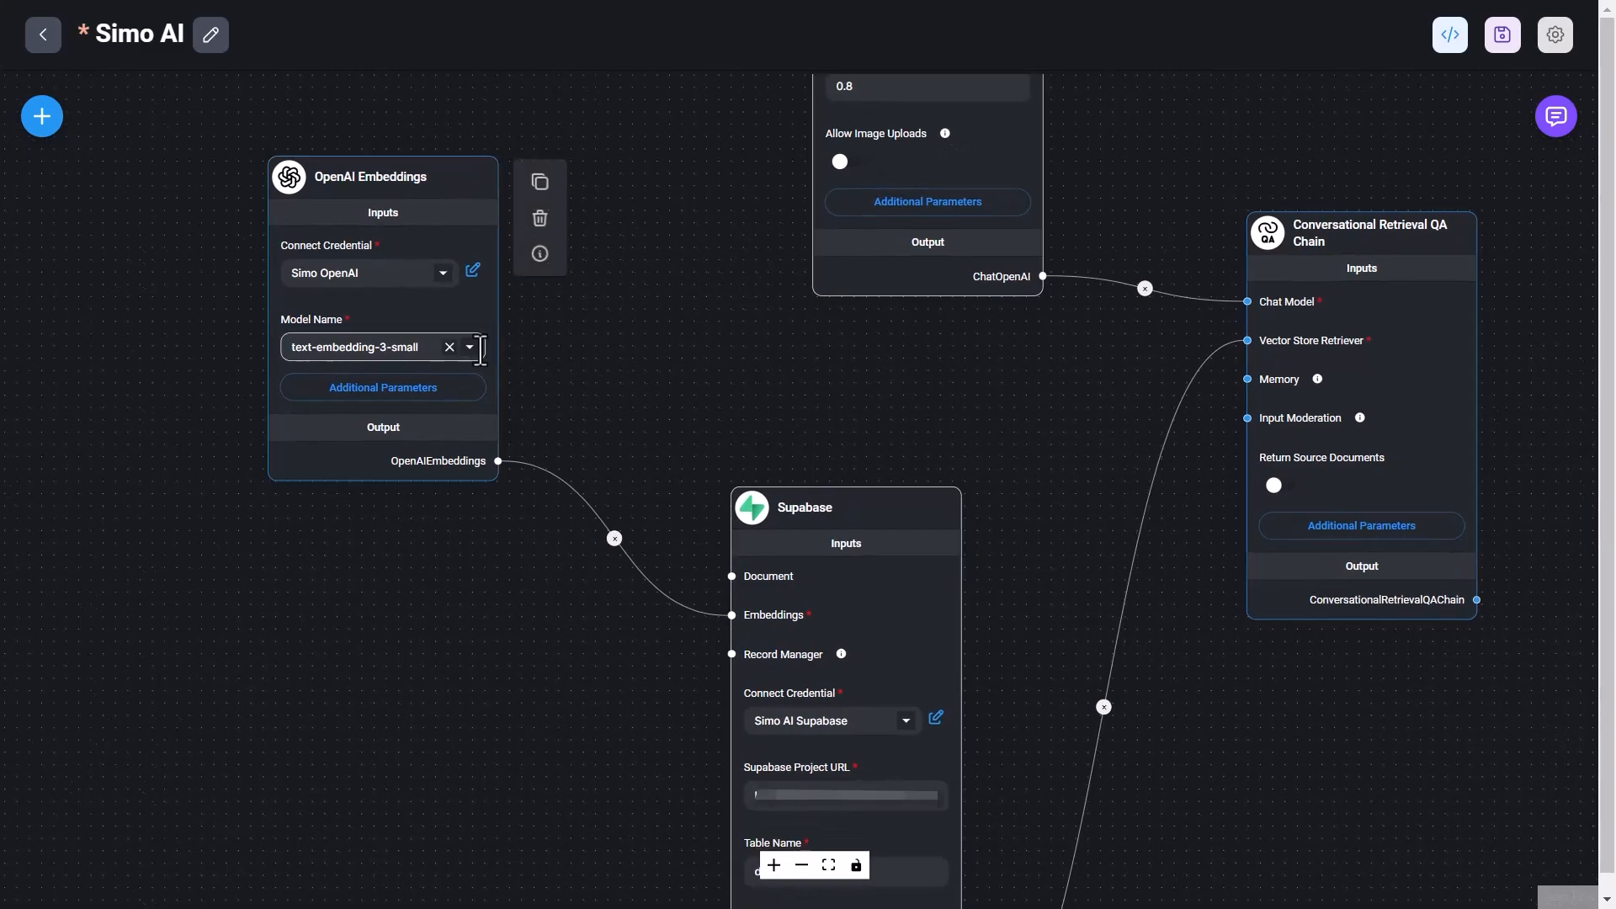
Review the OpenAI Embeddings model choices, keep text-embedding-3-small, and show its additional parameters.
click(468, 347)
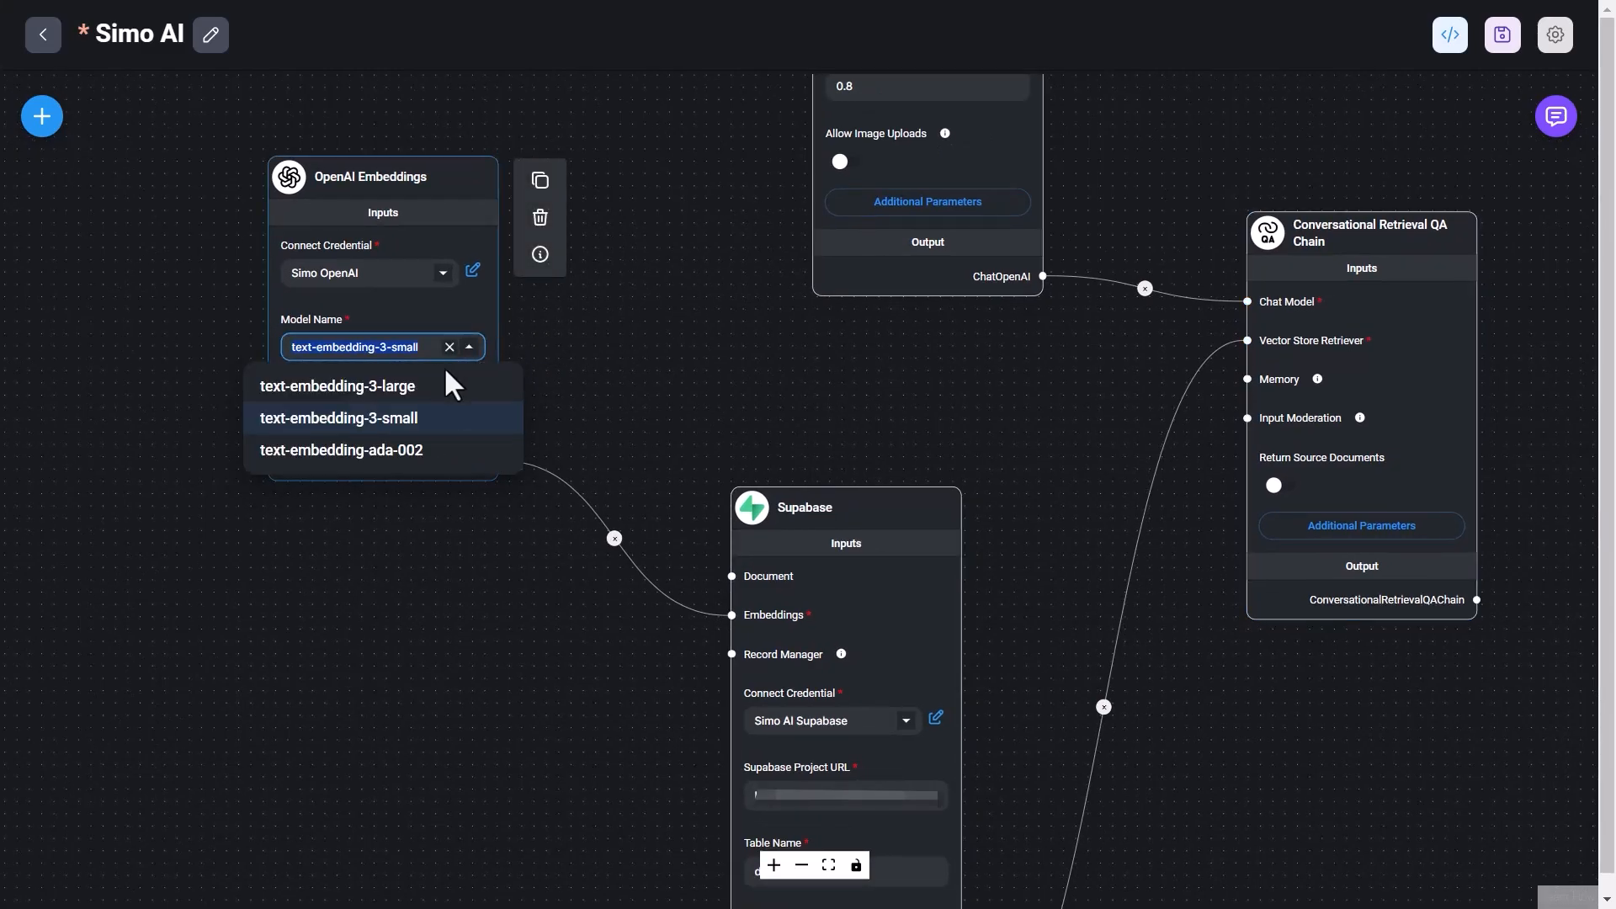
mouse_move(316, 427)
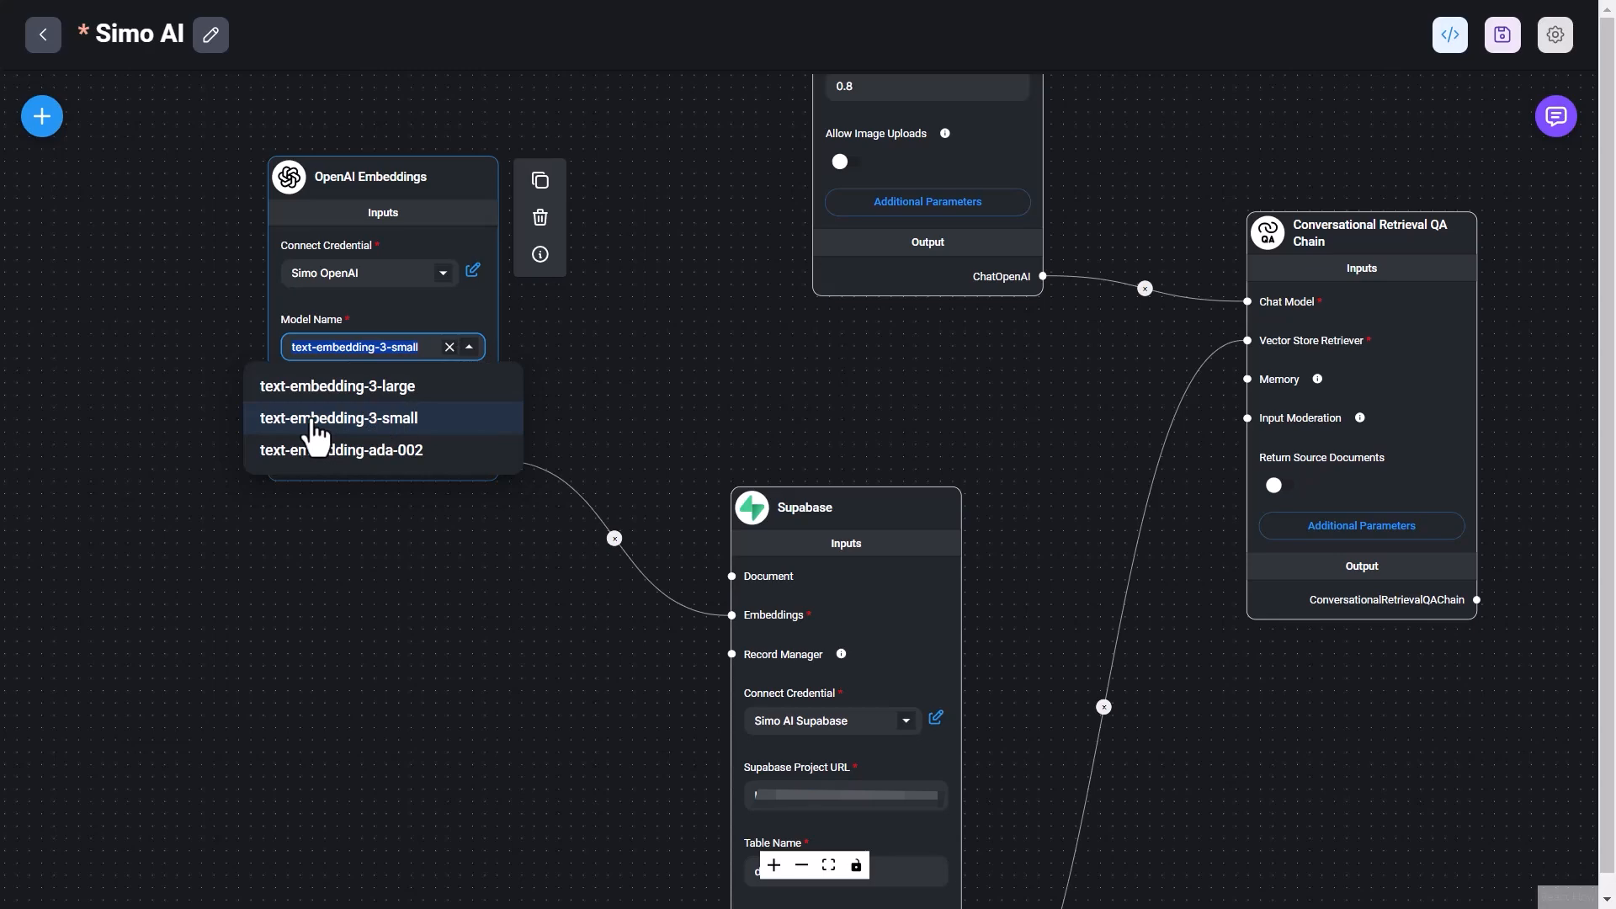
mouse_move(653, 337)
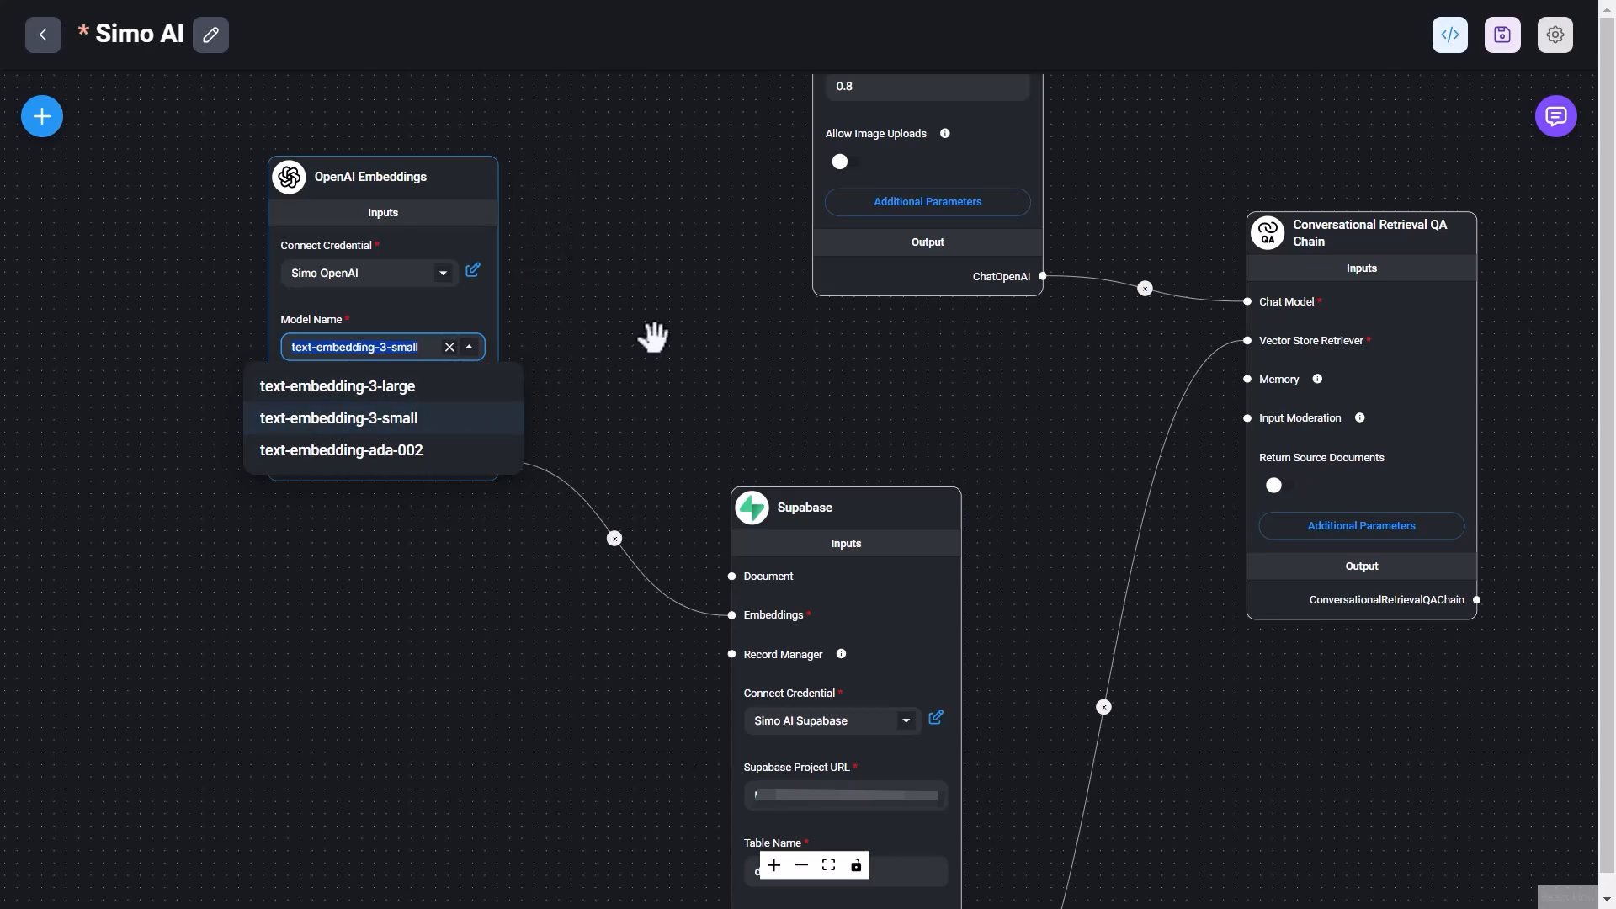
mouse_move(655, 325)
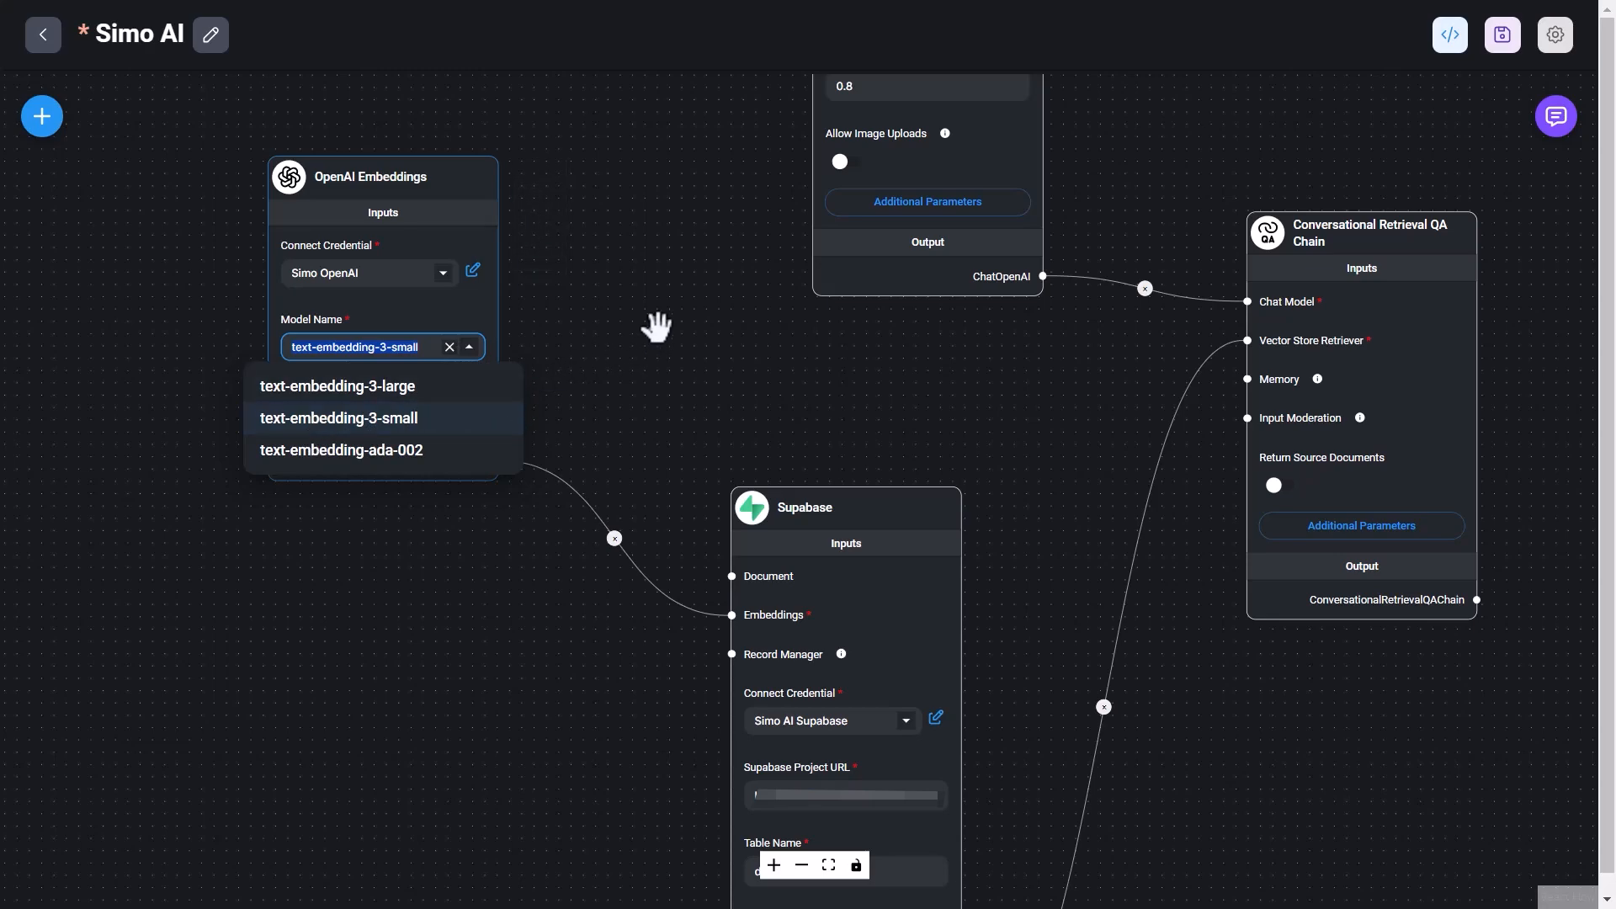
click(336, 417)
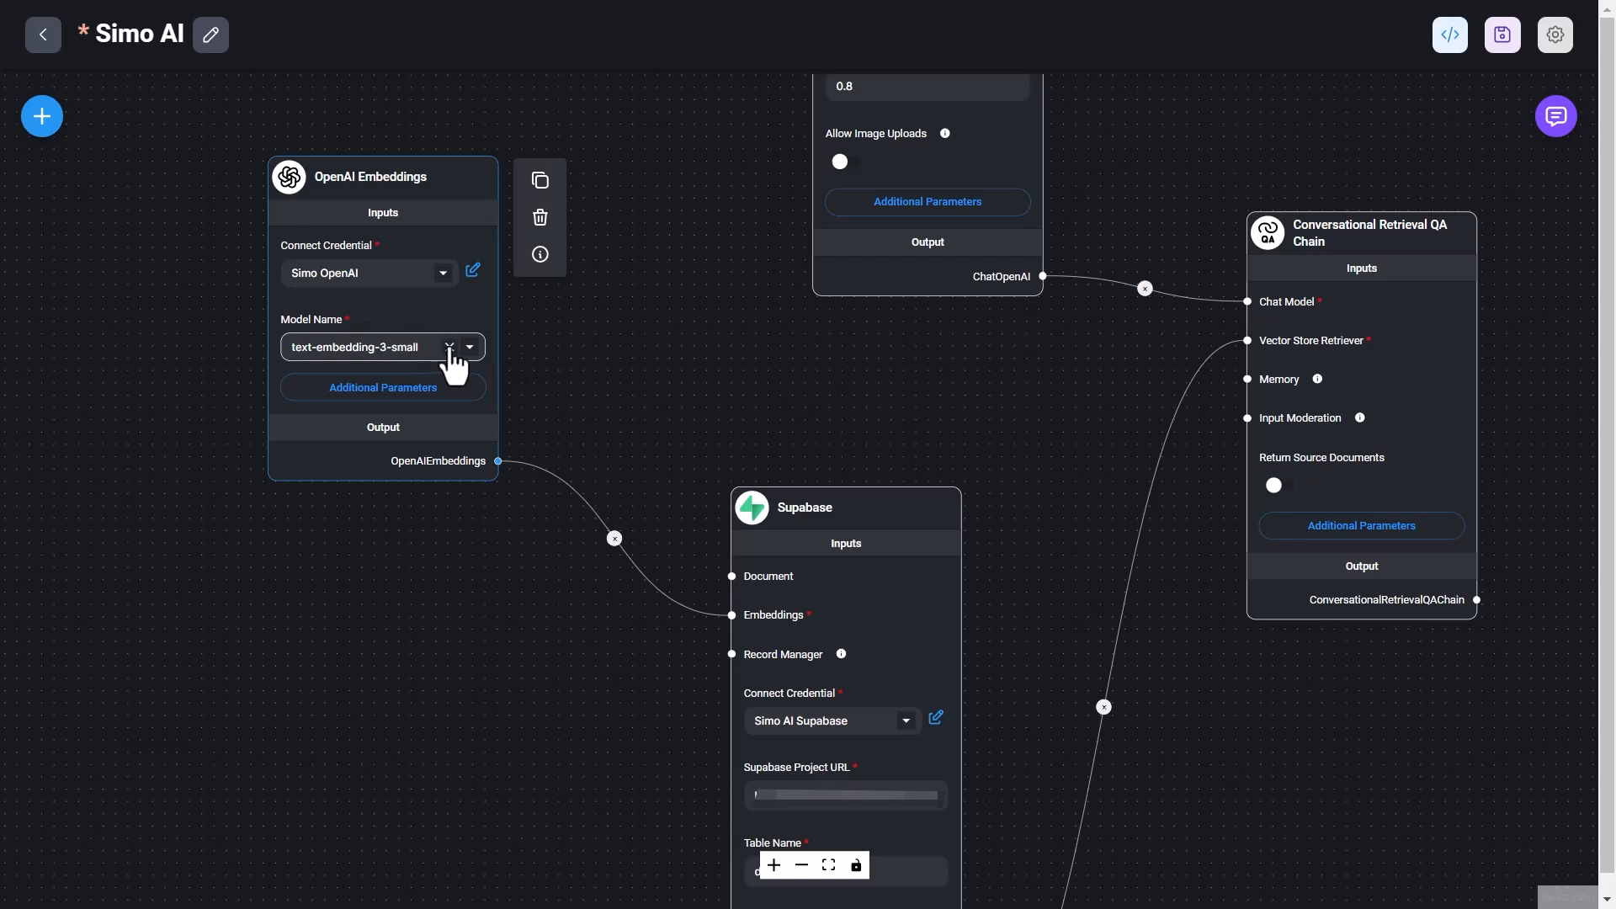
click(382, 387)
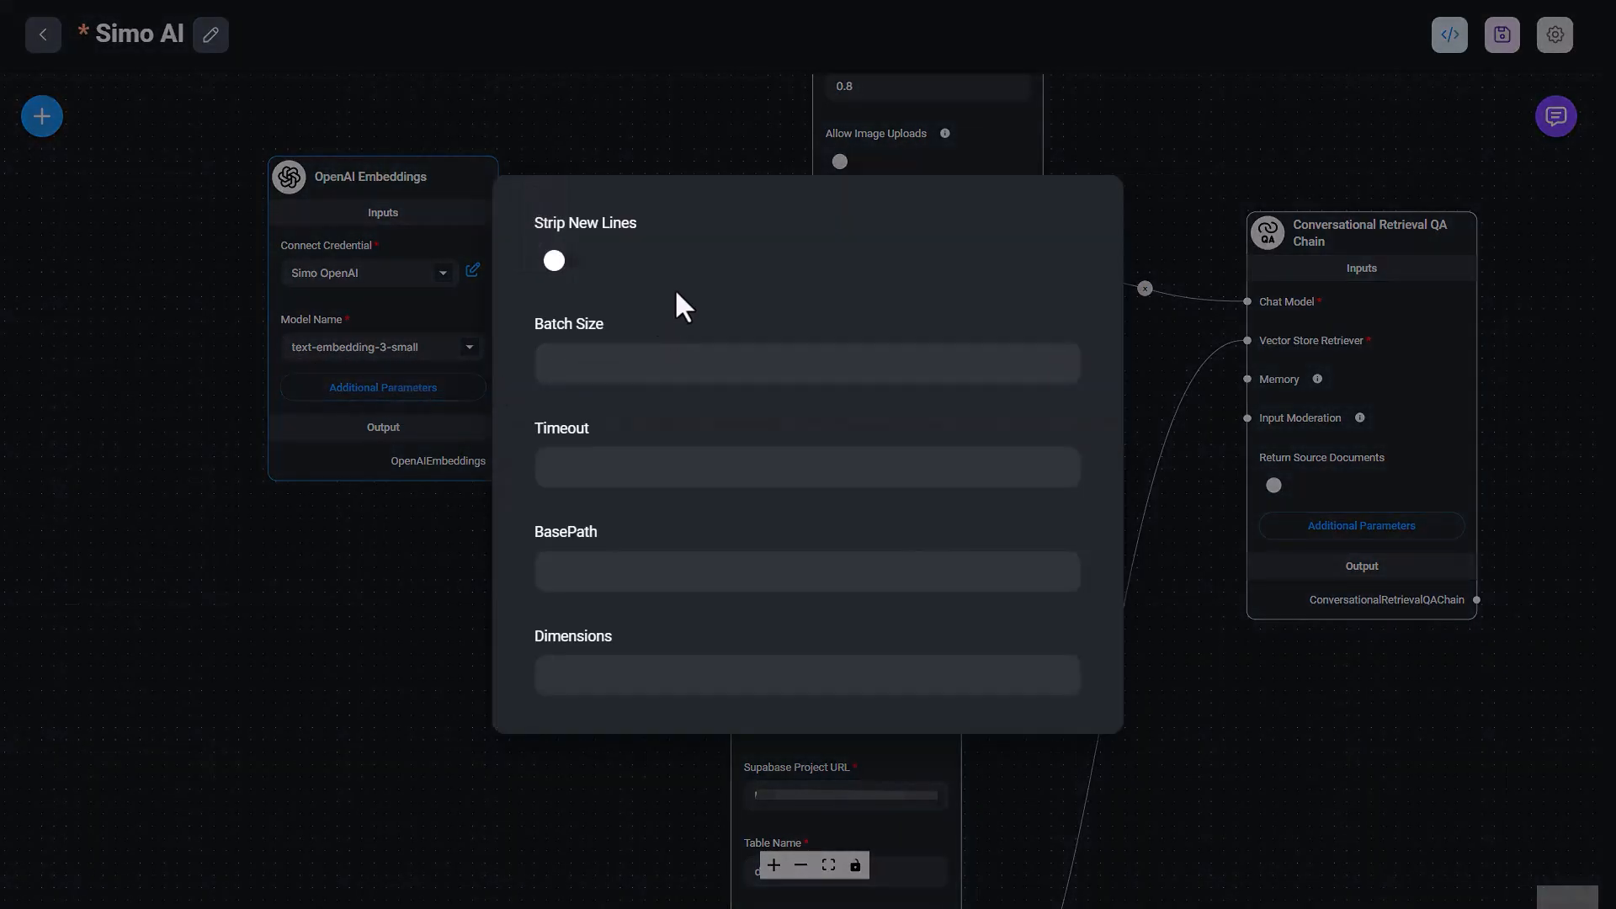
mouse_move(589, 502)
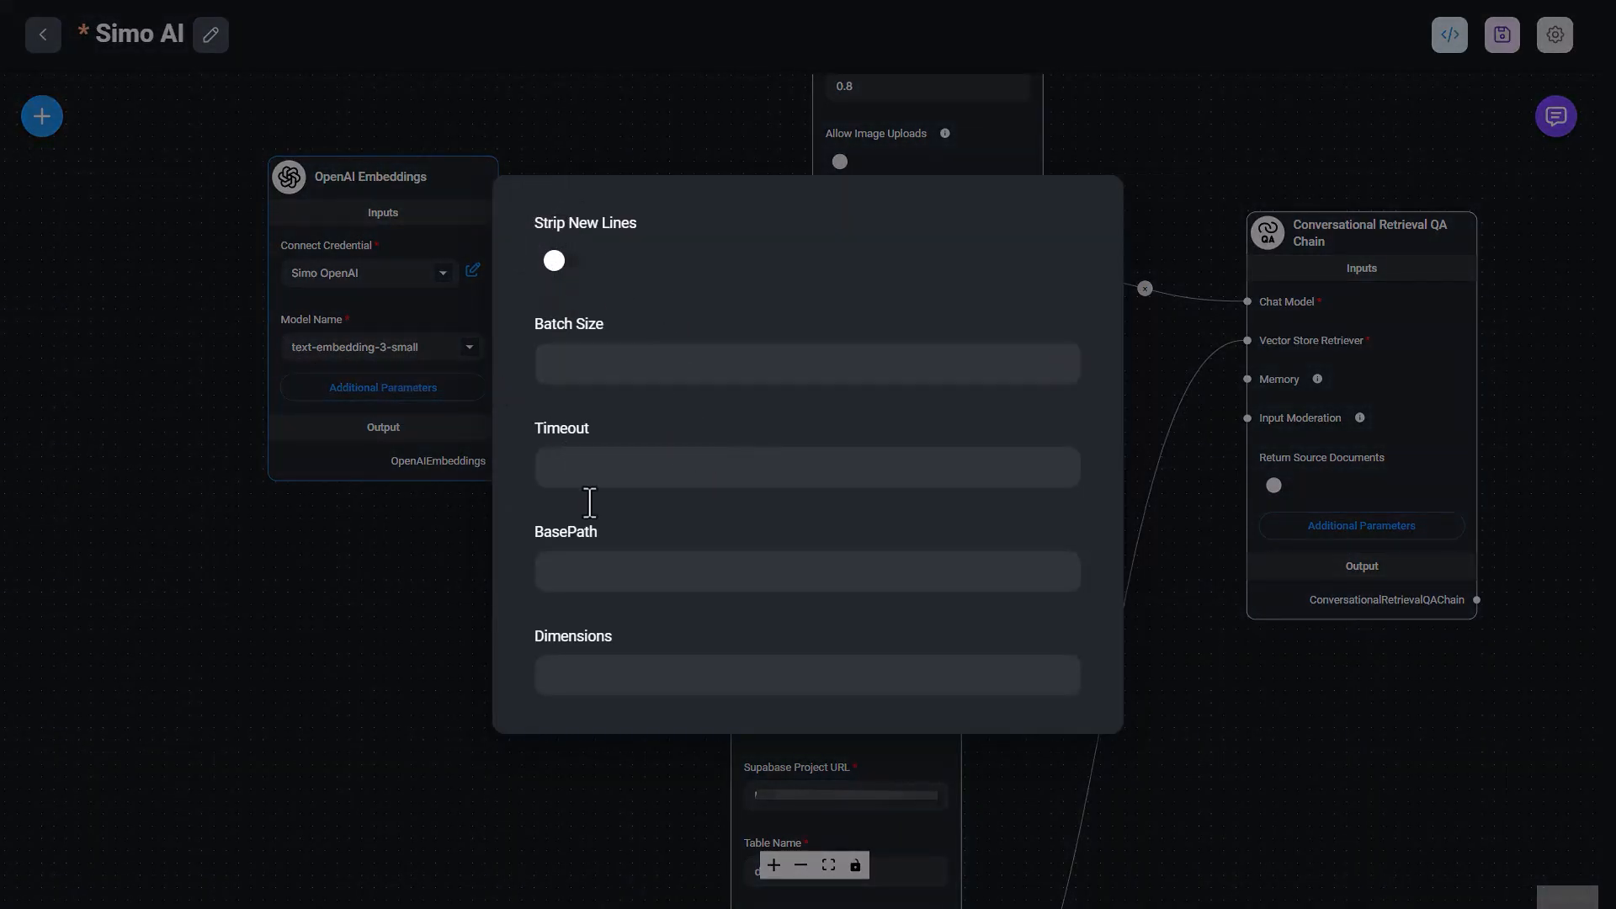
mouse_move(353, 195)
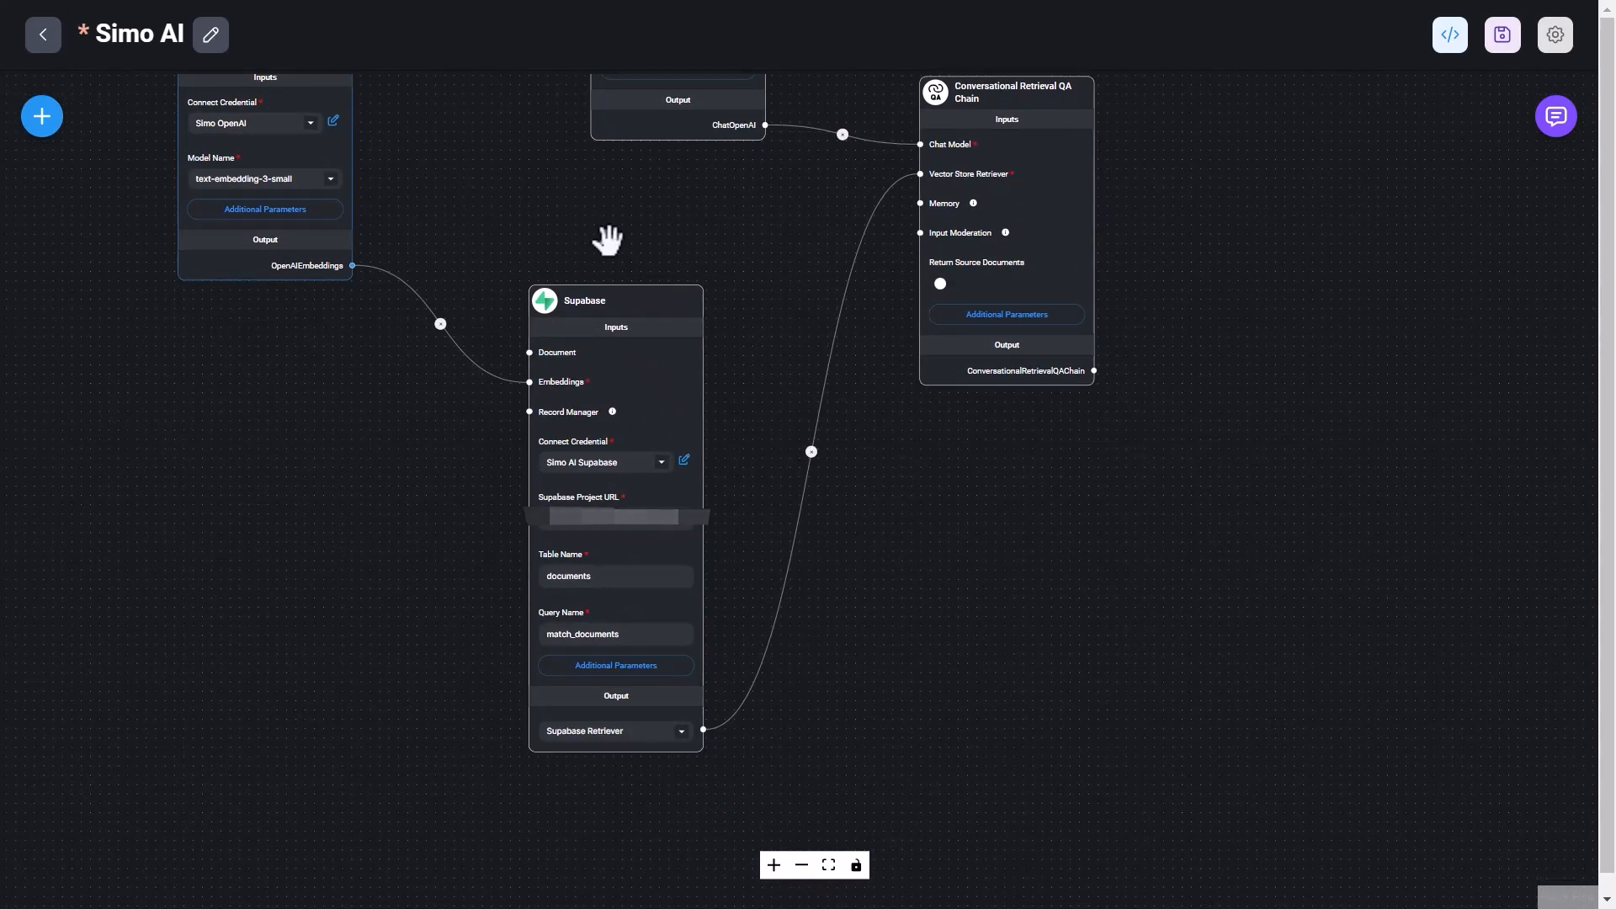
mouse_move(316, 264)
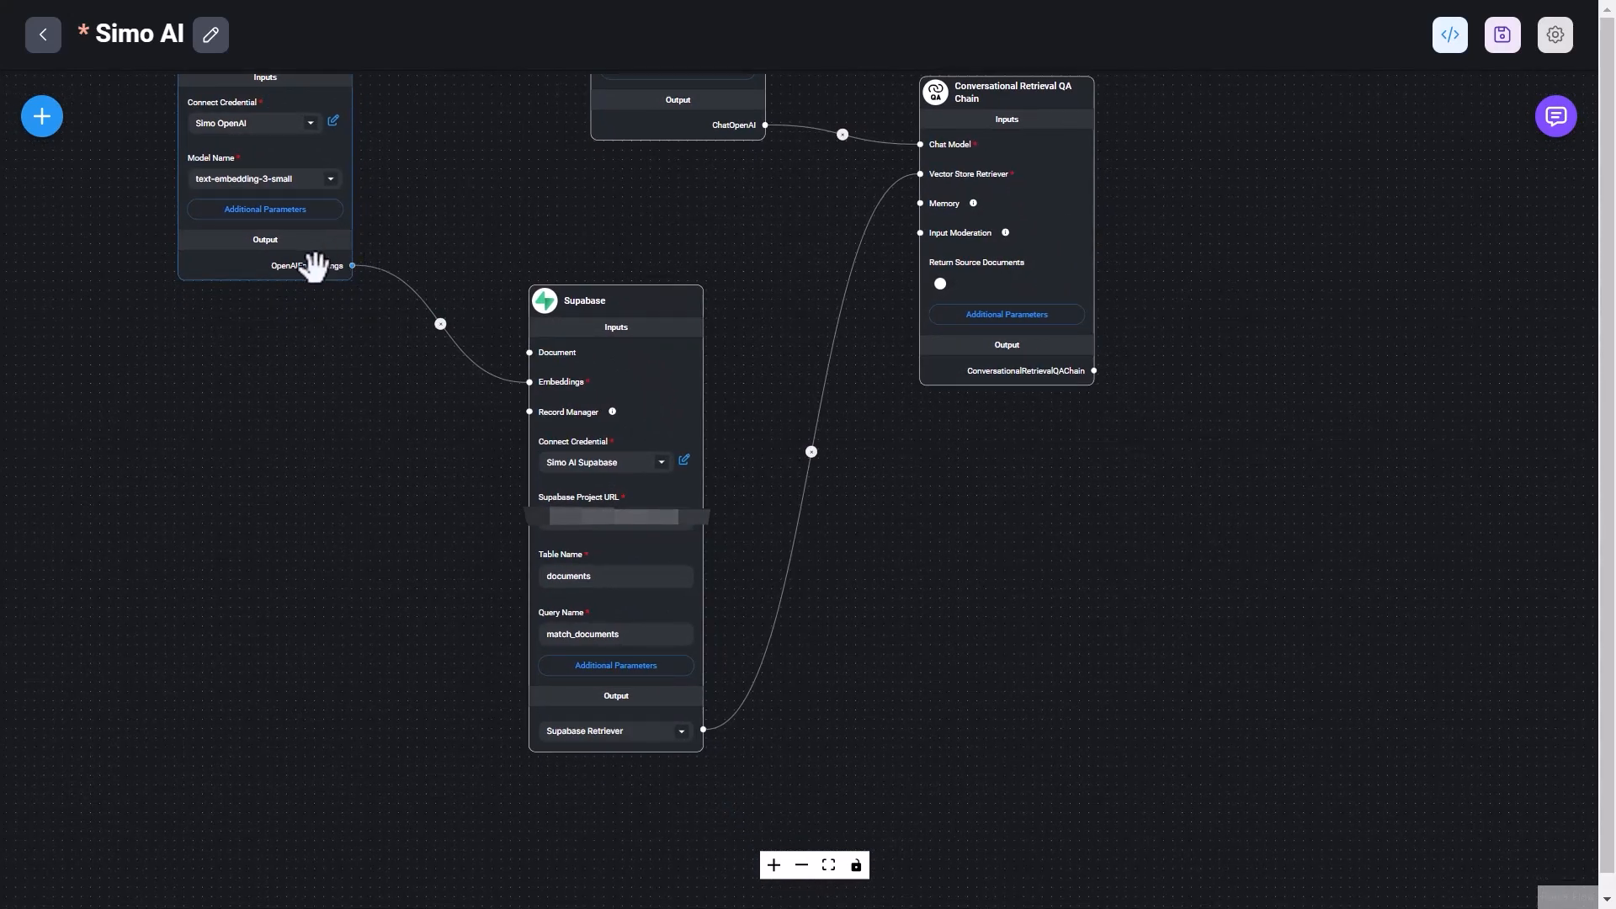
click(320, 266)
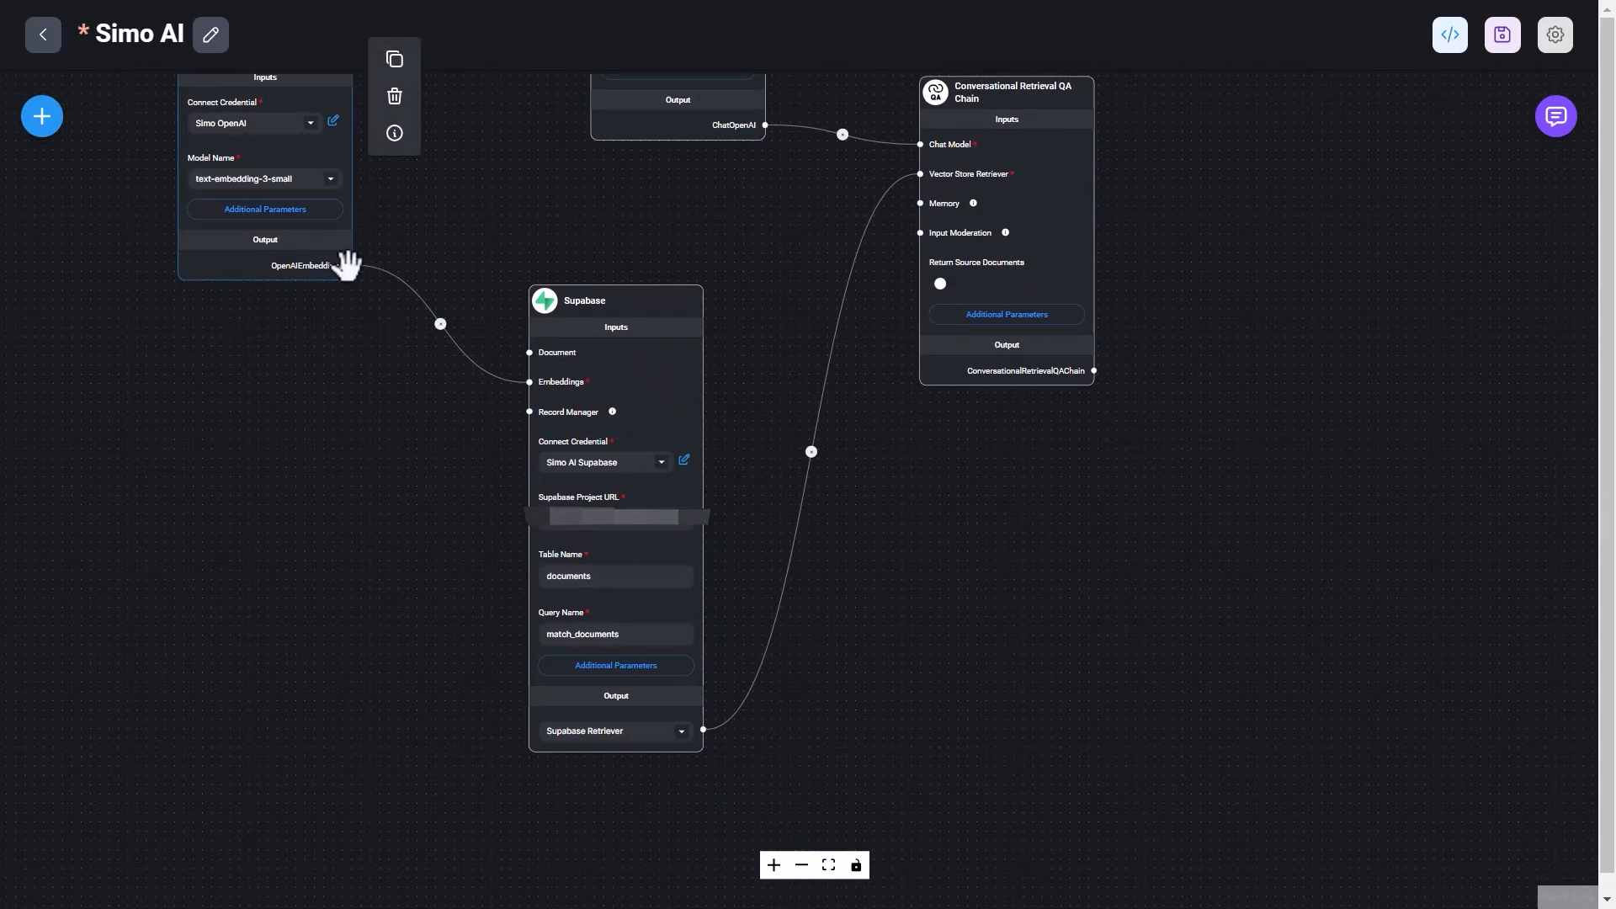
mouse_move(492, 329)
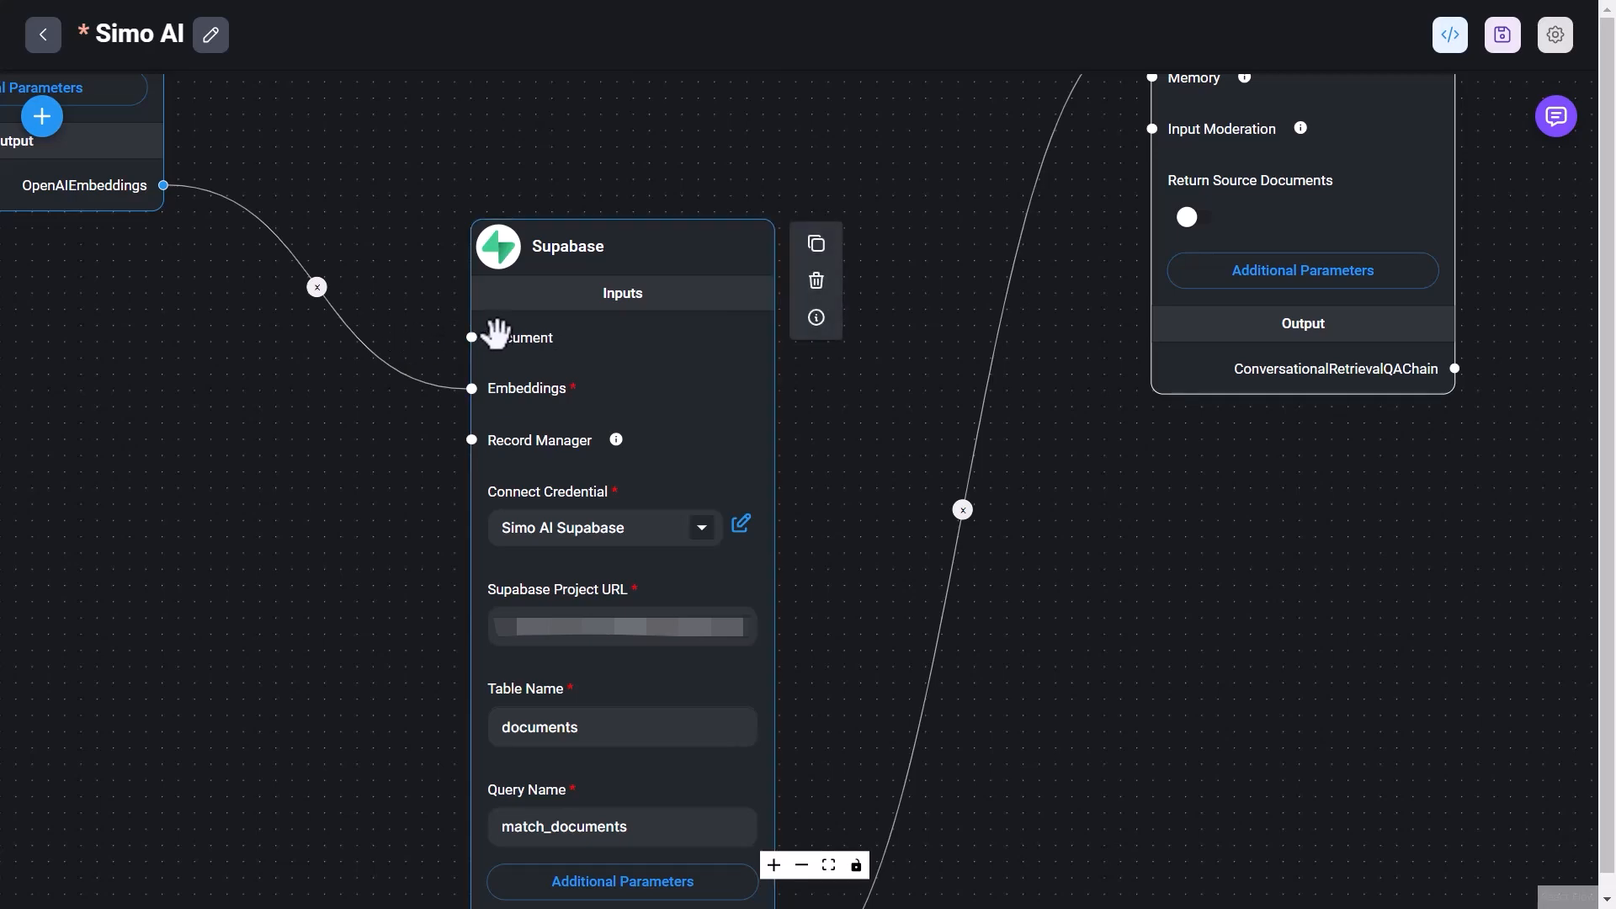
mouse_move(457, 305)
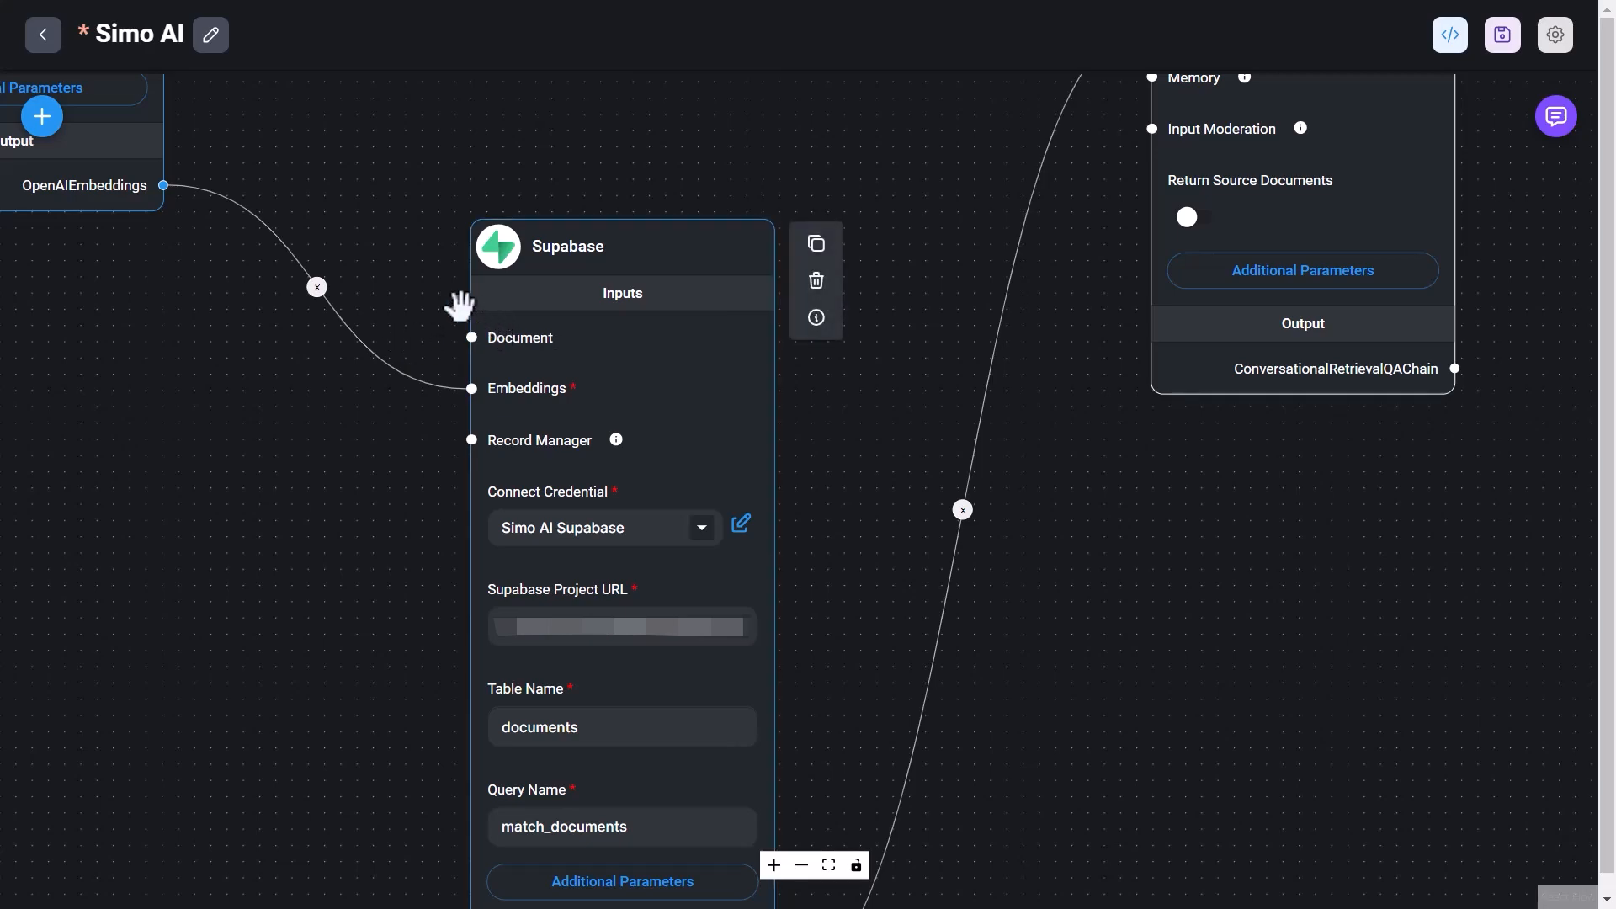
mouse_move(278, 176)
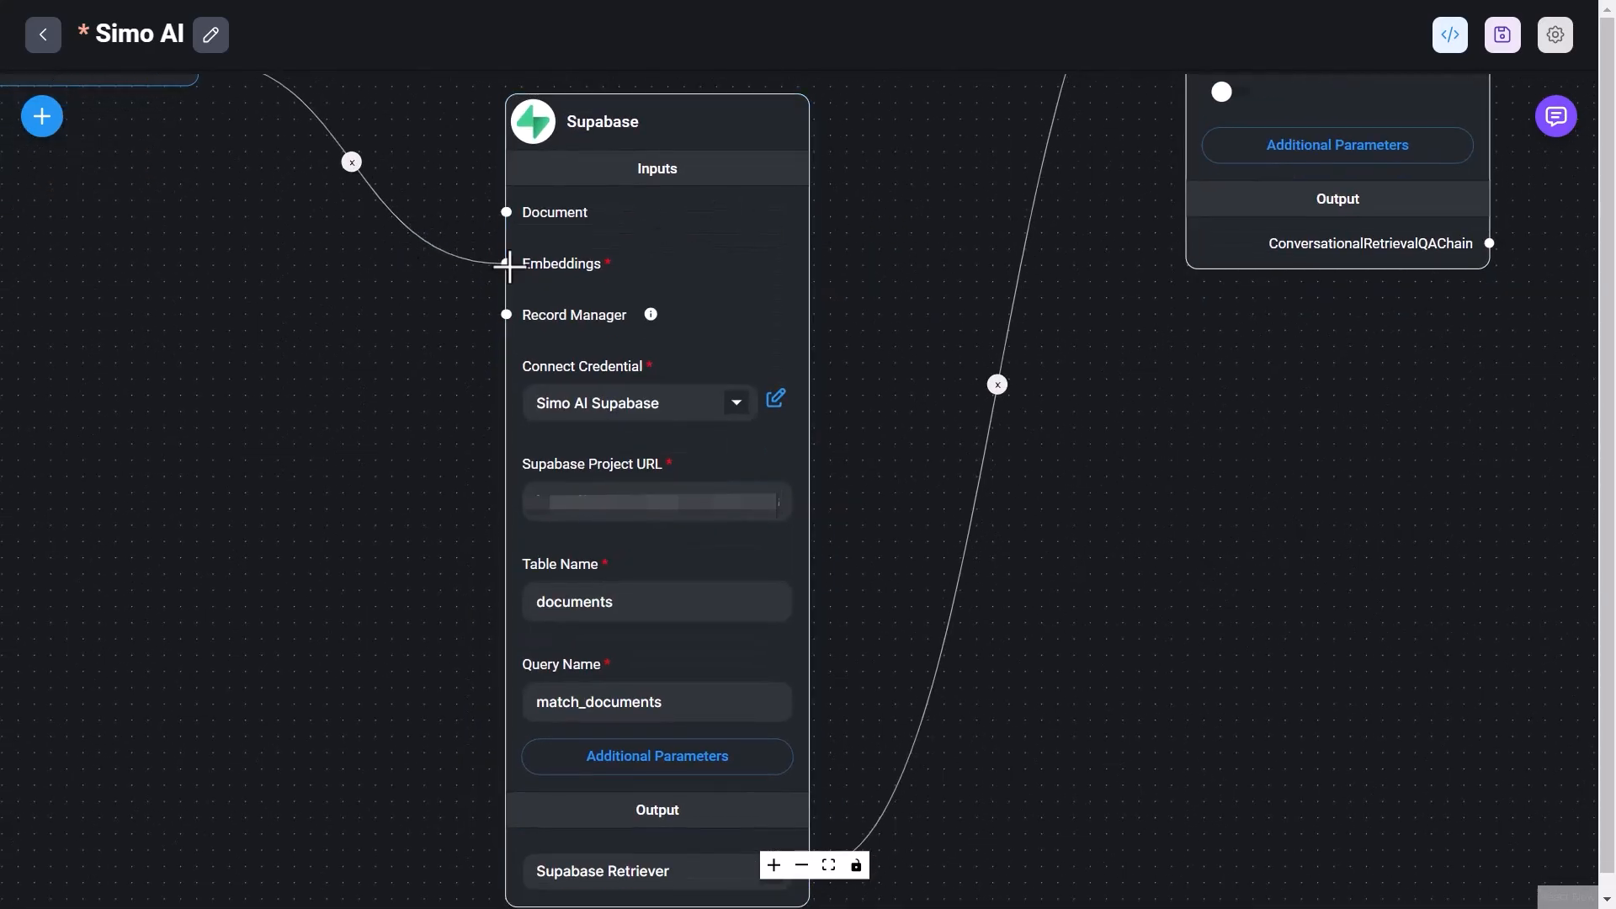
mouse_move(639, 314)
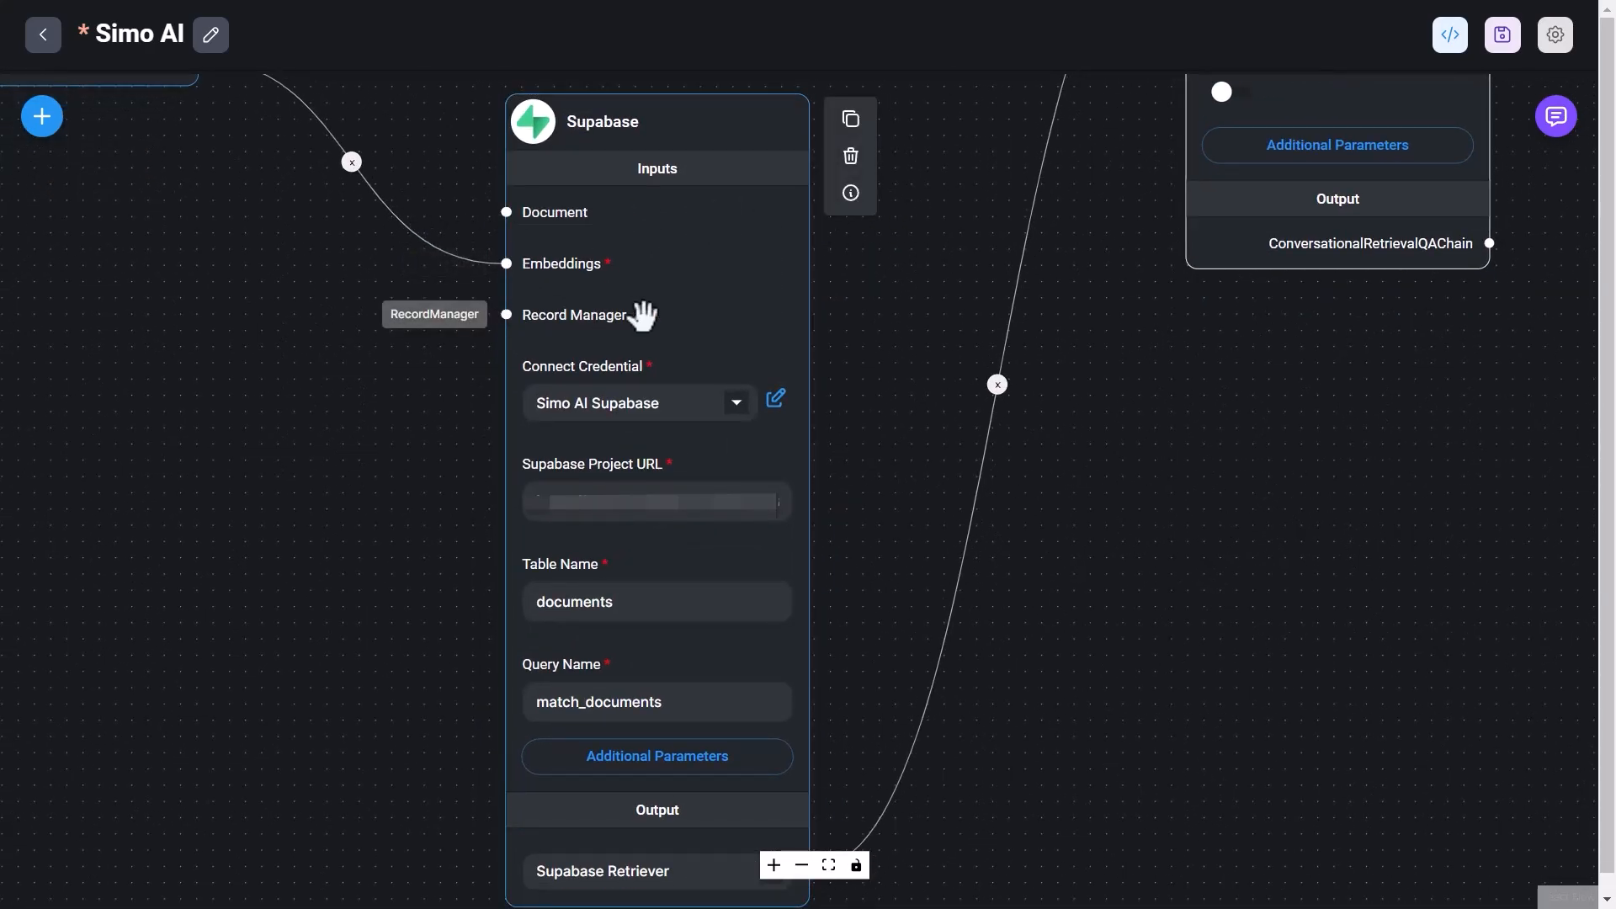
mouse_move(894, 306)
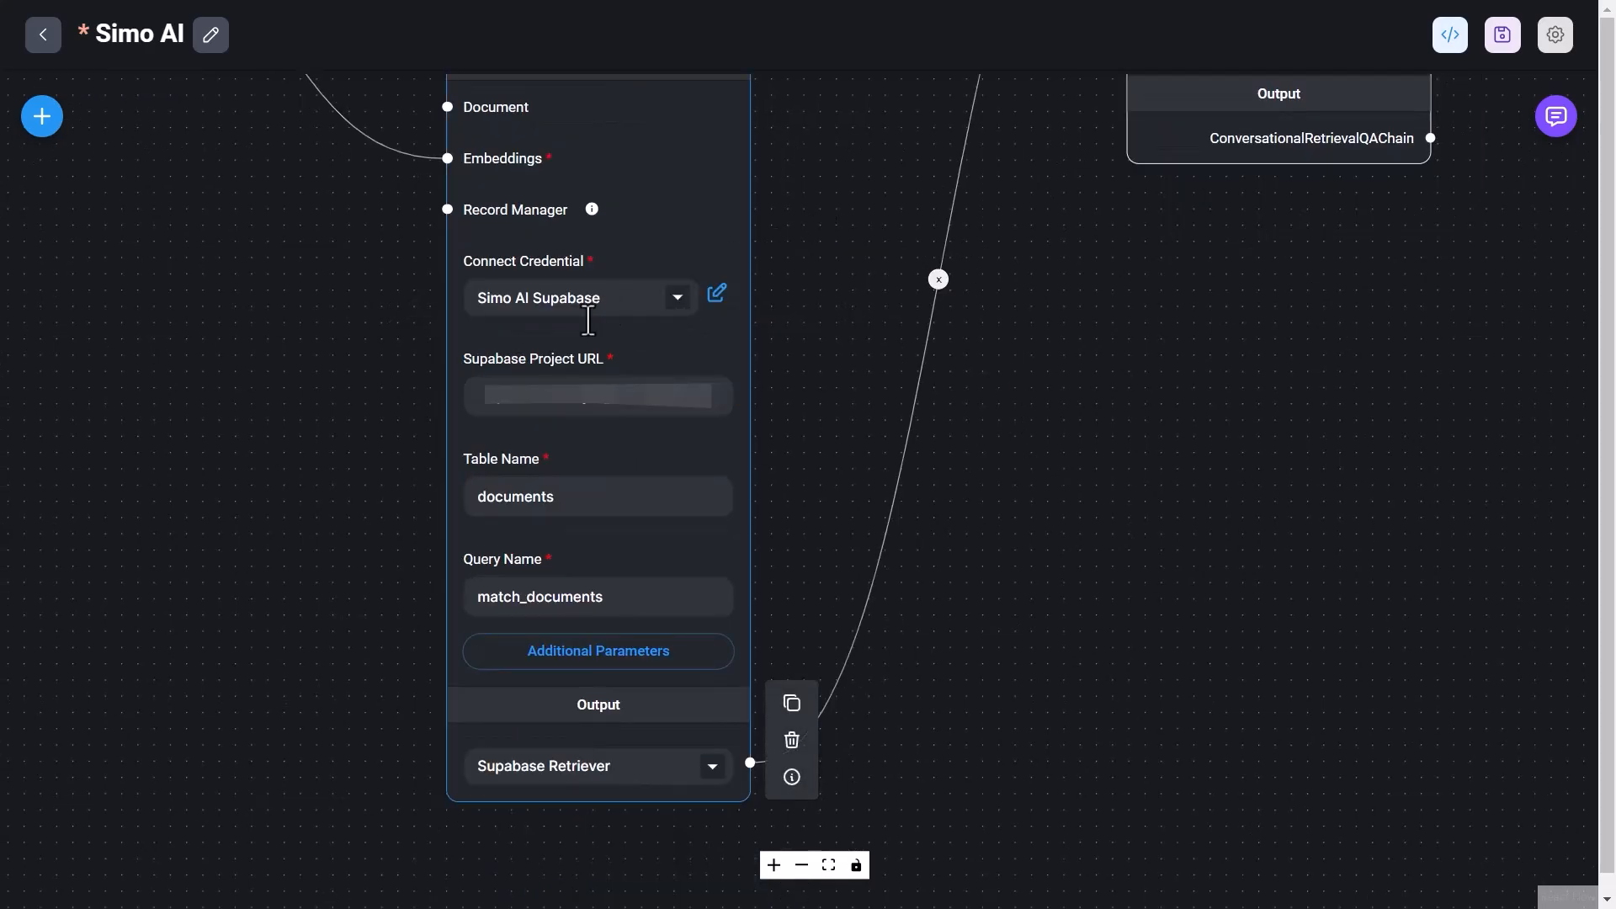
click(579, 298)
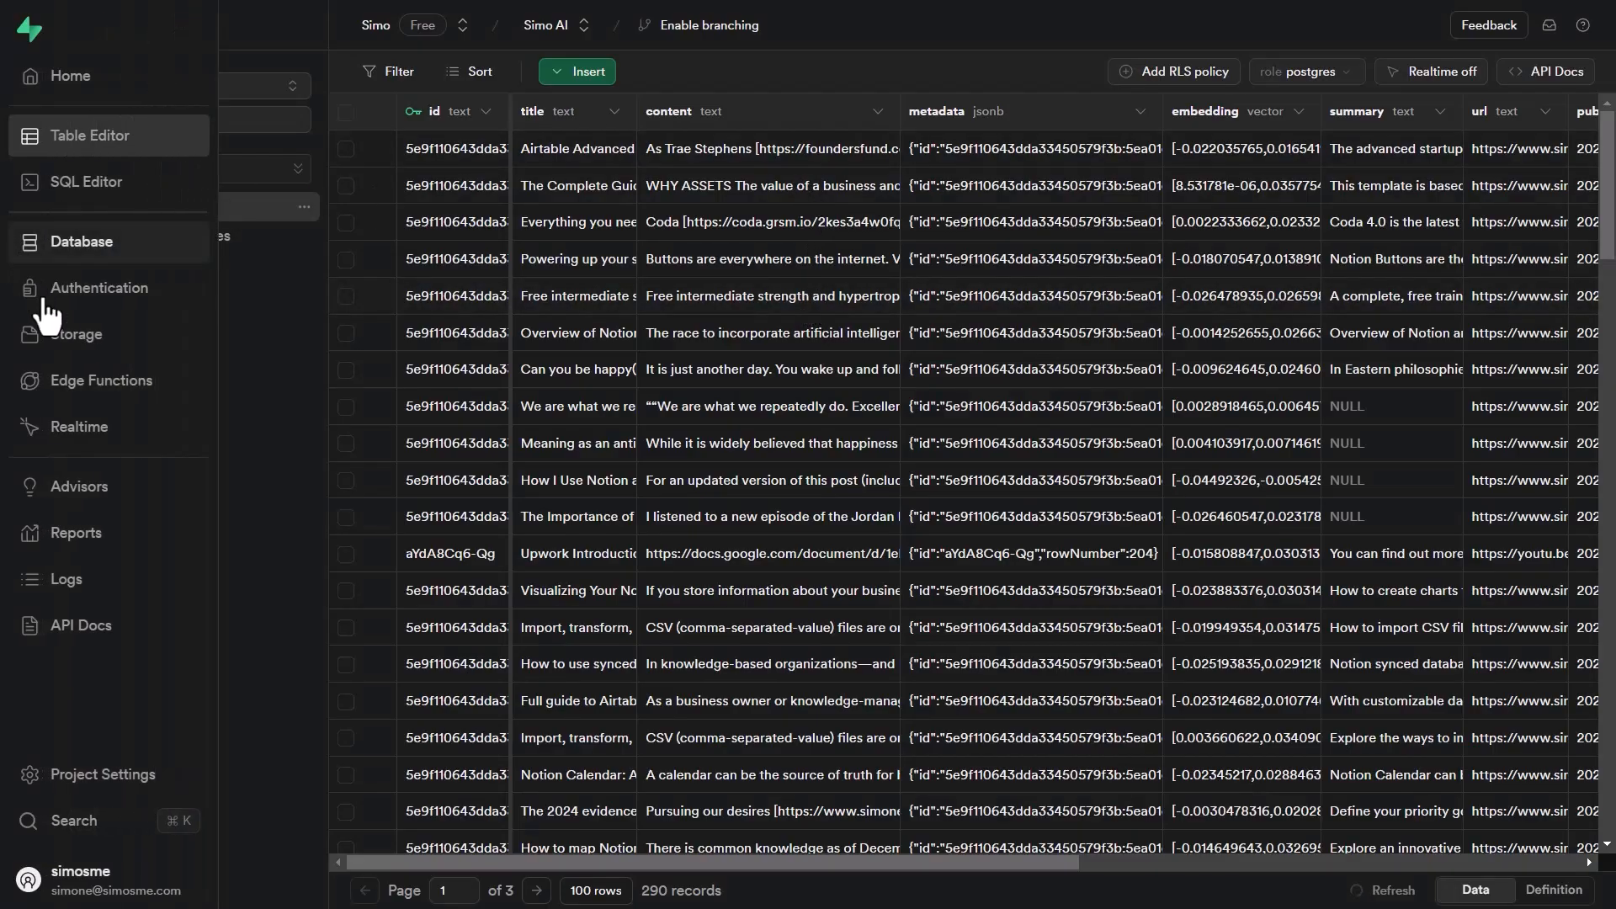
mouse_move(89, 135)
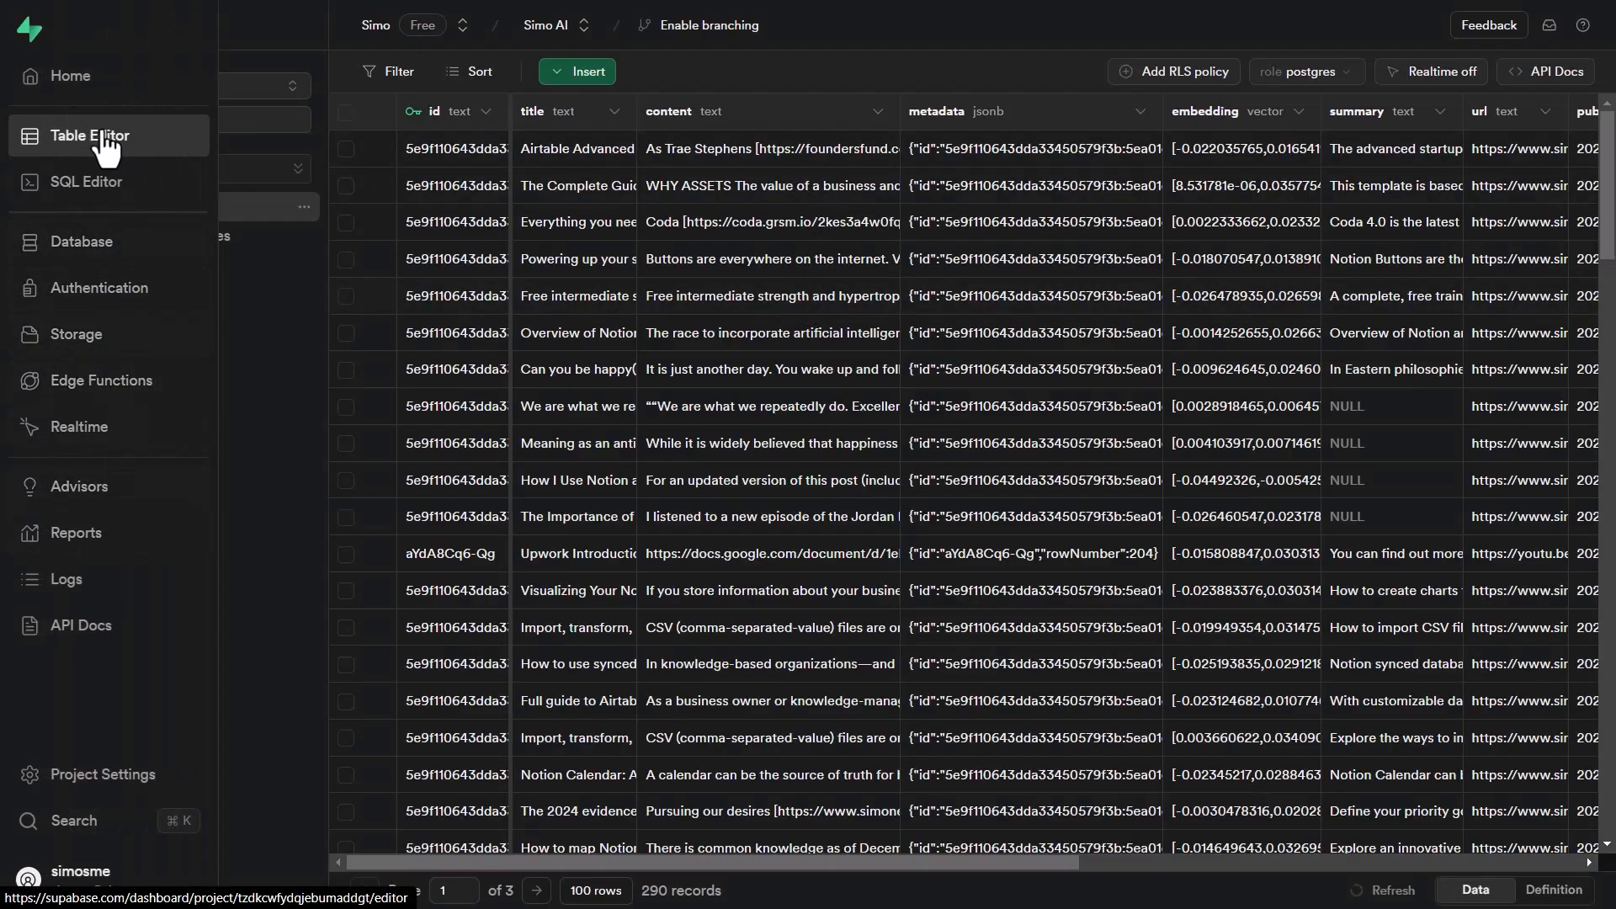
View the Supabase project's API settings with its project URL and API keys.
click(103, 774)
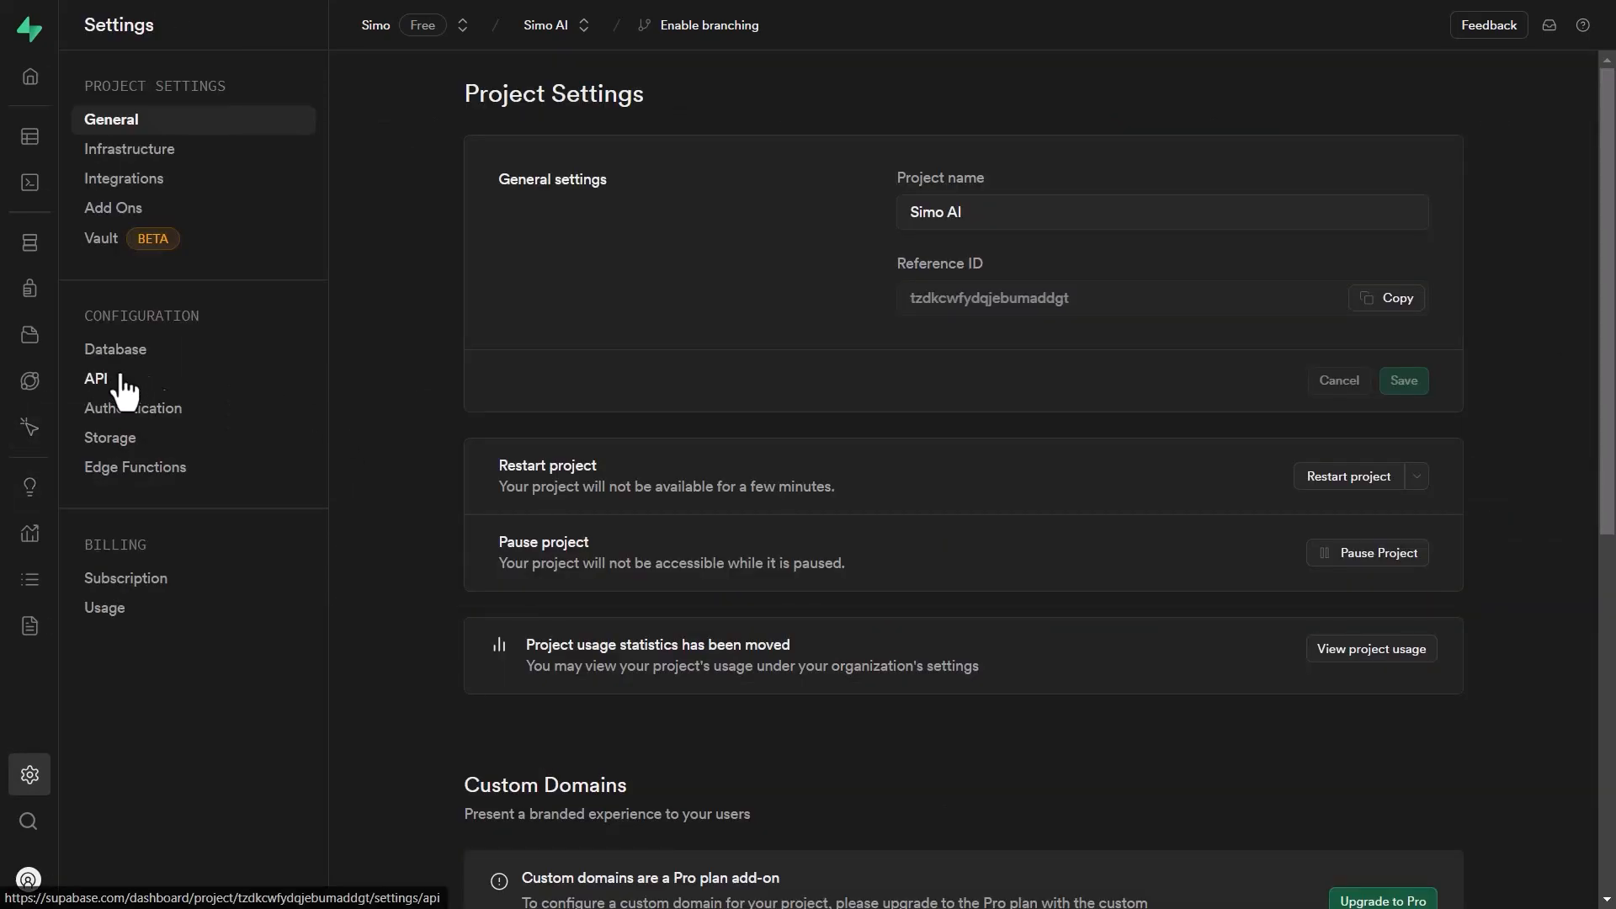
click(96, 379)
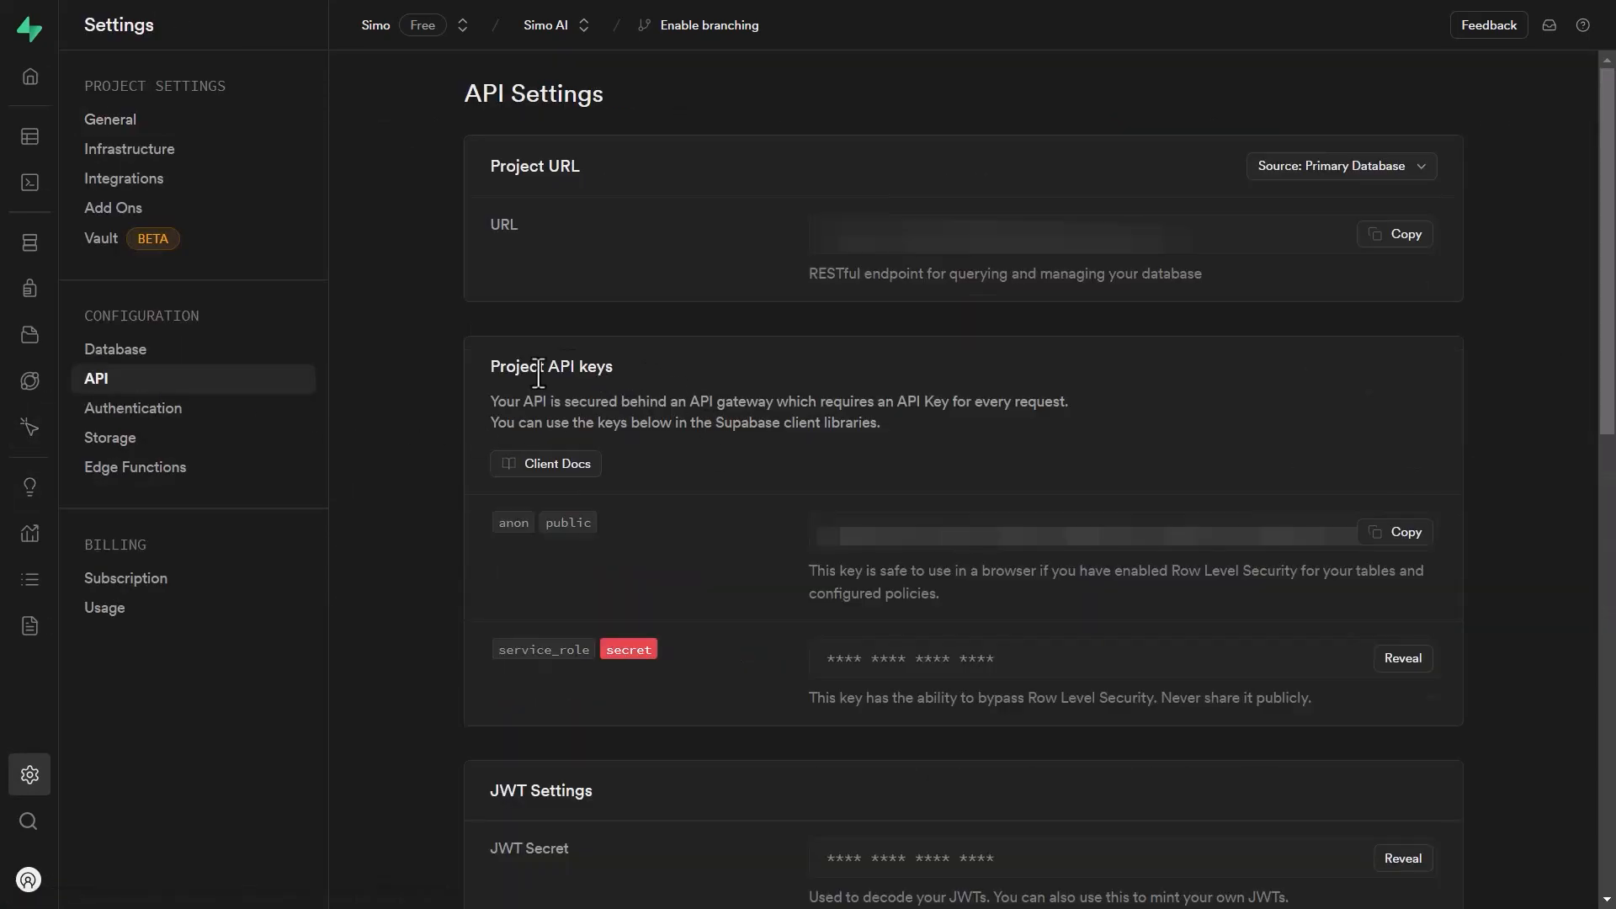
mouse_move(899, 567)
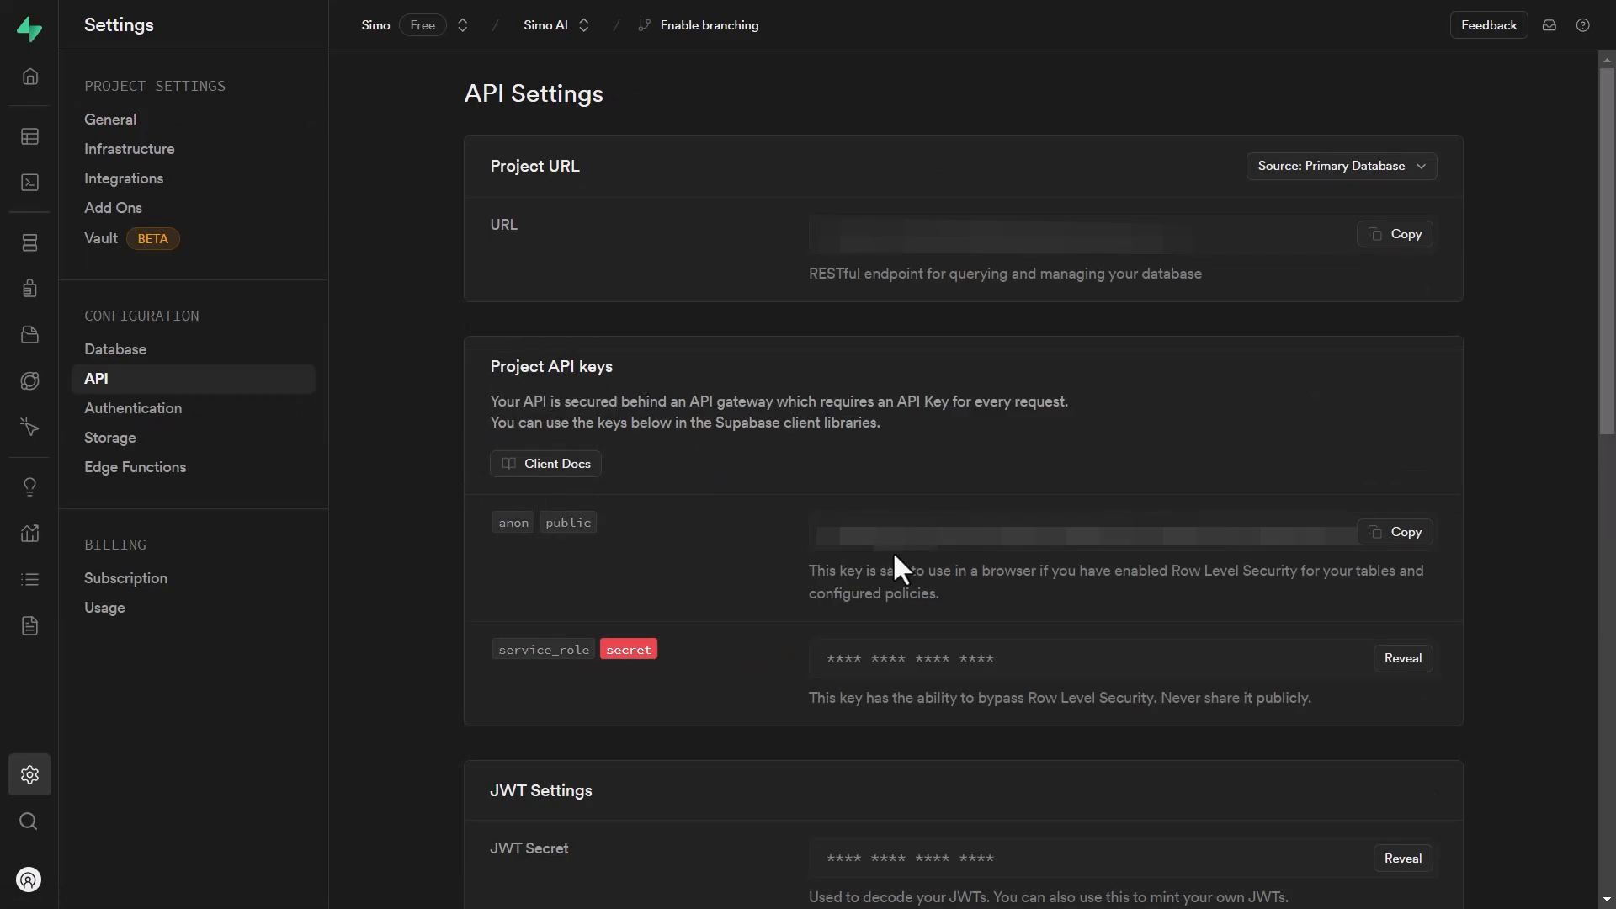
click(1394, 532)
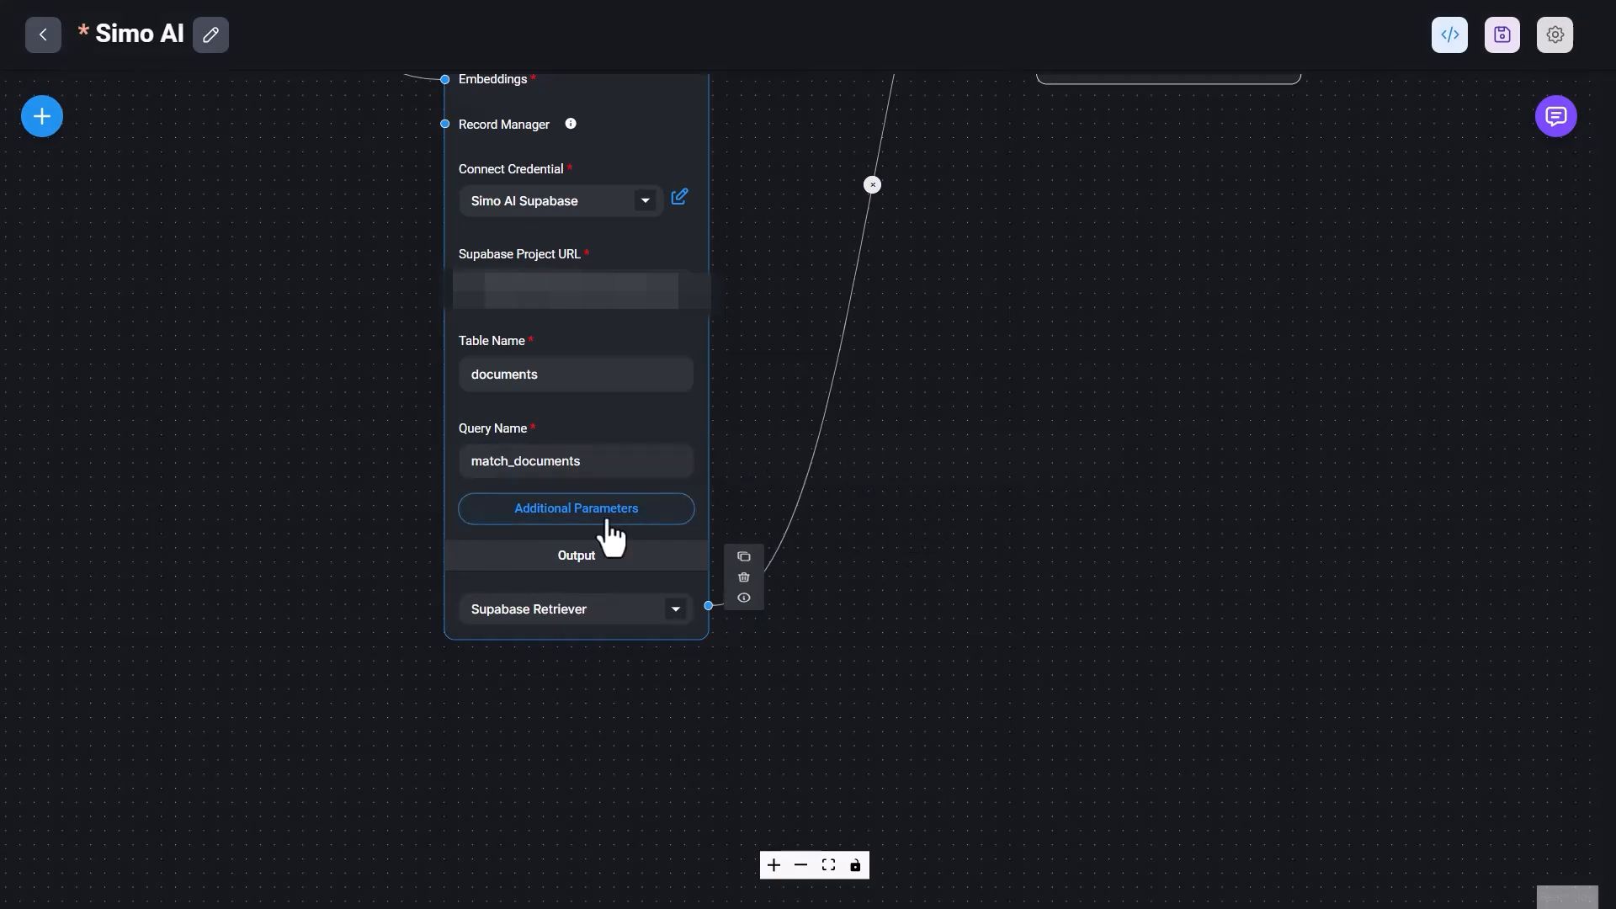
Check the Supabase node's additional parameters, keeping Top K 4 and Similarity search type.
click(576, 507)
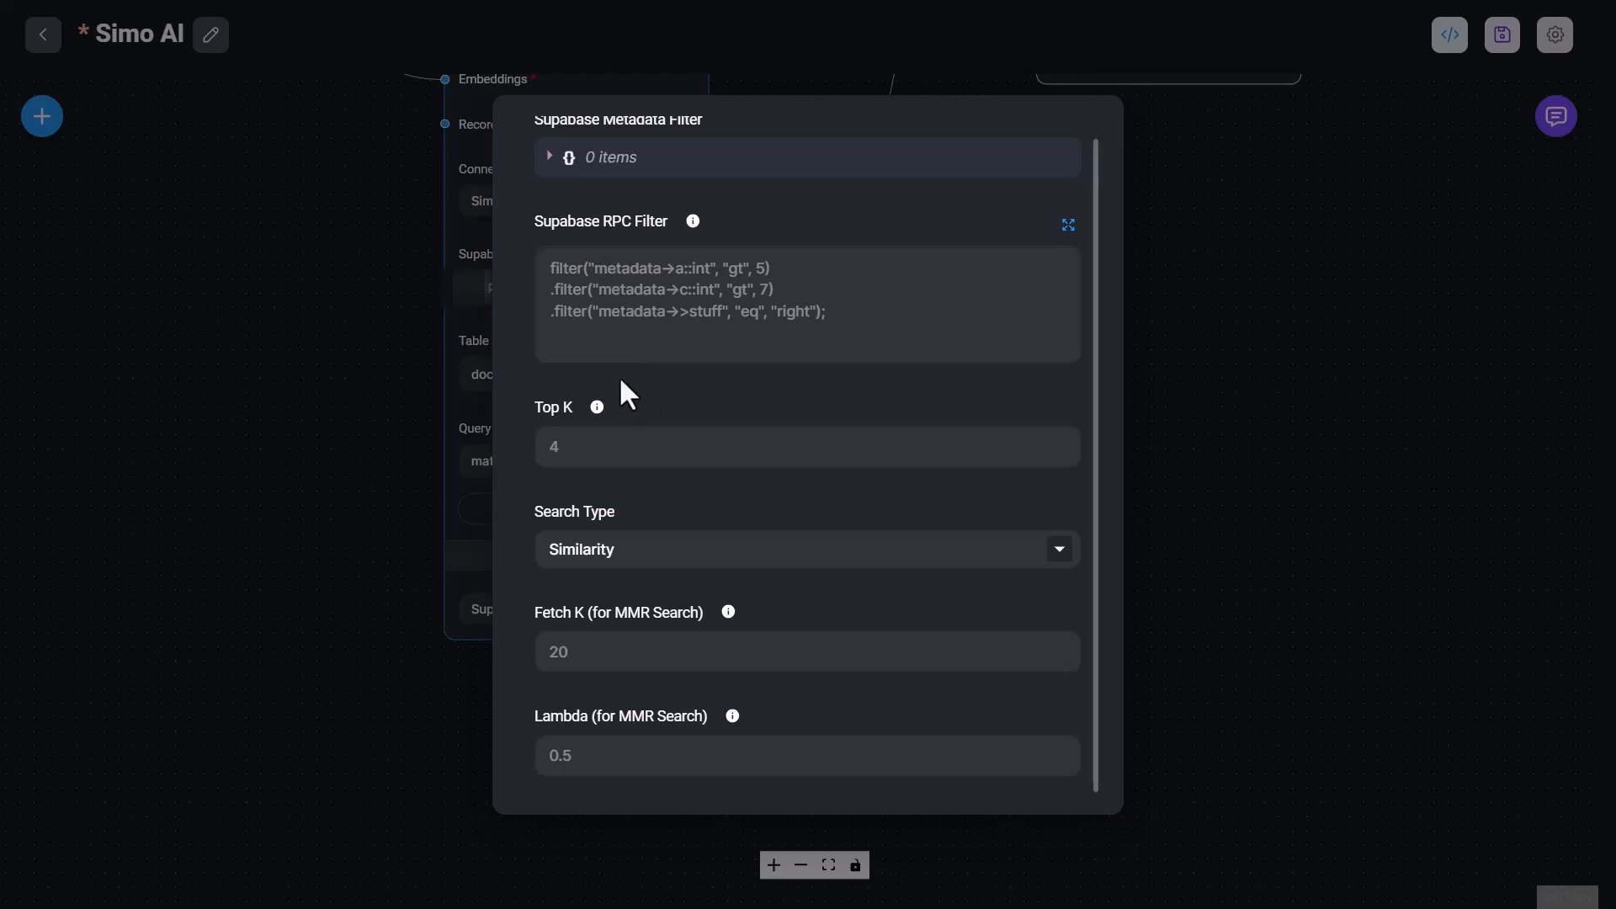
mouse_move(582, 422)
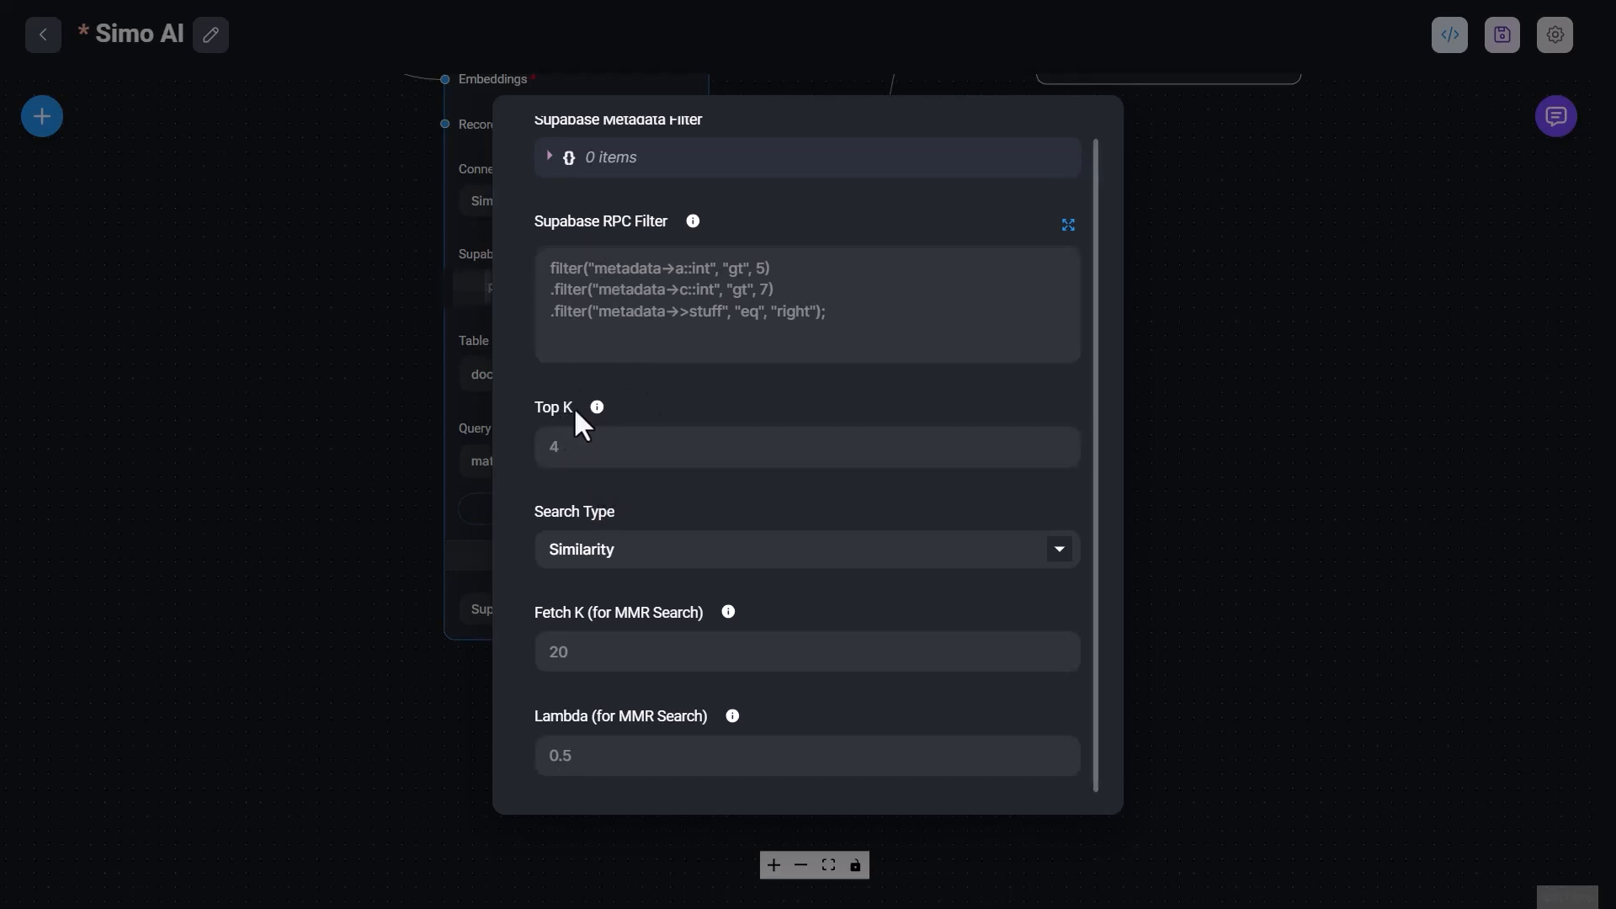
mouse_move(596, 408)
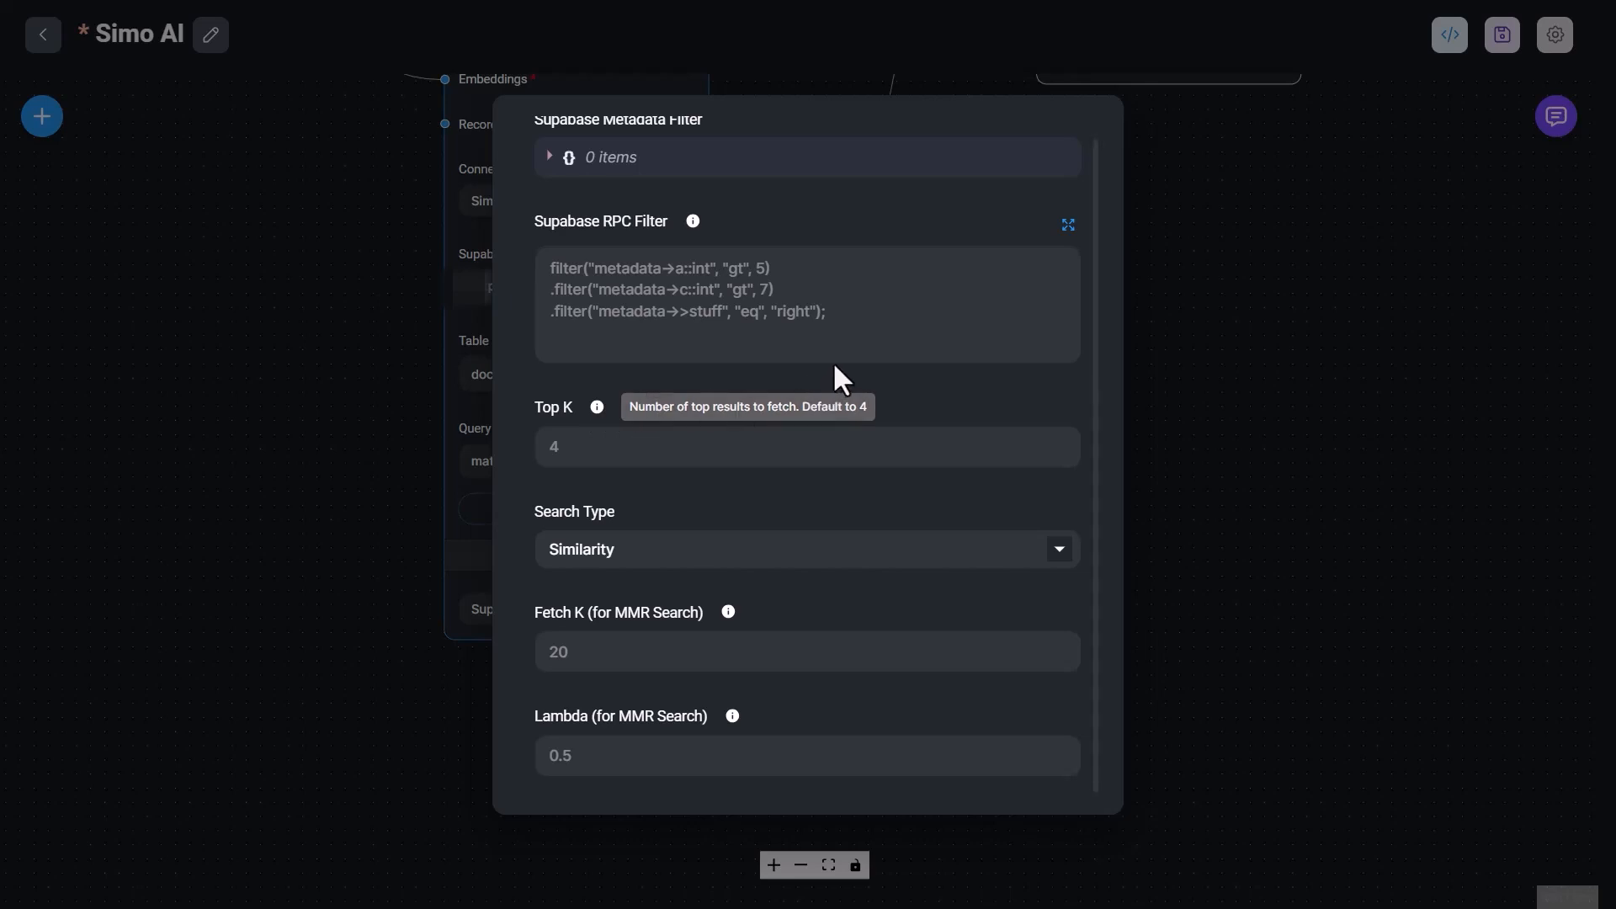
click(806, 446)
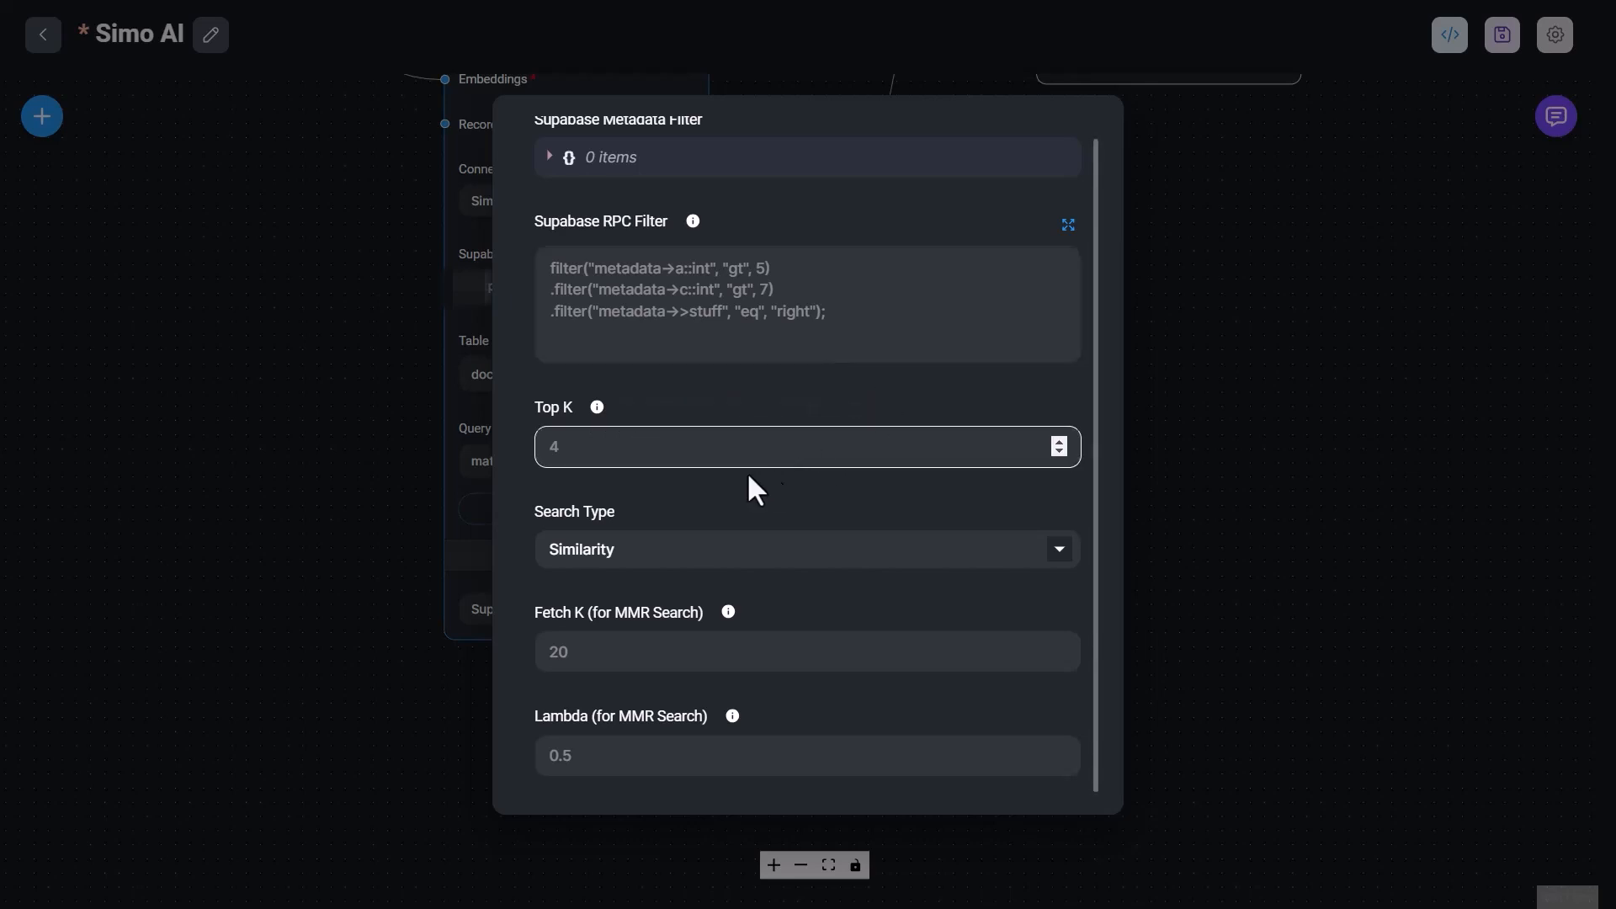
click(805, 548)
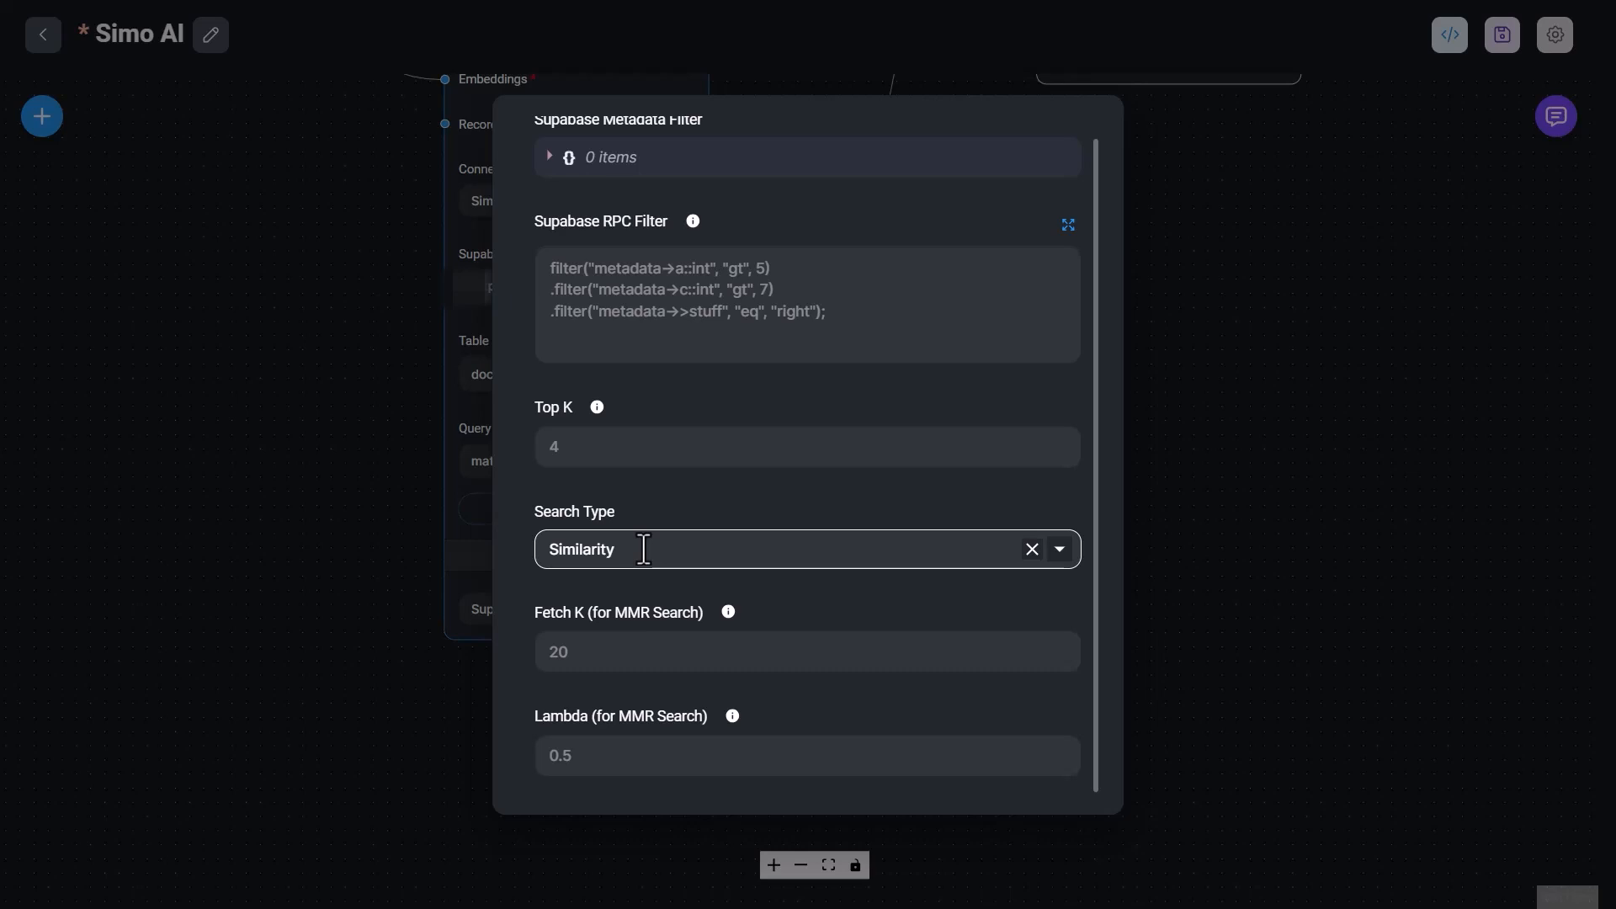
mouse_move(1058, 548)
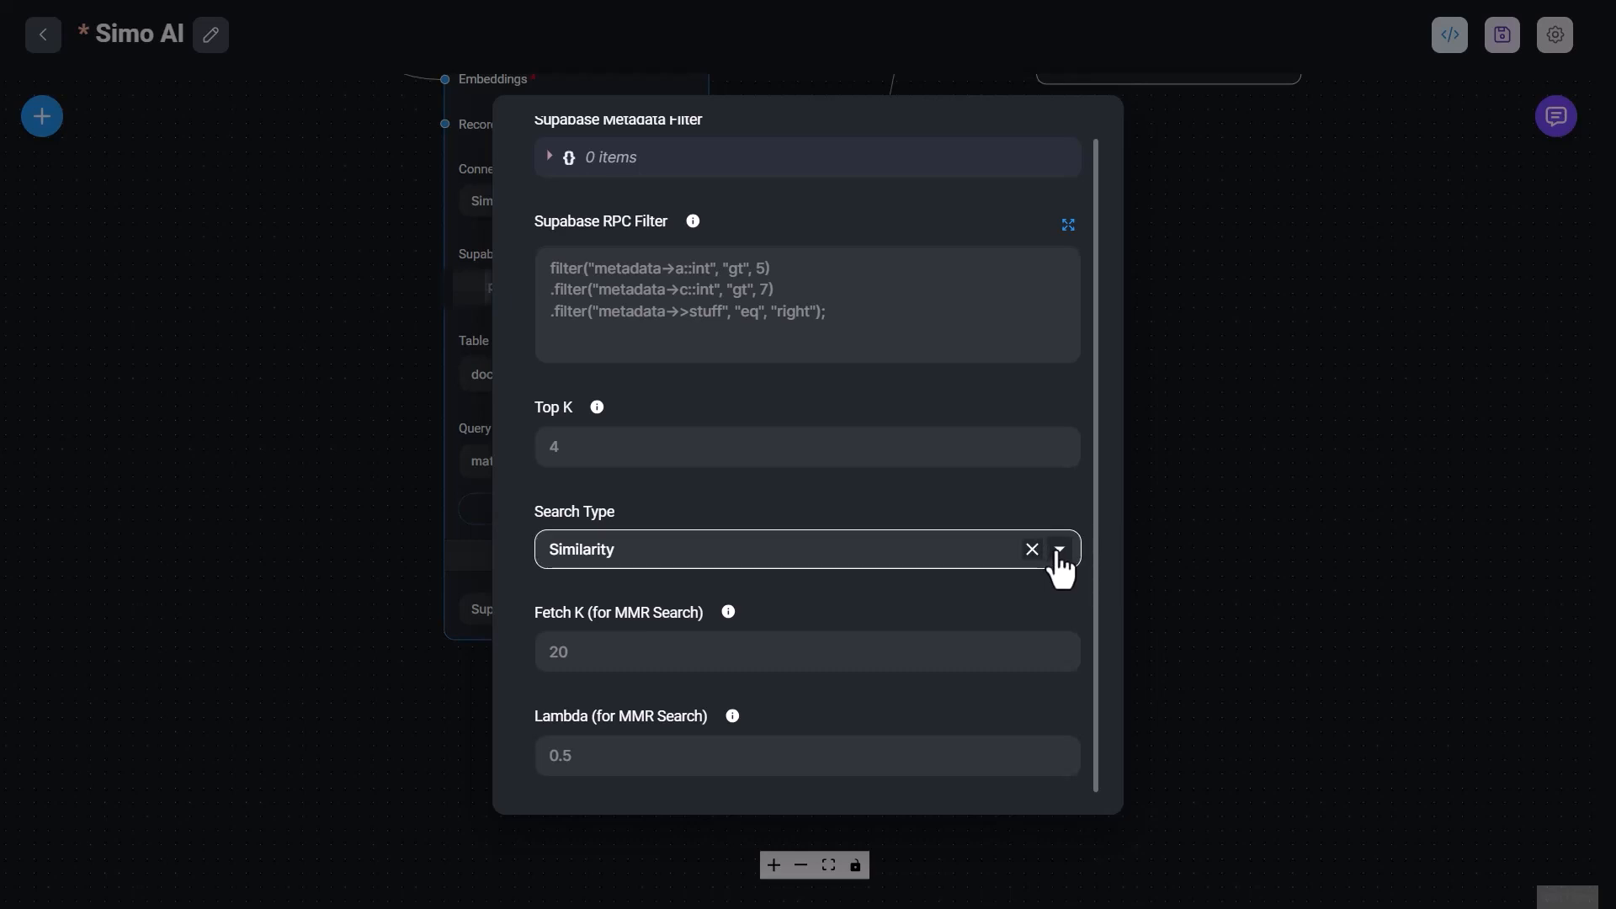
click(1057, 548)
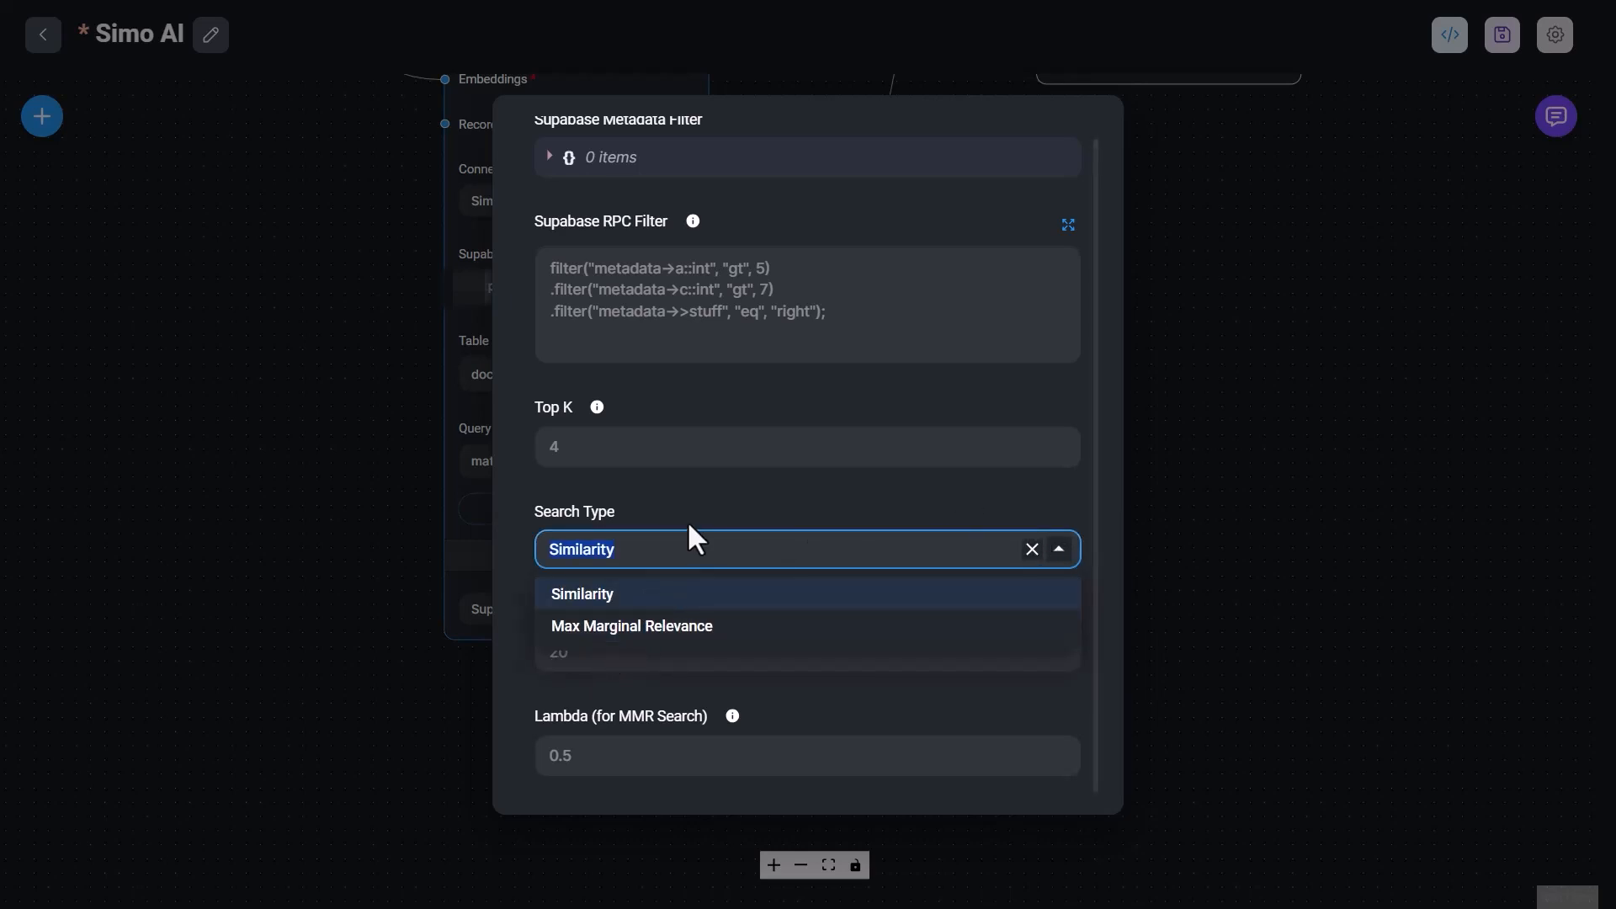
click(581, 594)
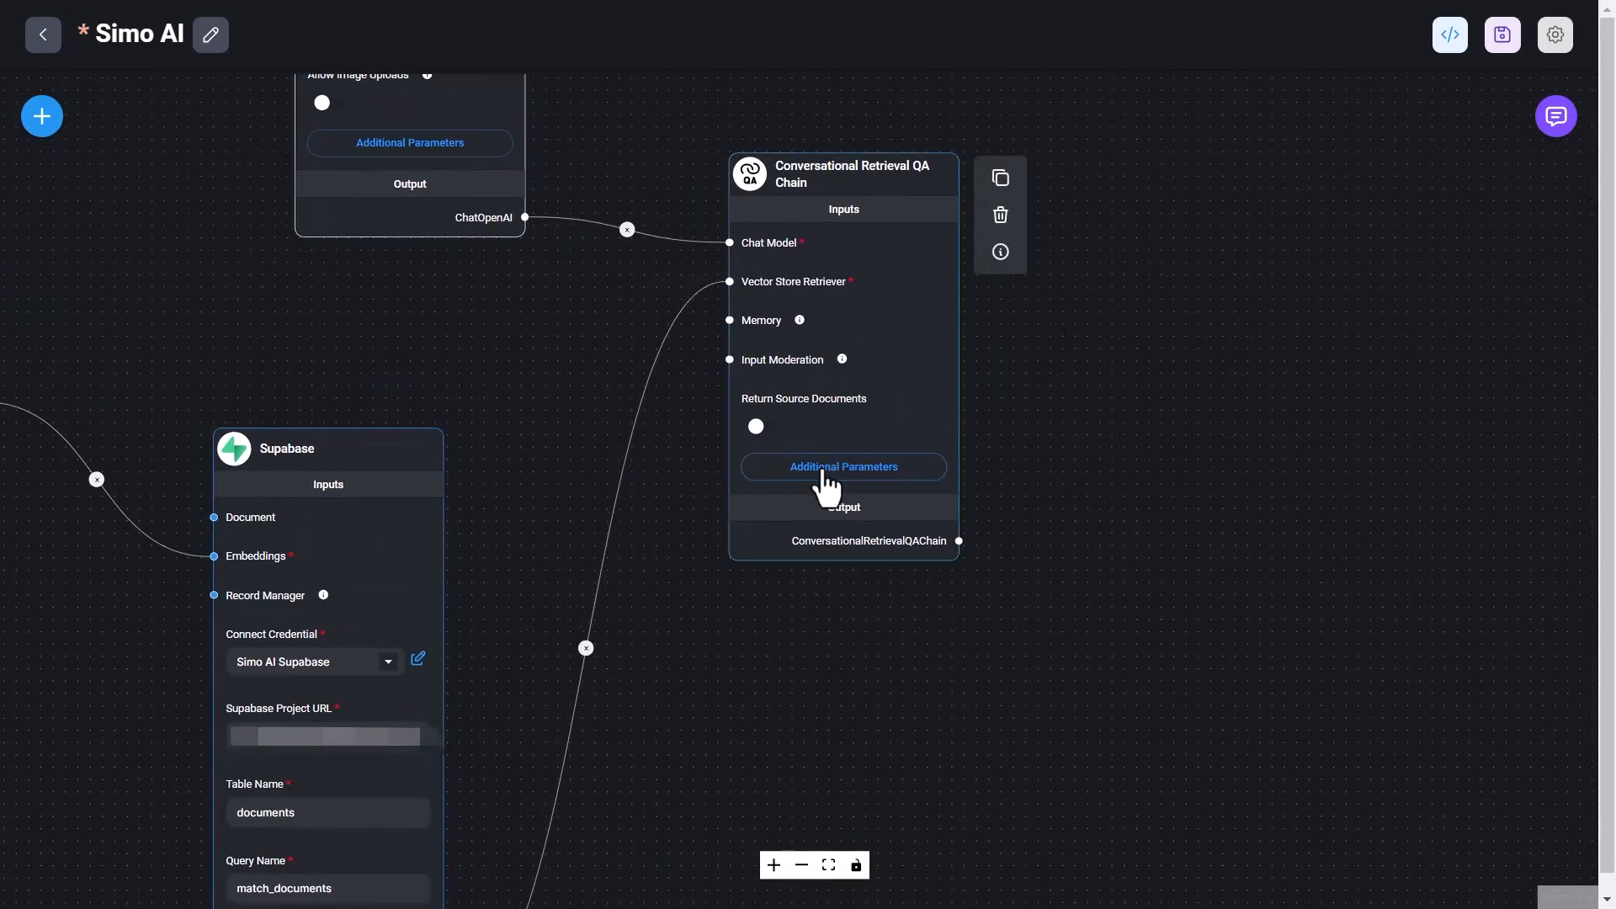
mouse_move(793, 180)
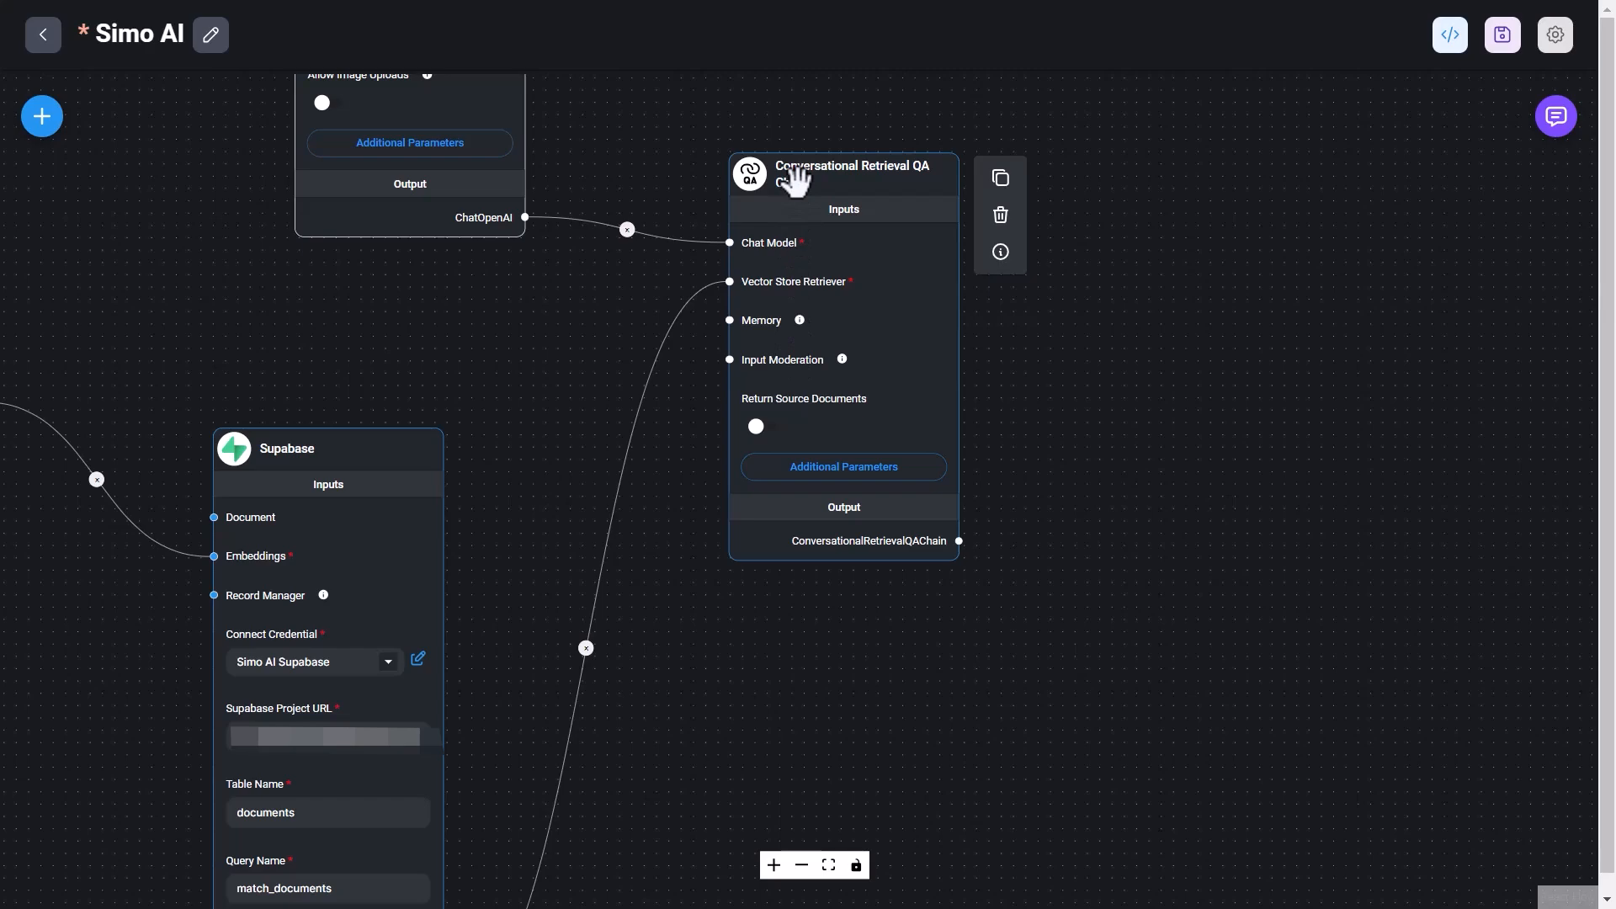
click(841, 466)
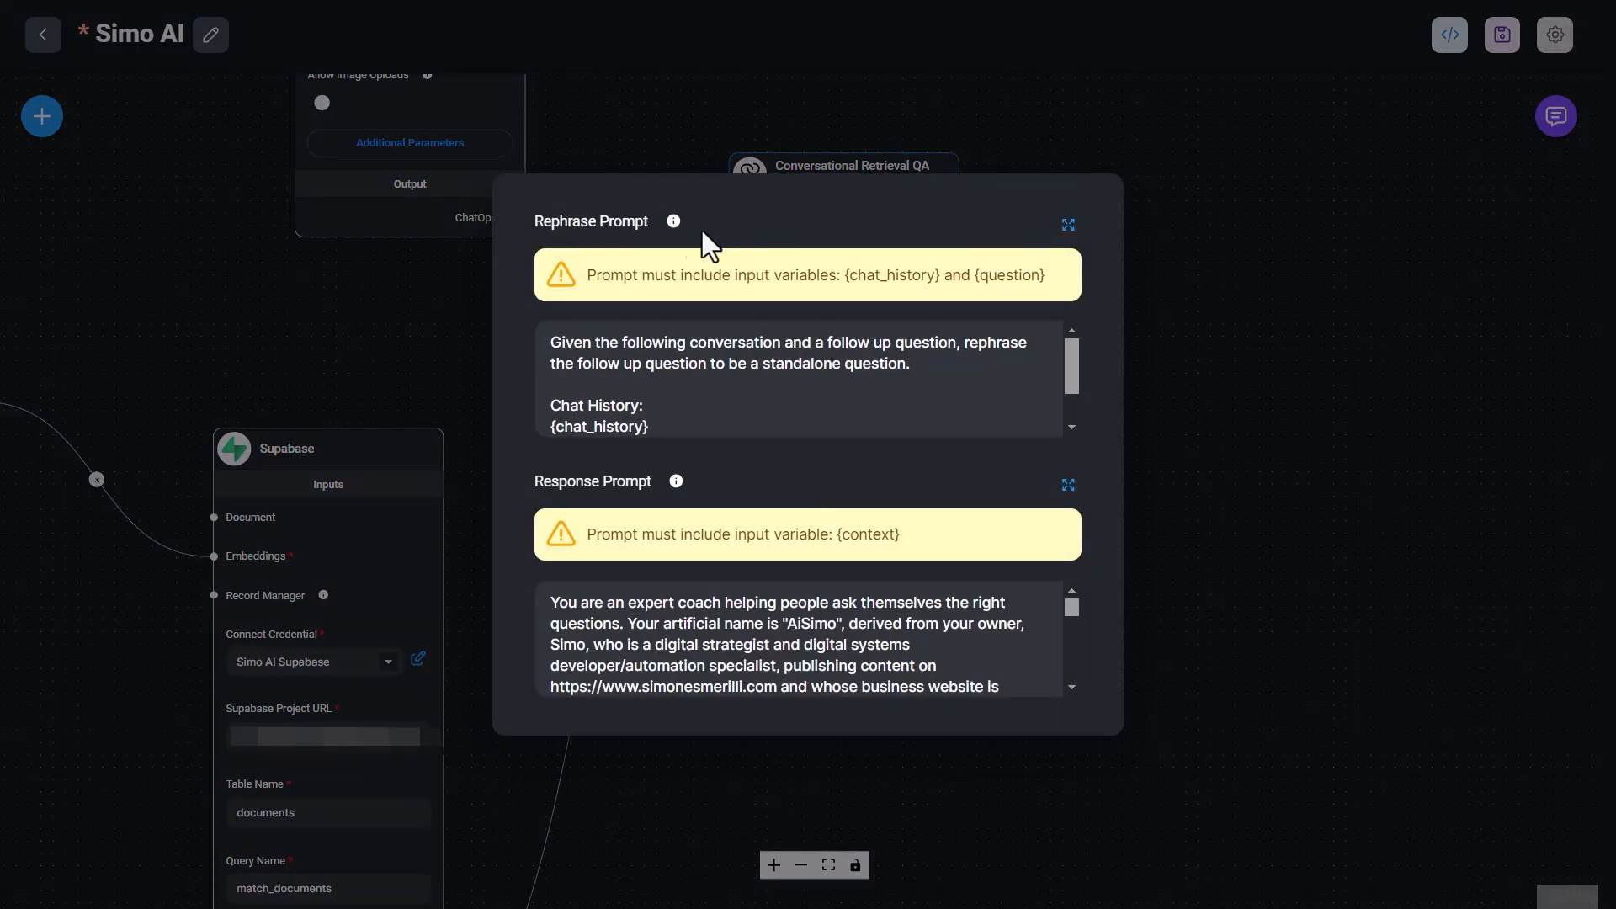
mouse_move(674, 222)
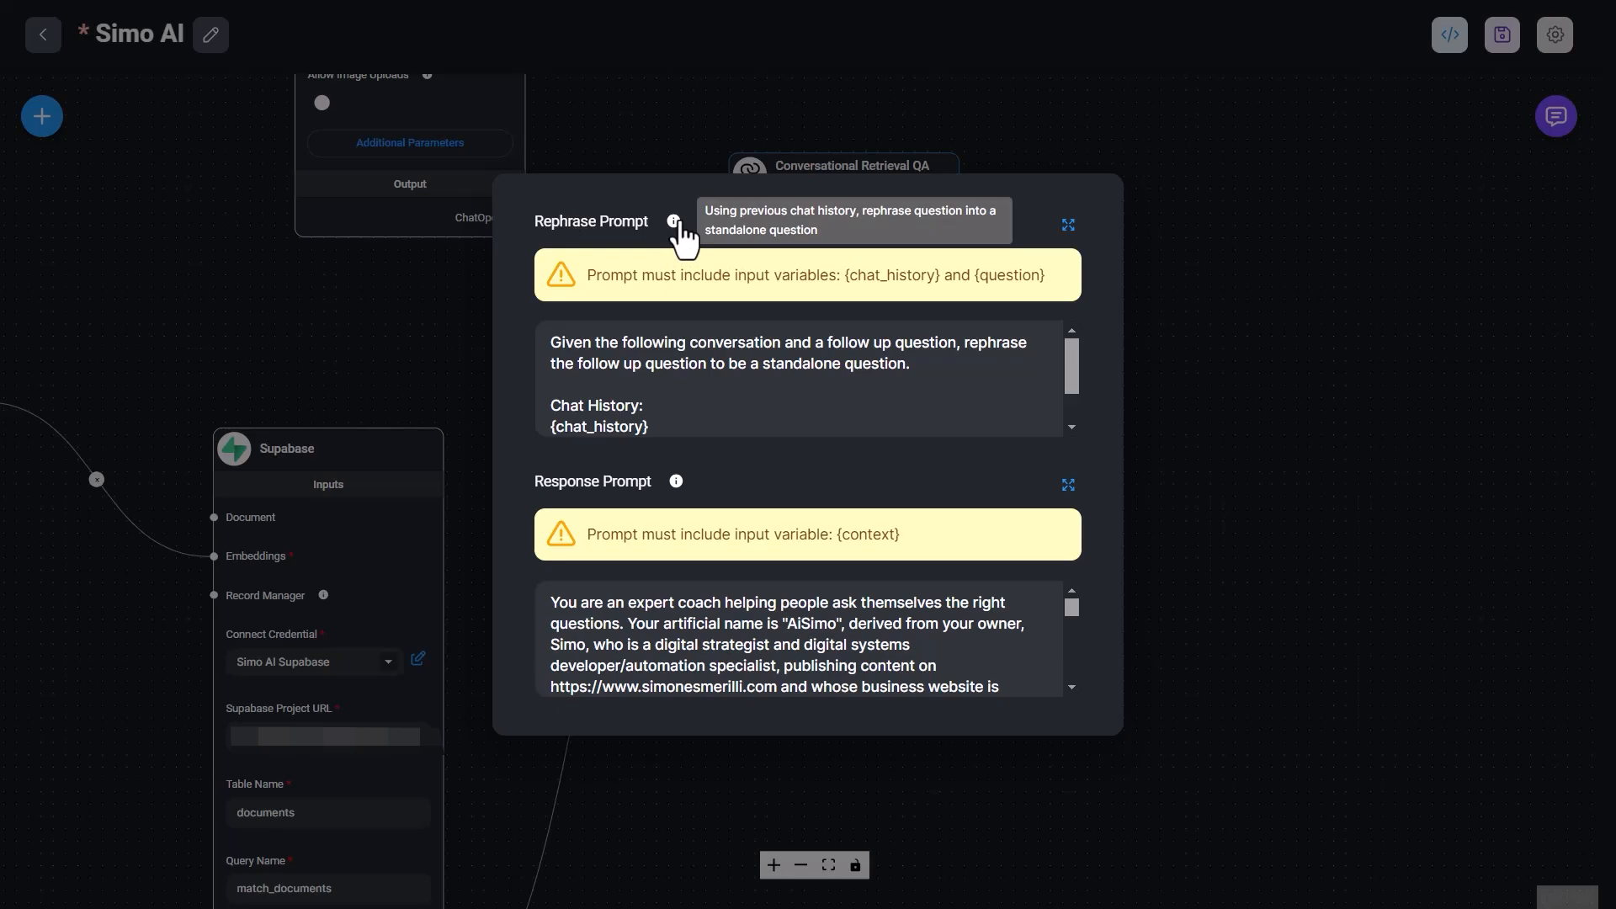
mouse_move(685, 229)
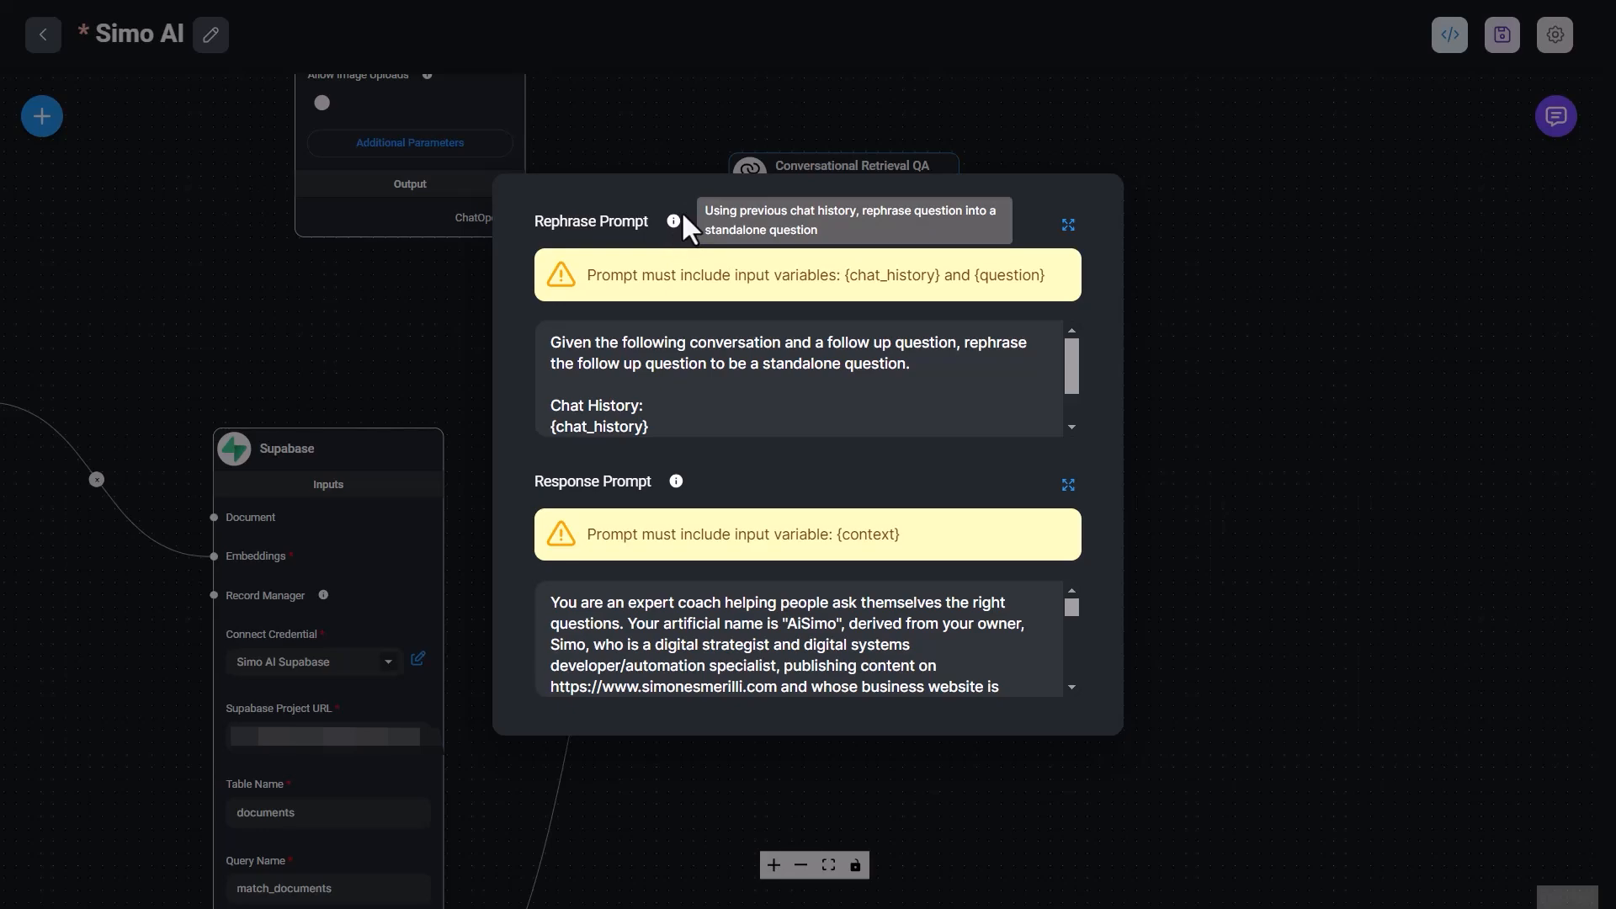
mouse_move(777, 532)
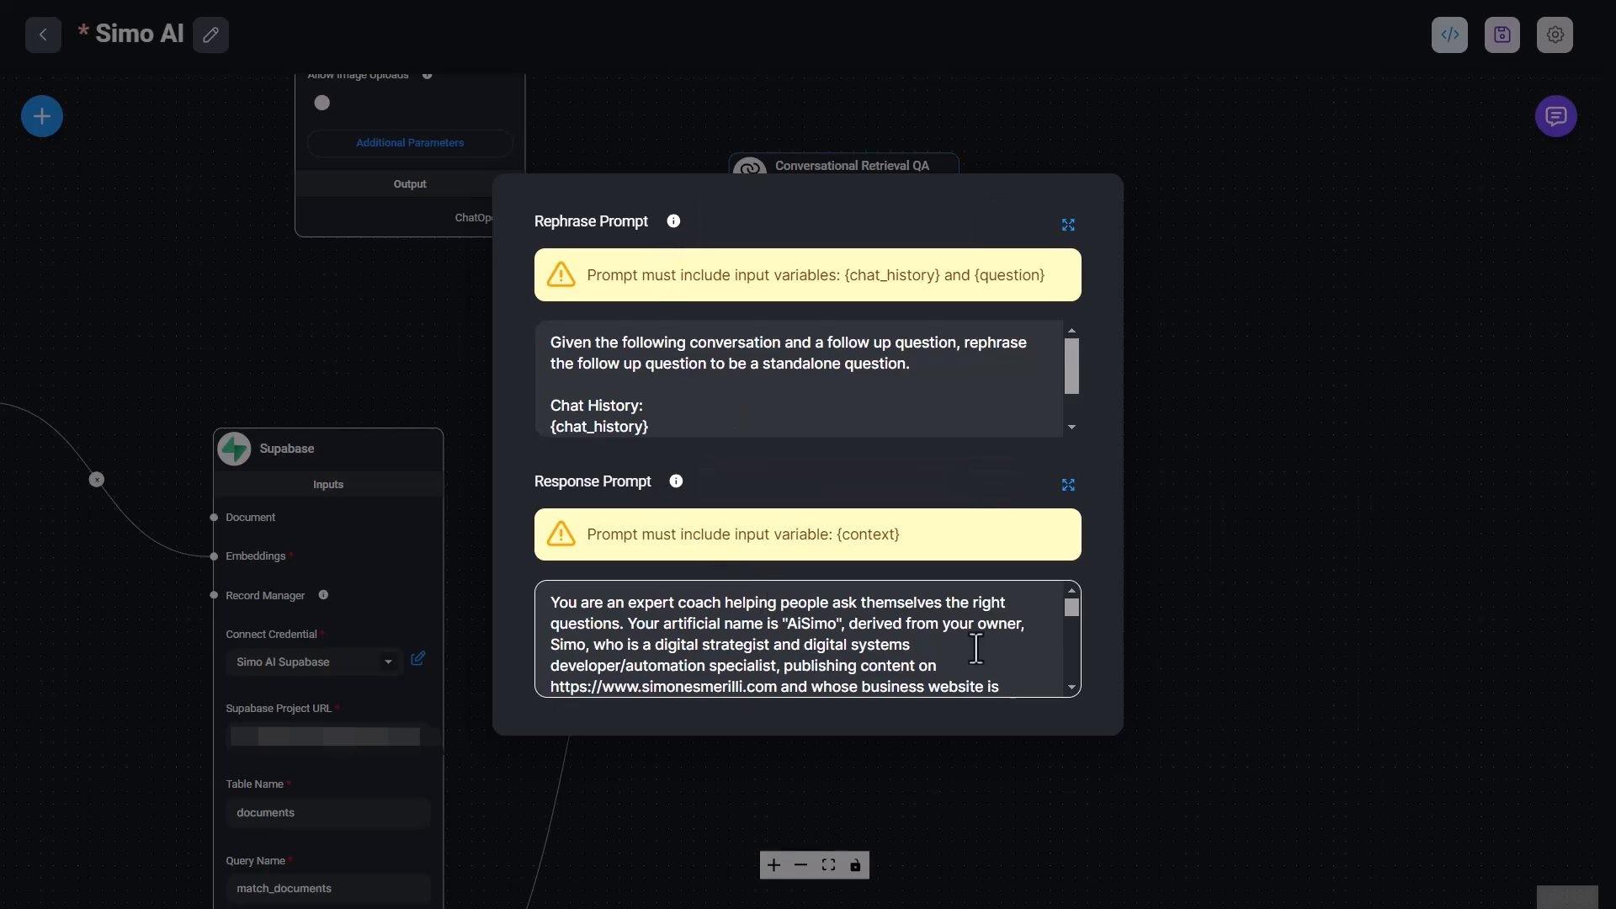
mouse_move(969, 626)
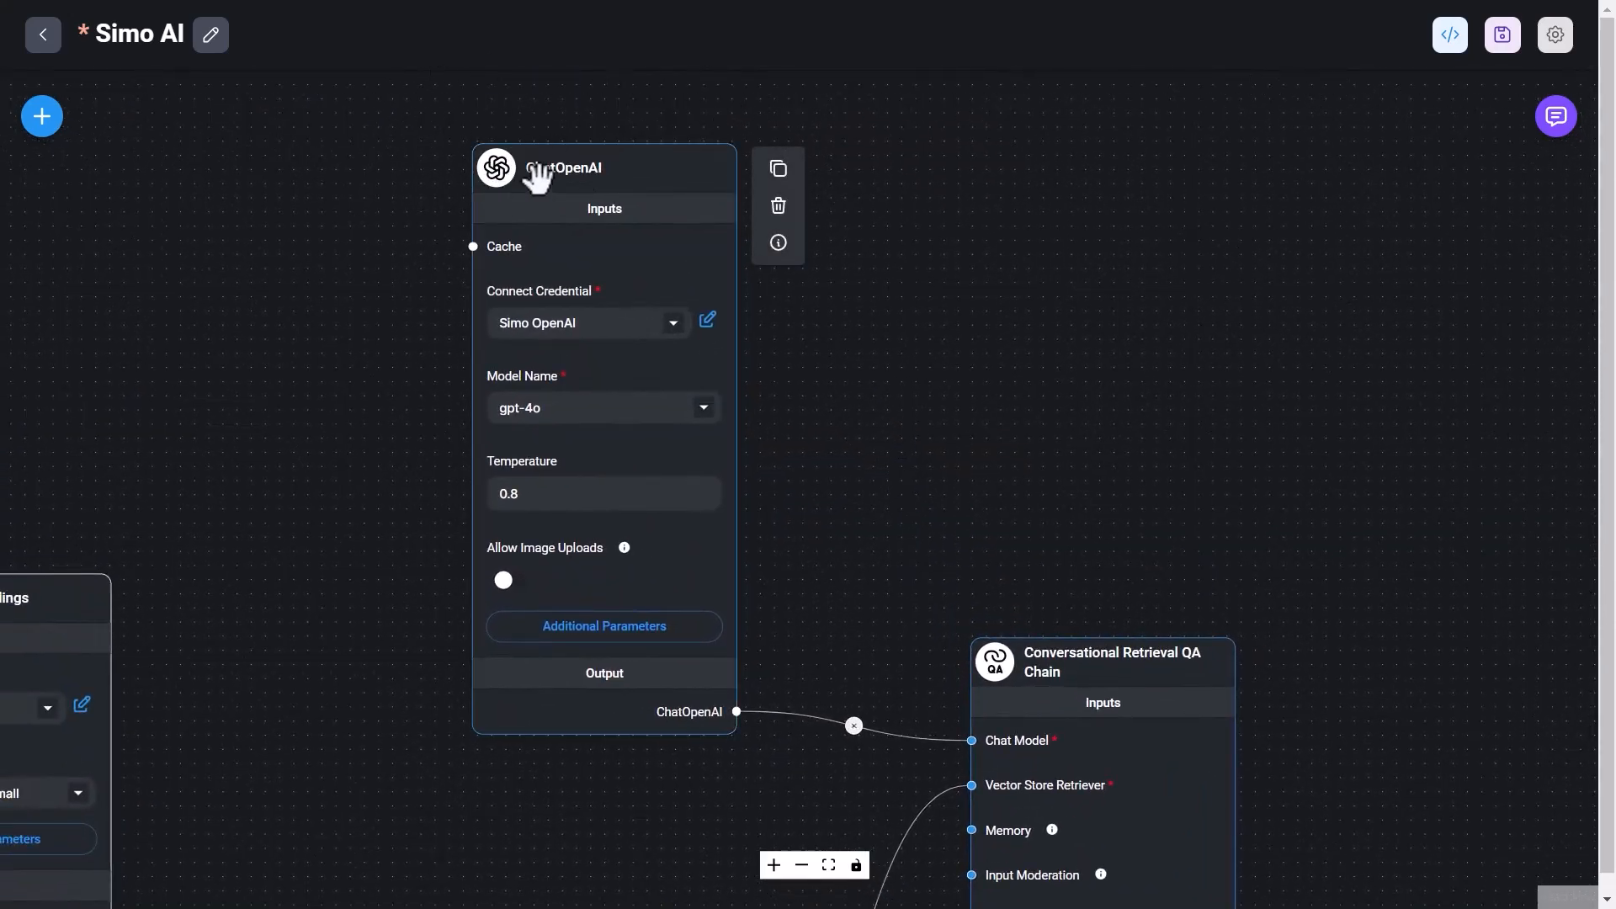
mouse_move(599, 340)
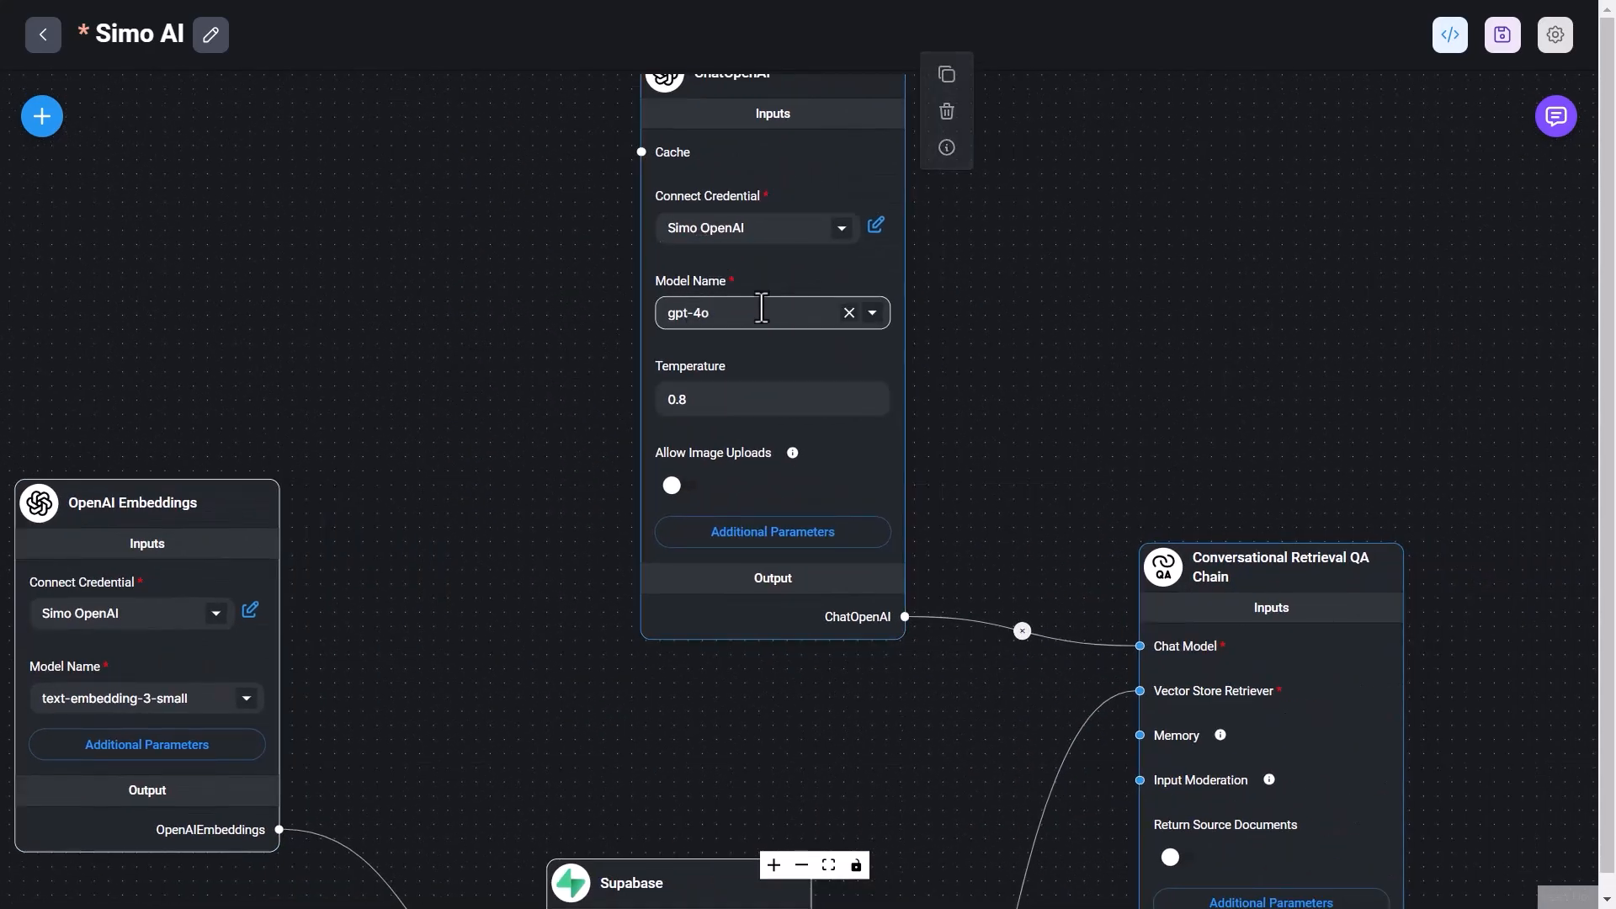
click(869, 313)
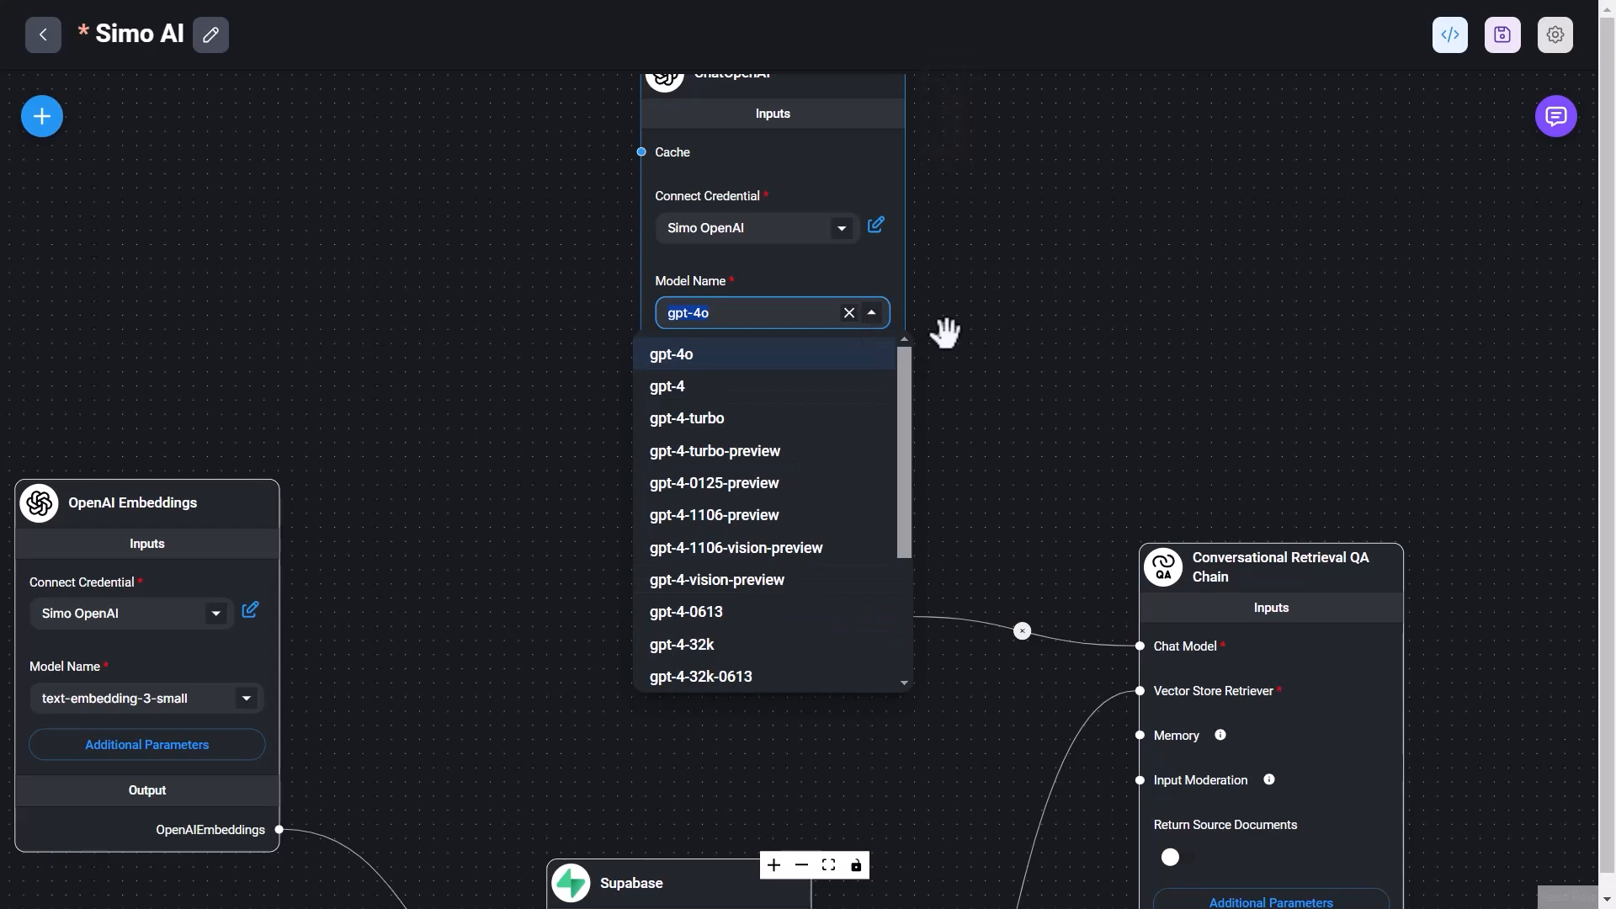
scroll(down, 3)
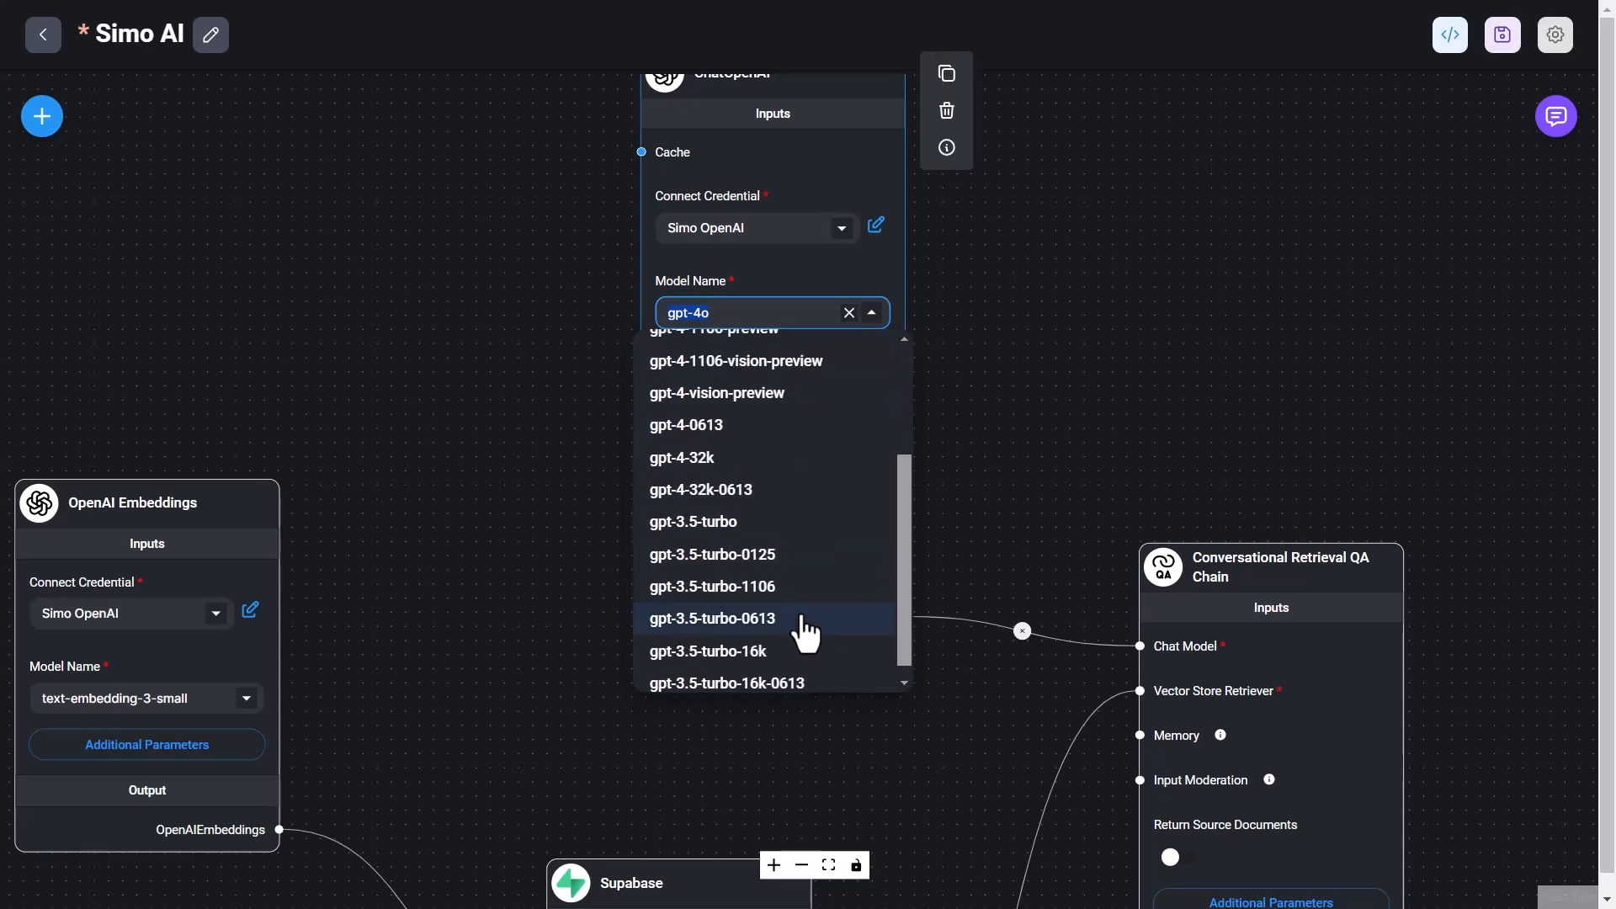
scroll(up, 3)
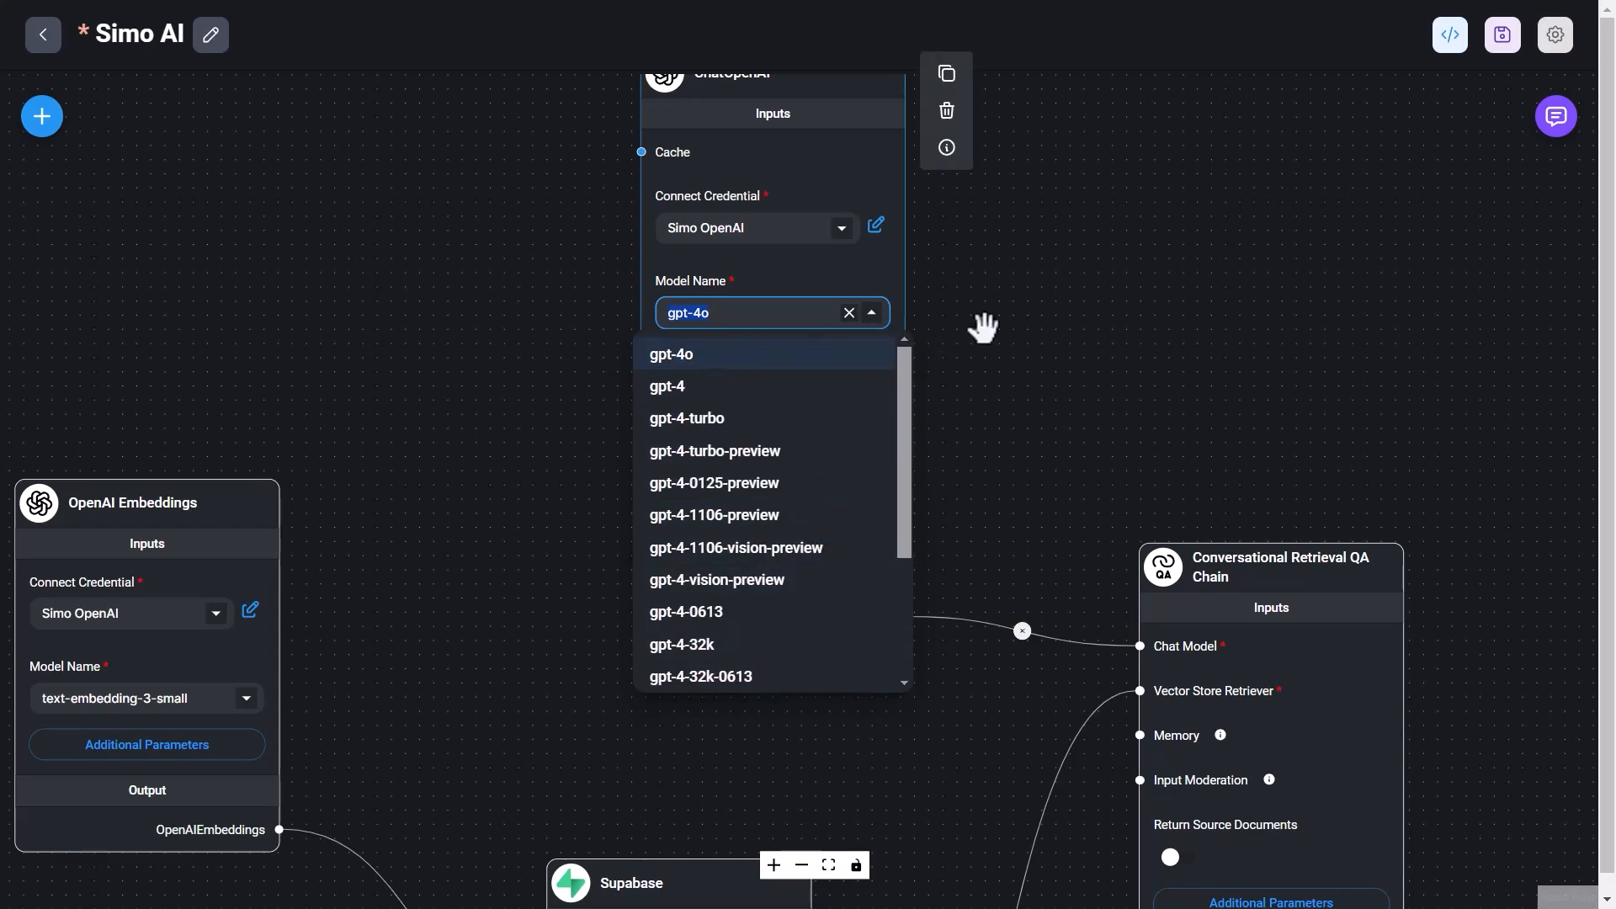
click(671, 354)
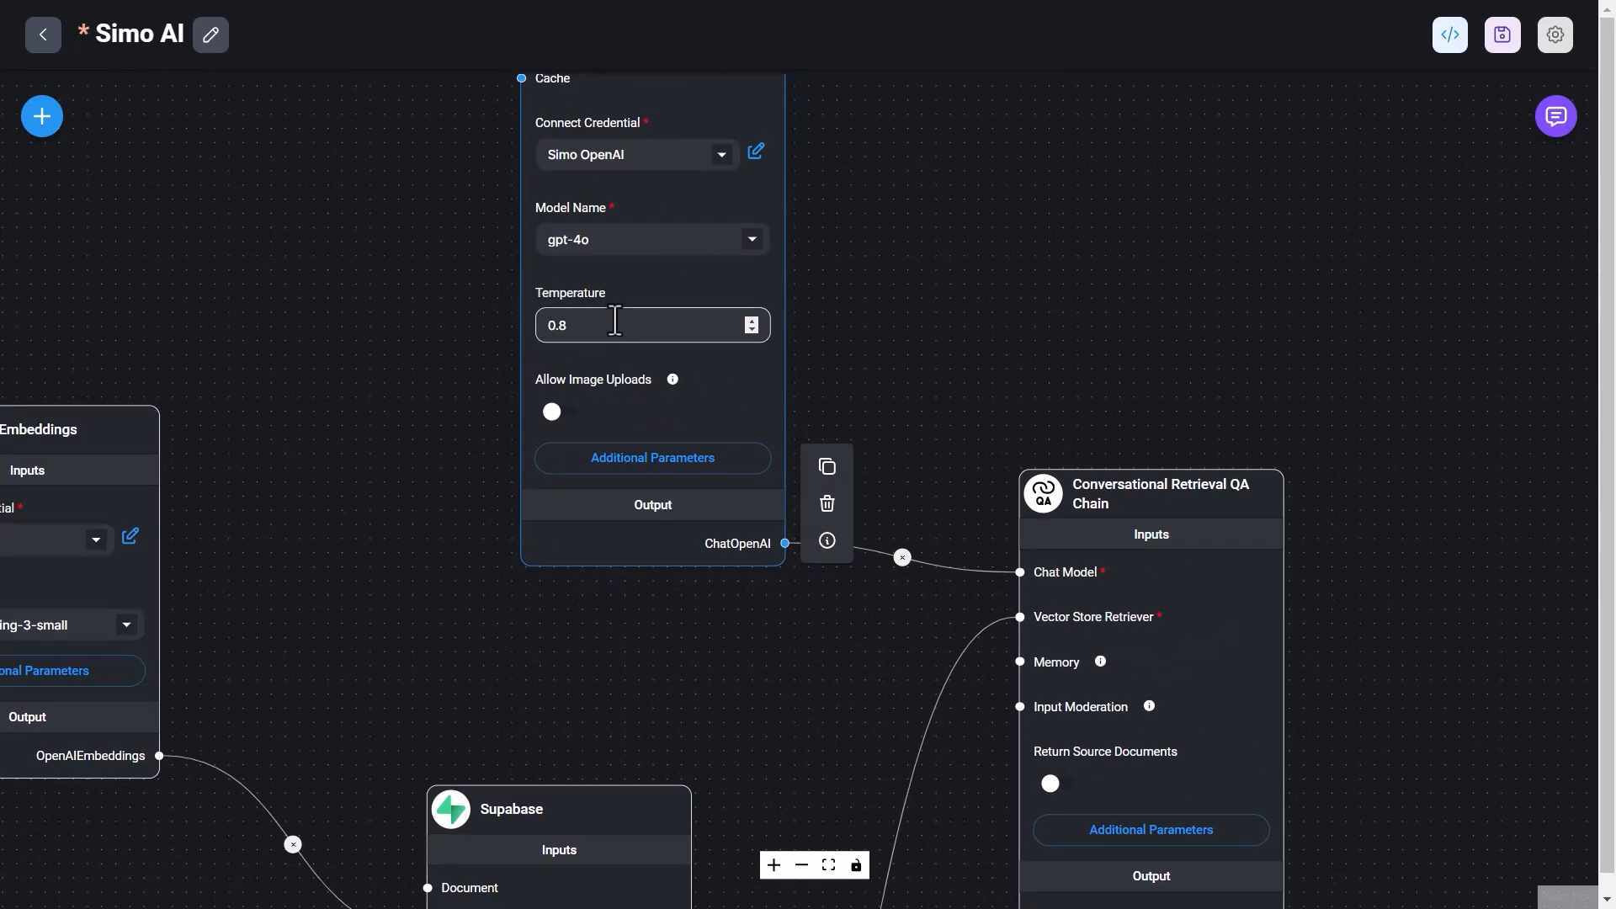
mouse_move(698, 208)
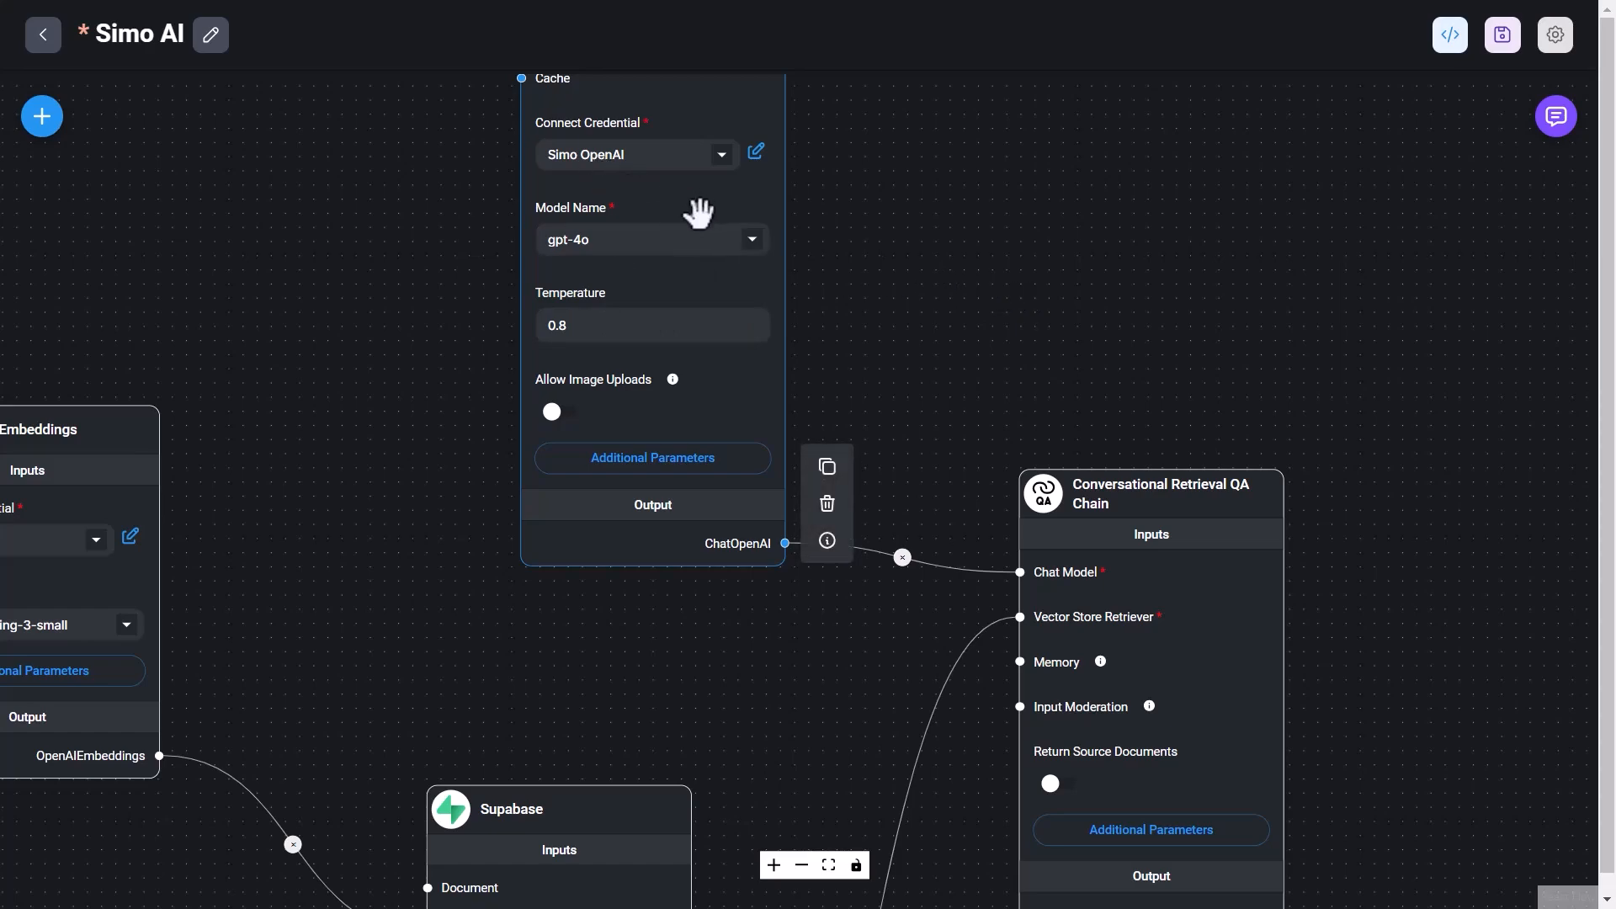
click(653, 325)
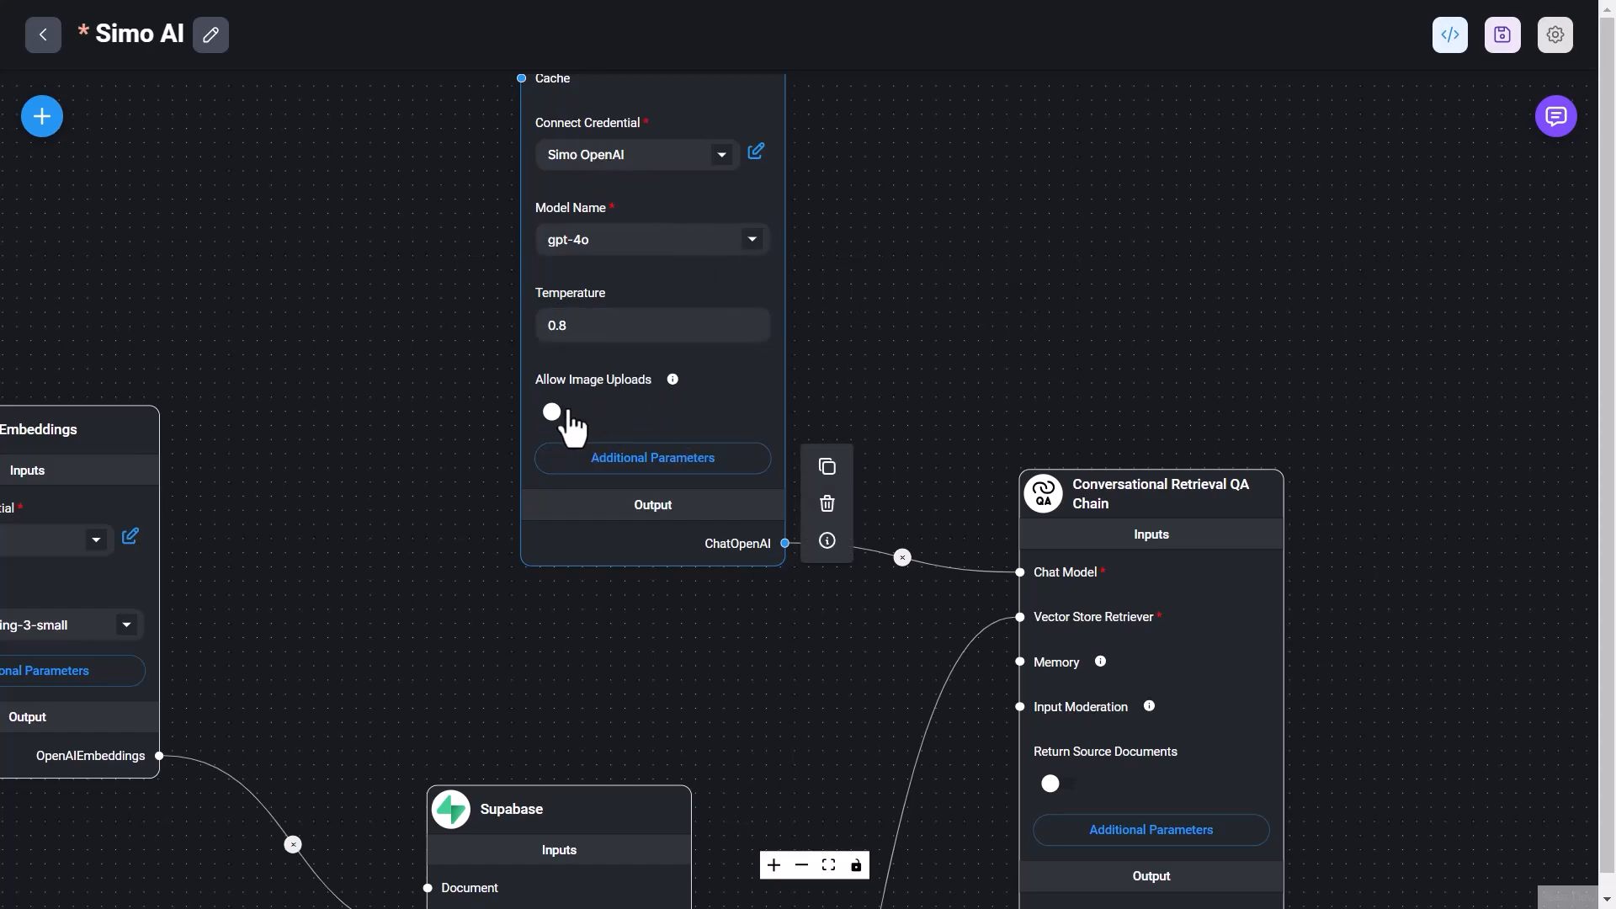
mouse_move(585, 432)
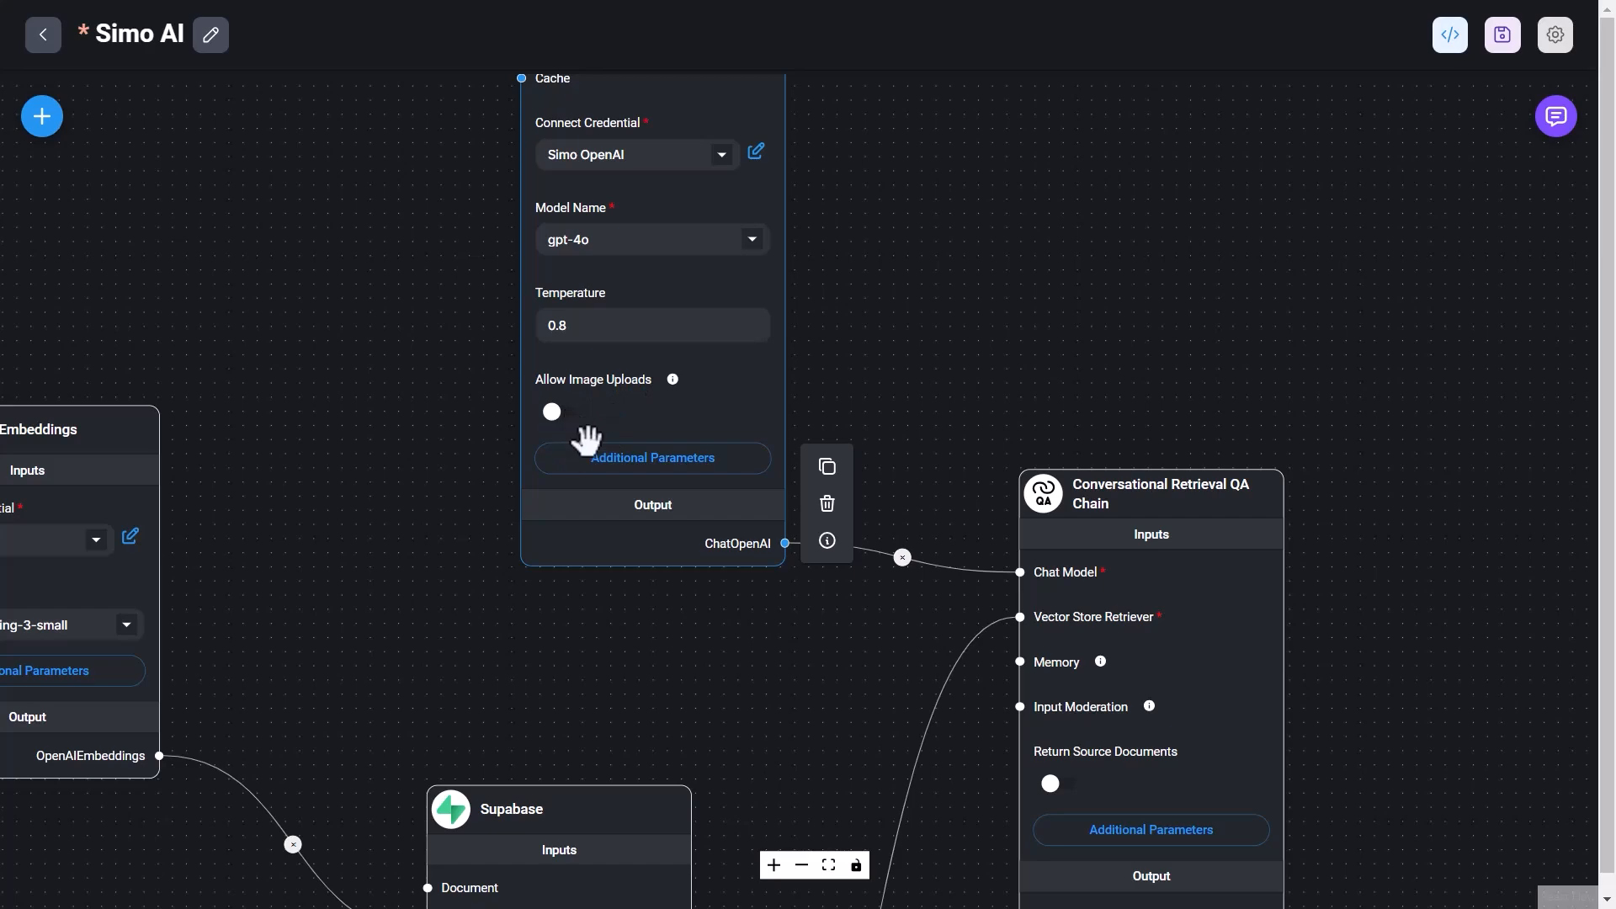
click(652, 458)
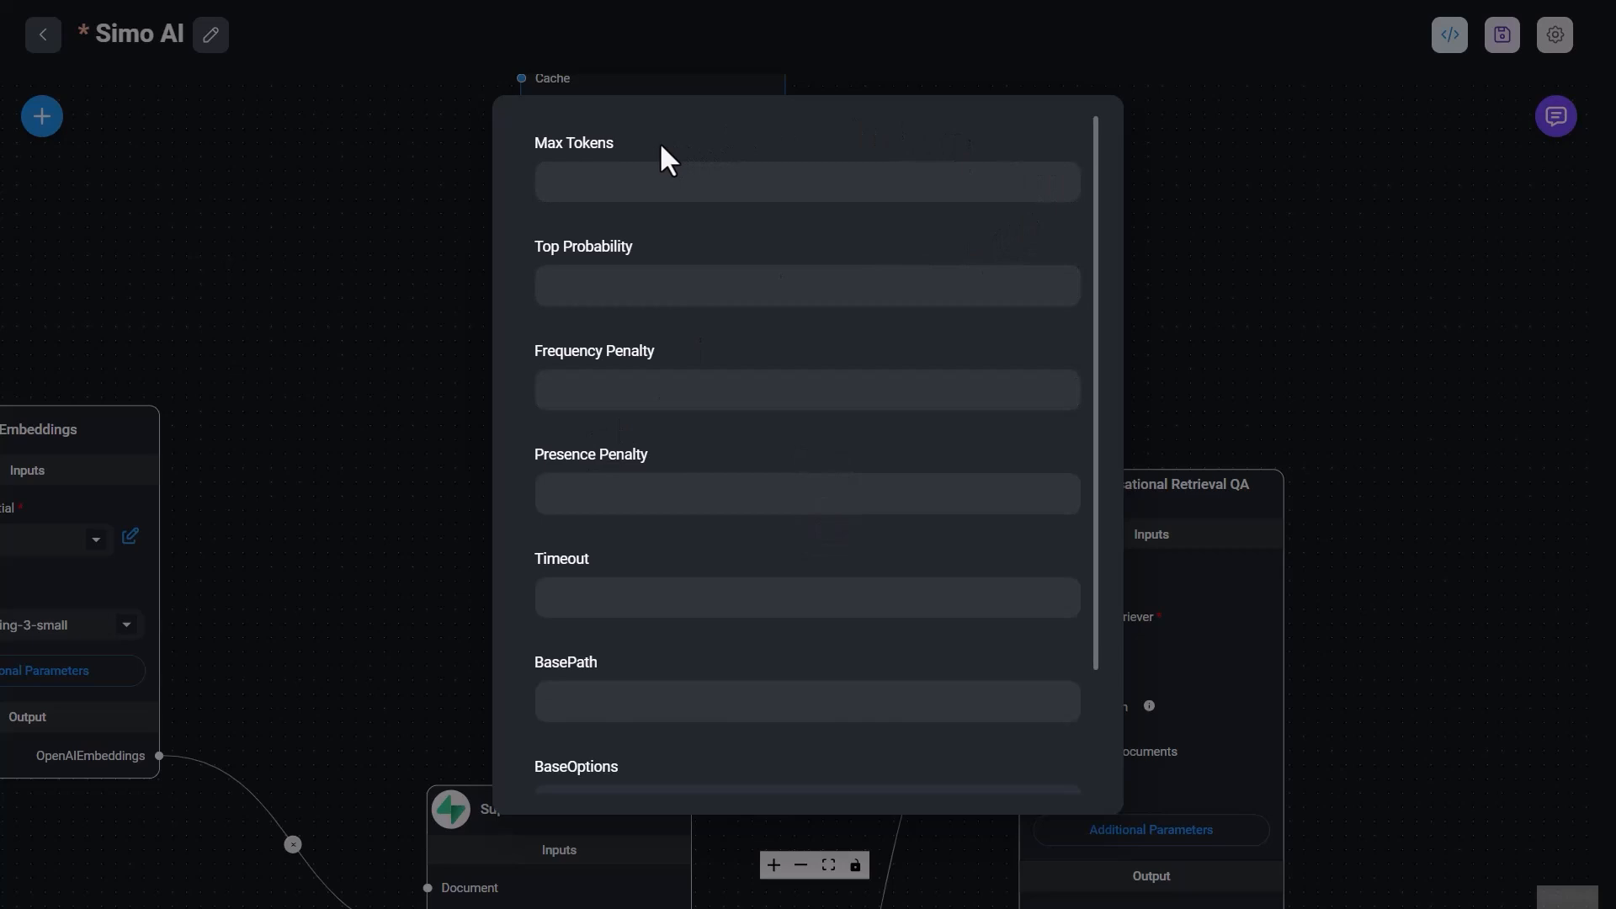
Scroll the ChatOpenAI additional parameters to reveal BasePath, BaseOptions and Image Resolution Low.
scroll(down, 3)
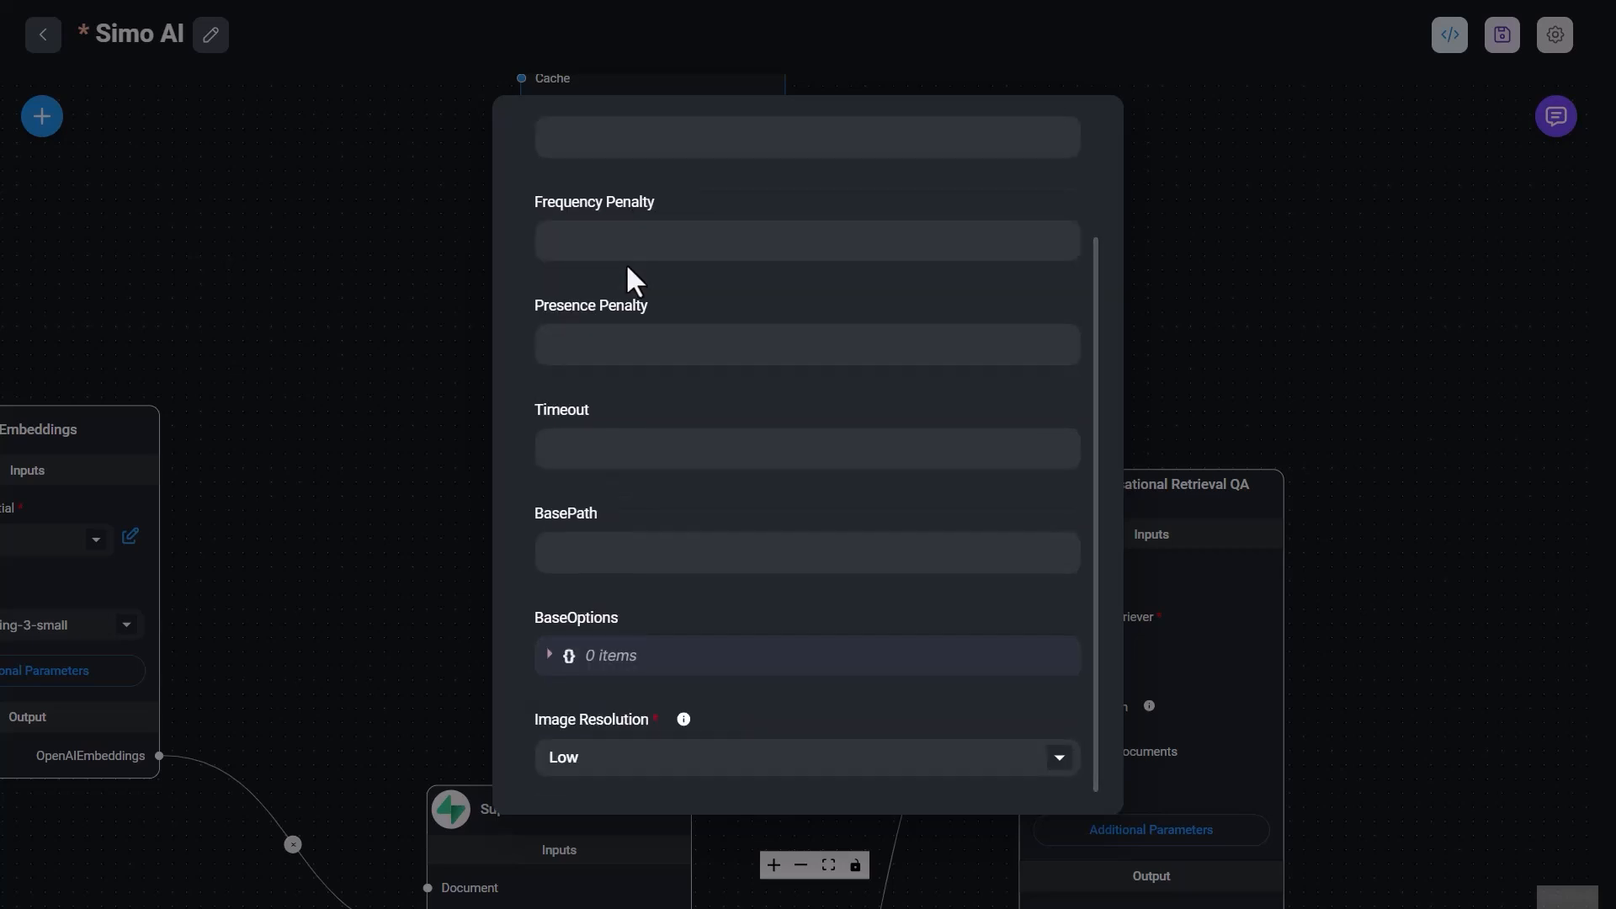
mouse_move(1185, 236)
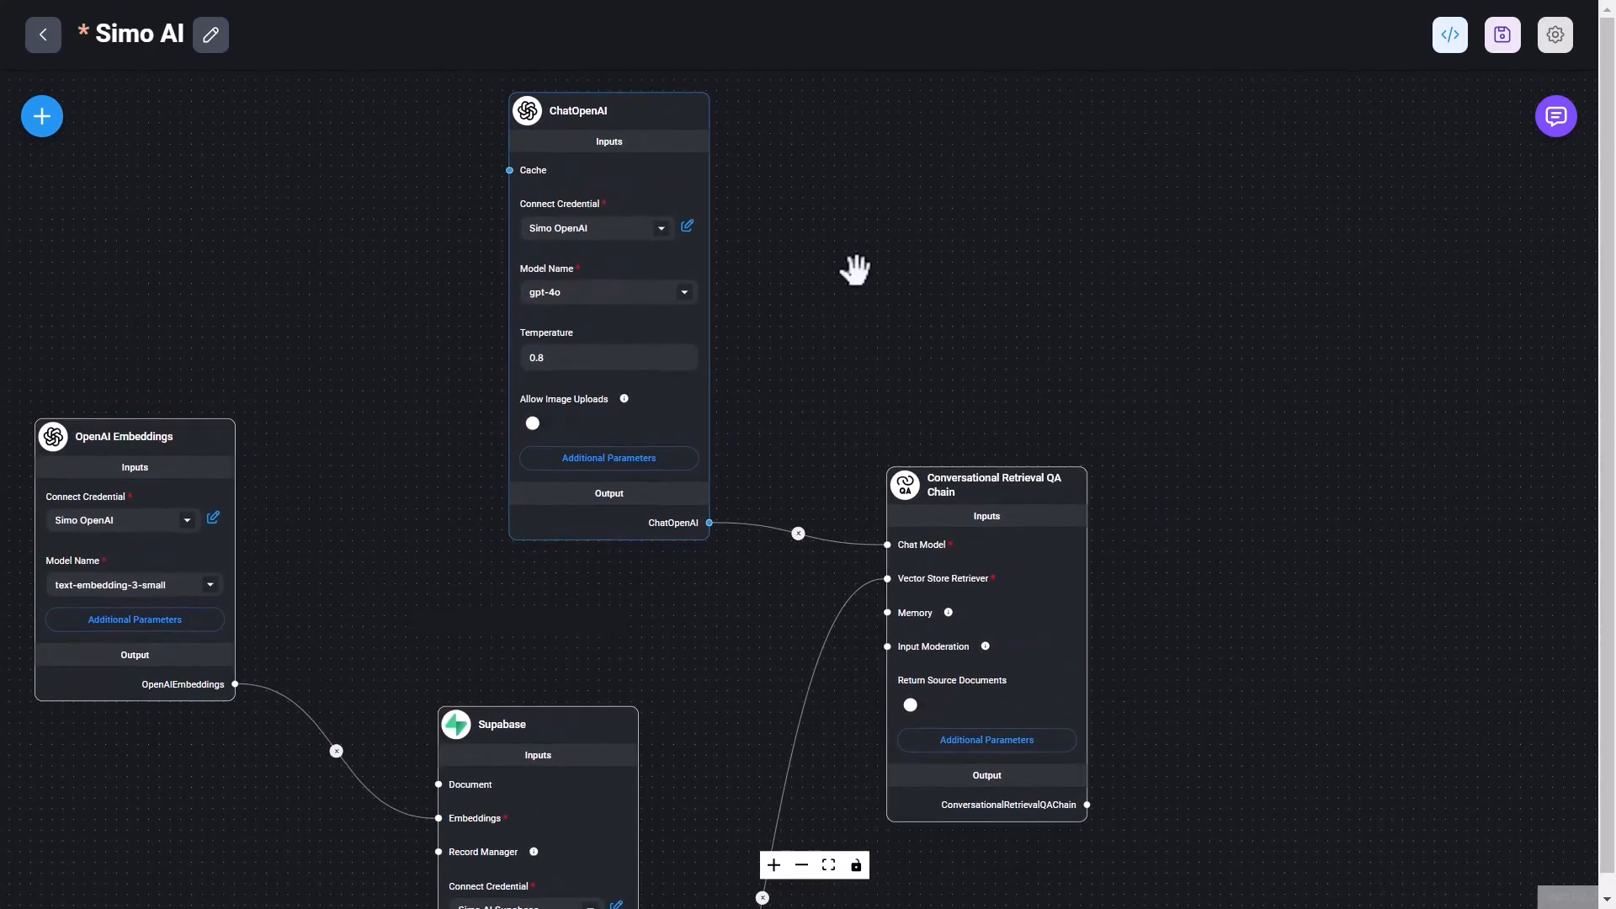
mouse_move(840, 283)
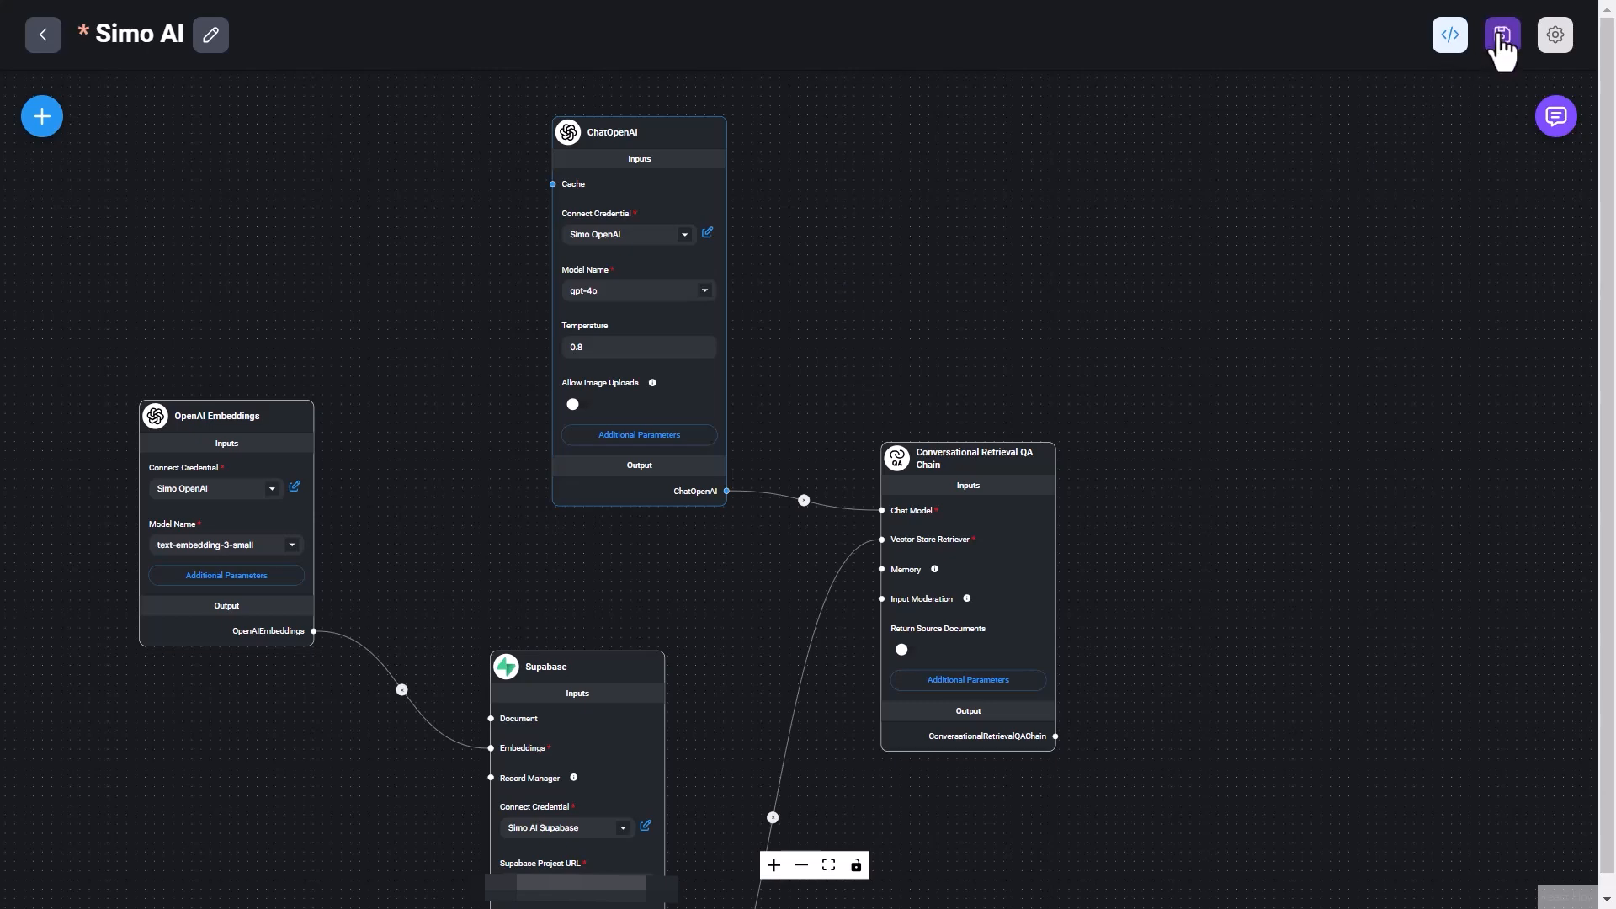
mouse_move(1555, 116)
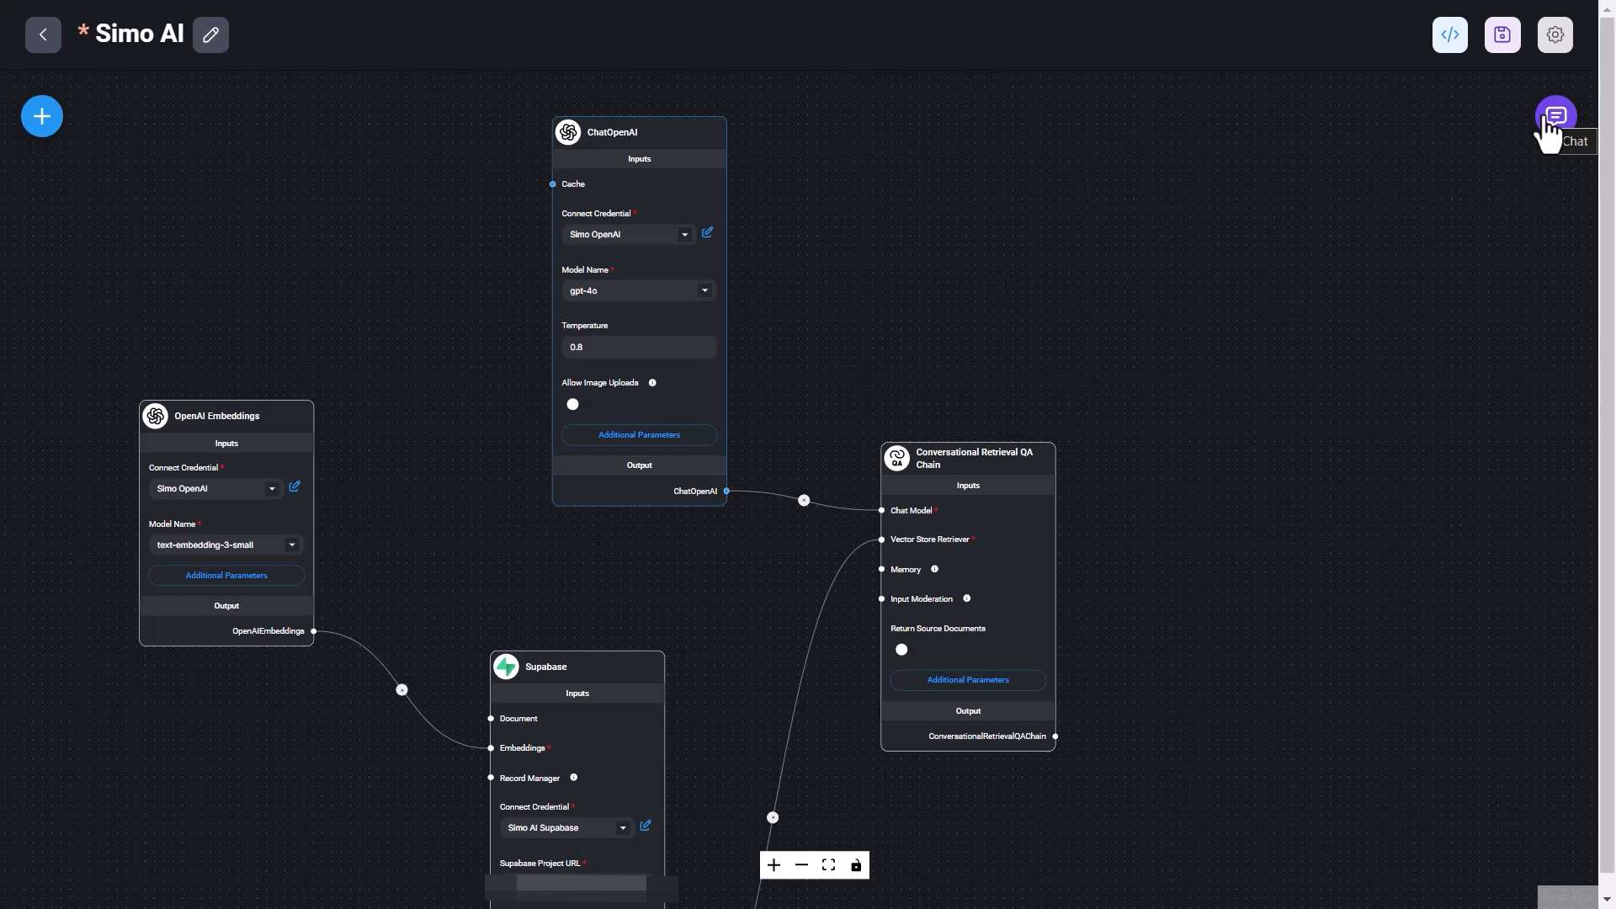
Show the chat test panel, clear old history, and start a test question about the big five traits.
click(1555, 117)
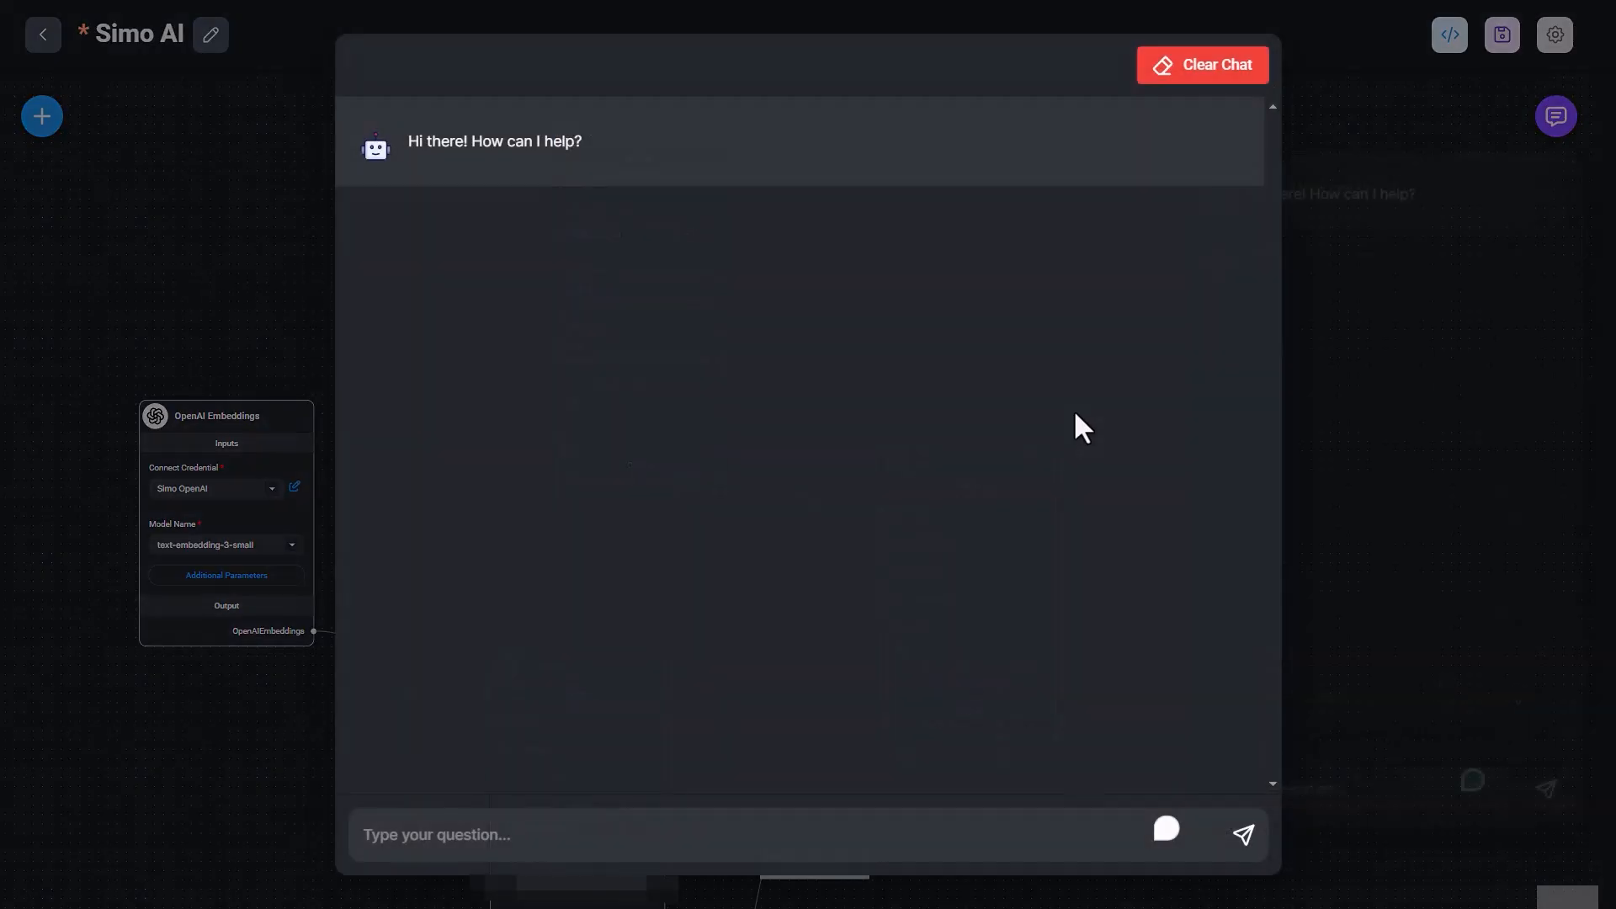
click(1200, 64)
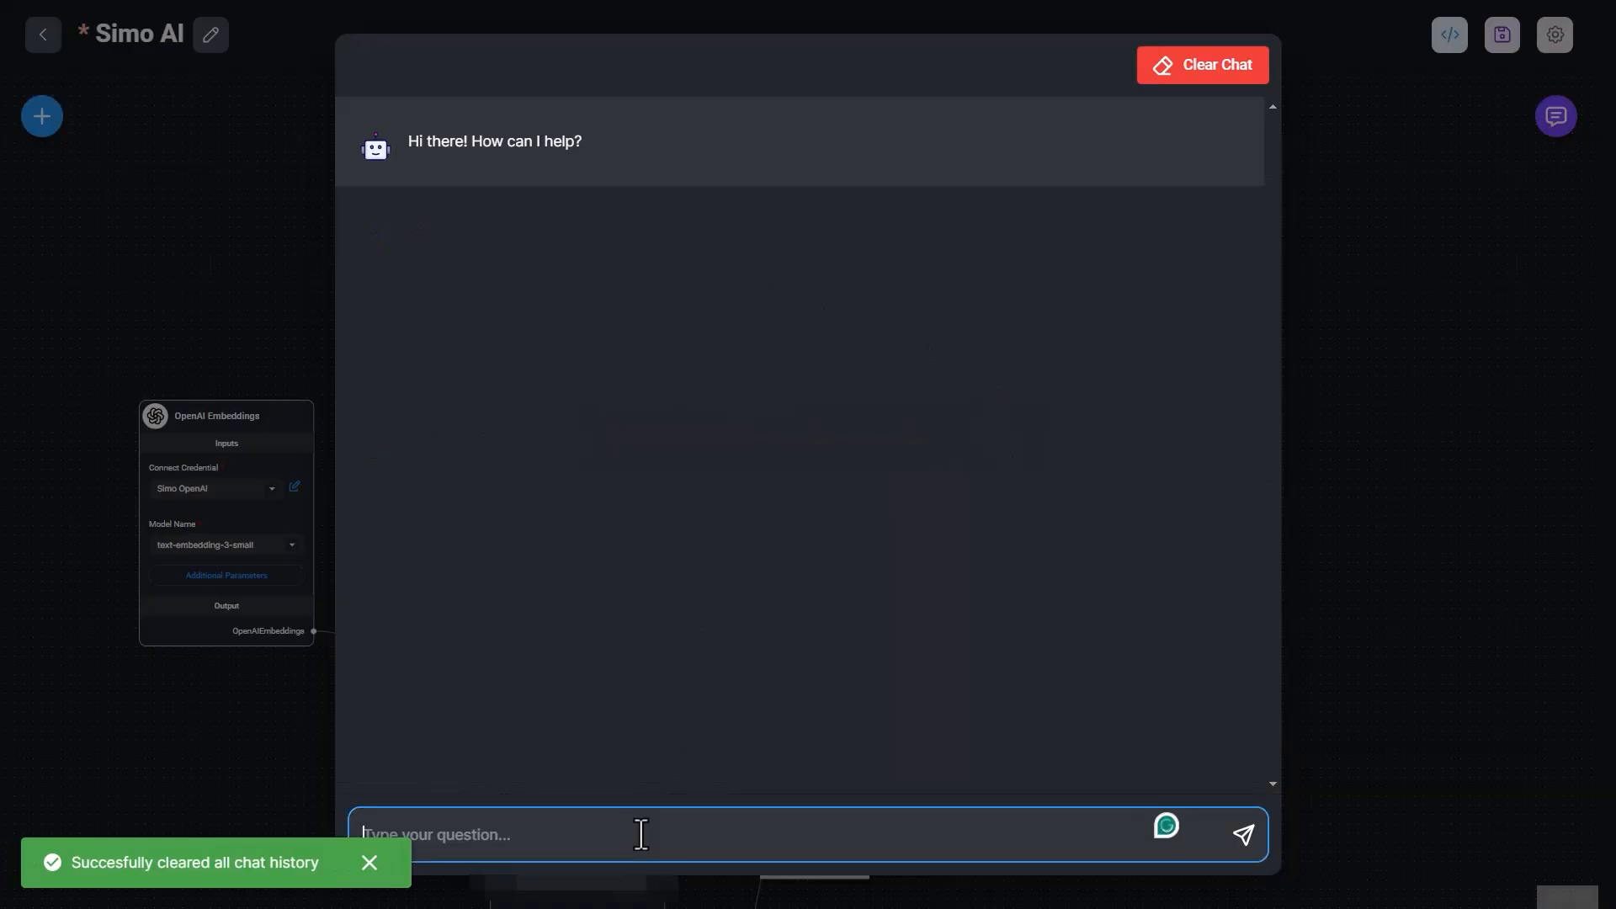
click(1243, 835)
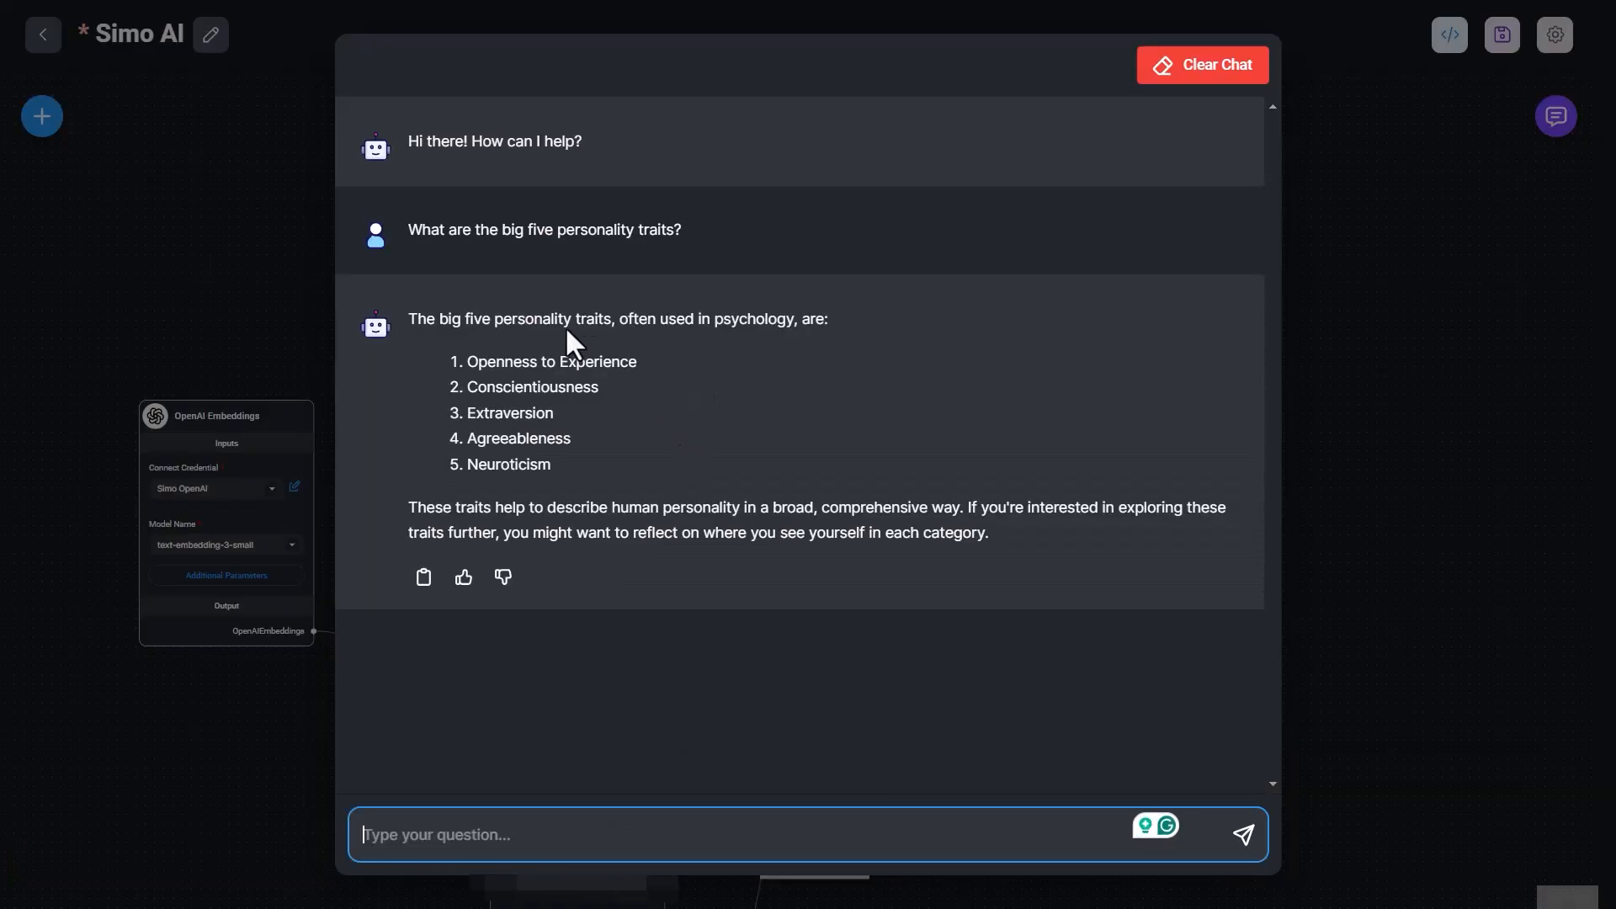
mouse_move(469, 626)
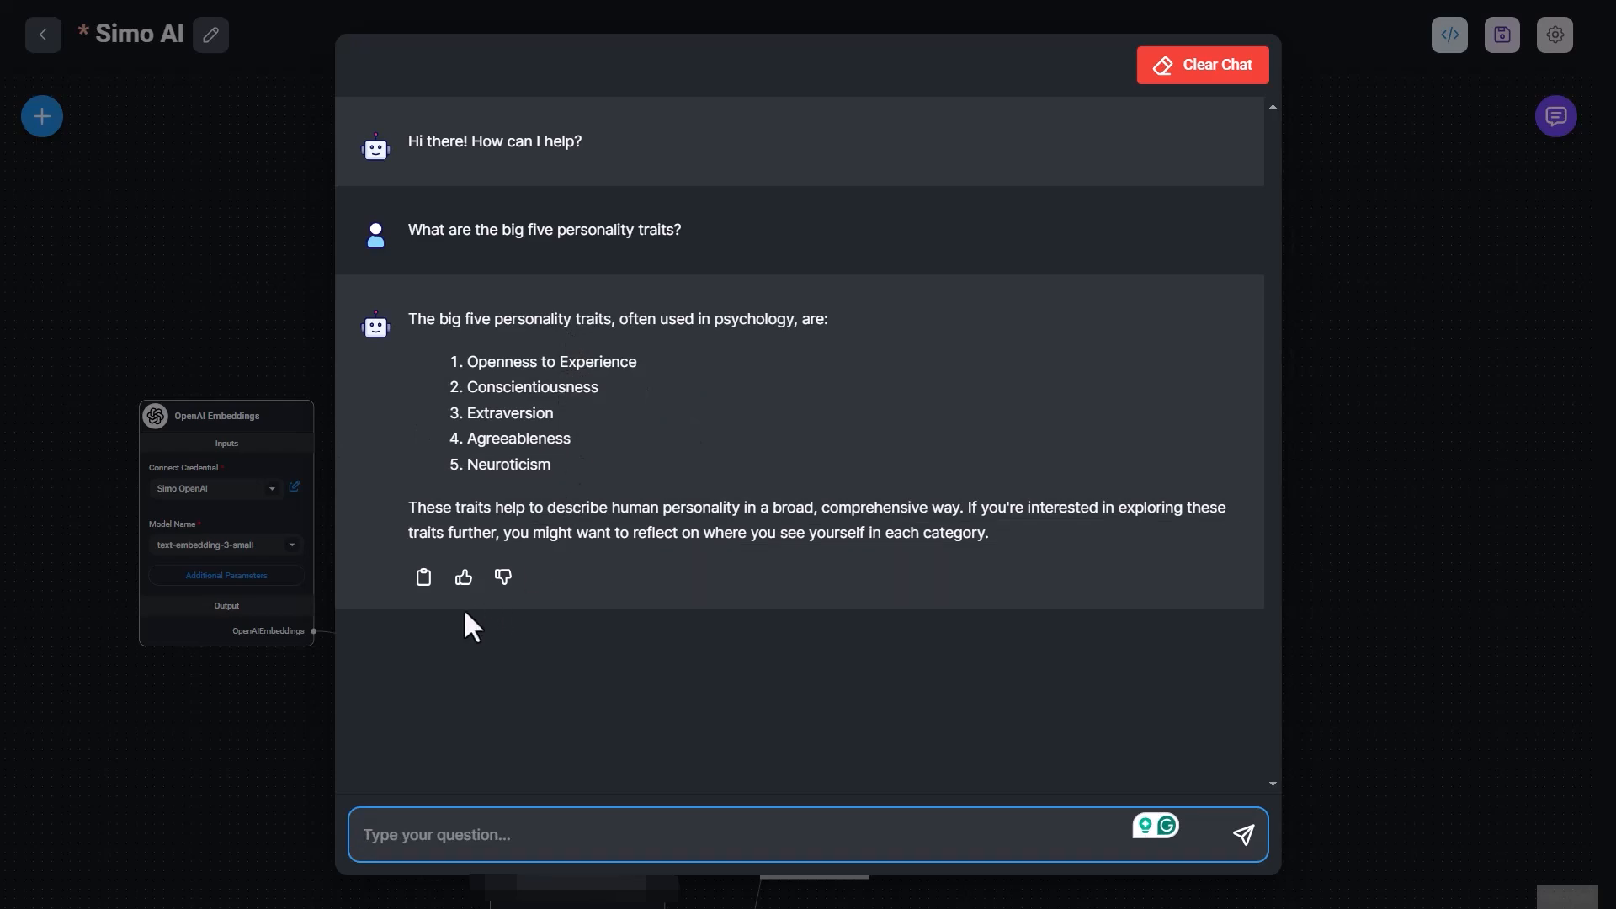
mouse_move(650, 529)
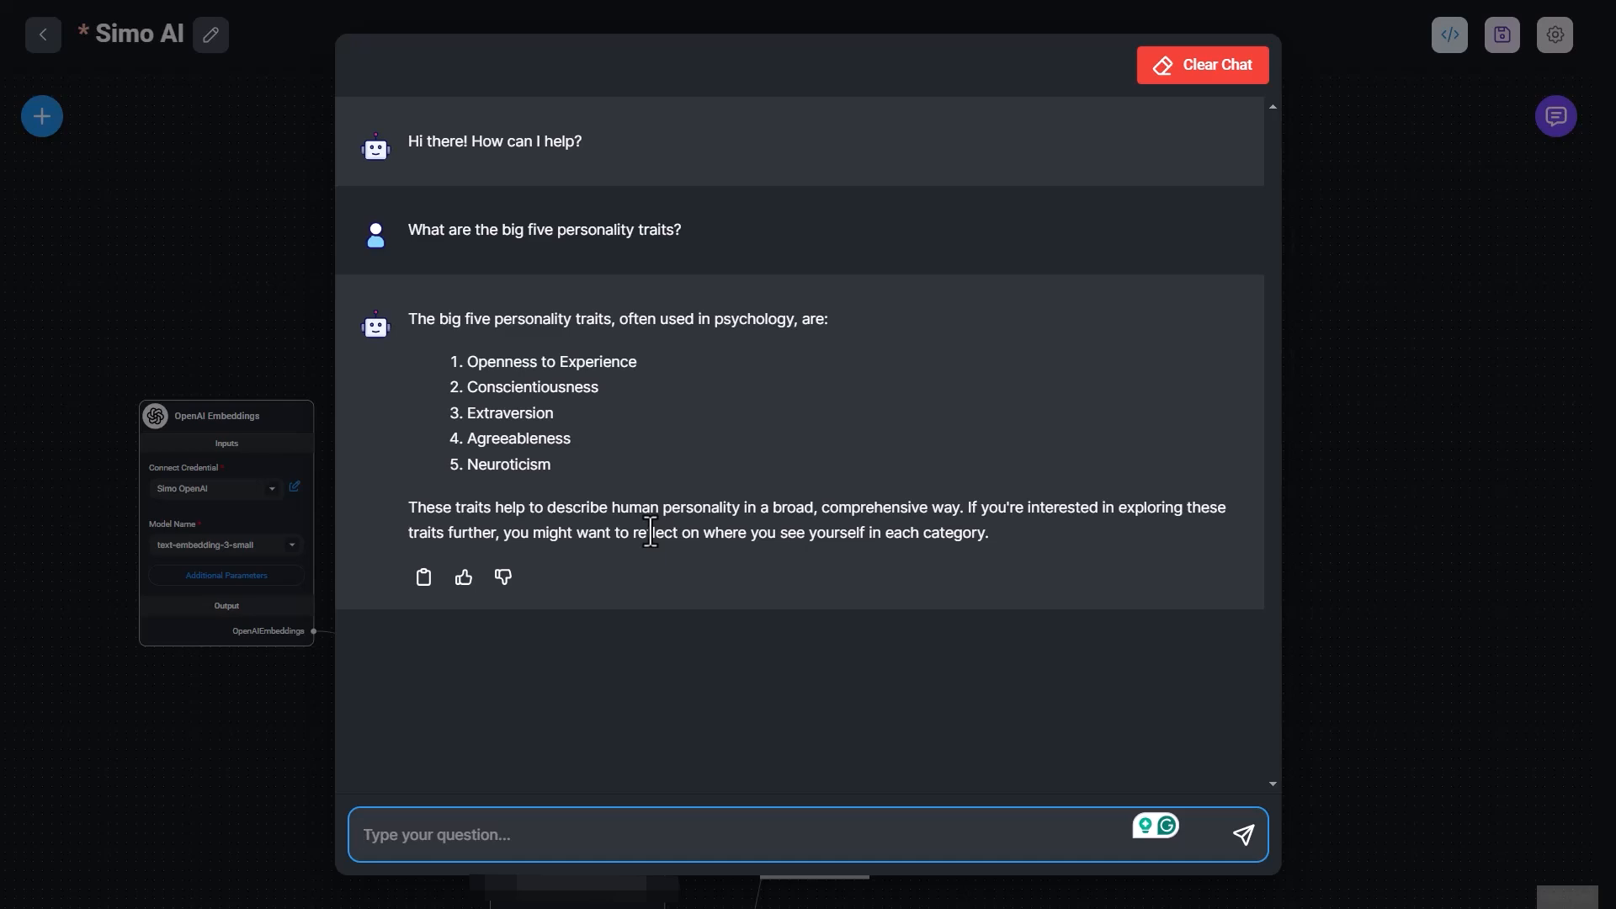
Clear the test conversation history and close the chat panel.
click(1200, 64)
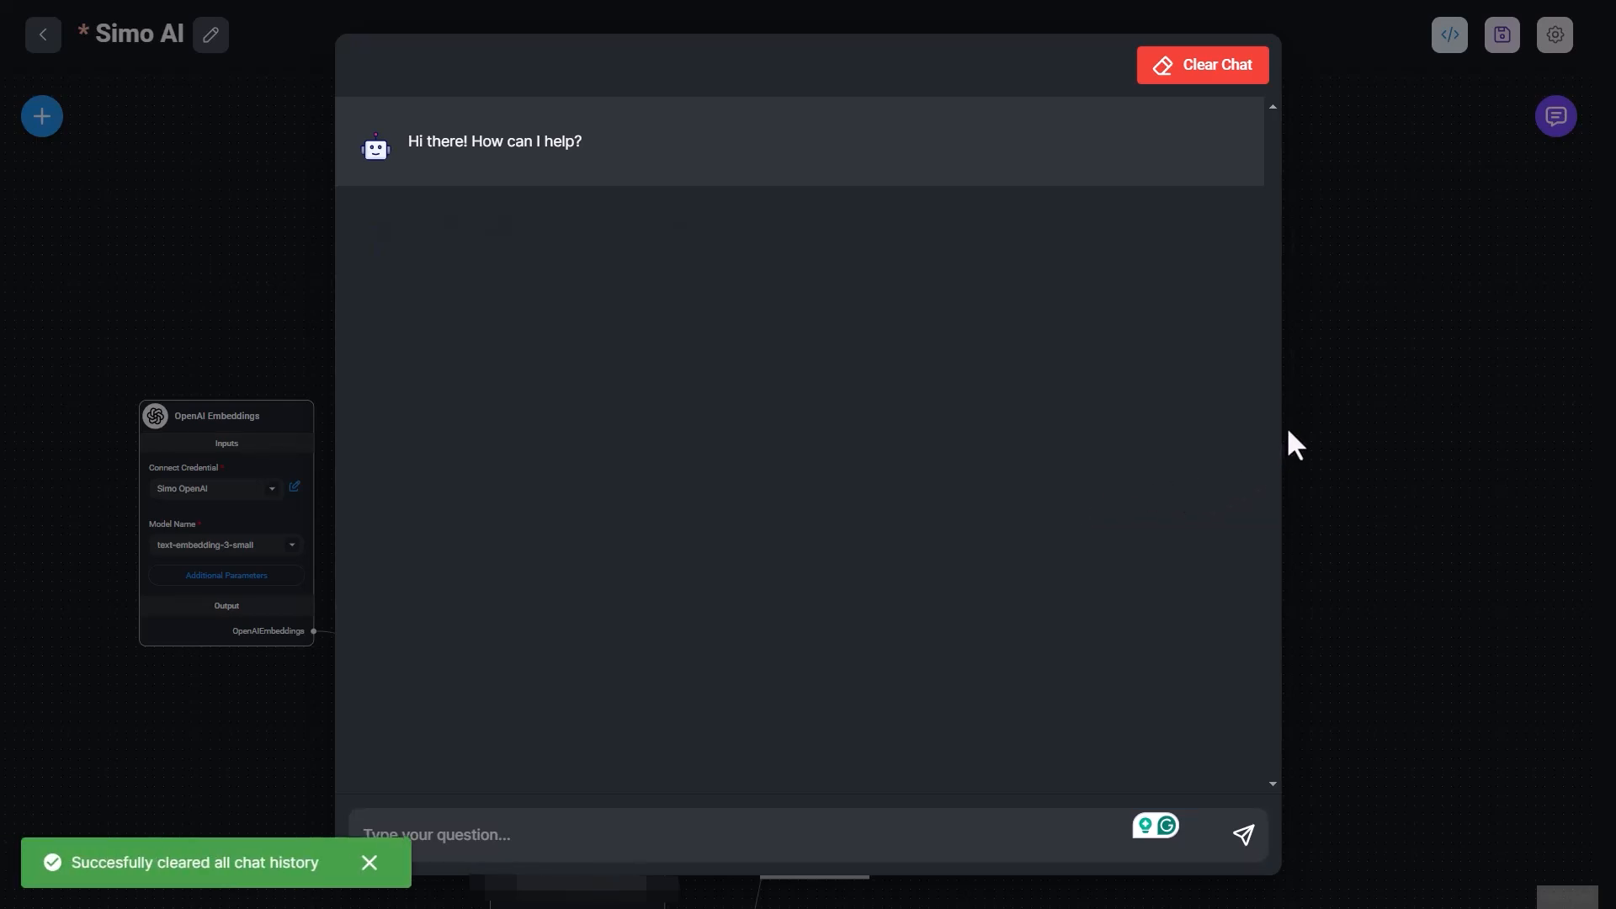
click(1554, 117)
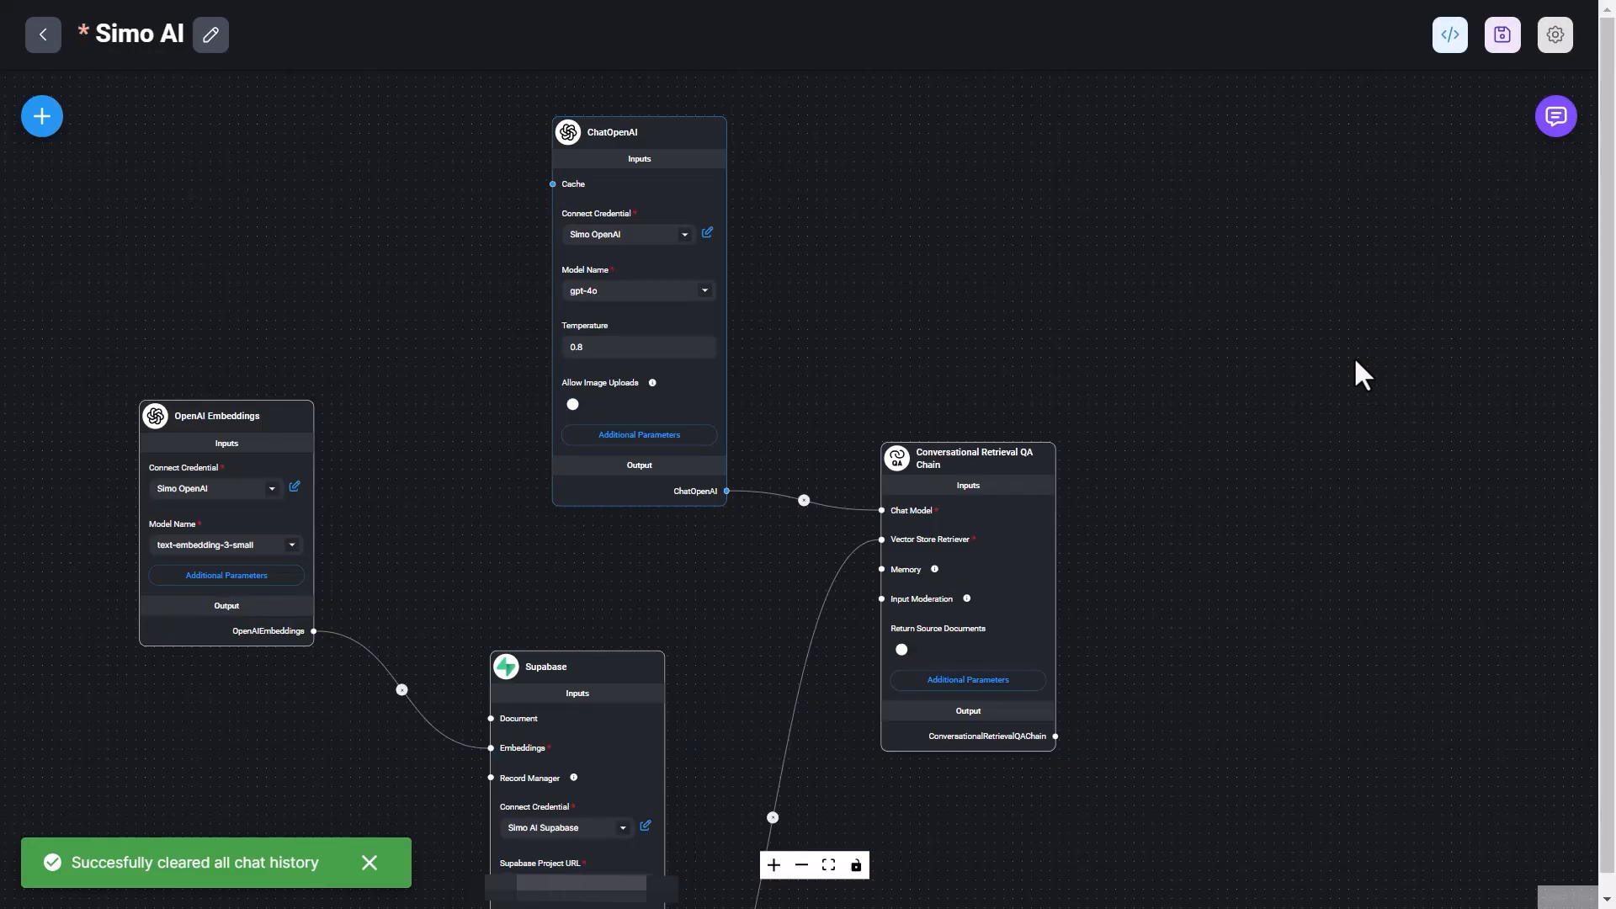
click(369, 862)
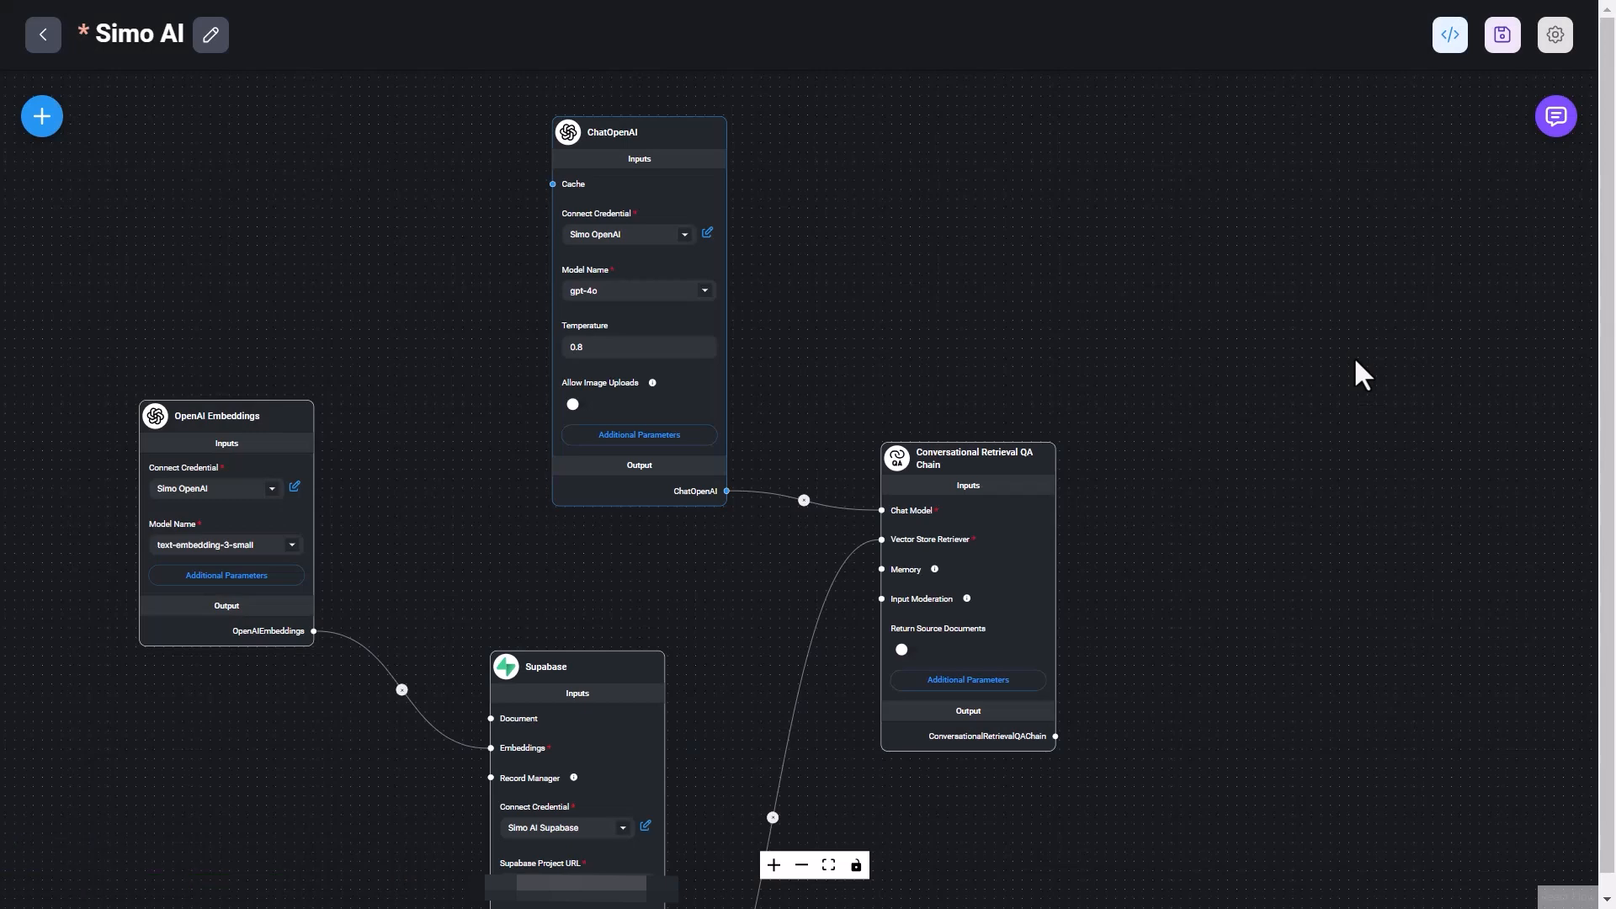
mouse_move(845, 307)
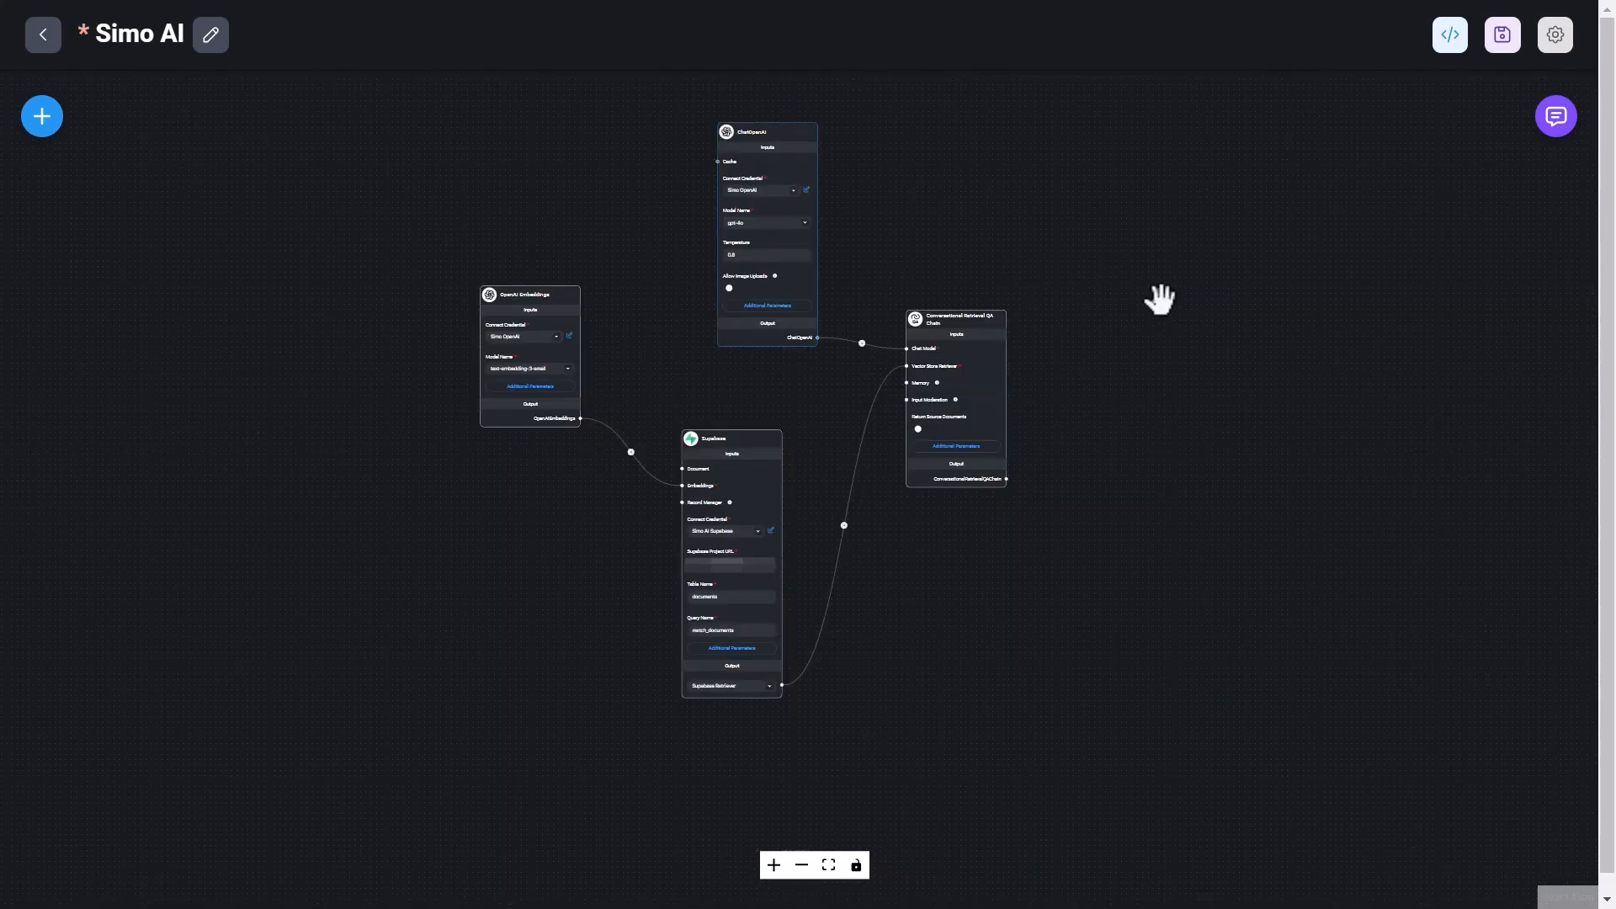
mouse_move(1152, 306)
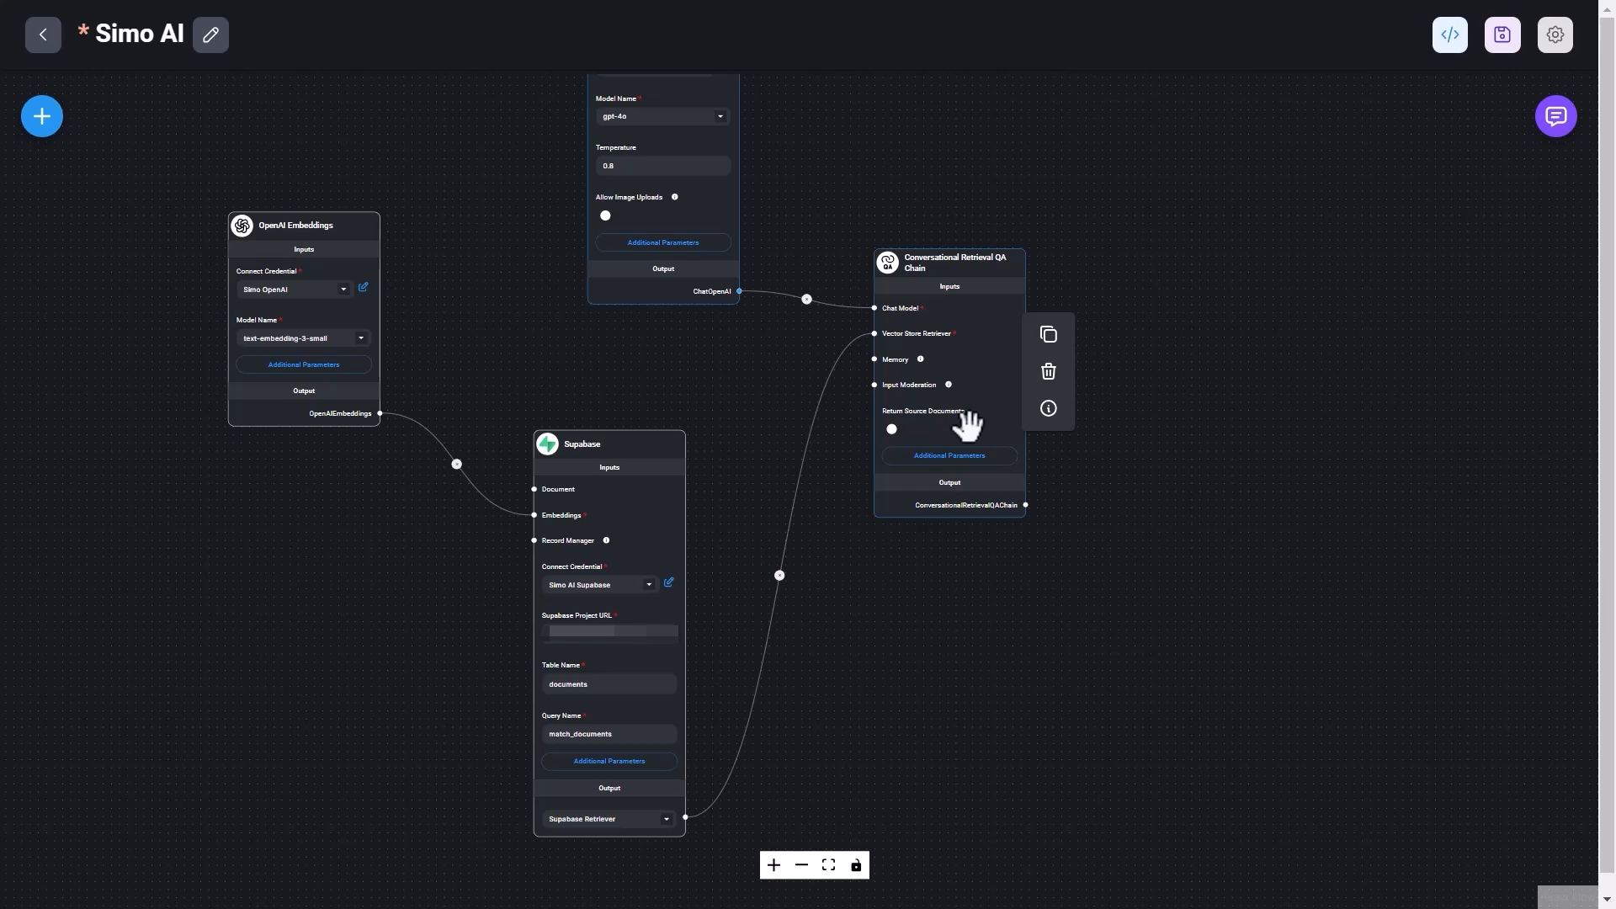
mouse_move(974, 397)
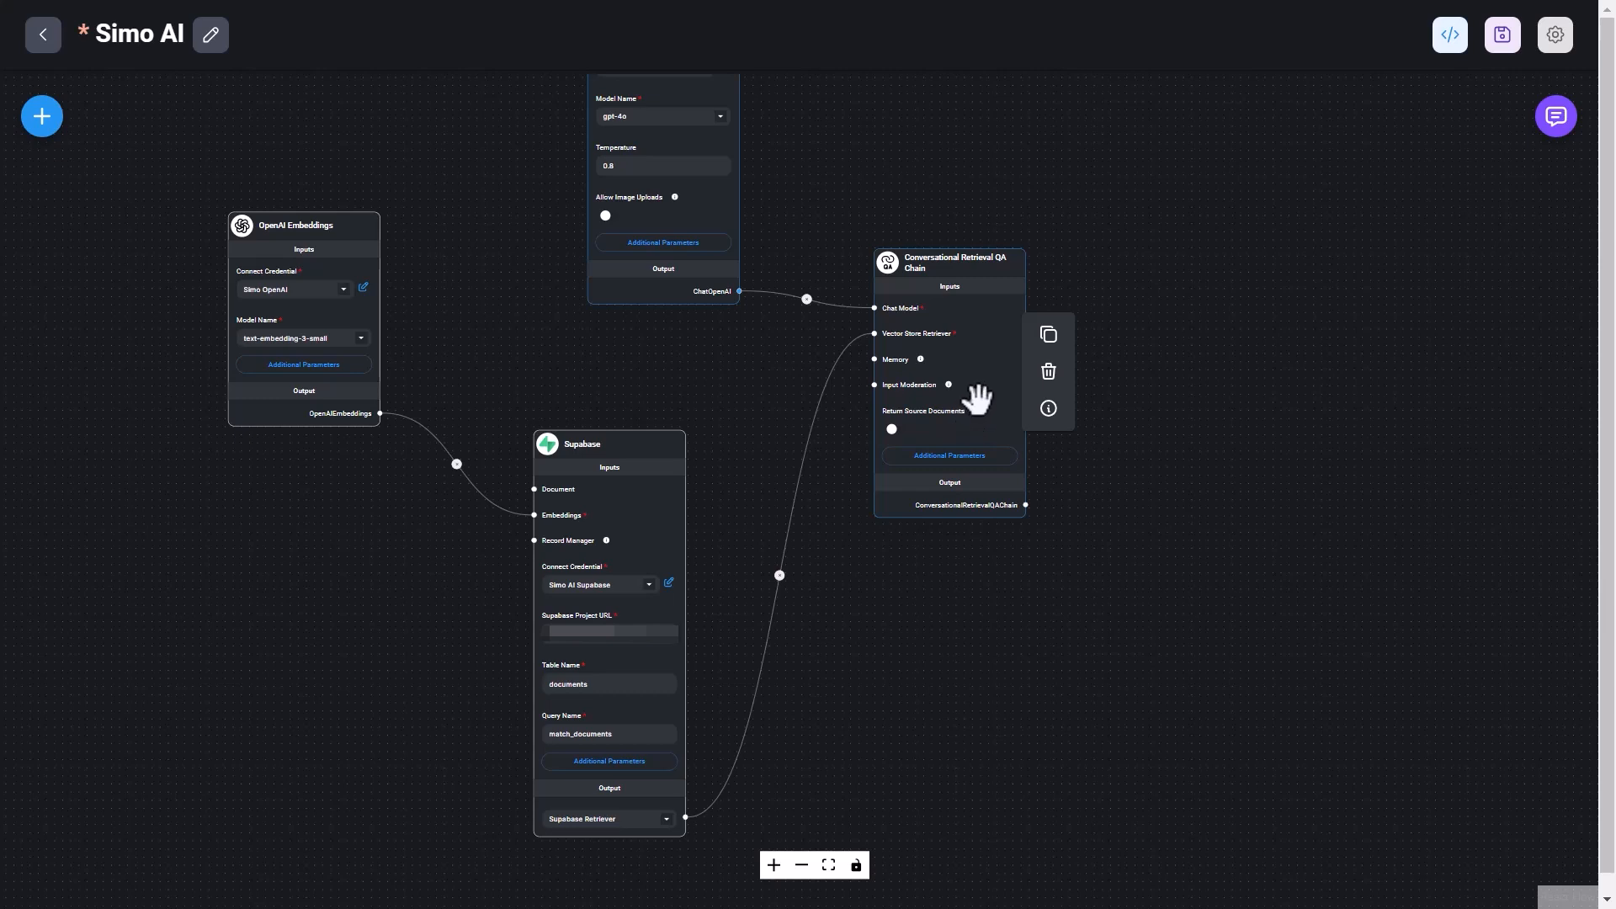
mouse_move(798, 136)
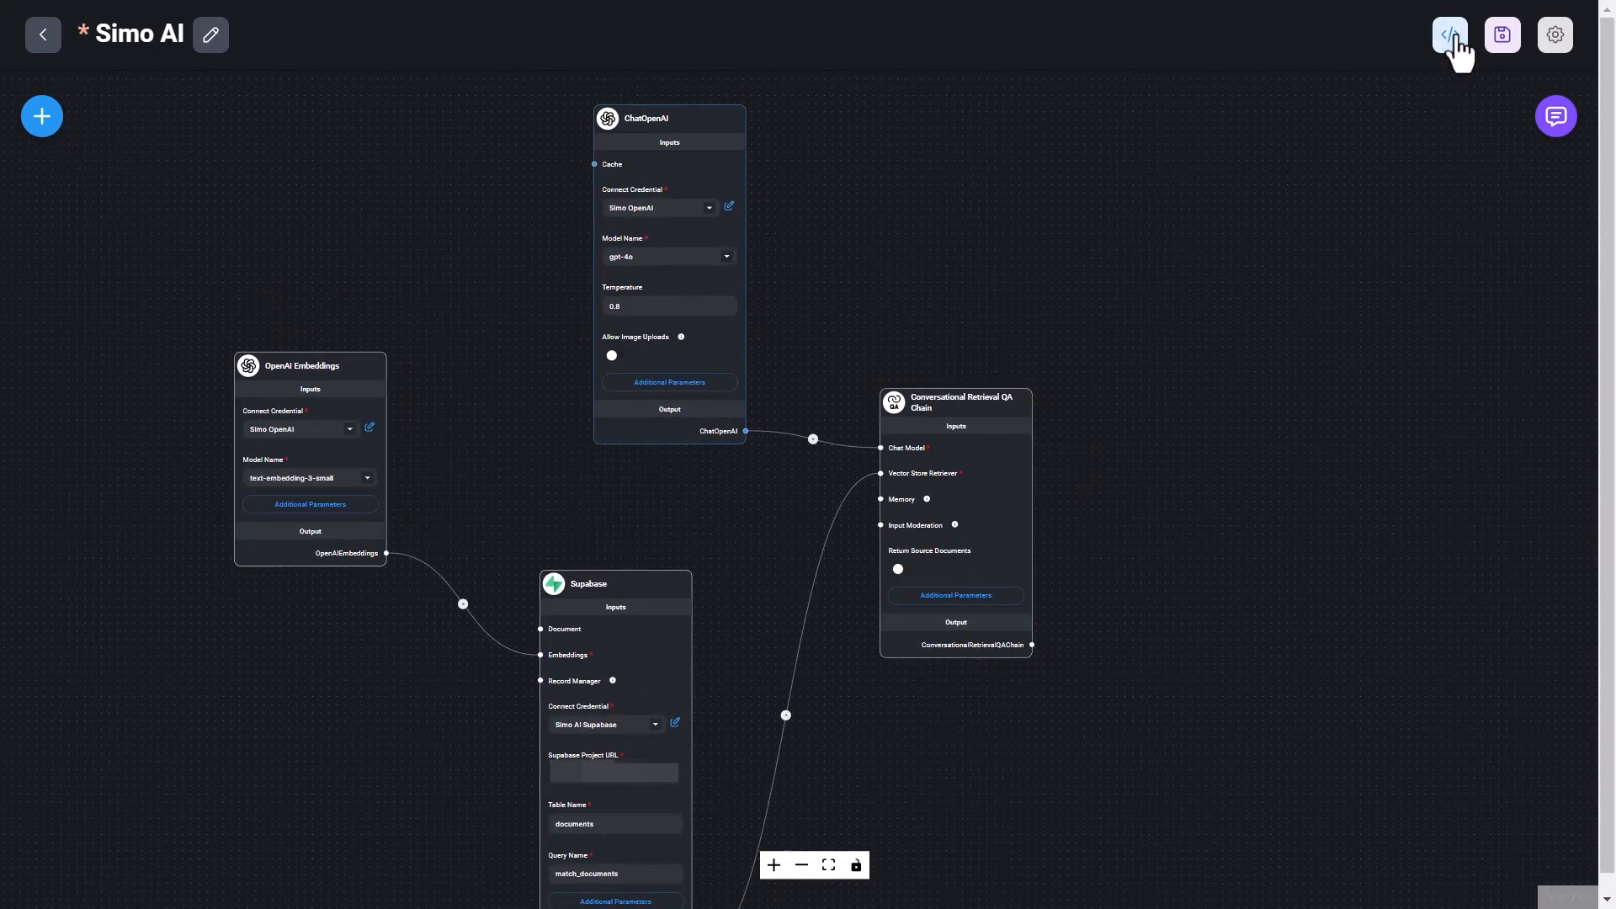
Bring up the Chatflow Configuration from the settings menu and review Rate Limiting and Starter Prompts.
click(1554, 33)
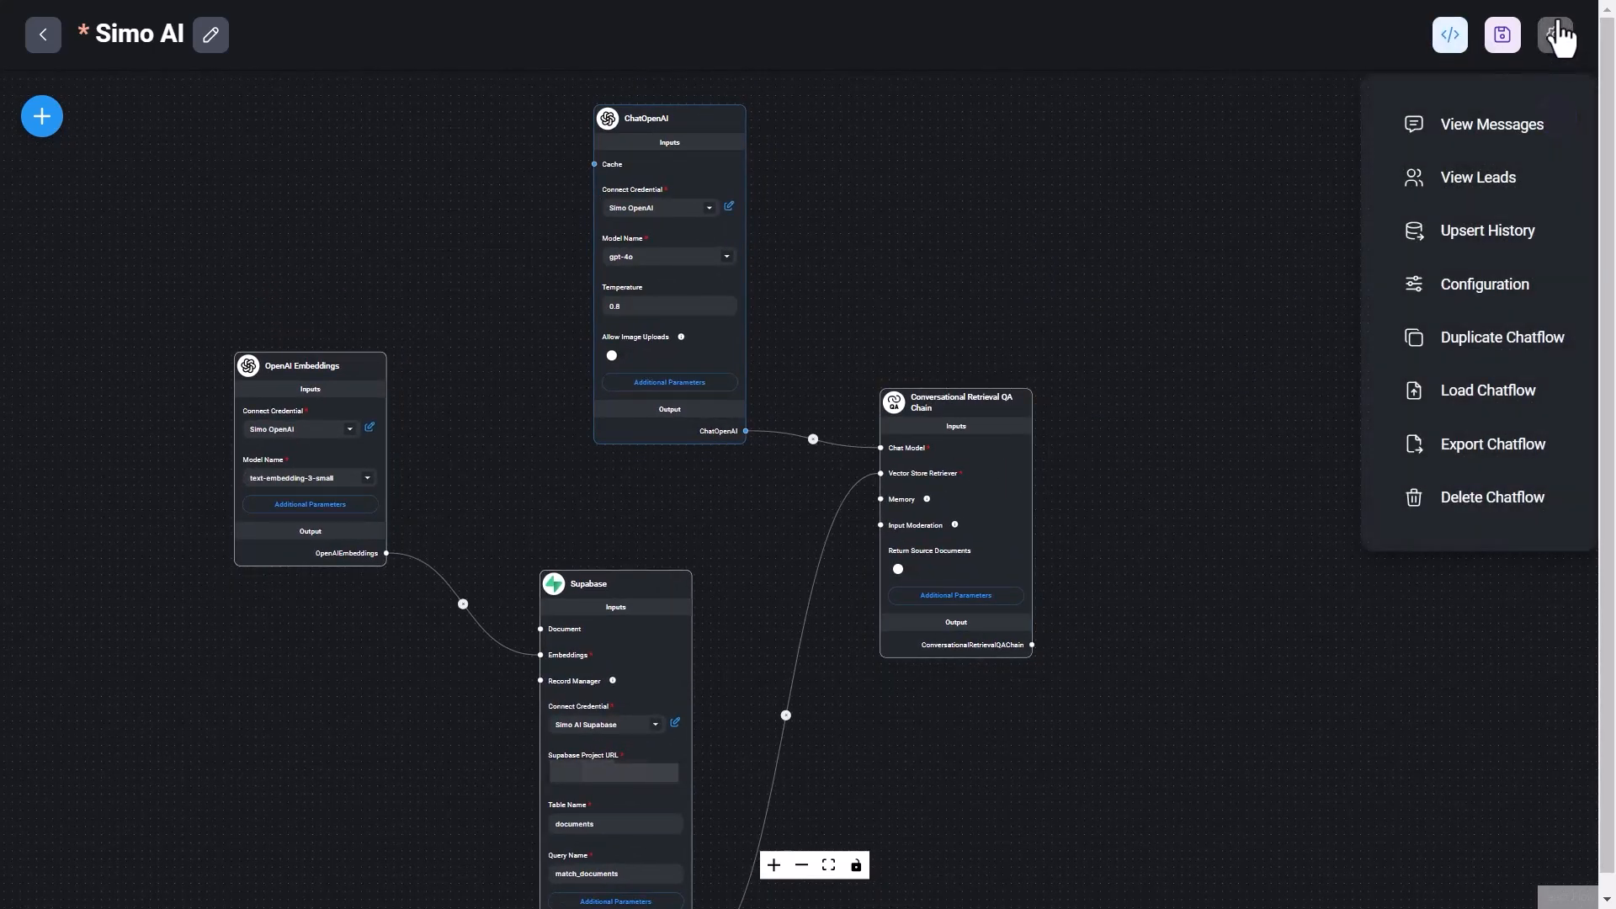
mouse_move(1492, 123)
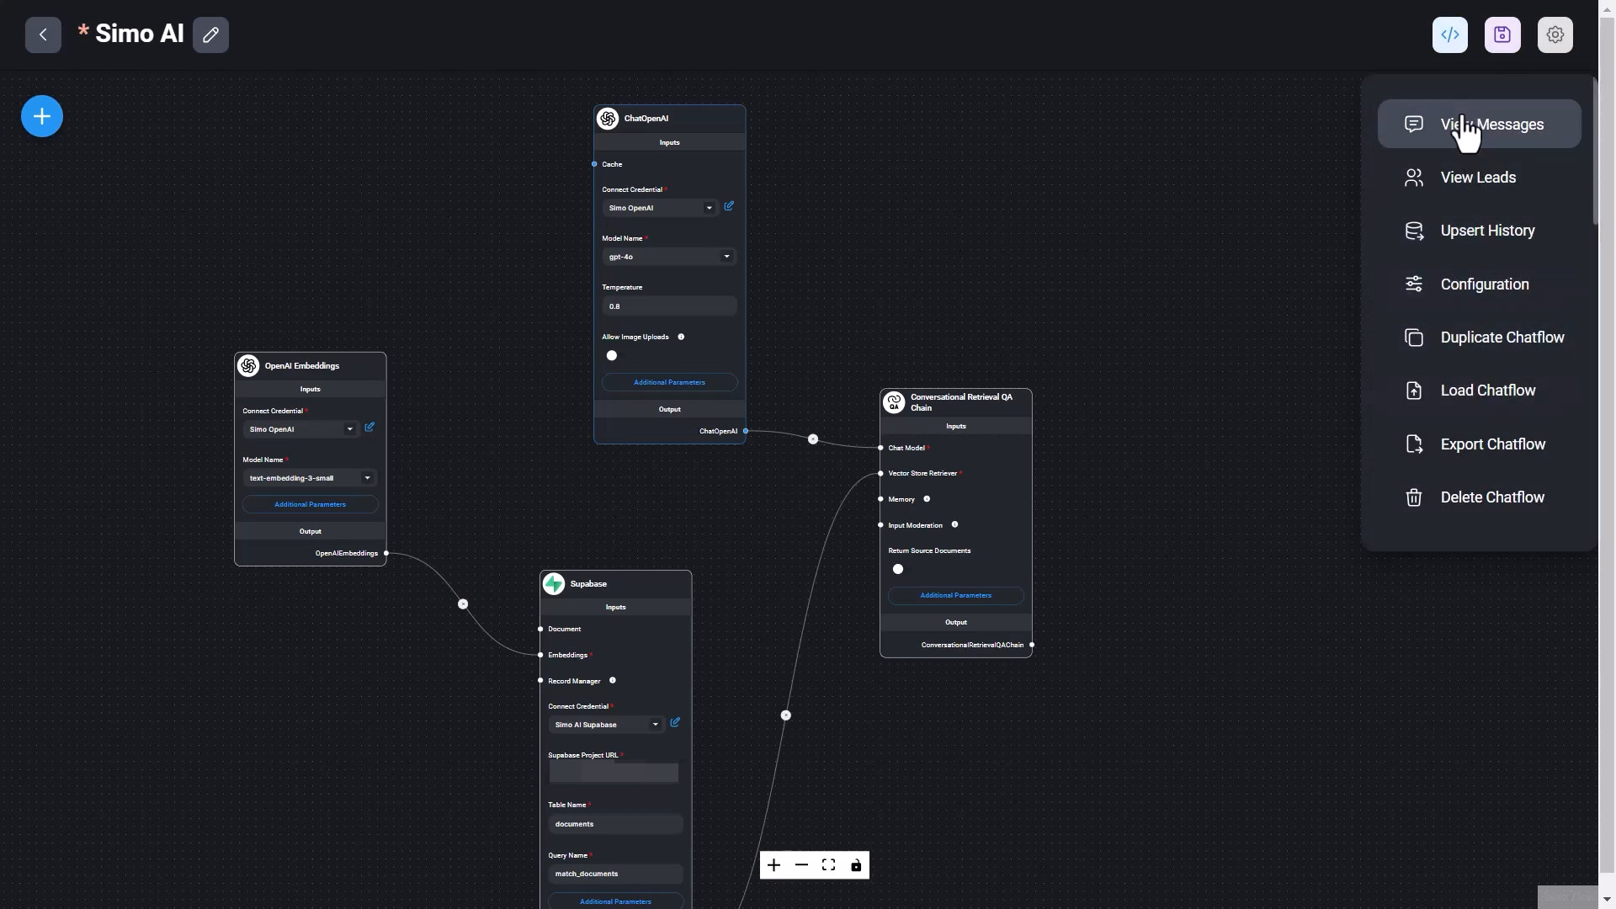
click(1485, 283)
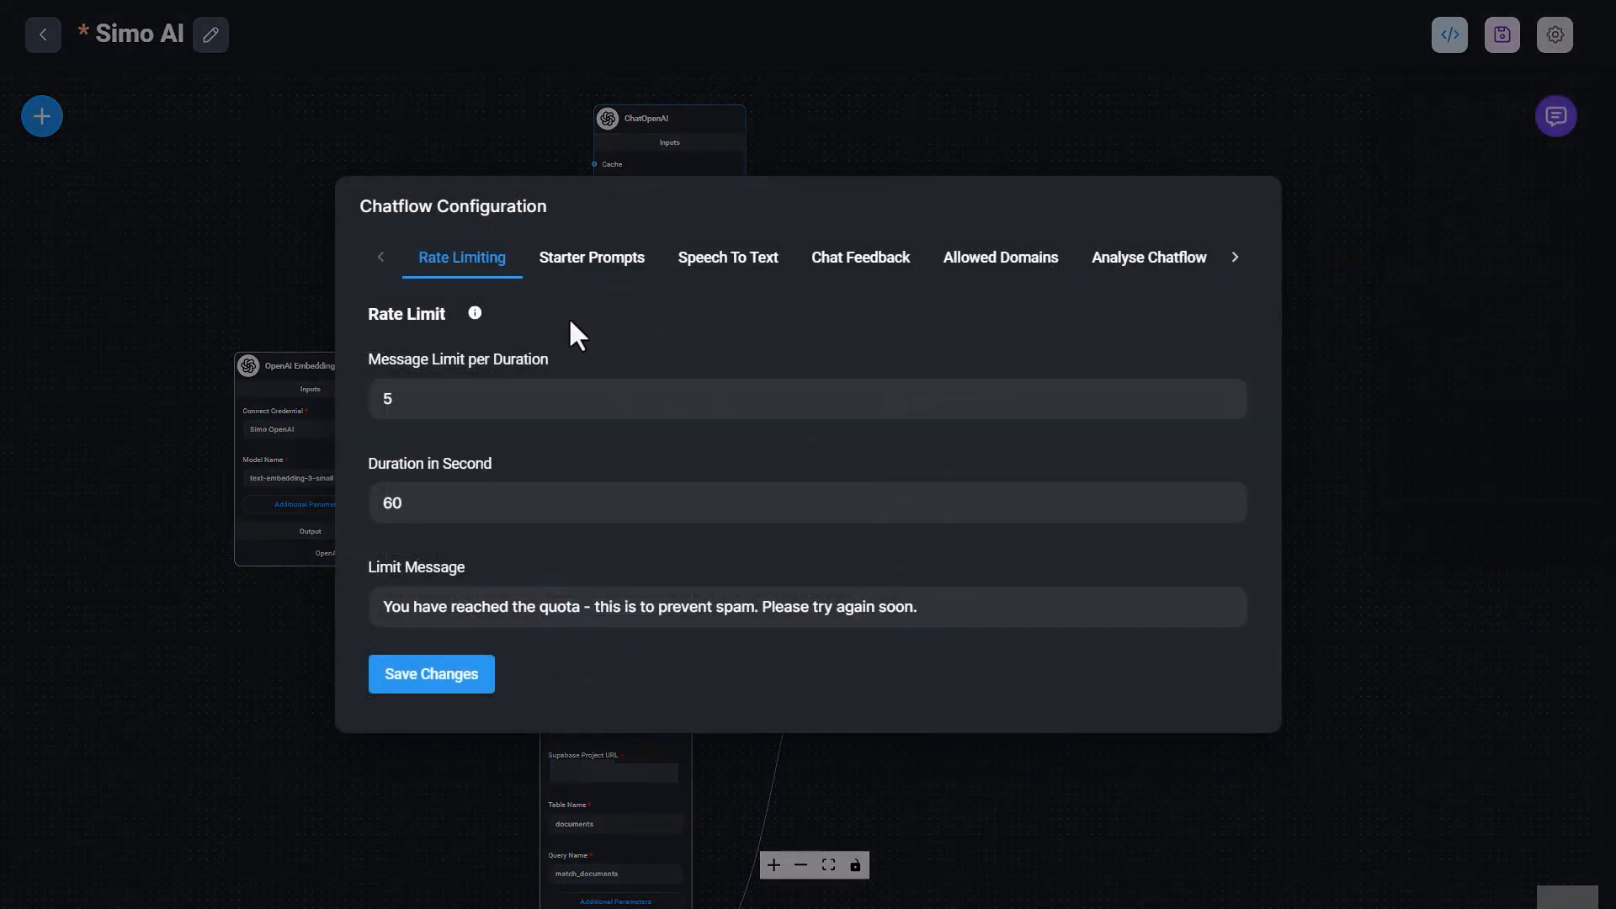
click(591, 256)
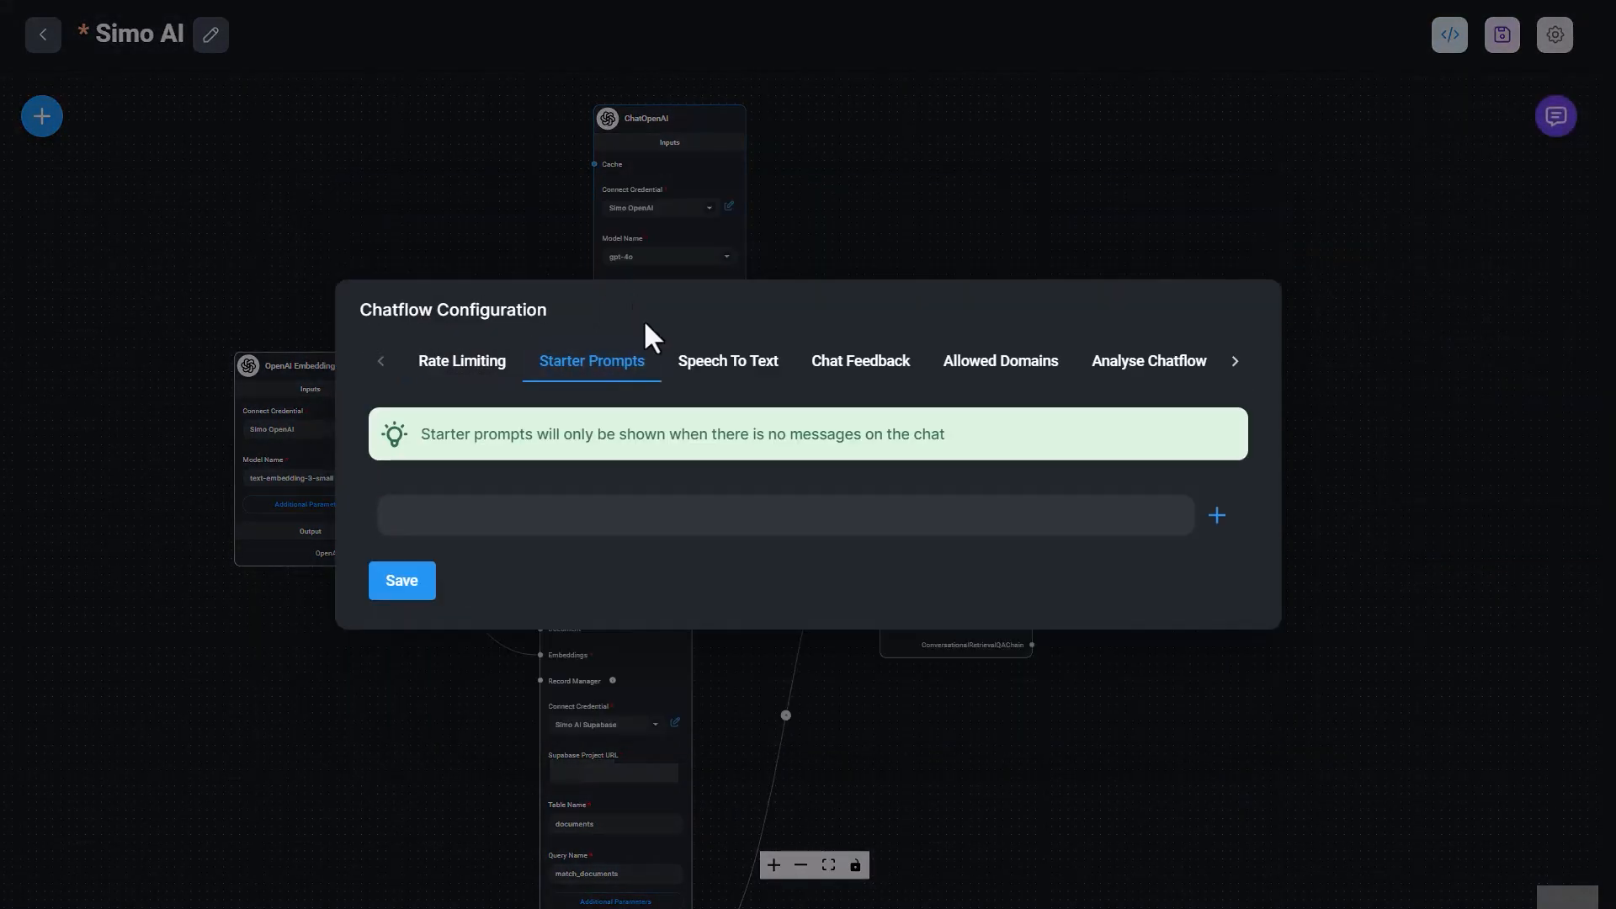
mouse_move(660, 387)
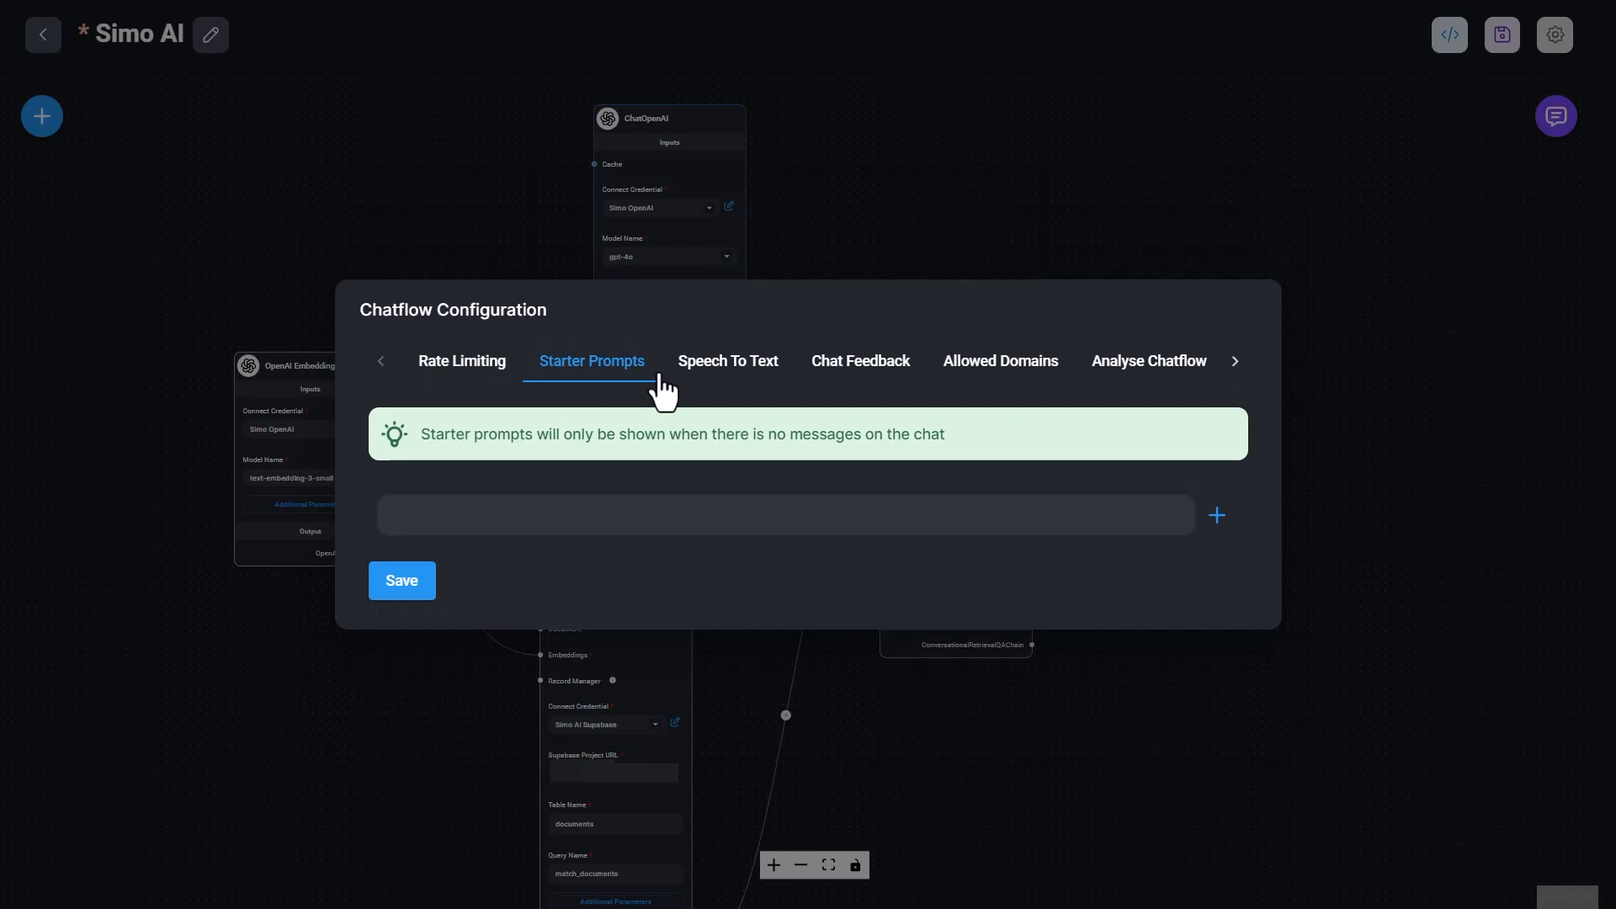
mouse_move(722, 384)
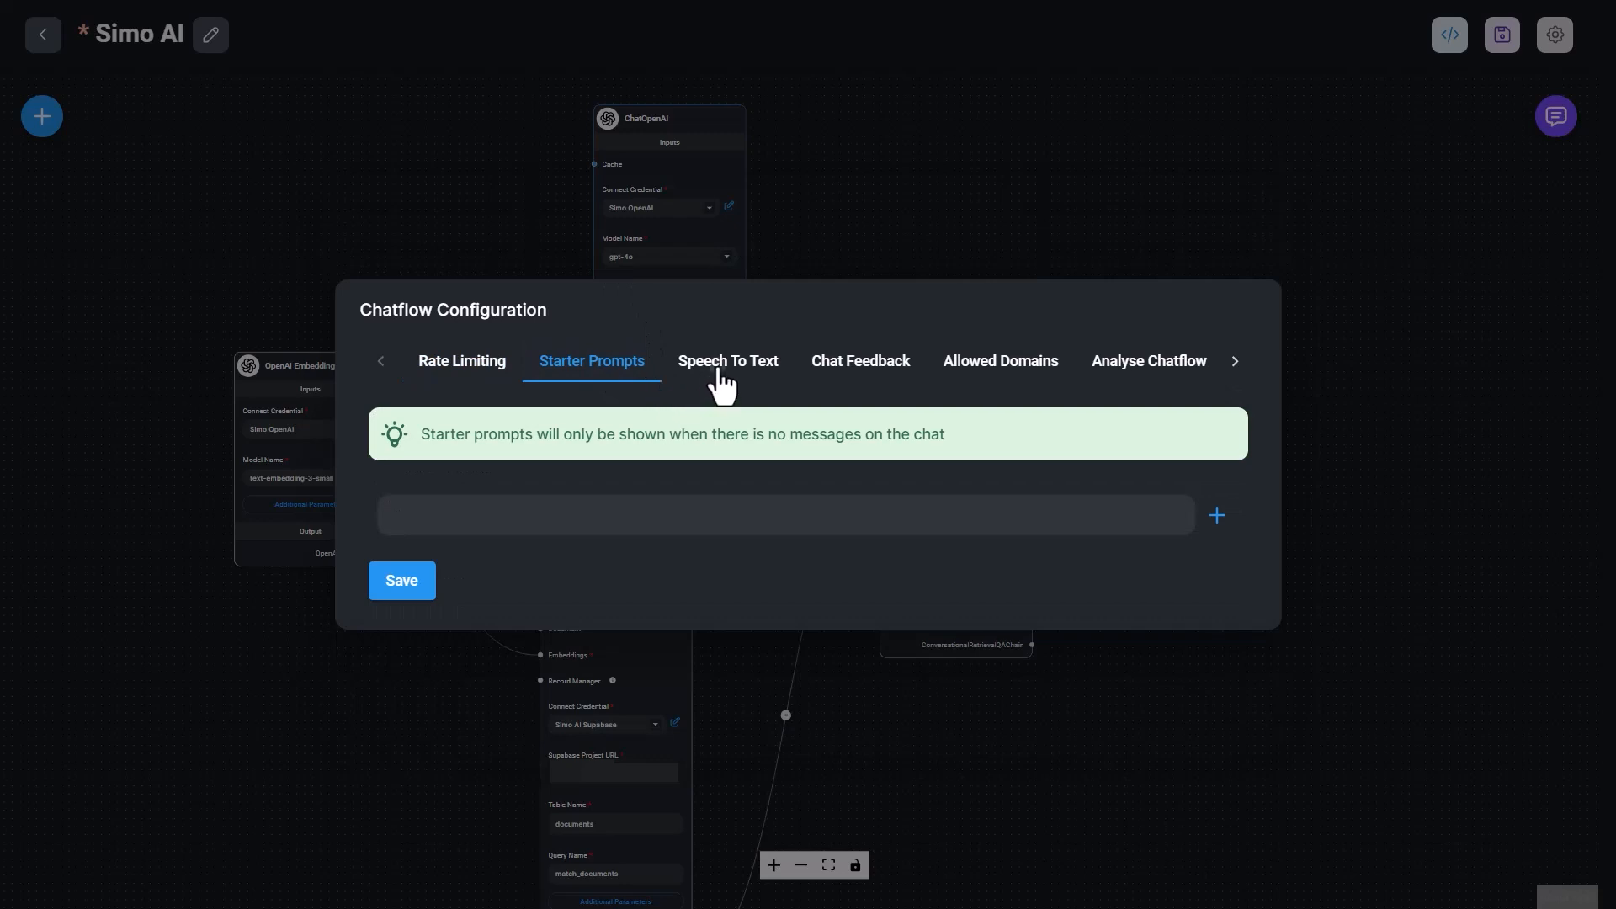
Review the Speech To Text settings, then the Allowed Domains tab listing two permitted domains.
click(727, 360)
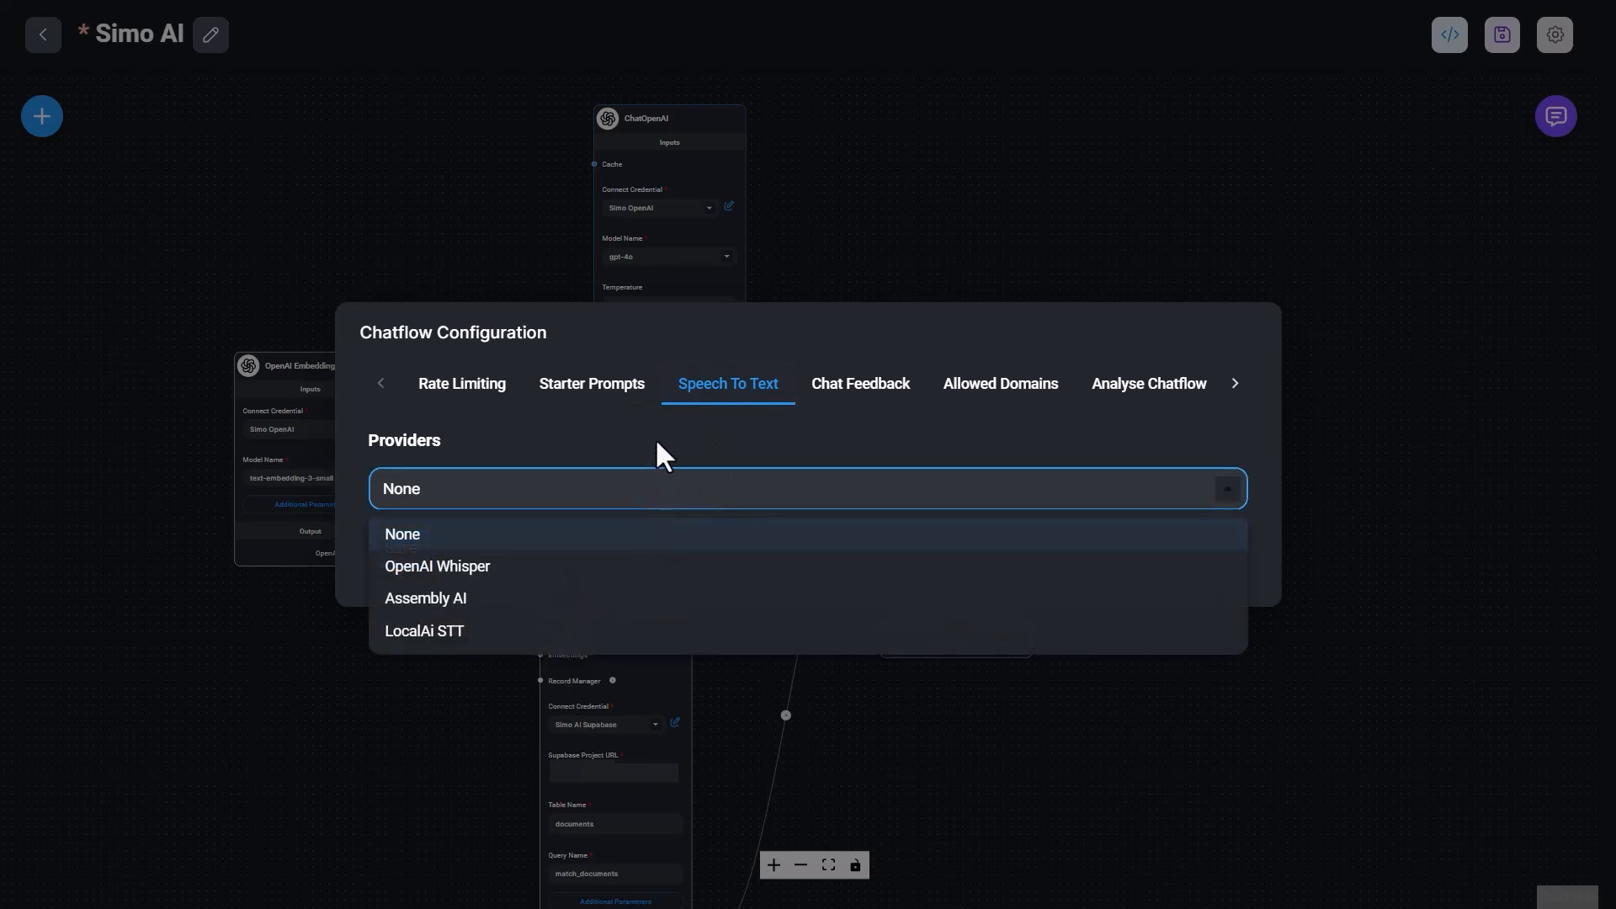
click(403, 534)
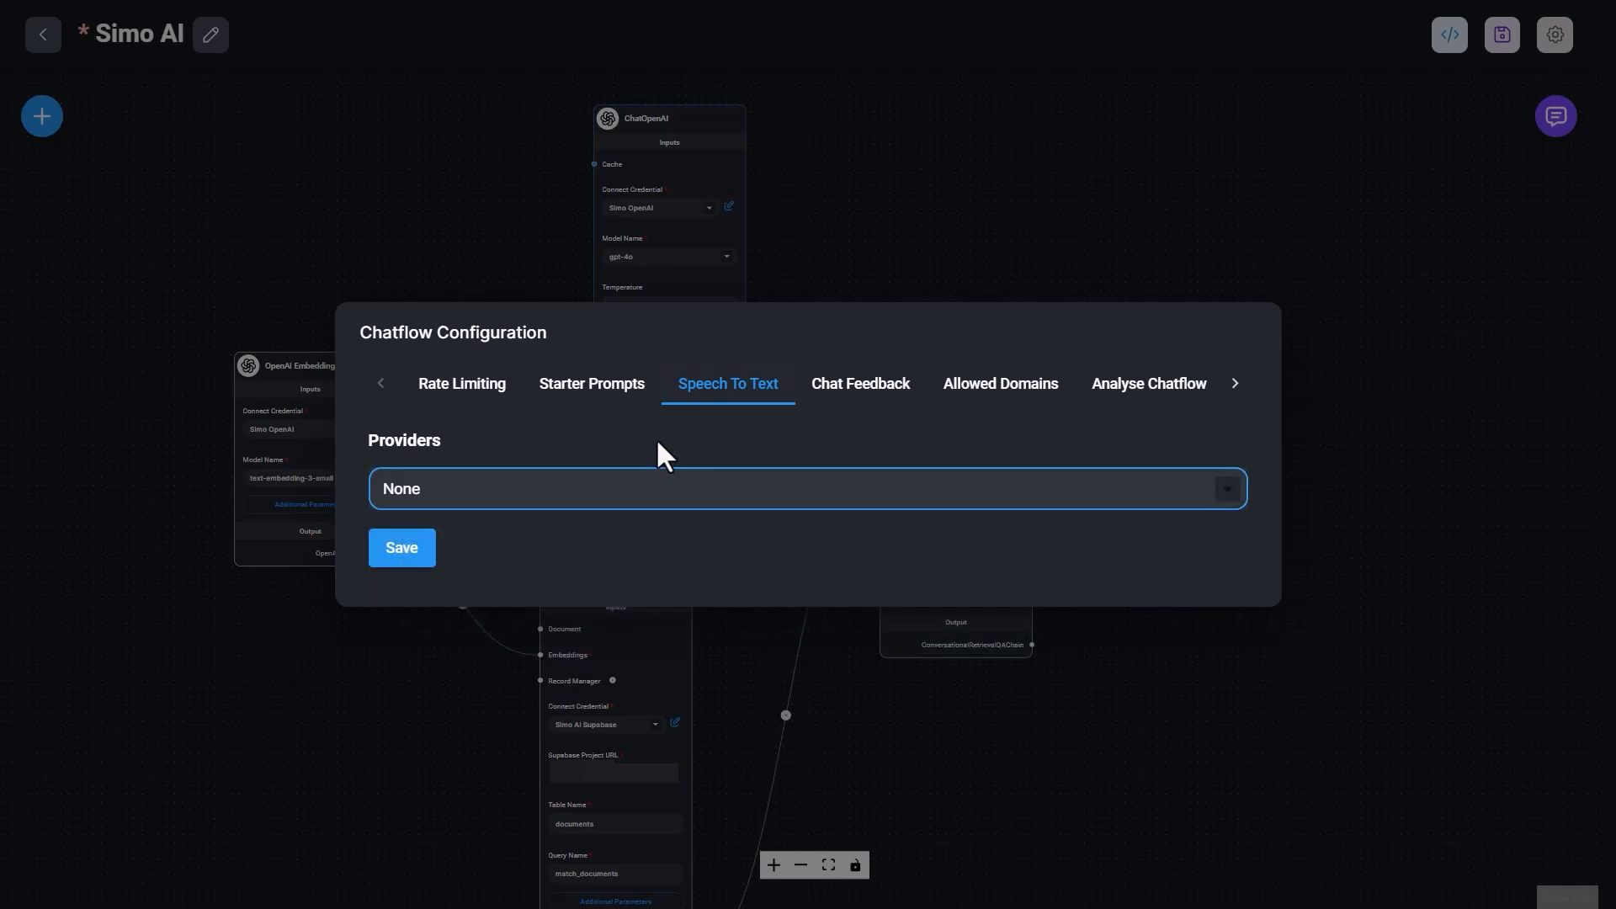
click(860, 384)
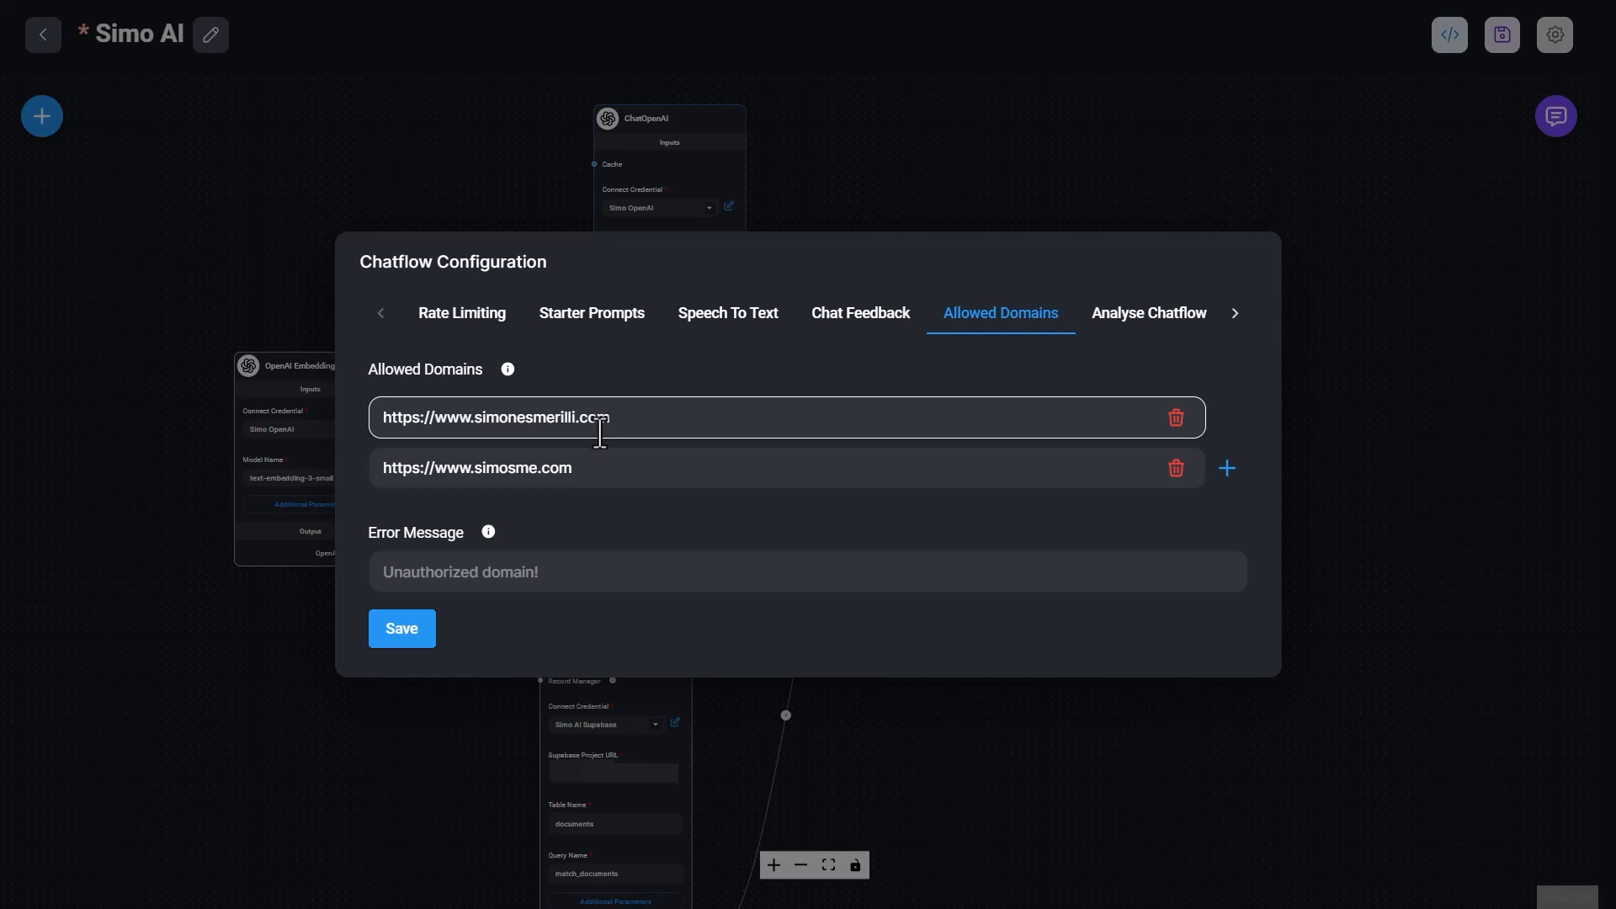
Check the second allowed domain, the Analyse Chatflow integrations (LangSmith, LangFuse, Lunary) and Leads, lead capture off.
click(606, 468)
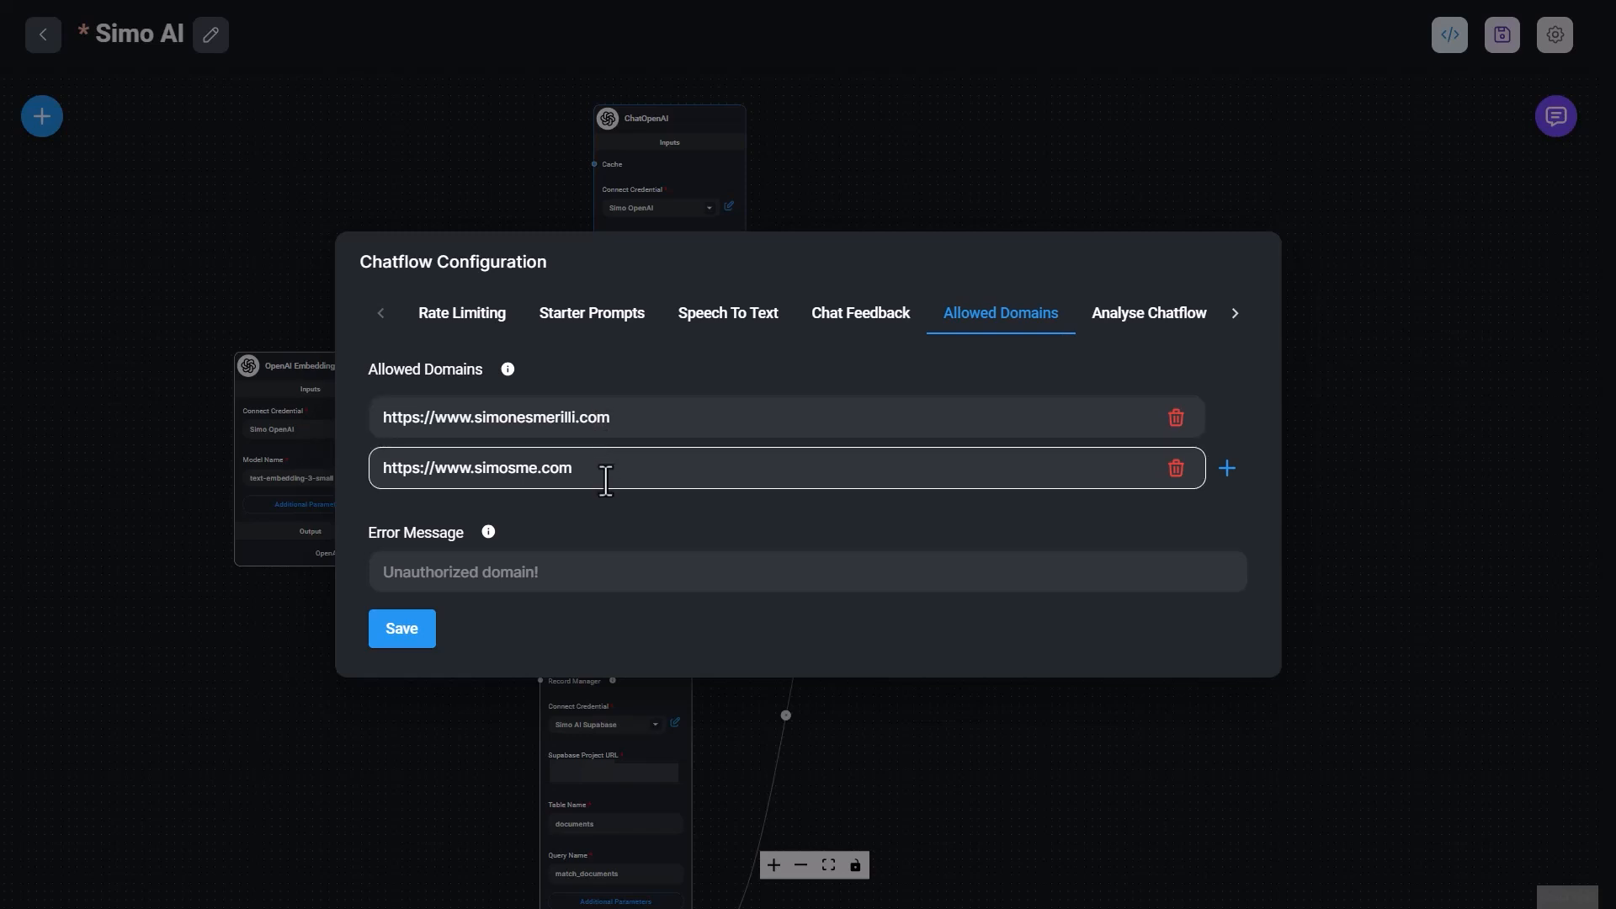
click(1146, 313)
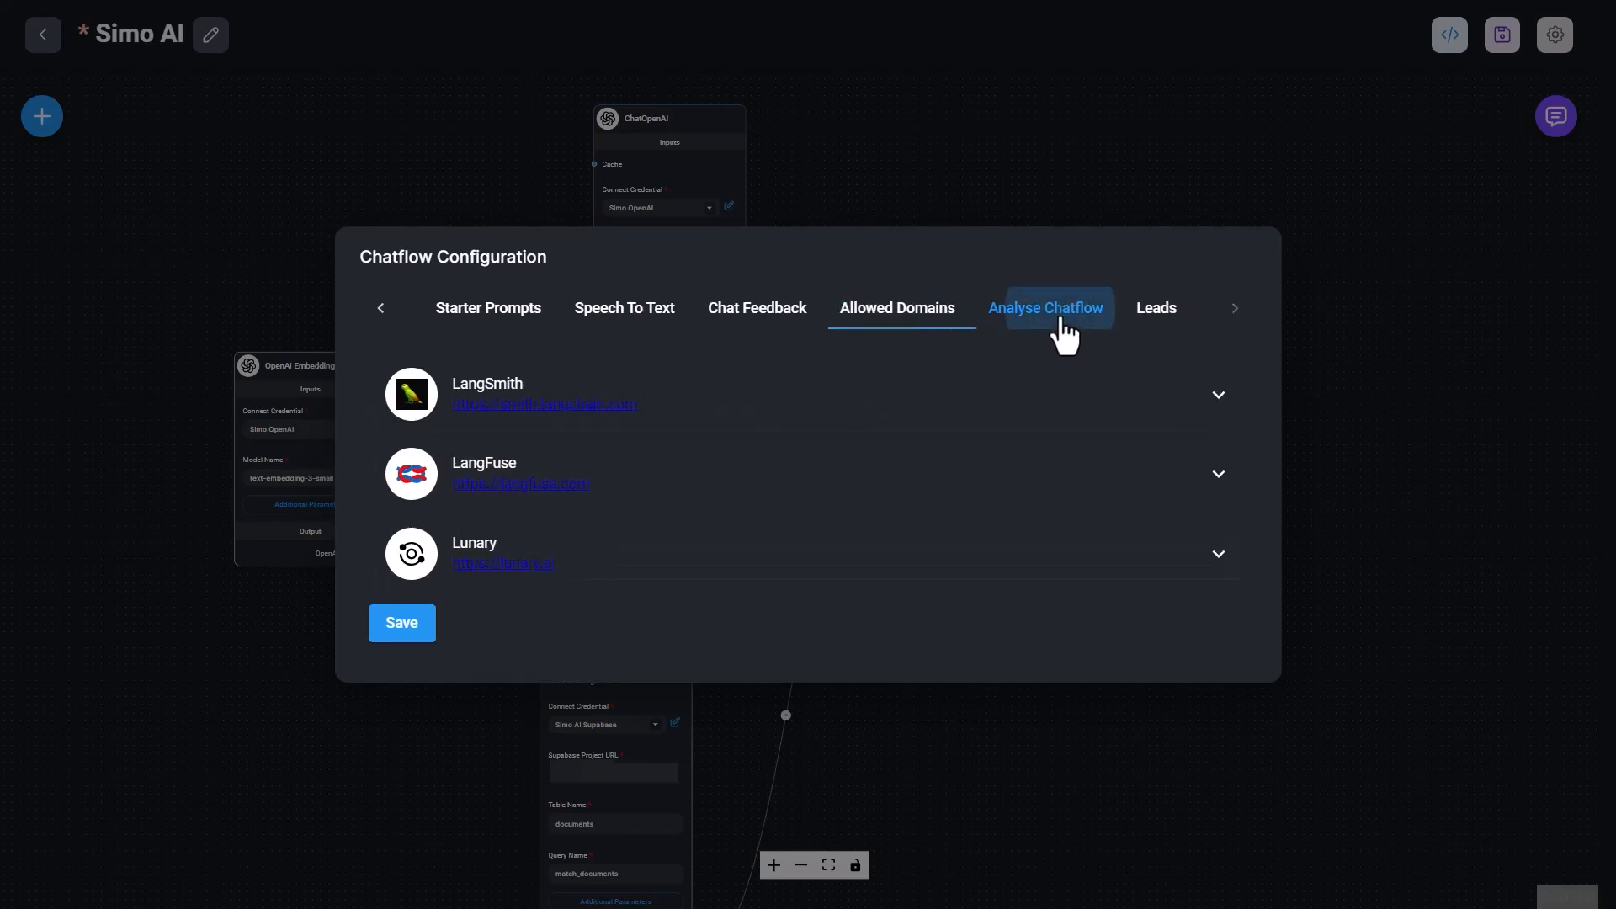
mouse_move(598, 432)
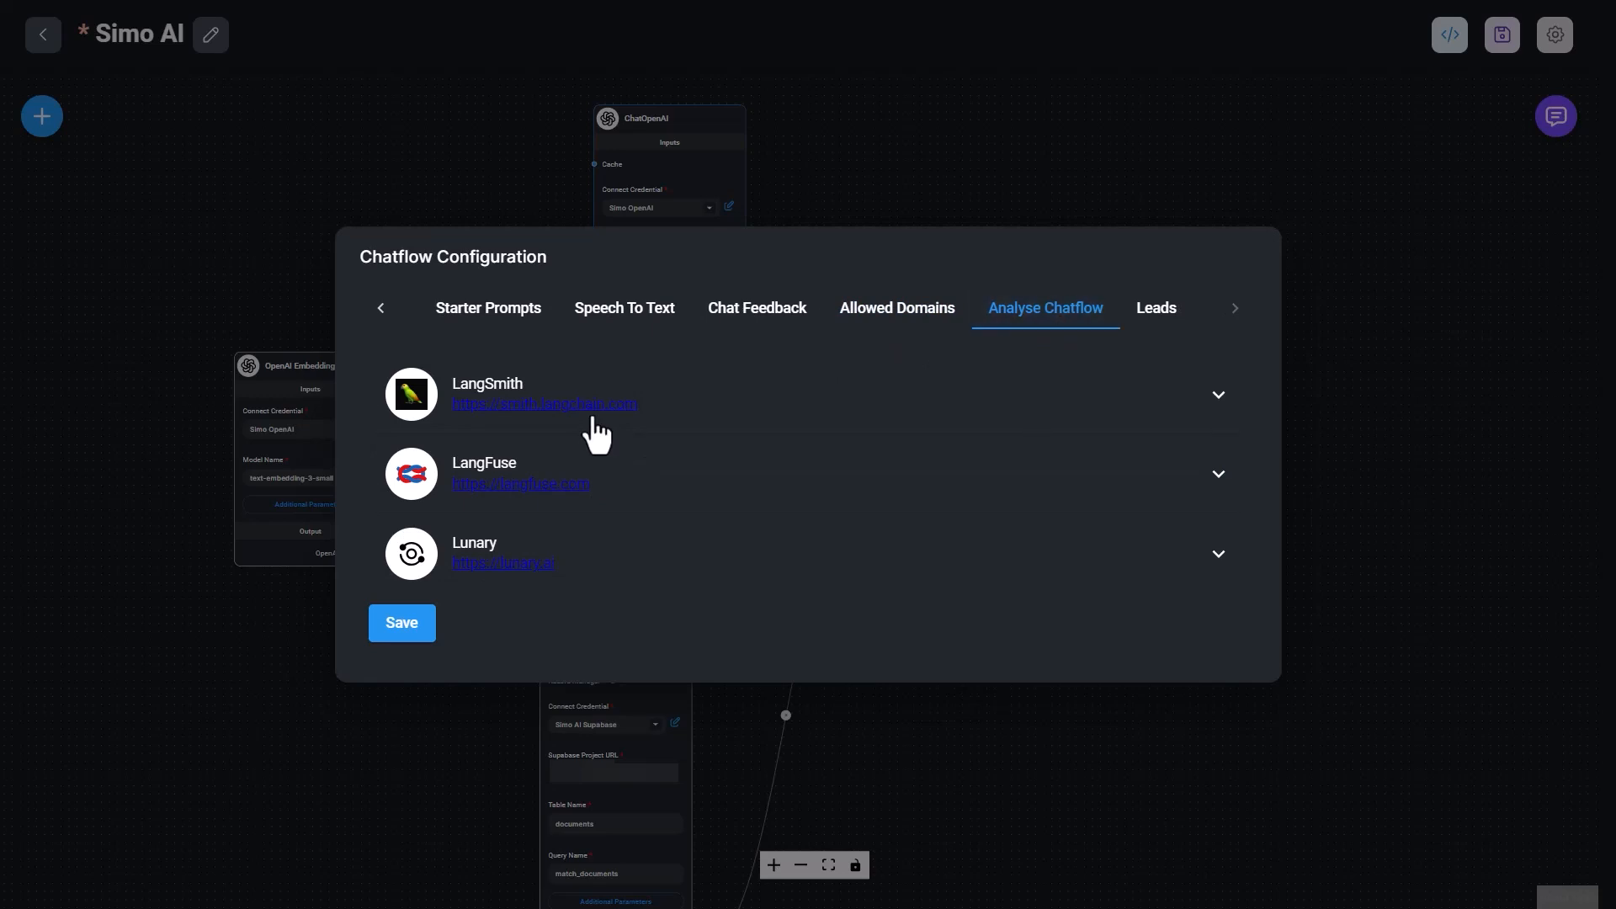
mouse_move(685, 401)
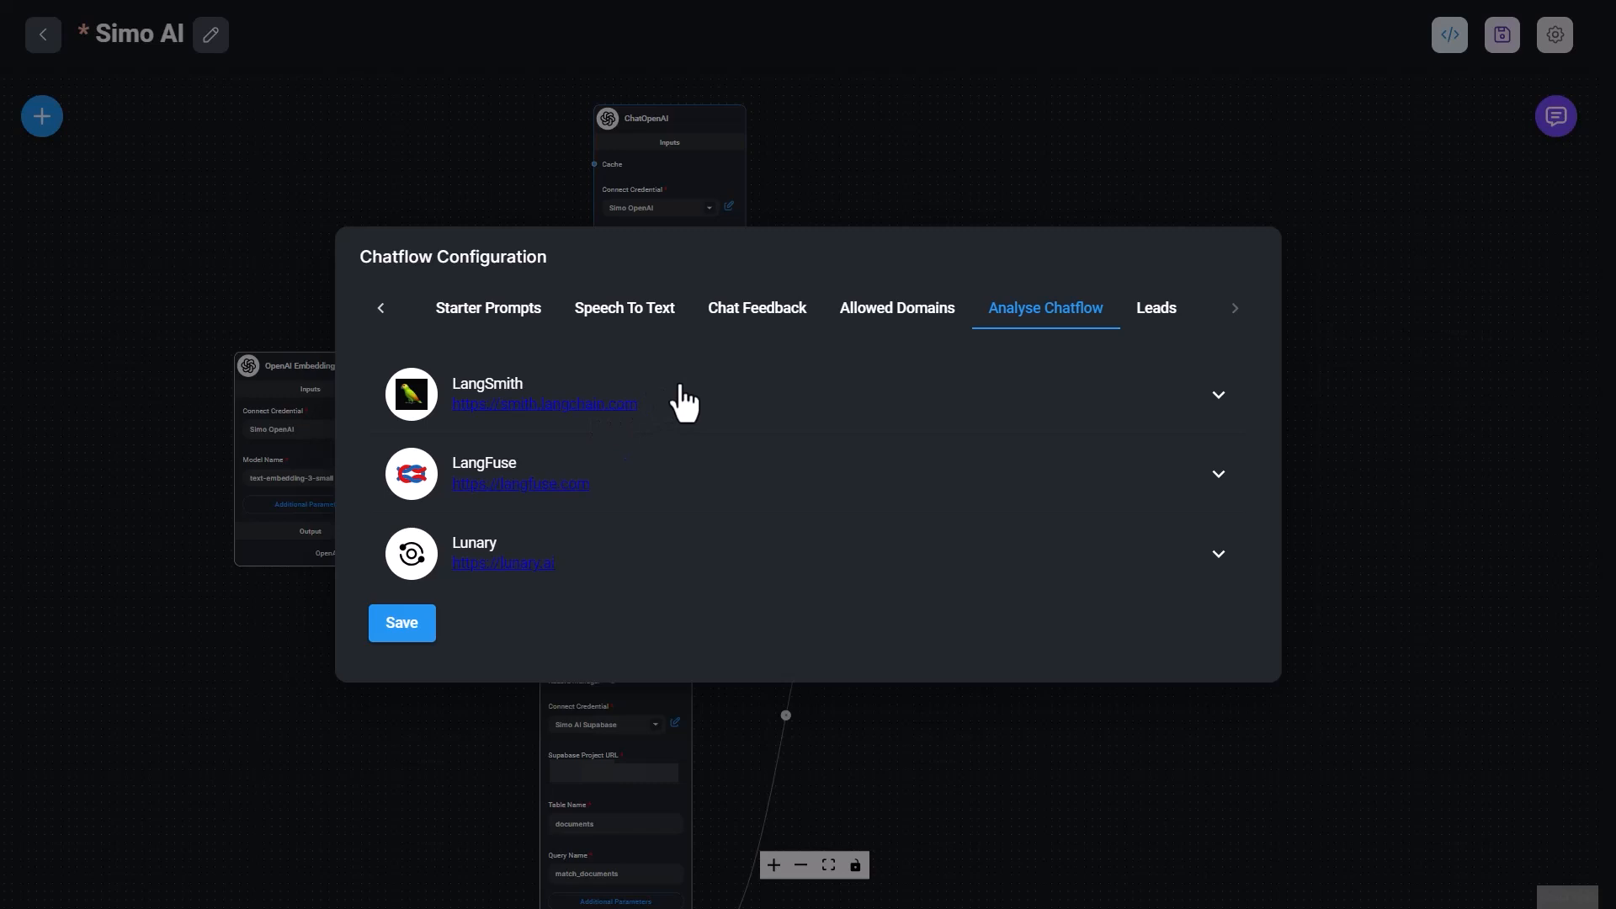
mouse_move(1115, 340)
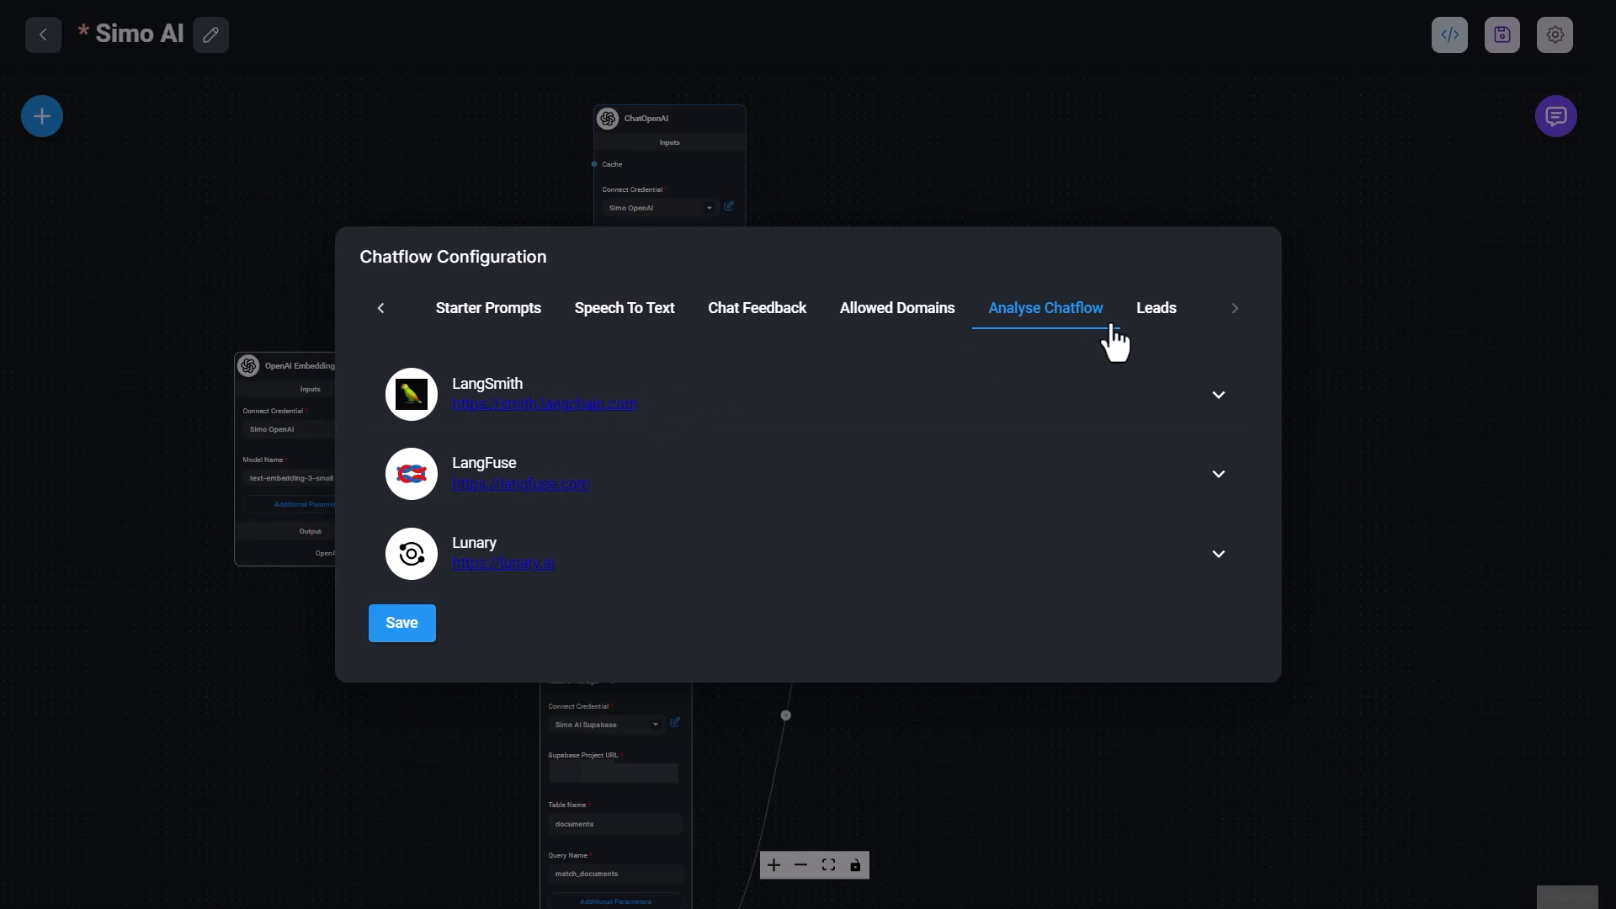
click(1154, 306)
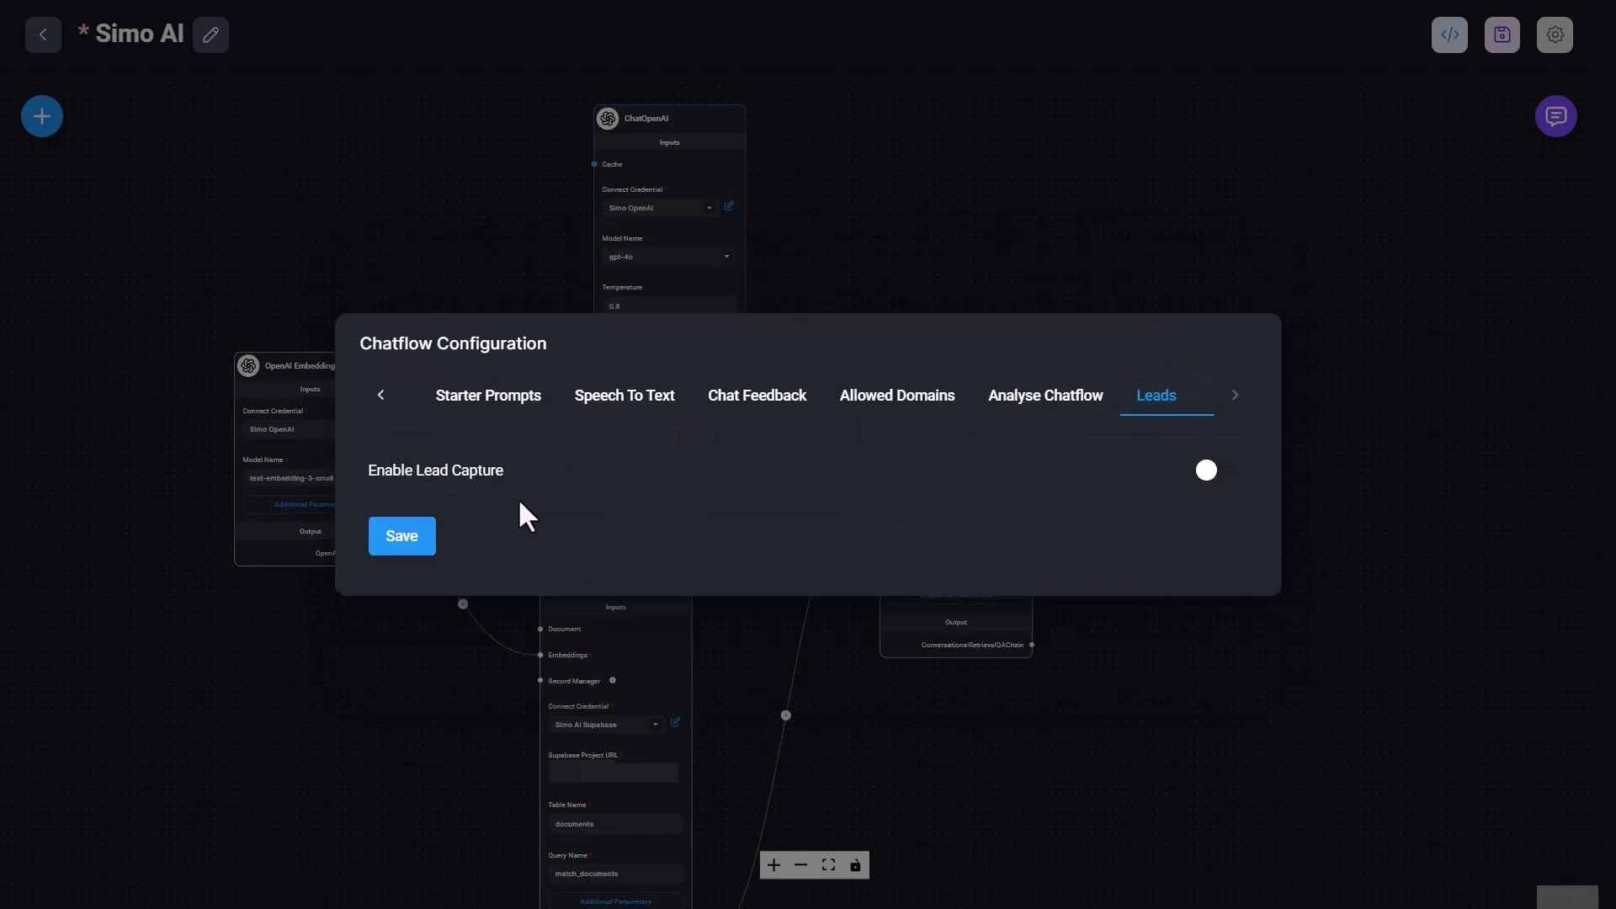
mouse_move(505, 474)
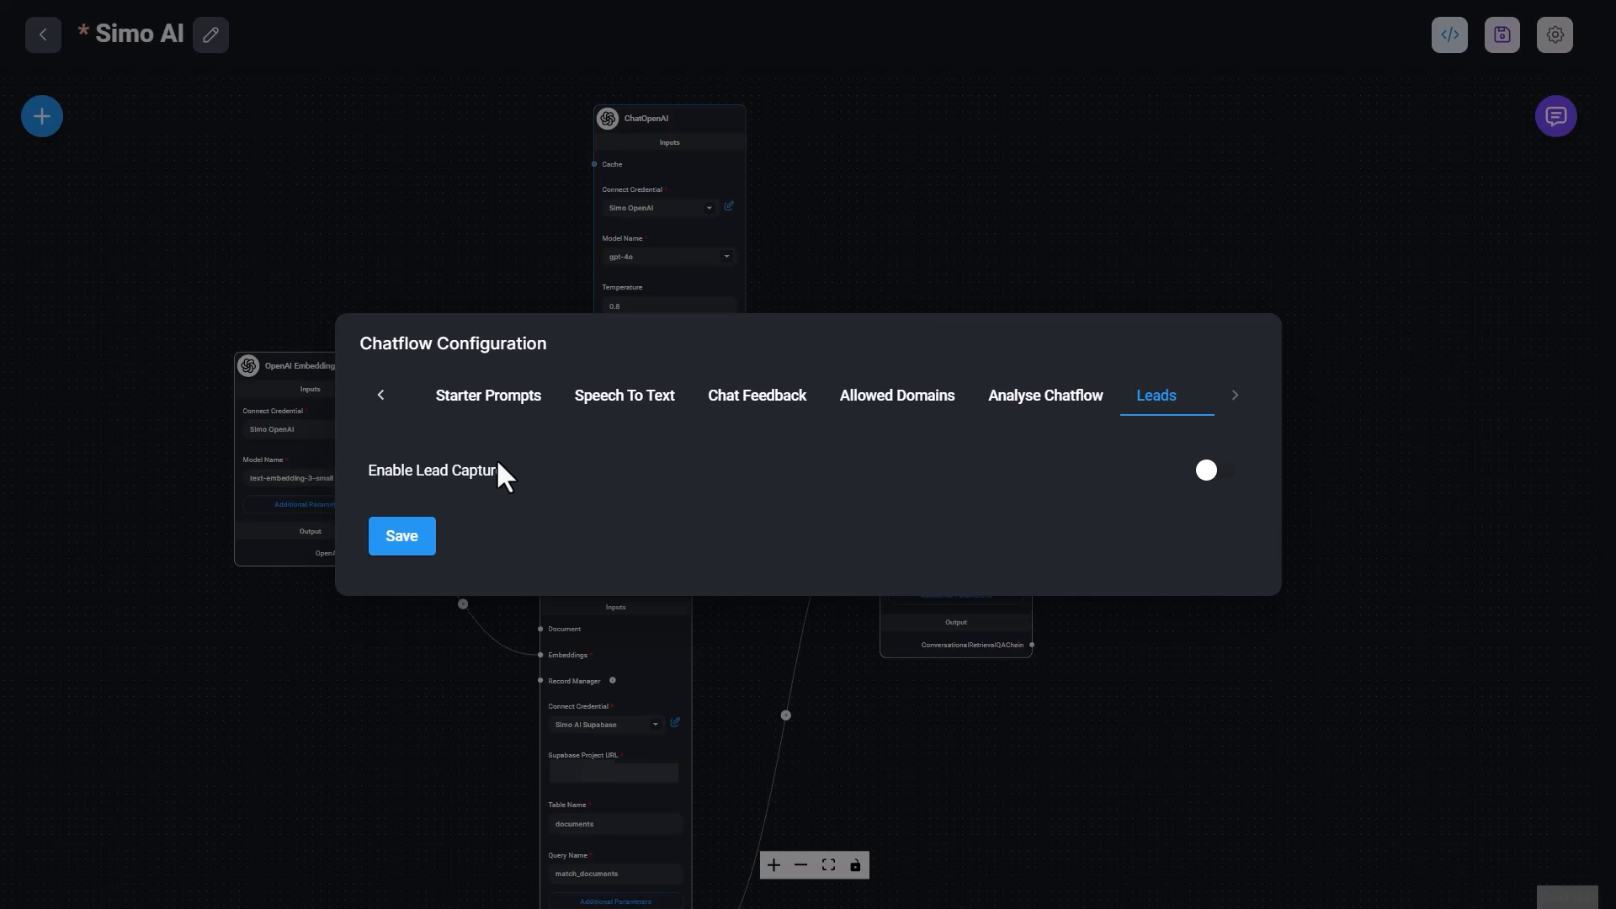
mouse_move(507, 466)
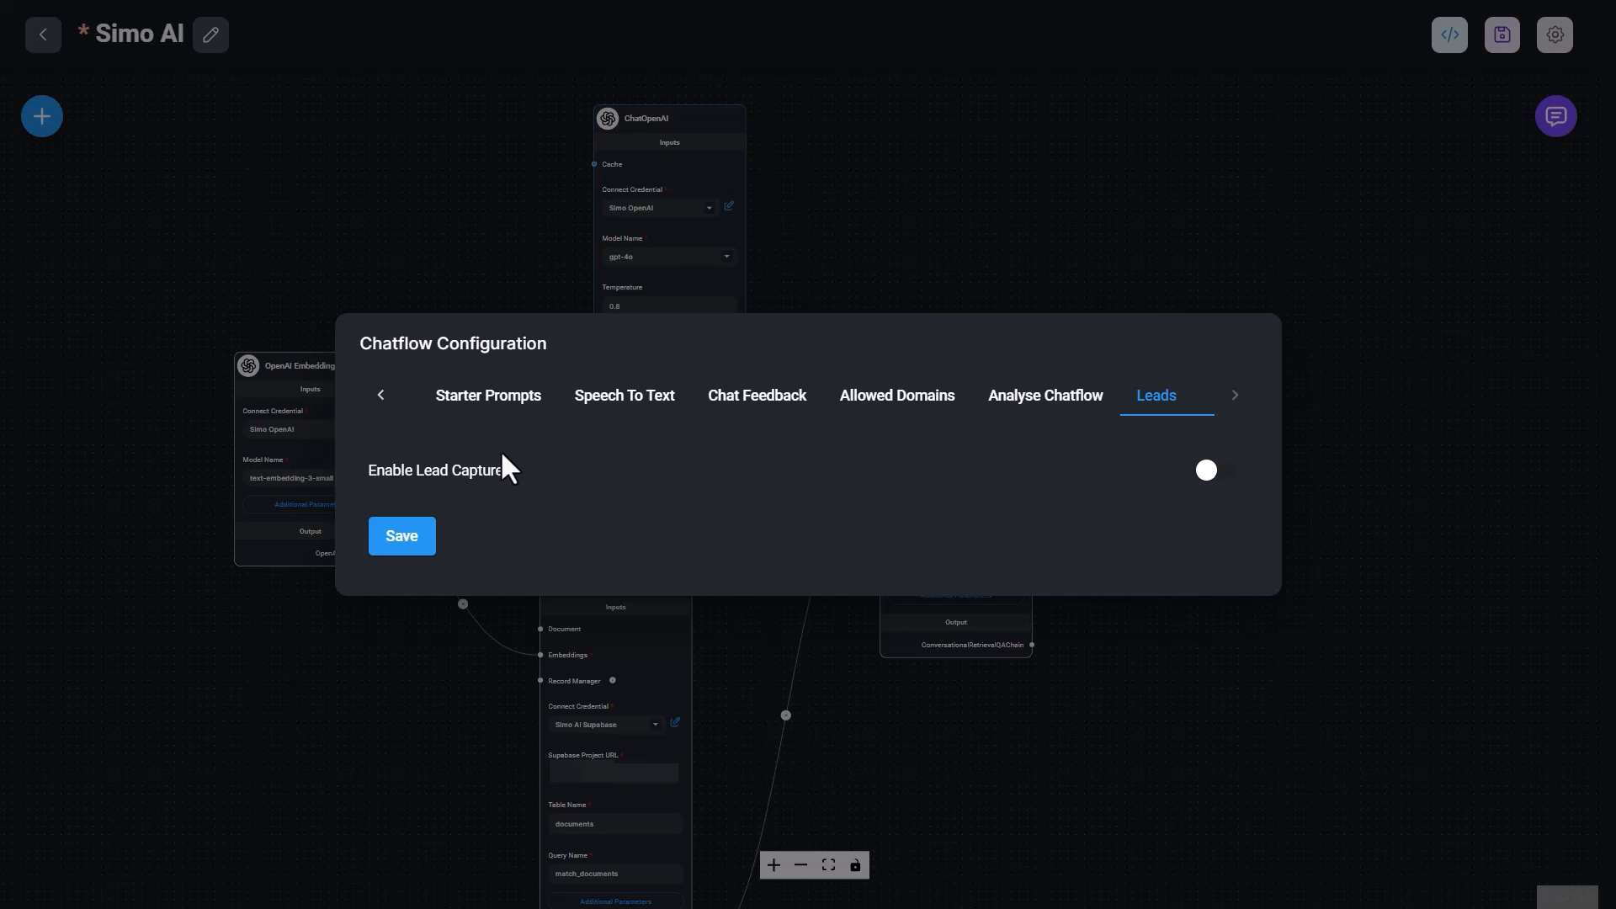
mouse_move(521, 423)
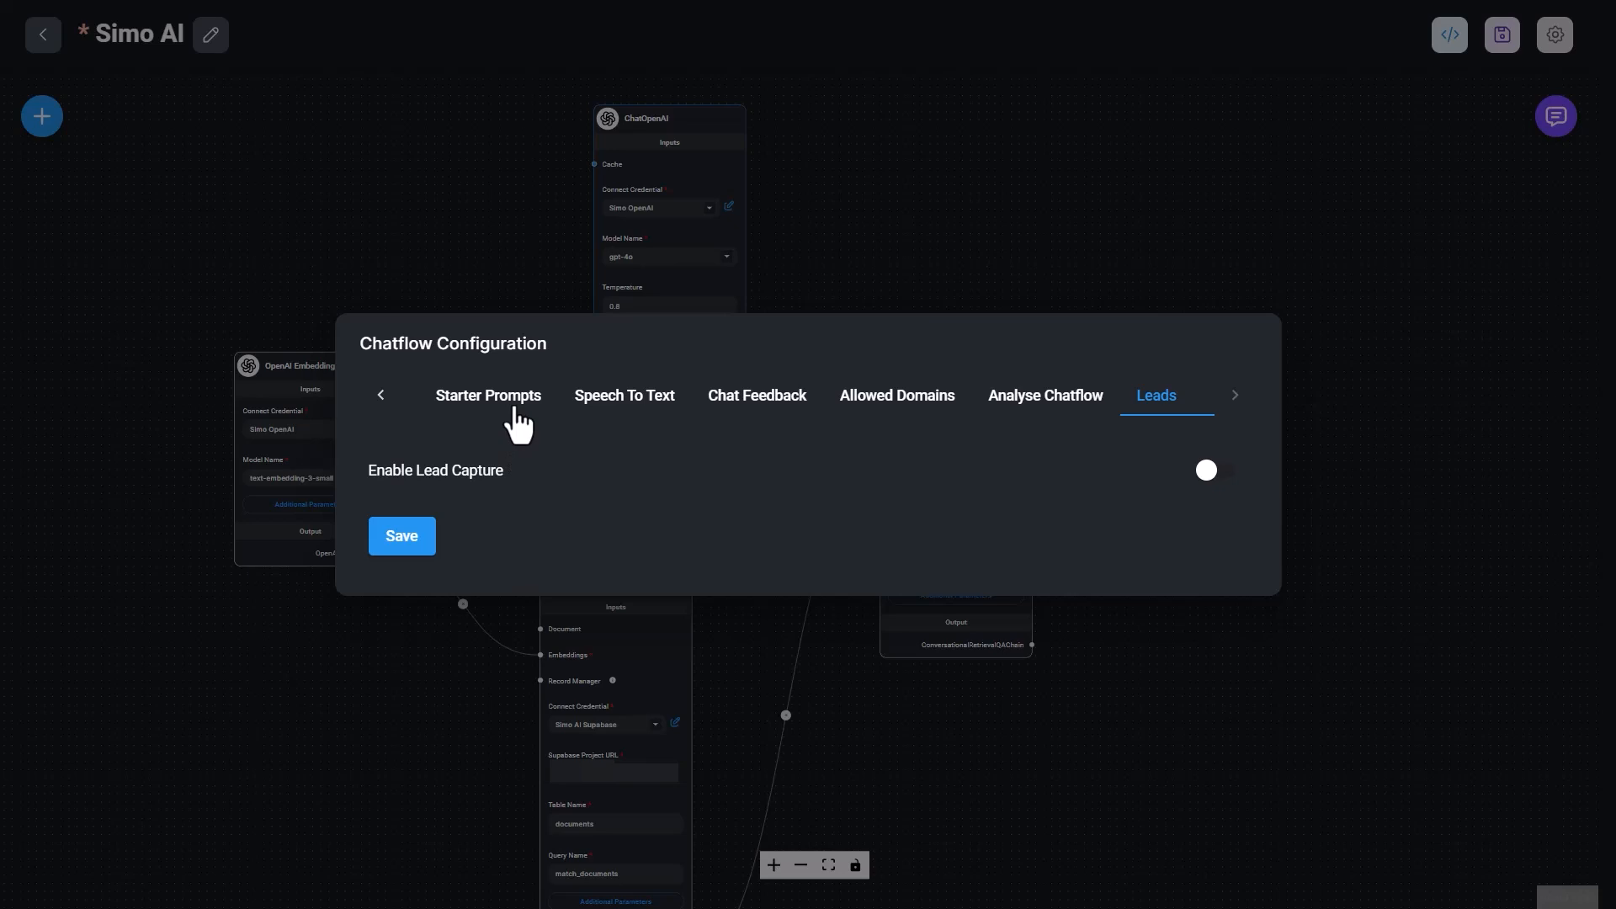
click(381, 394)
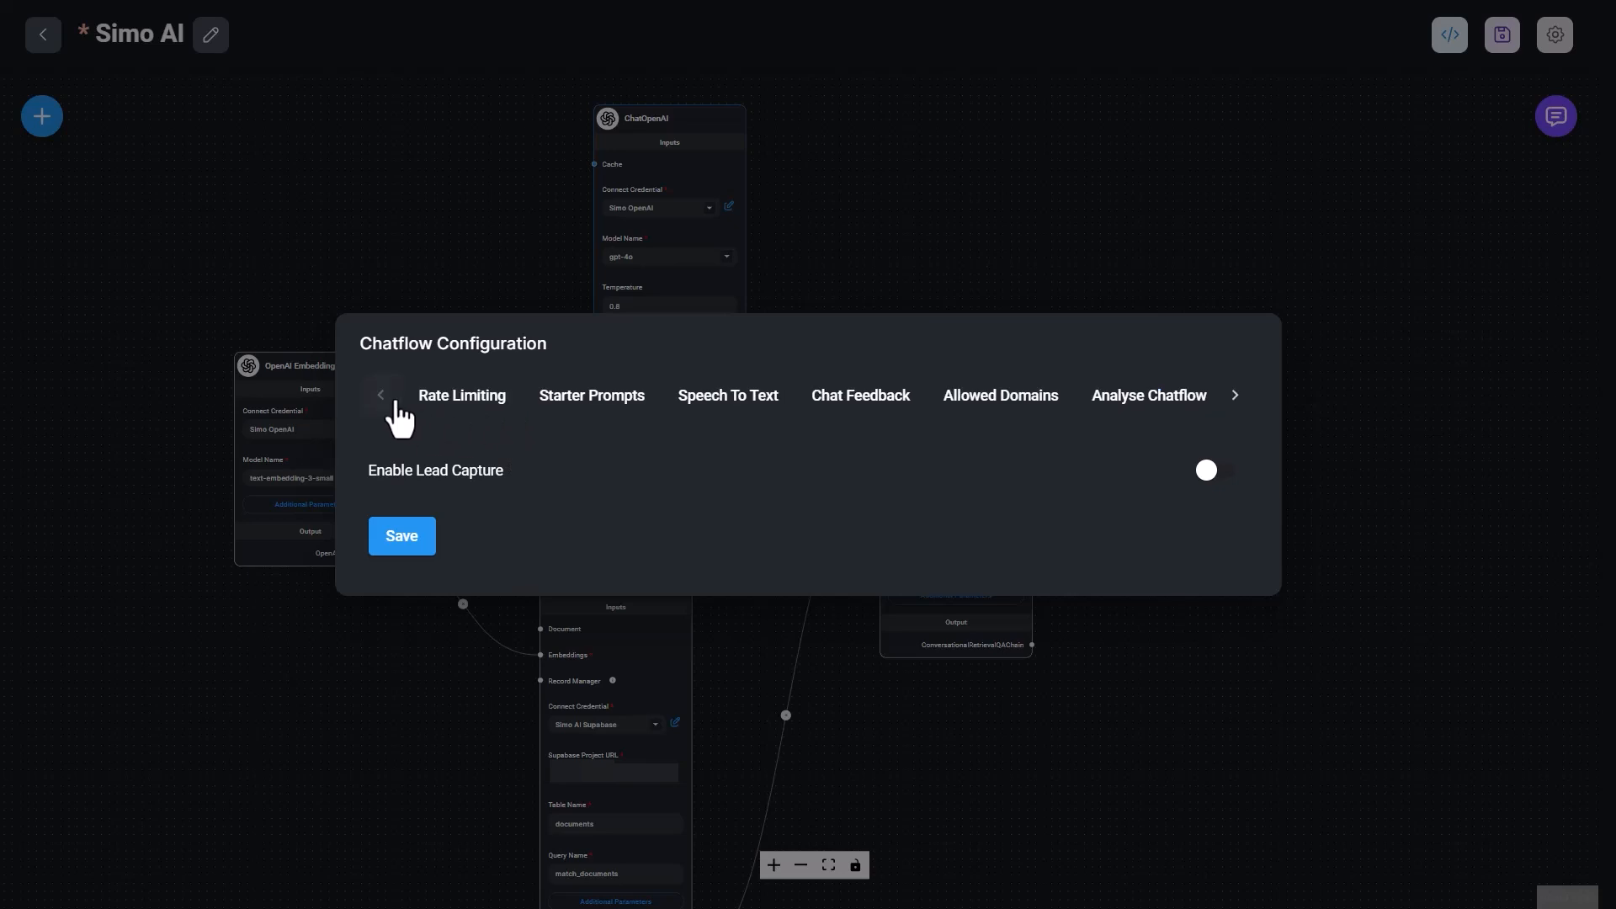
Show the Popup Html embed script in the Embed in website or use as API dialog.
click(1448, 33)
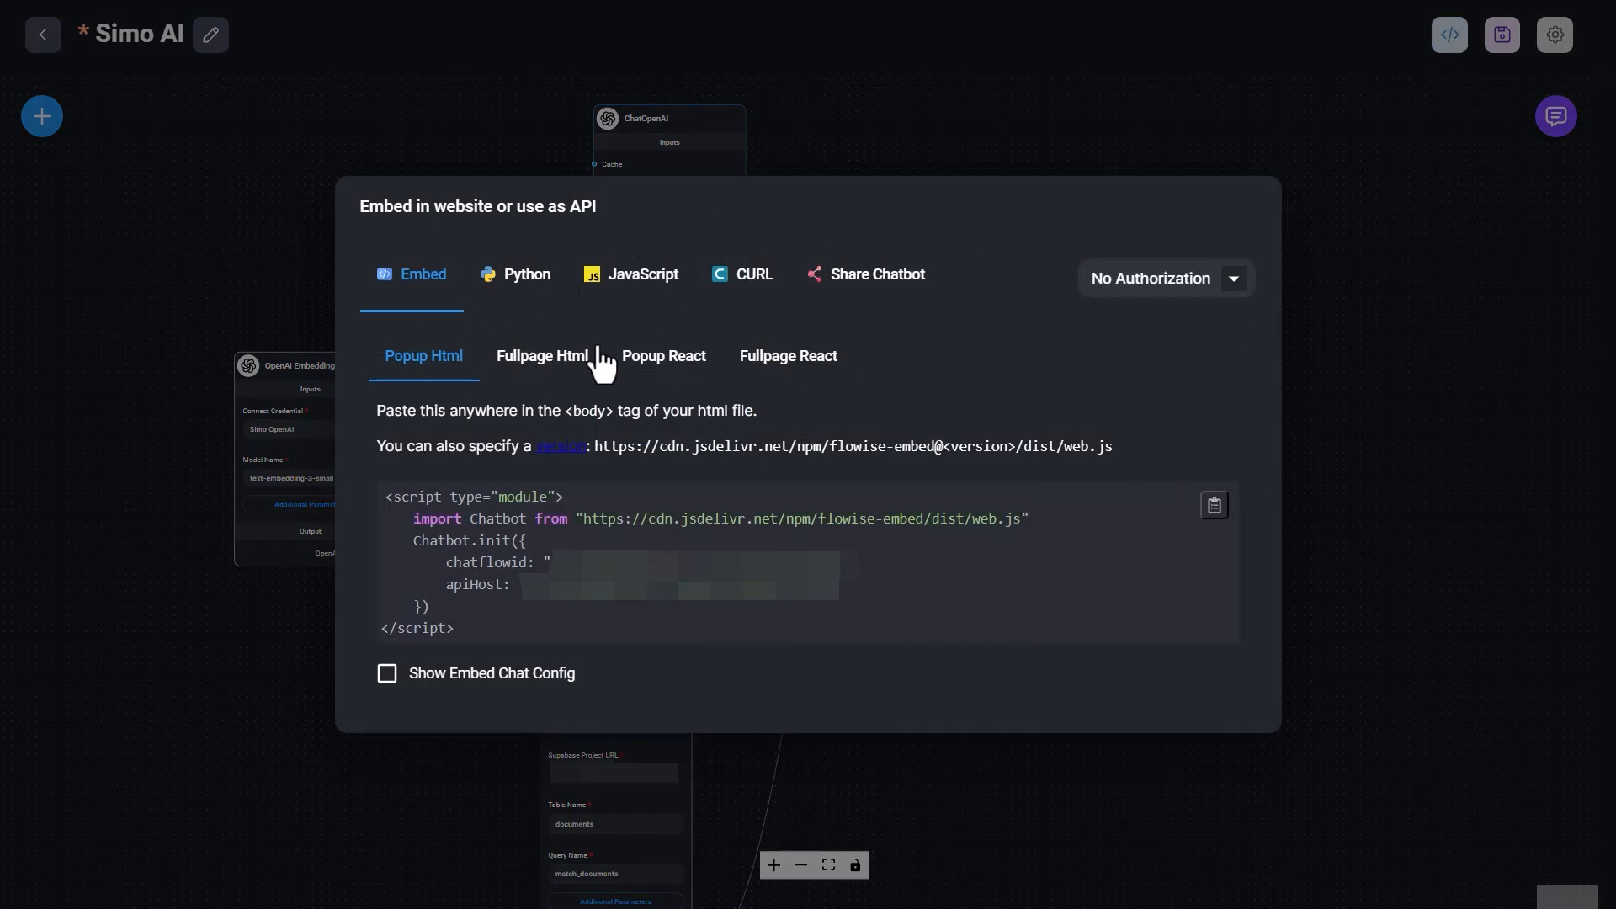
mouse_move(519, 475)
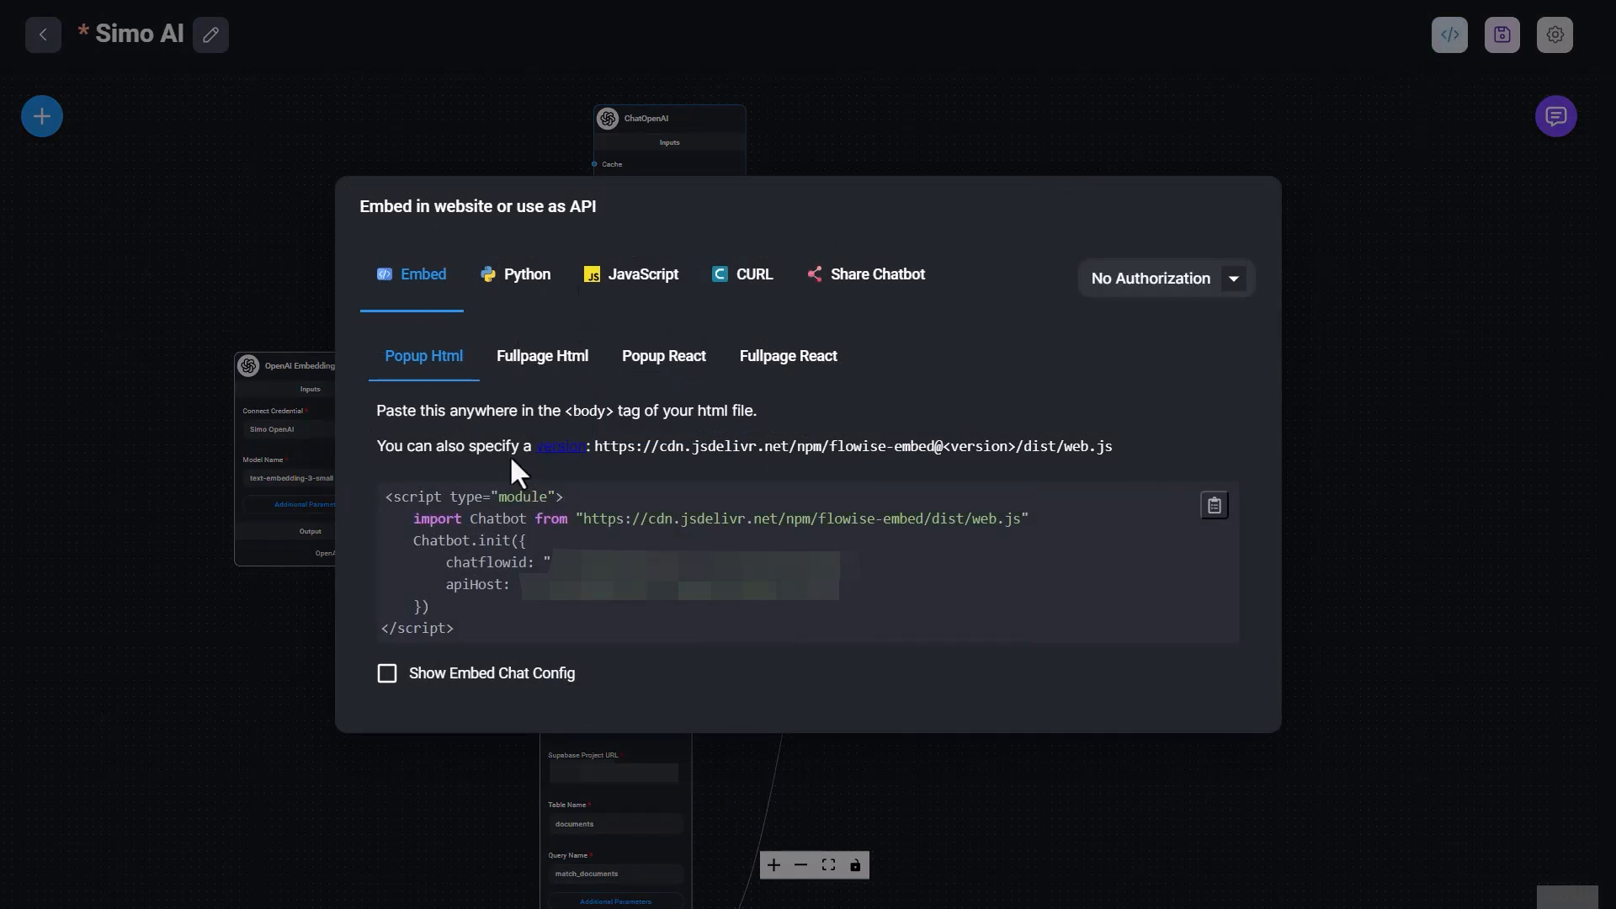
mouse_move(742, 498)
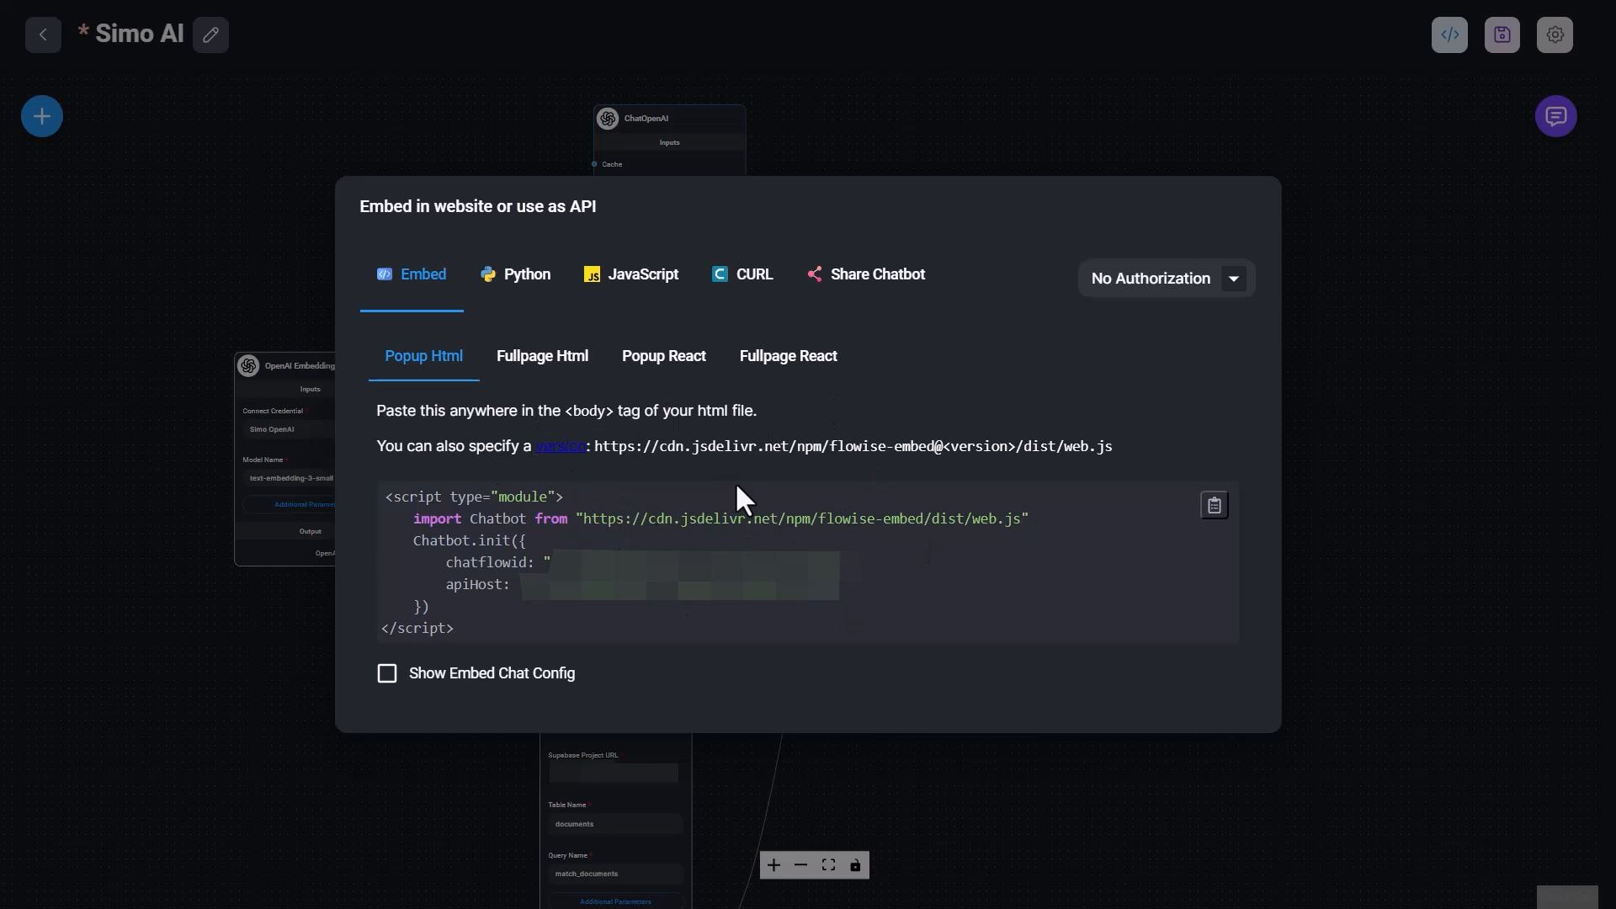
mouse_move(732, 480)
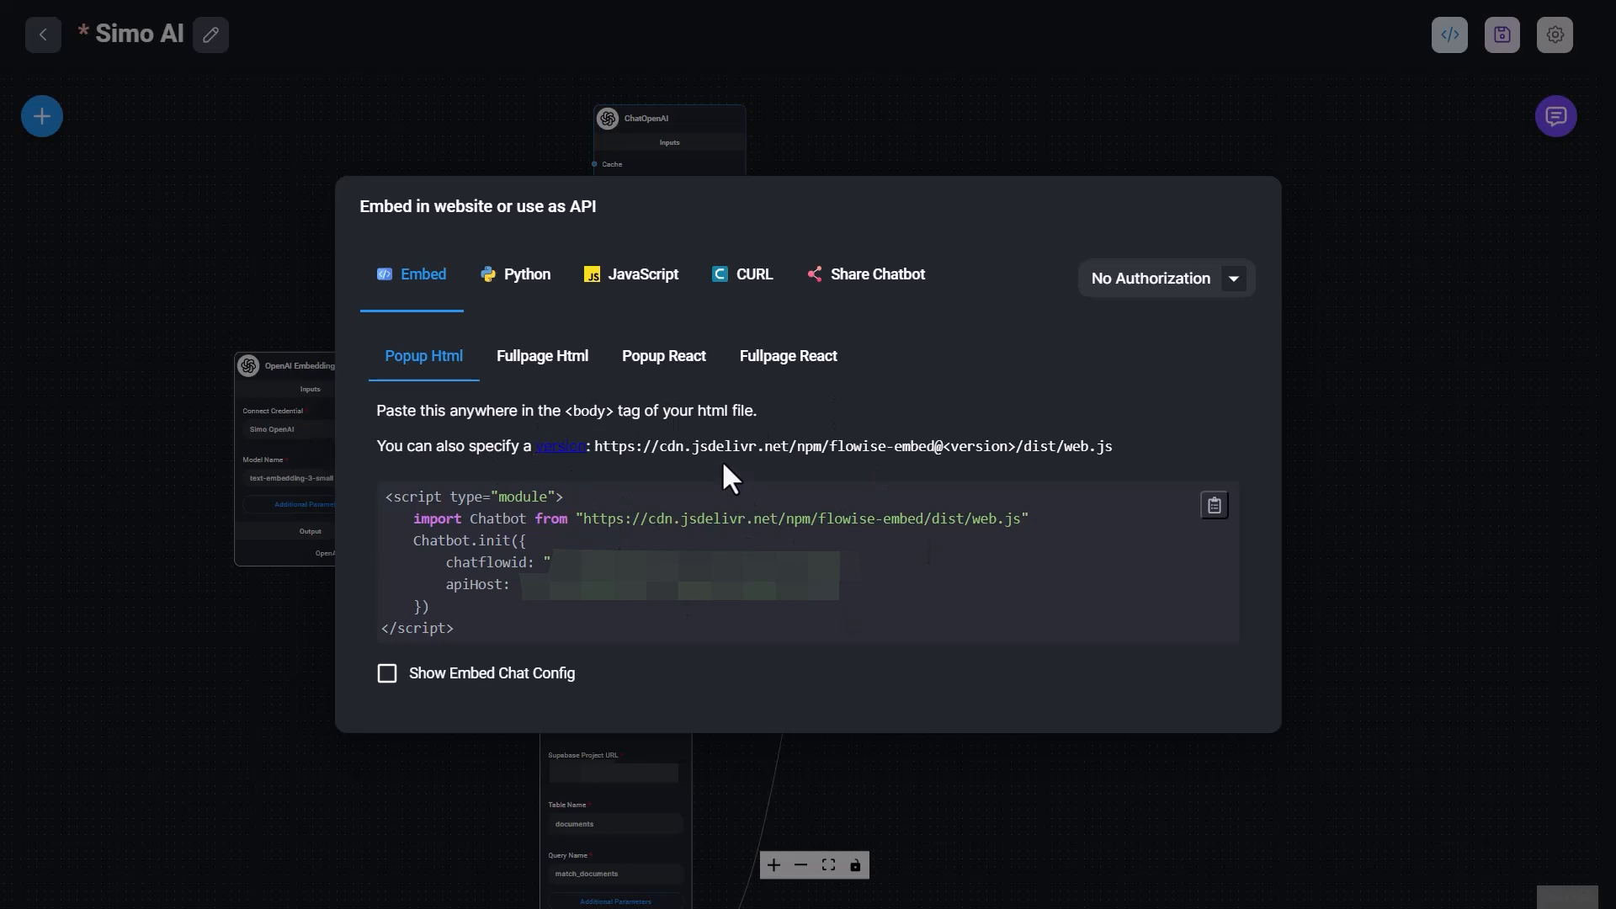